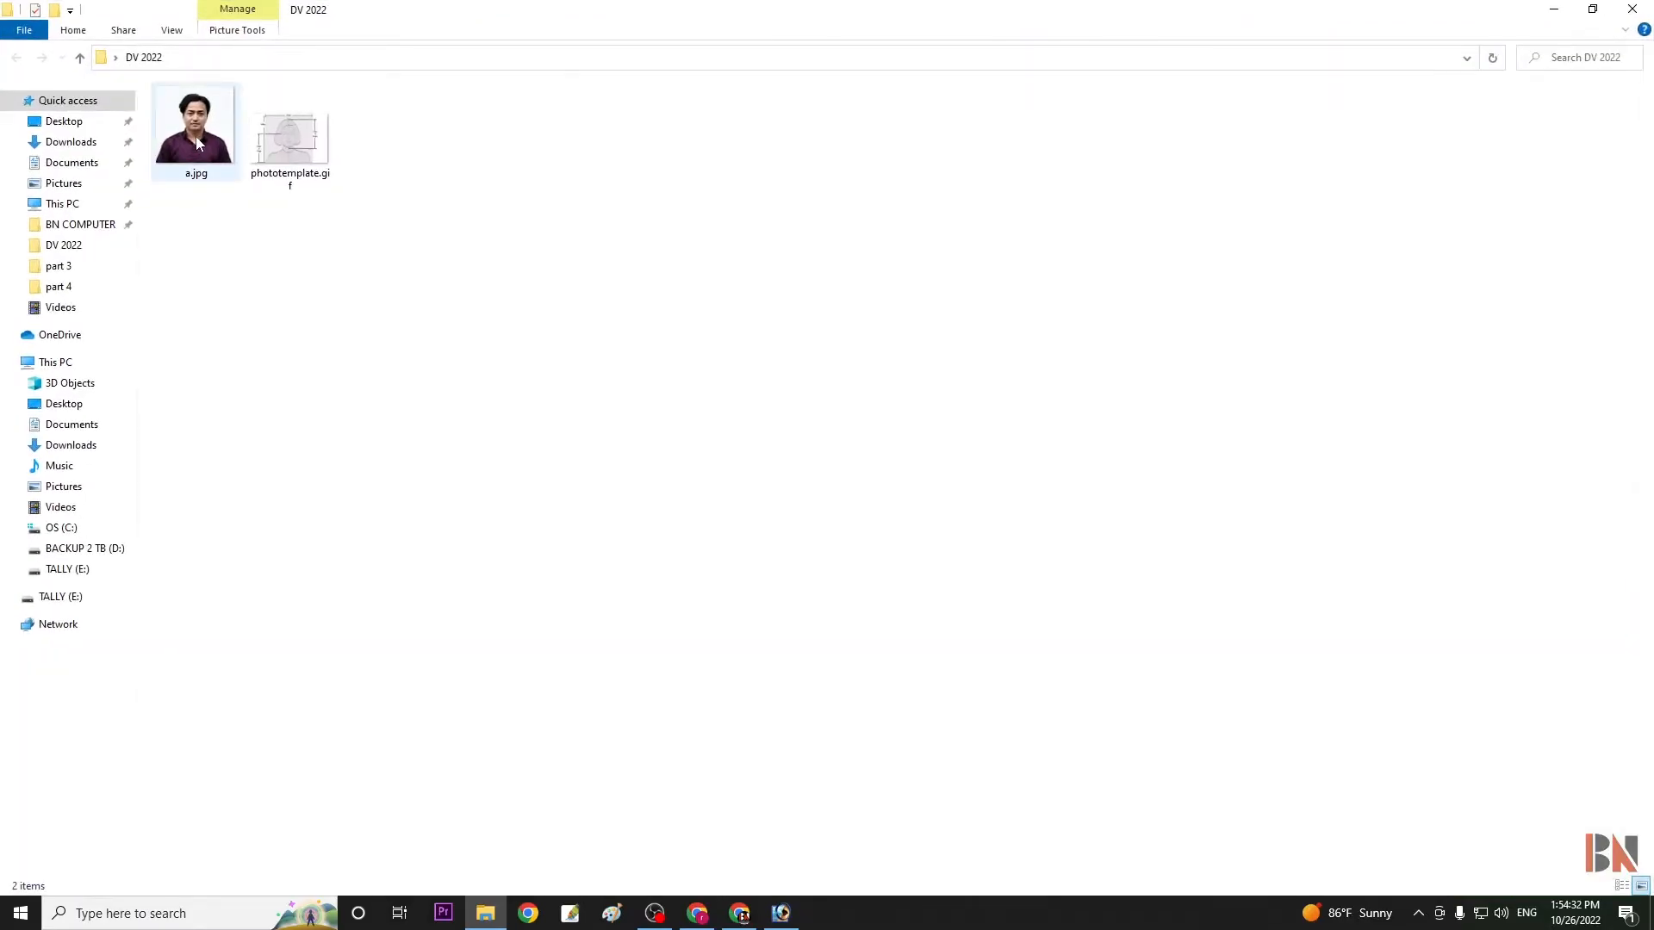
Open phototemplate.gif from the DV 2022 folder in the image viewer
{"action": "left_click", "coordinate": [290, 137]}
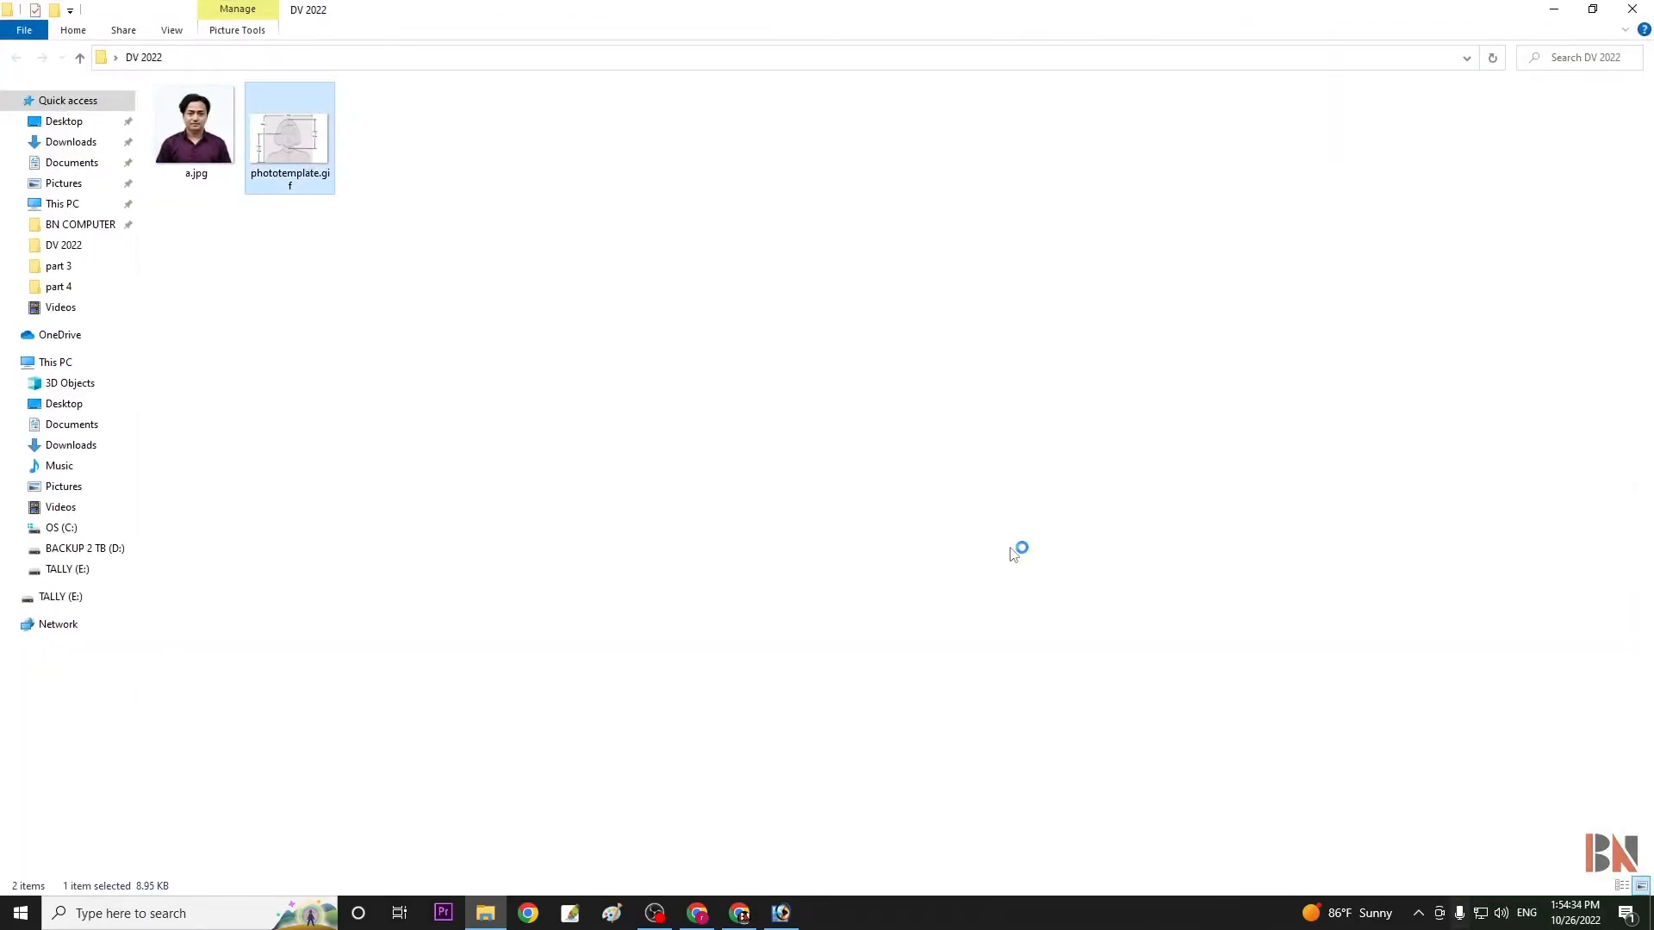
{"action": "double_click", "coordinate": [289, 112]}
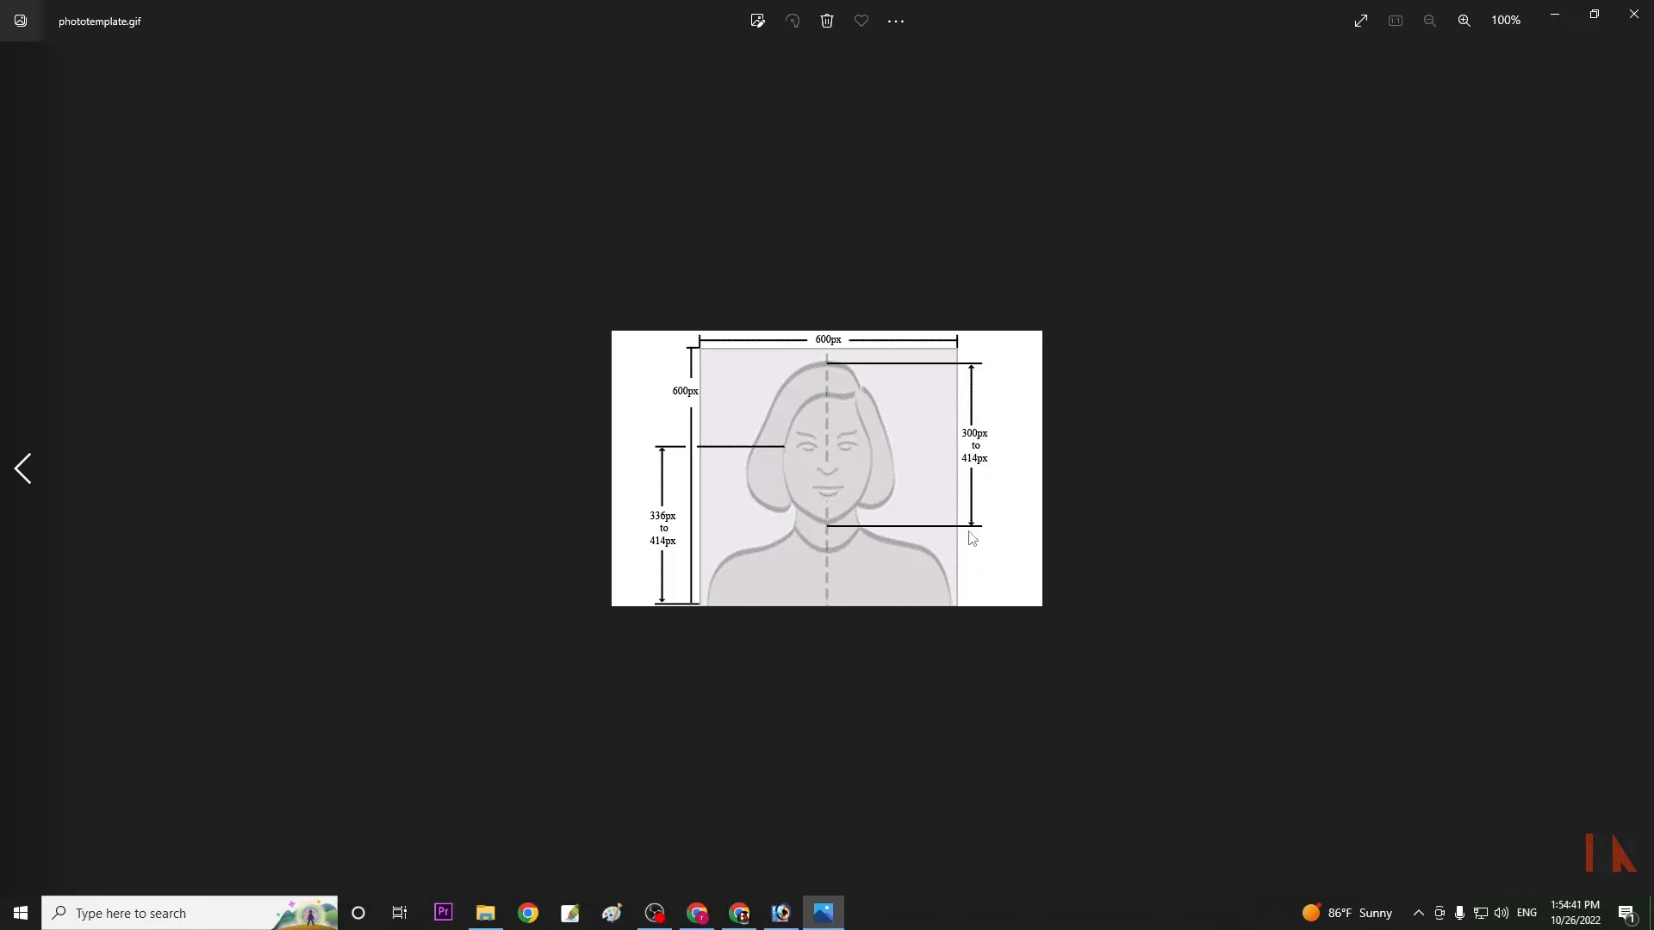
Close the Photos window showing the template's 600 px measurements
{"action": "left_click", "coordinate": [1464, 20]}
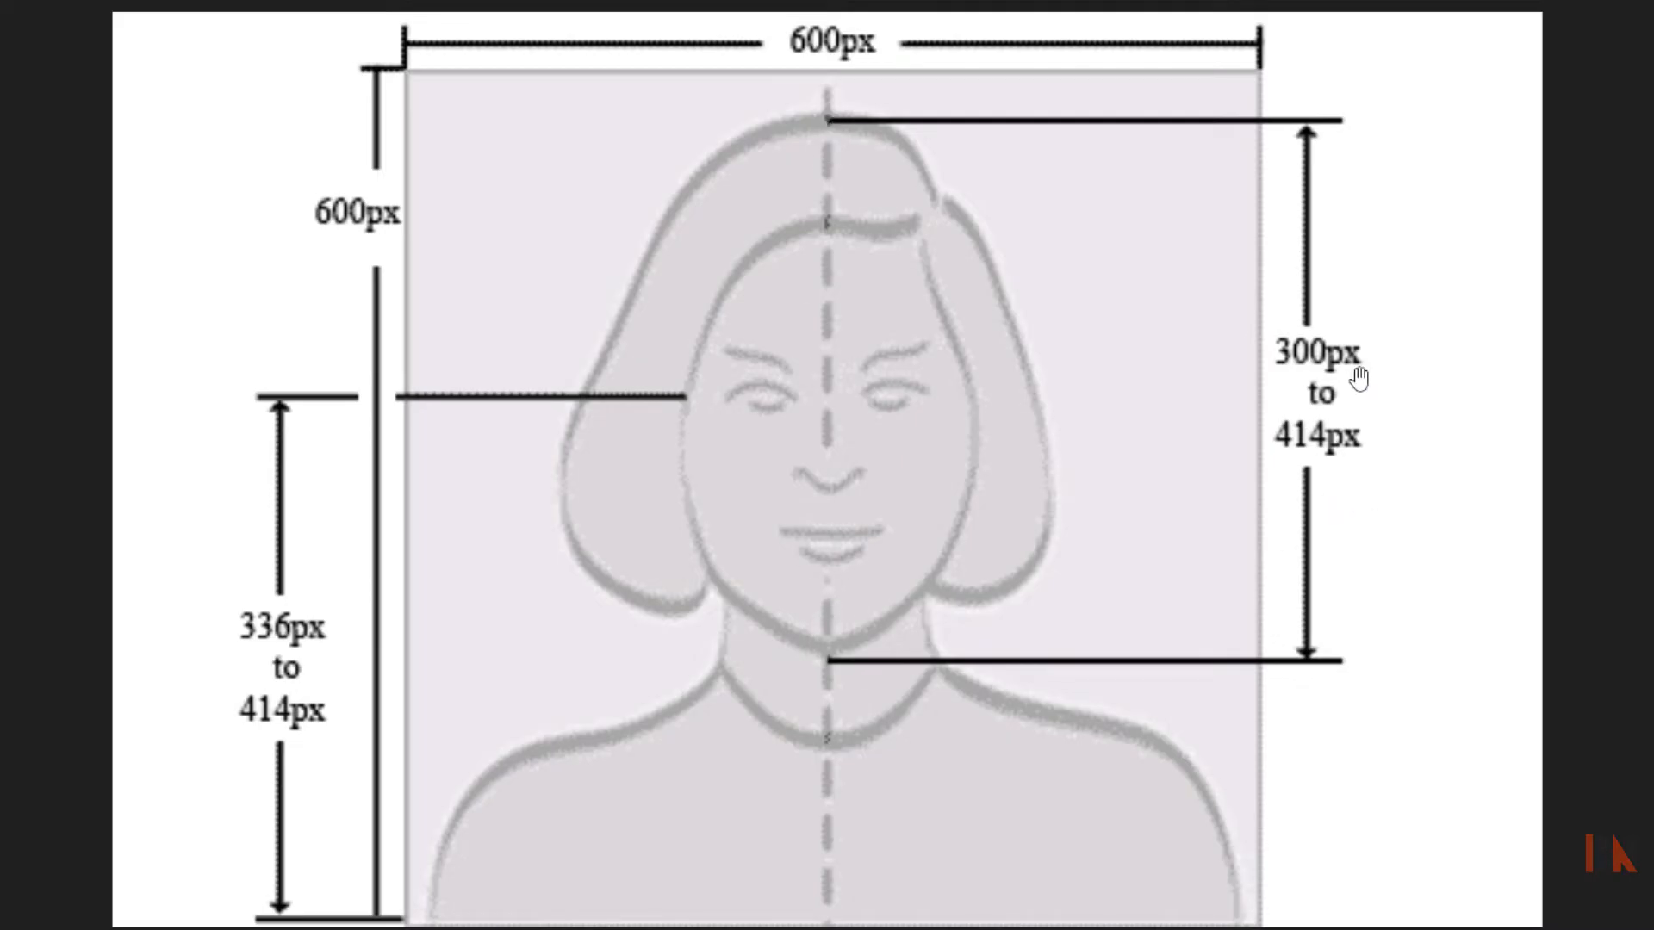
{"action": "mouse_move", "coordinate": [1340, 469]}
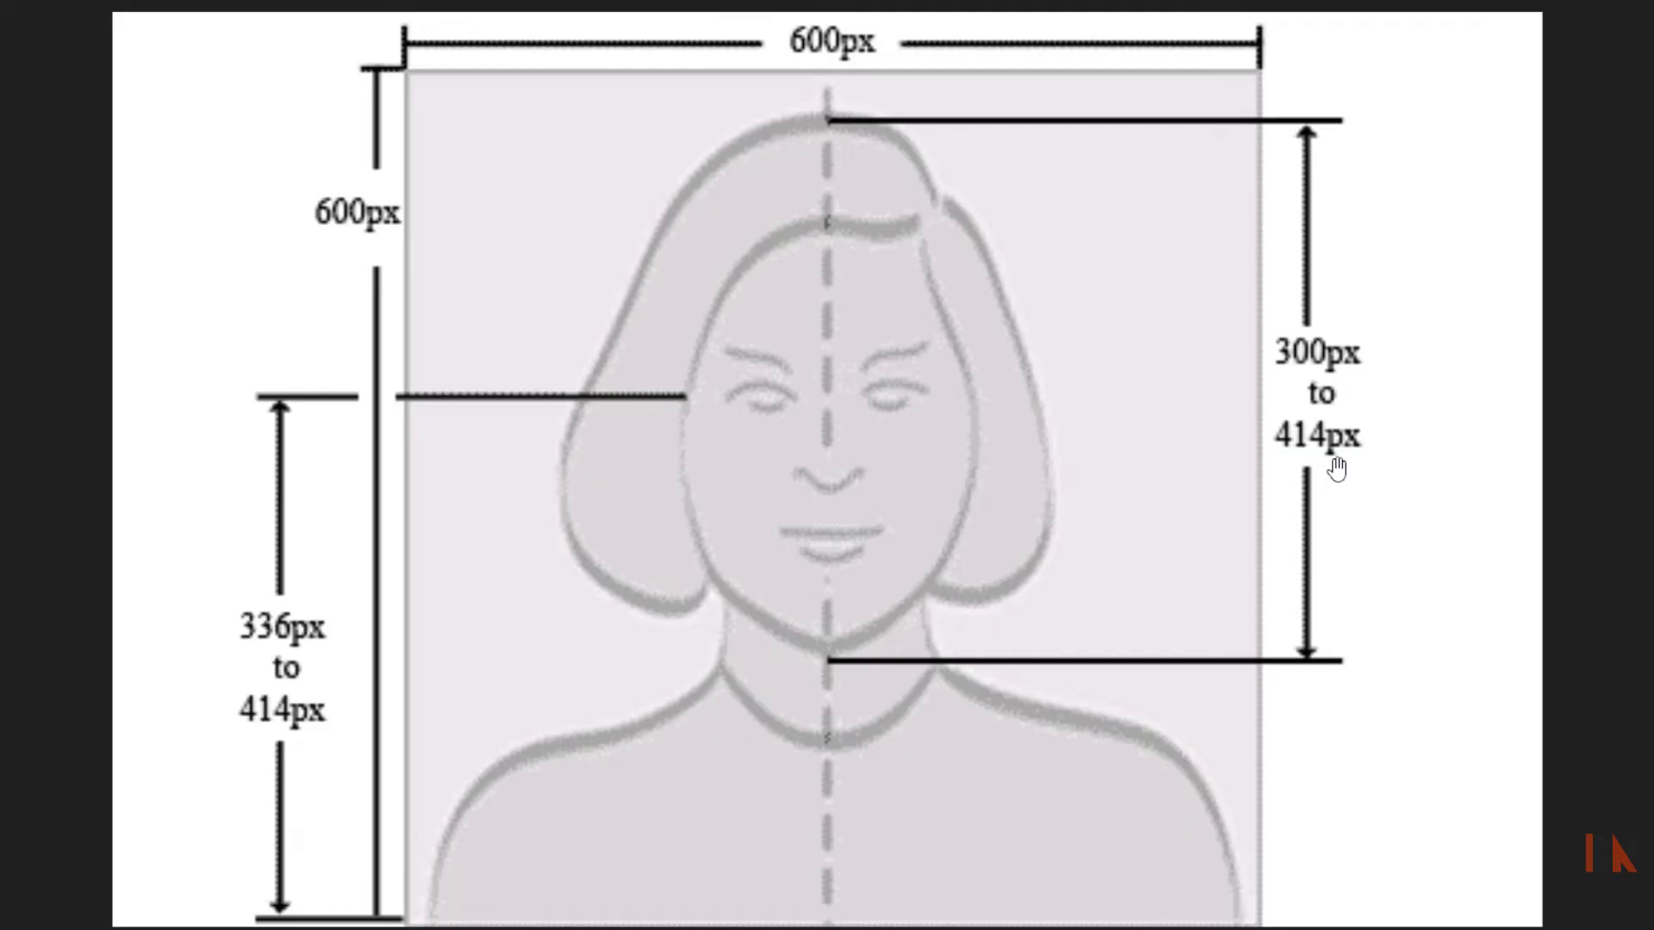
{"action": "mouse_move", "coordinate": [725, 438]}
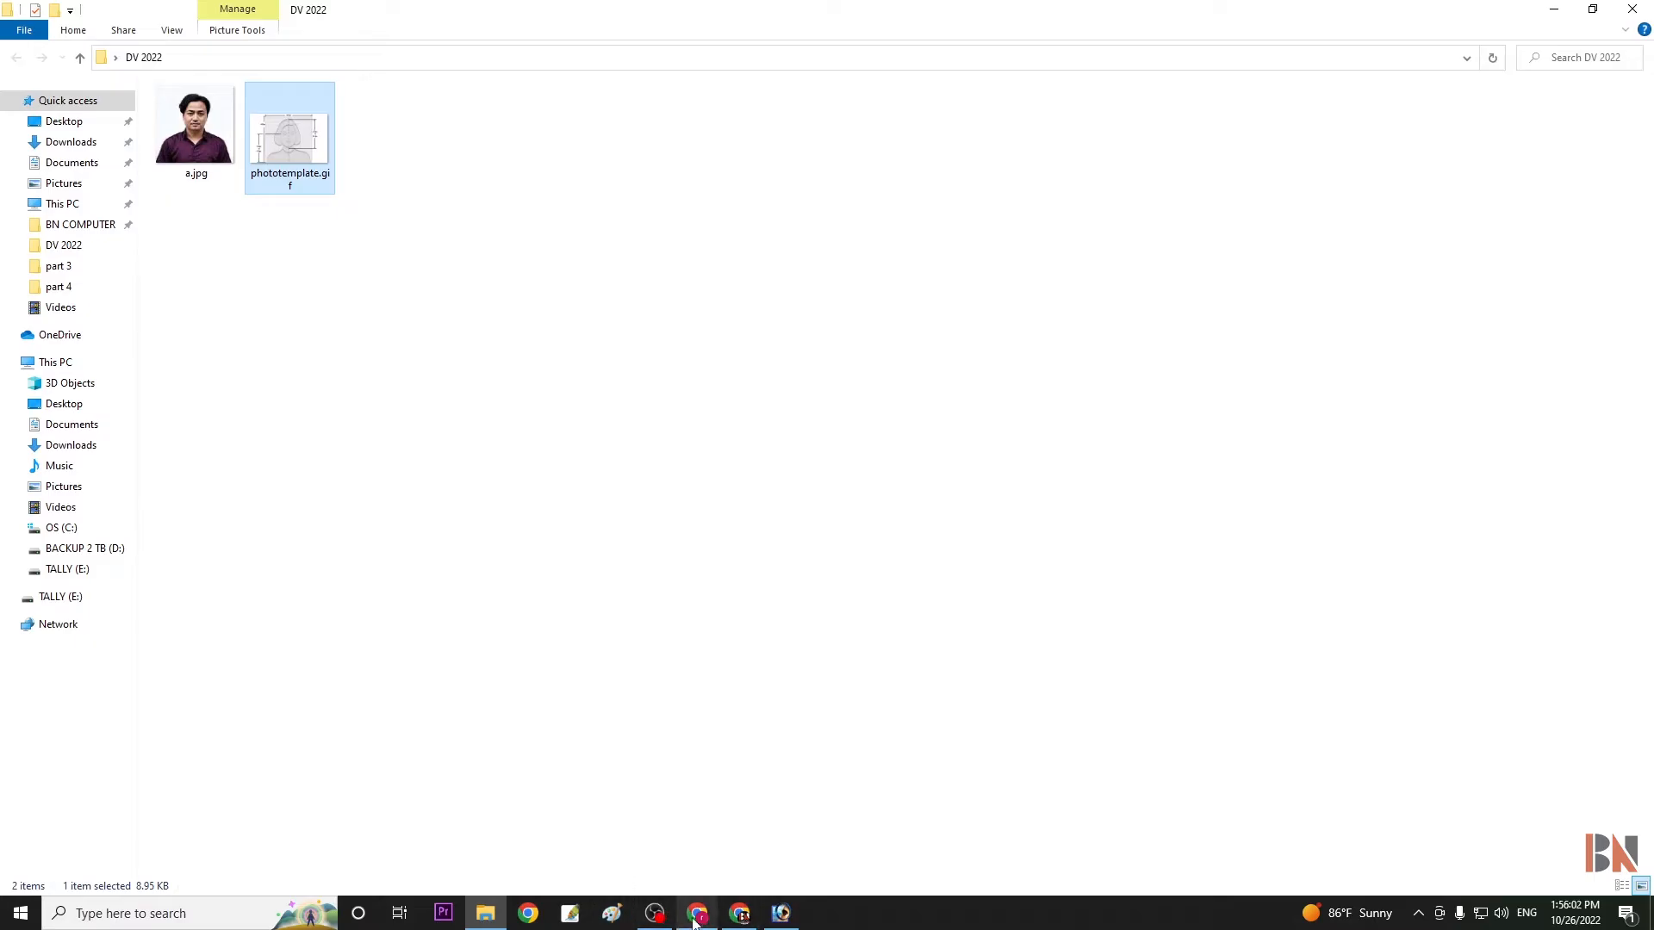
In Chrome's Electronic Diversity Visa Program tab, go to the Photo Examples page
{"action": "left_click", "coordinate": [695, 913]}
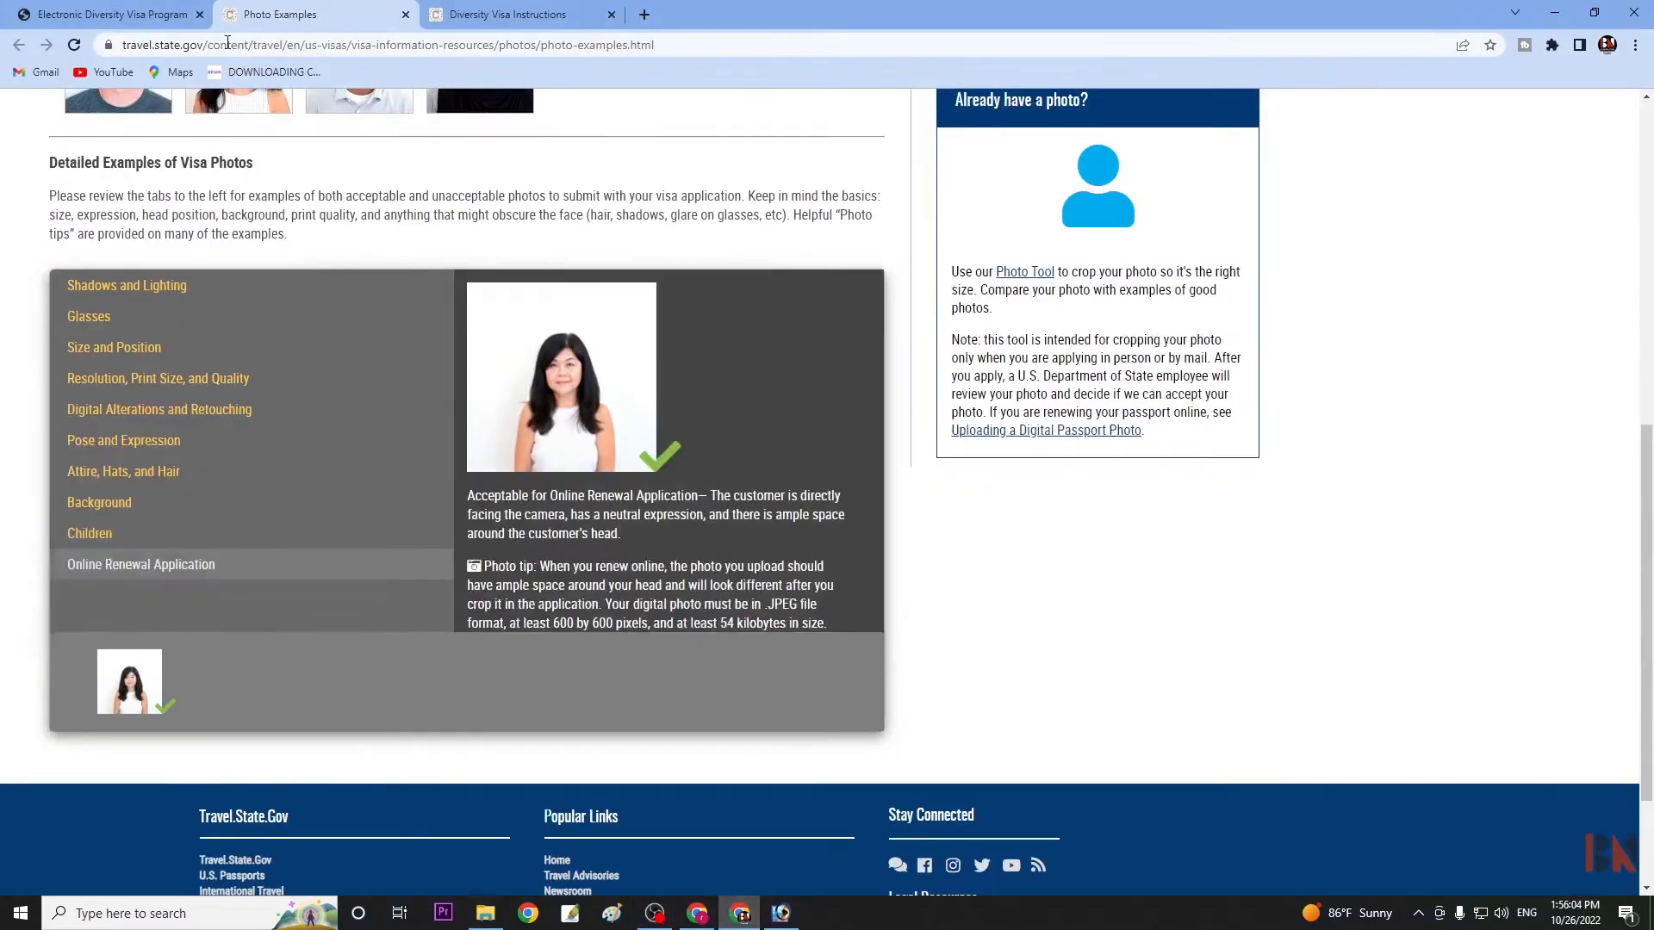
{"action": "left_click", "coordinate": [105, 14]}
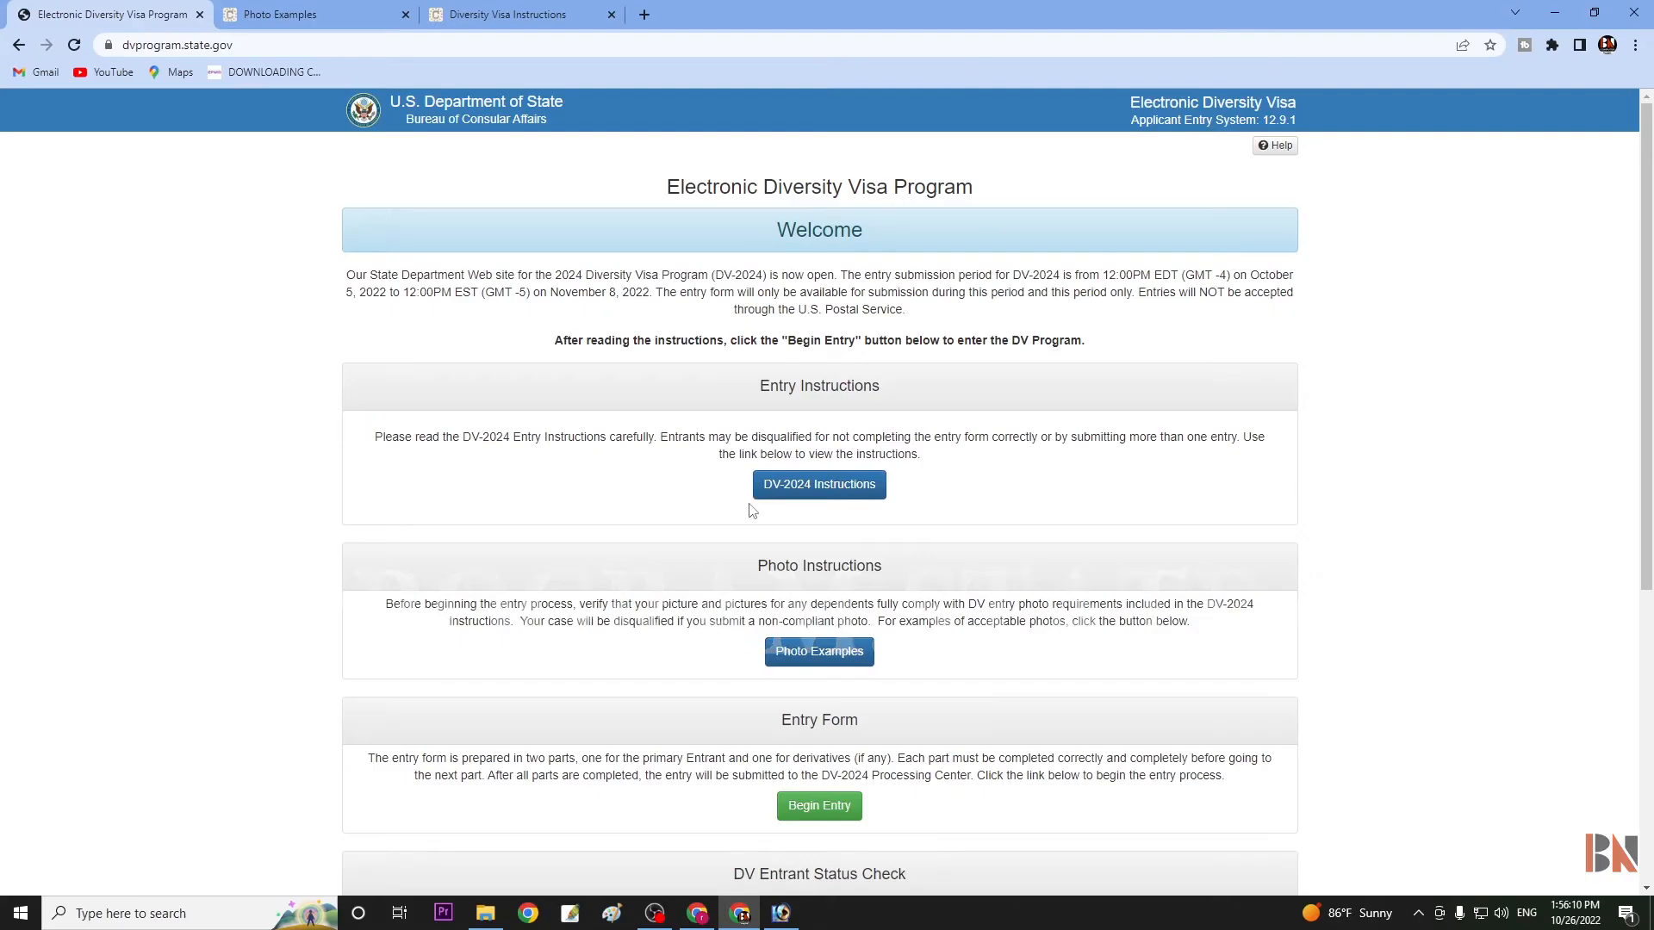
{"action": "mouse_move", "coordinate": [818, 651]}
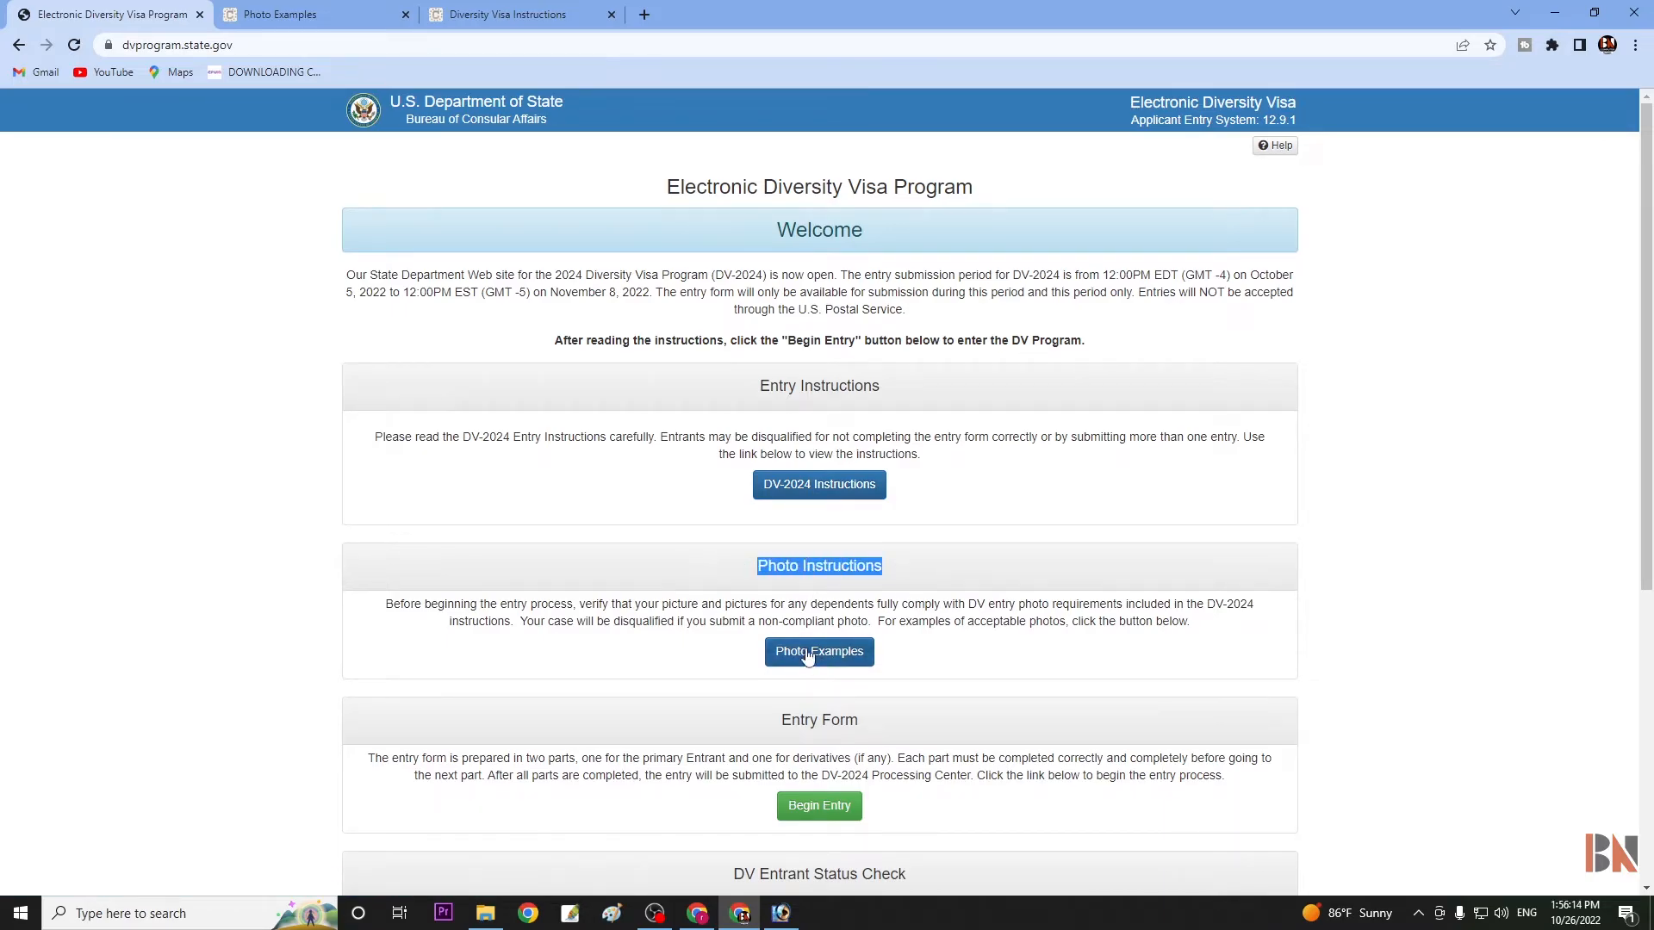
{"action": "left_click", "coordinate": [818, 651]}
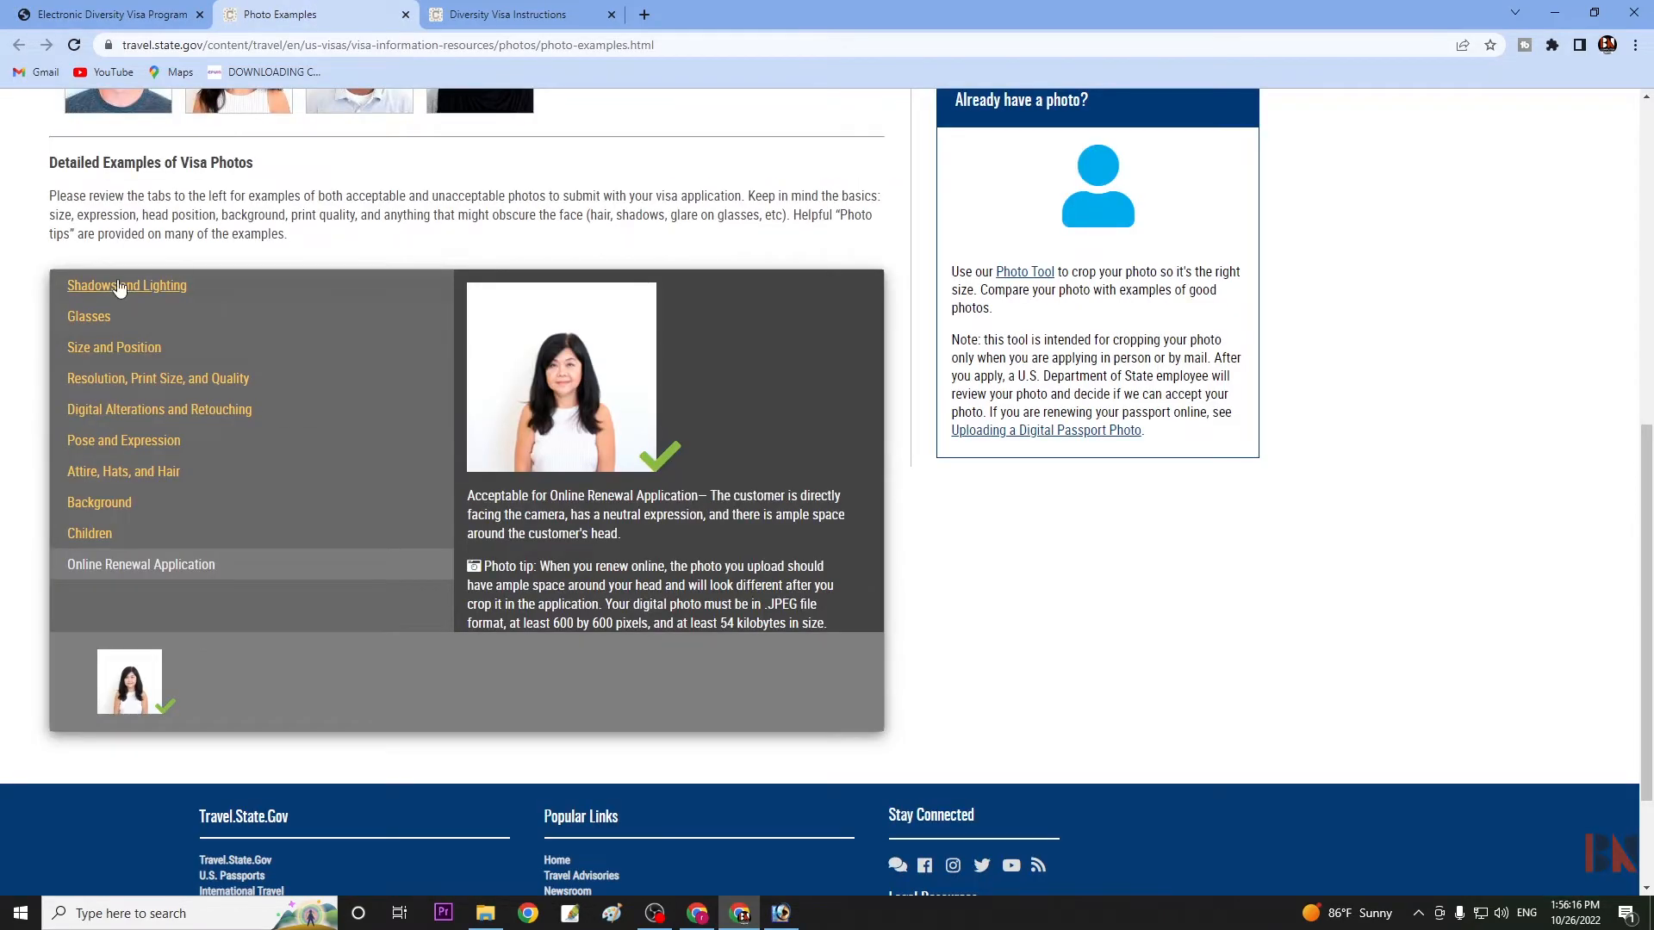
Browse Glasses, Size, Resolution, Pose and Online Renewal examples, highlighting JPEG and 54 KB
{"action": "left_click", "coordinate": [89, 315]}
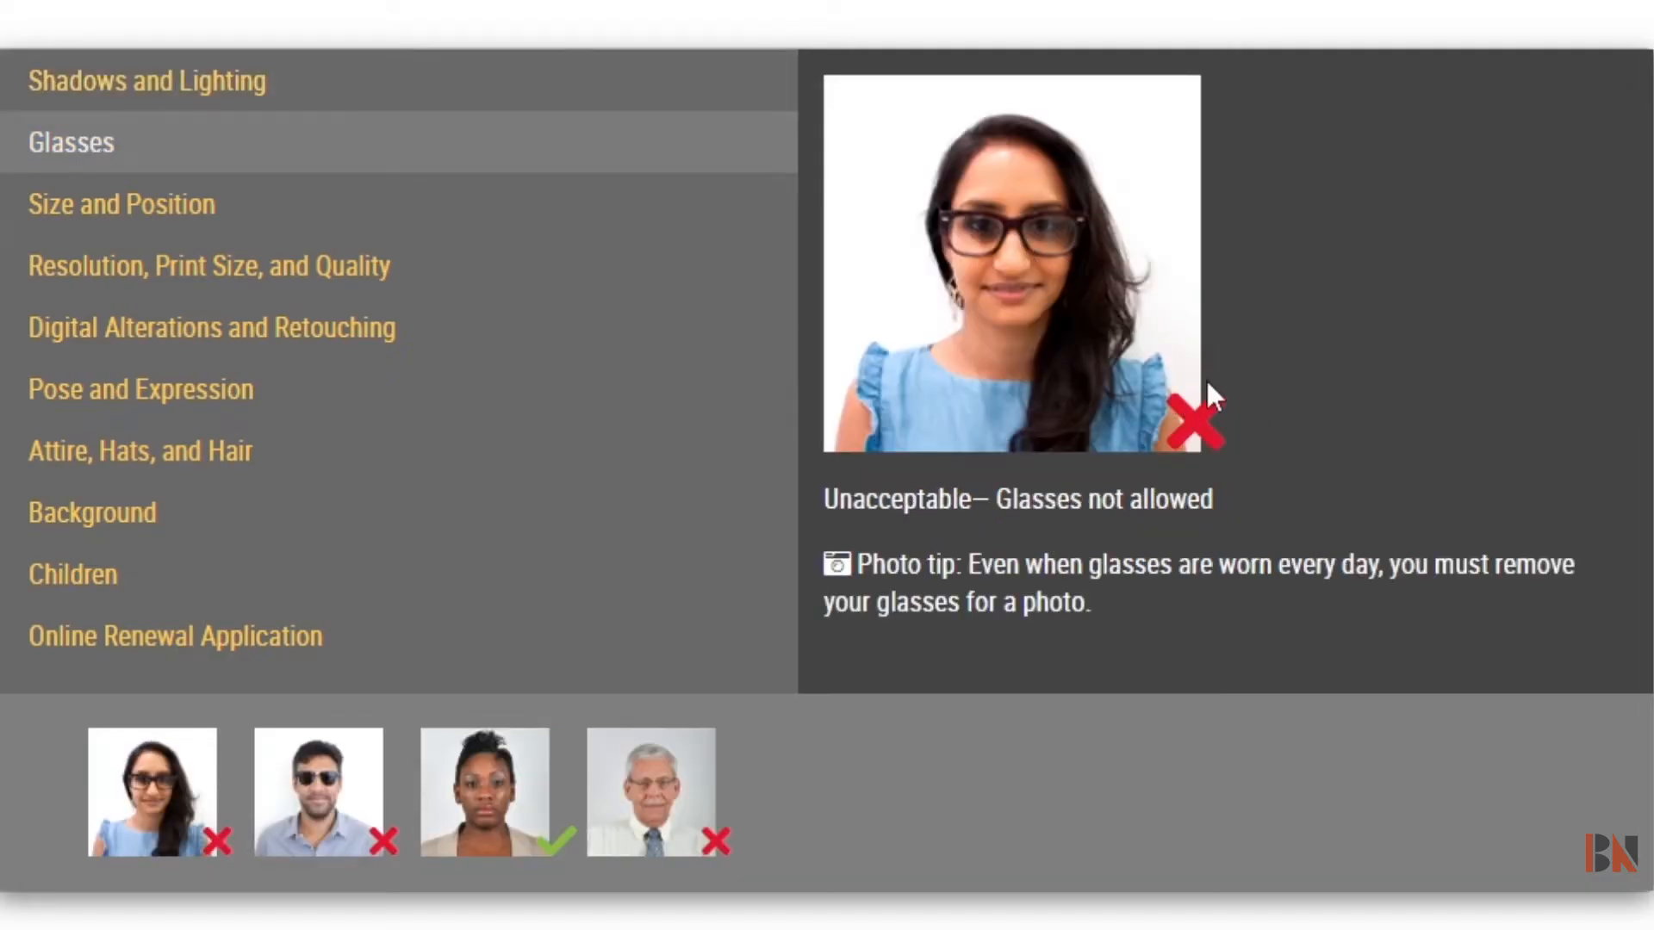
{"action": "mouse_move", "coordinate": [1025, 229]}
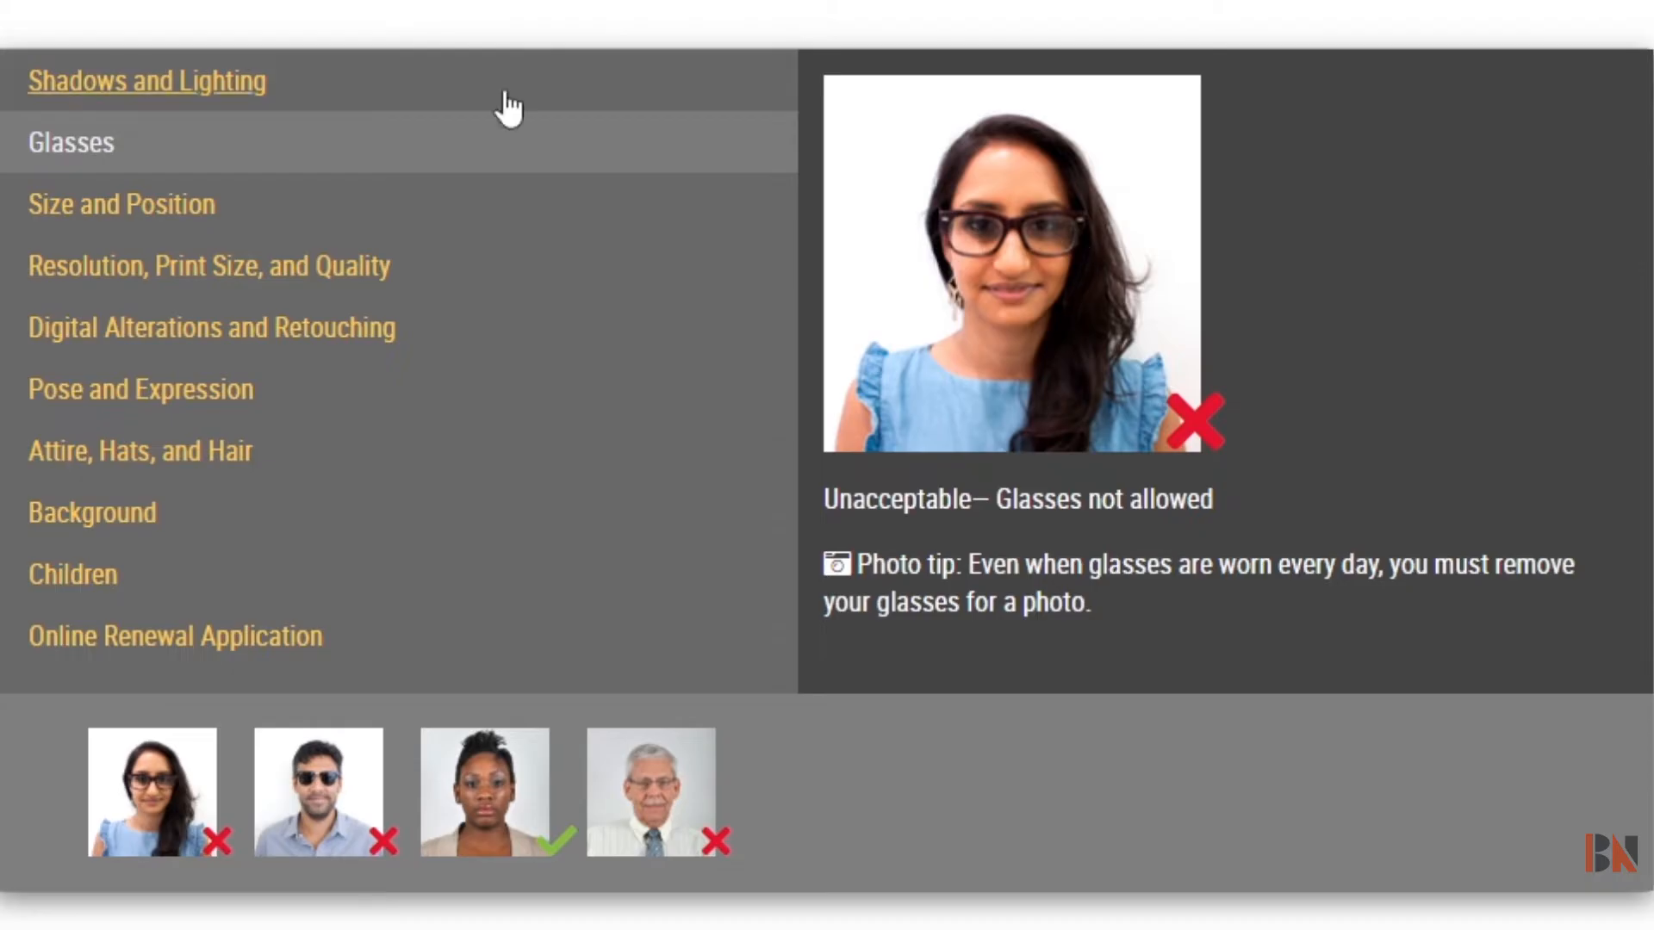
{"action": "left_click", "coordinate": [122, 204]}
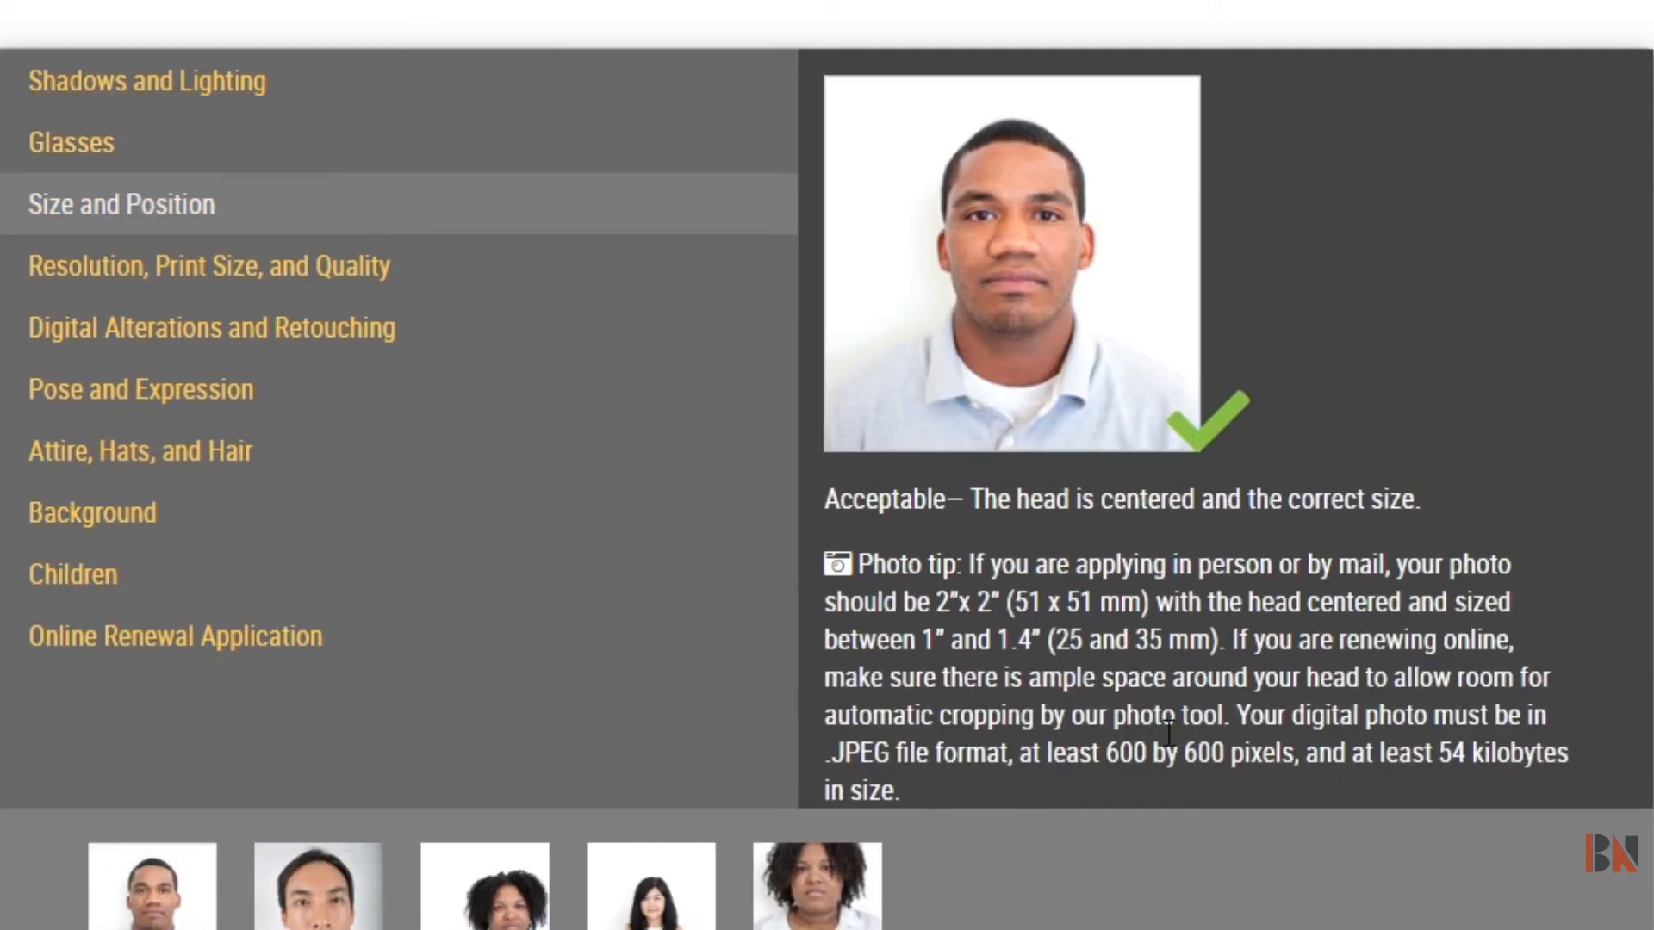
{"action": "left_click_drag", "start_coordinate": [930, 752], "coordinate": [901, 791]}
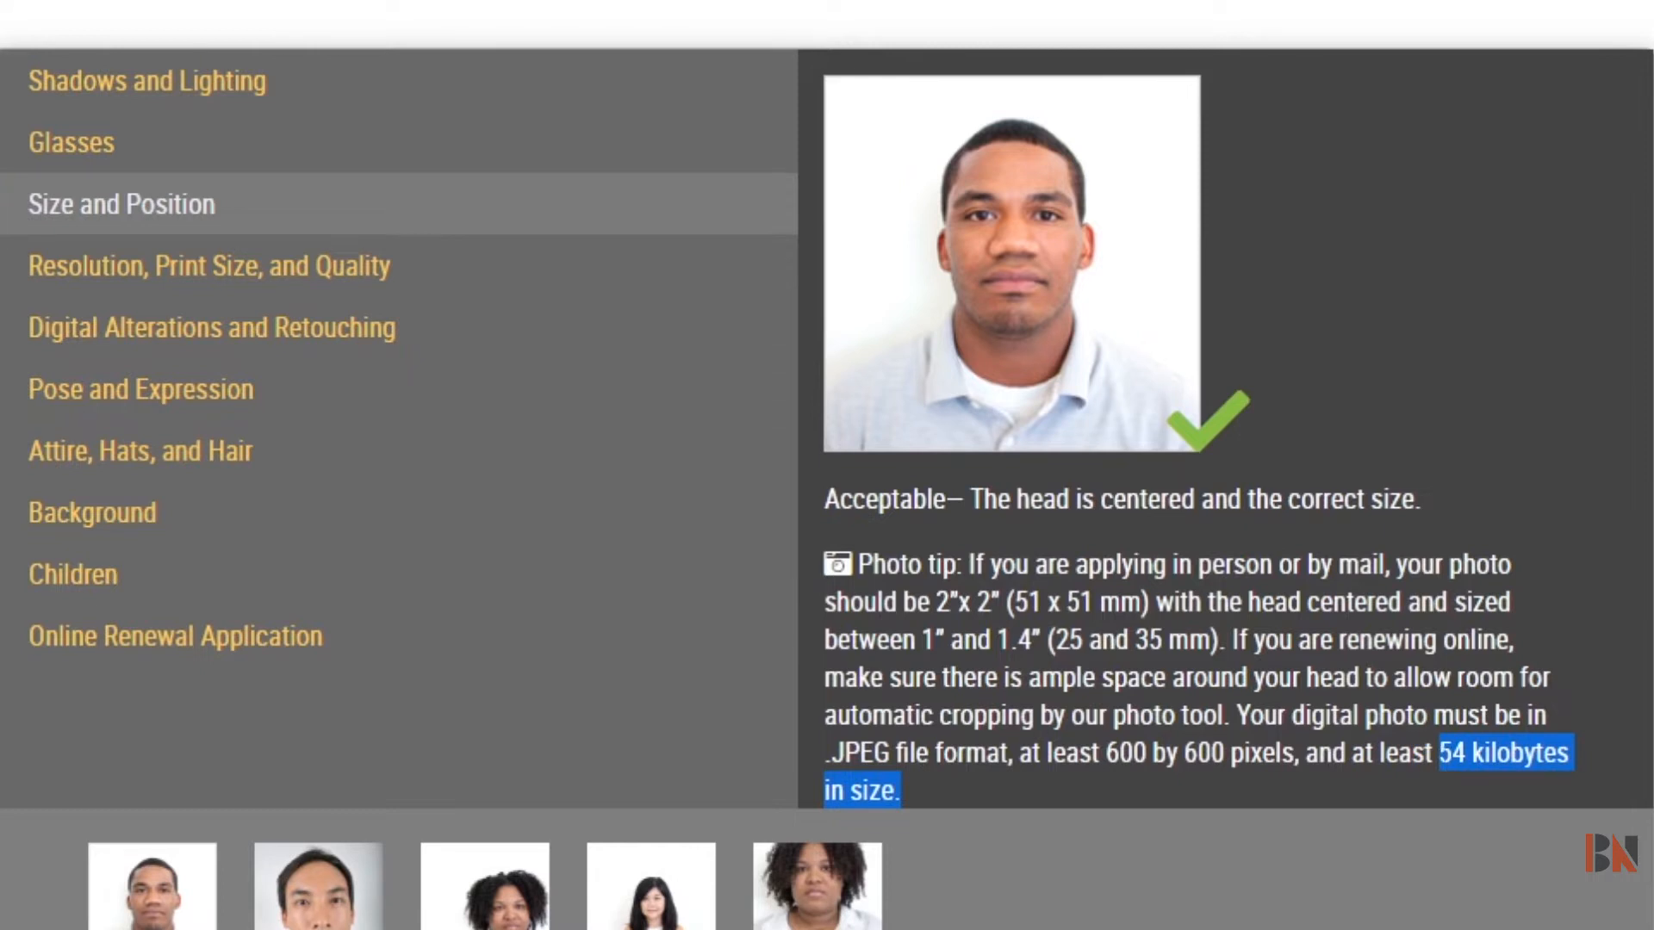
{"action": "mouse_move", "coordinate": [926, 826]}
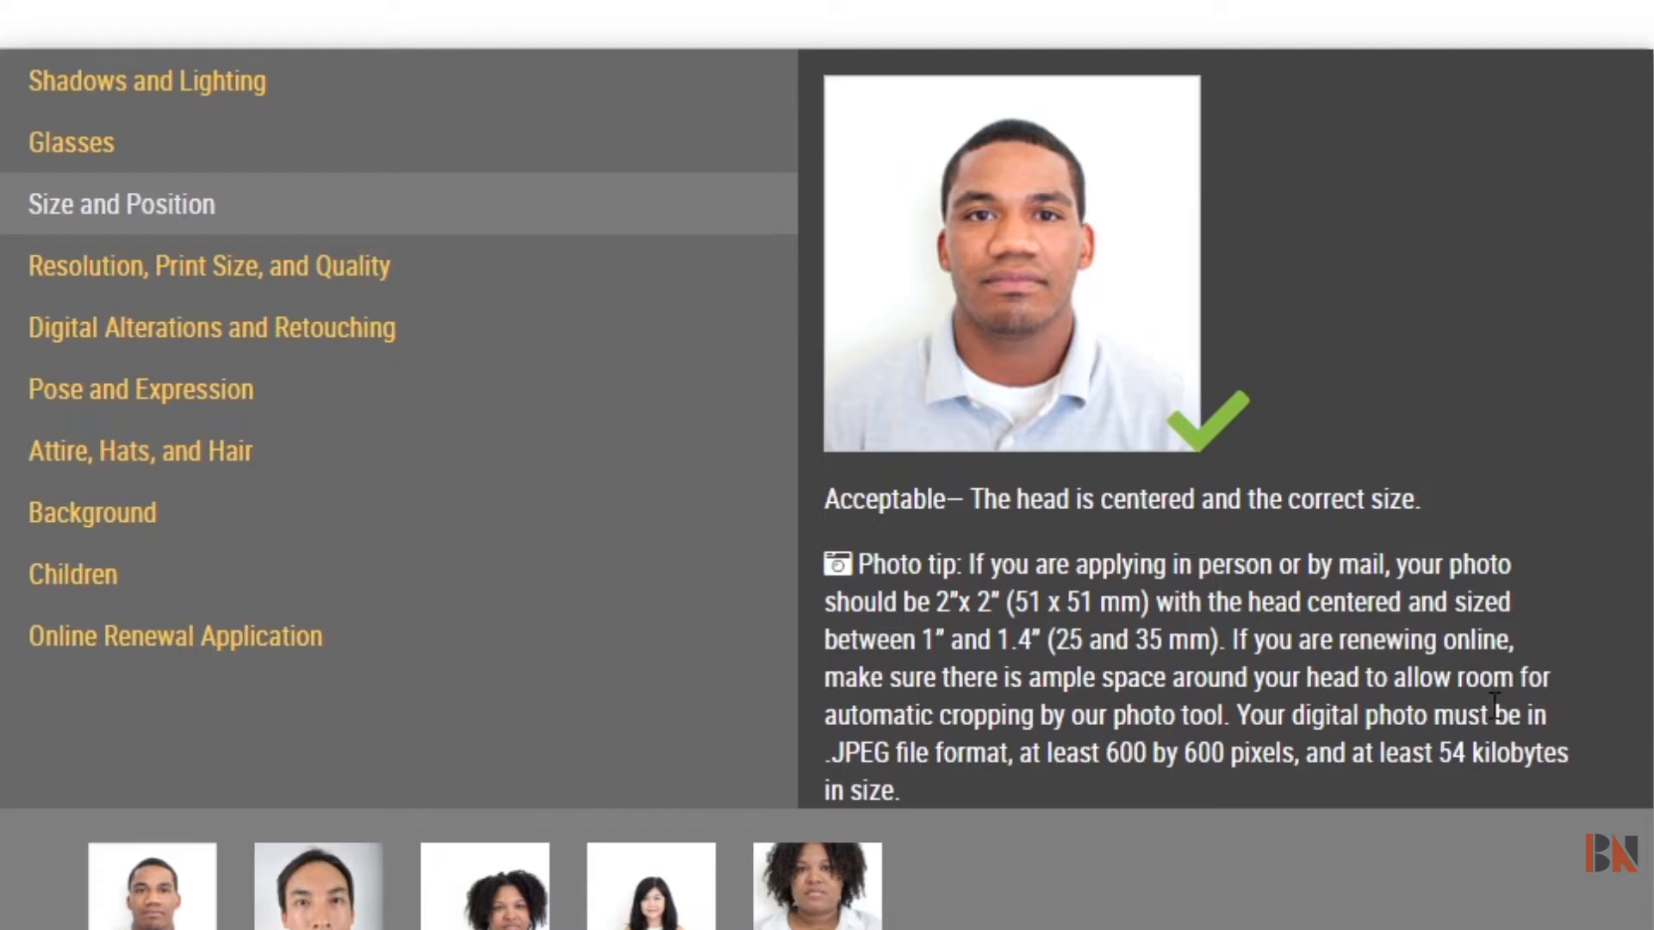
{"action": "mouse_move", "coordinate": [982, 796]}
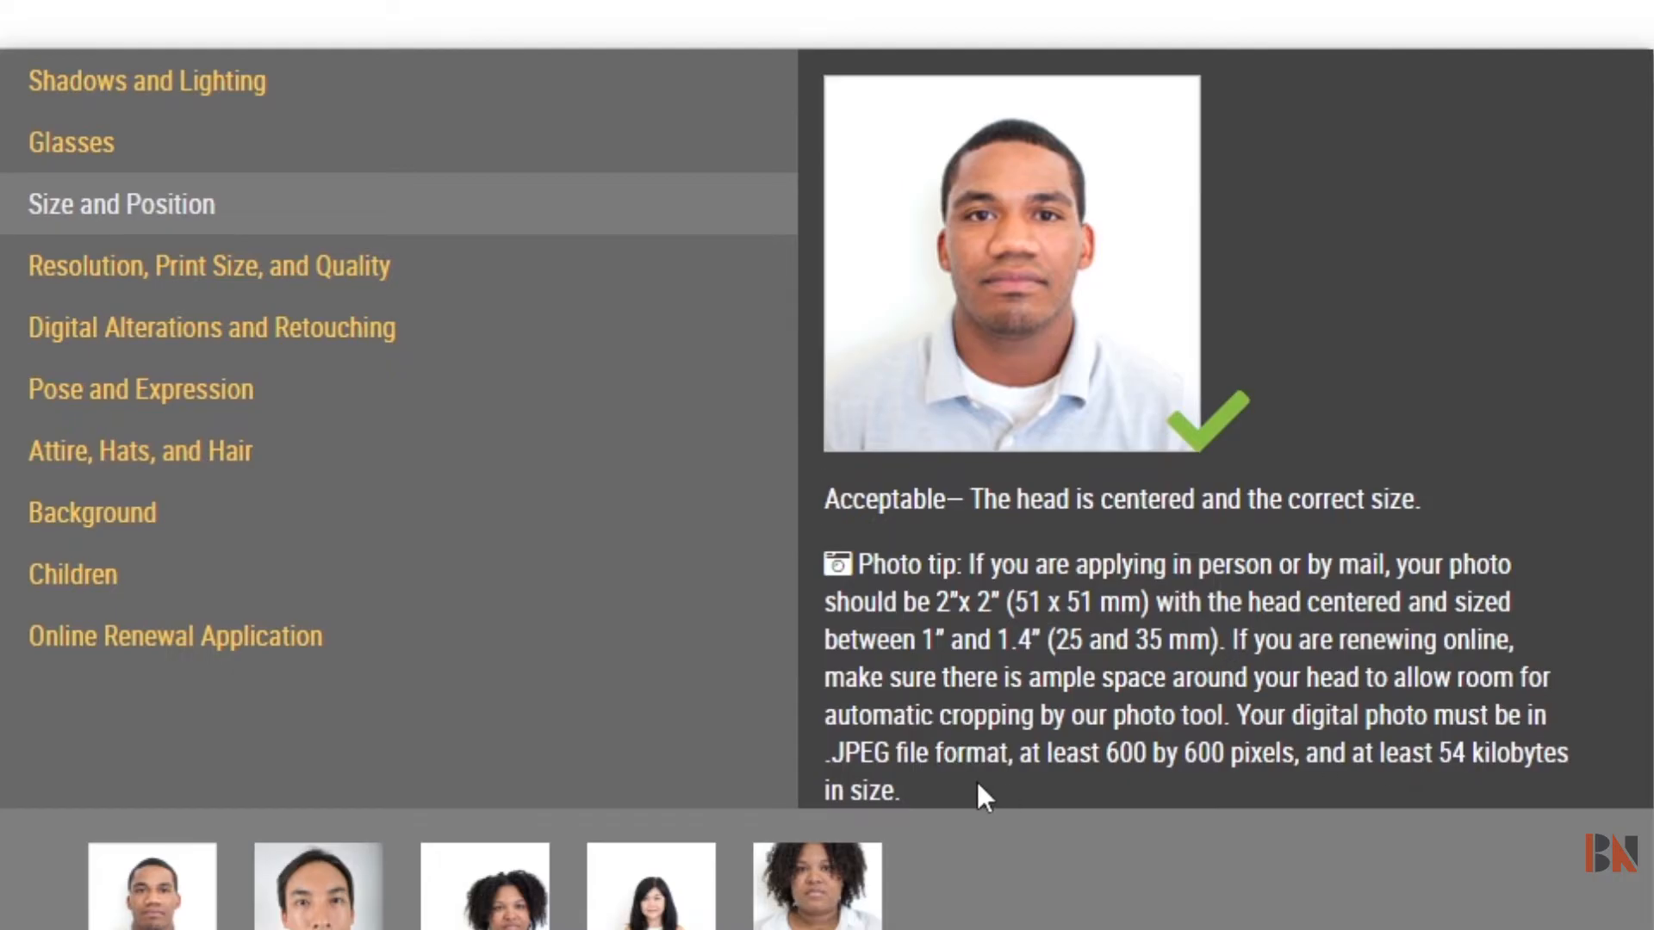
{"action": "mouse_move", "coordinate": [1164, 701]}
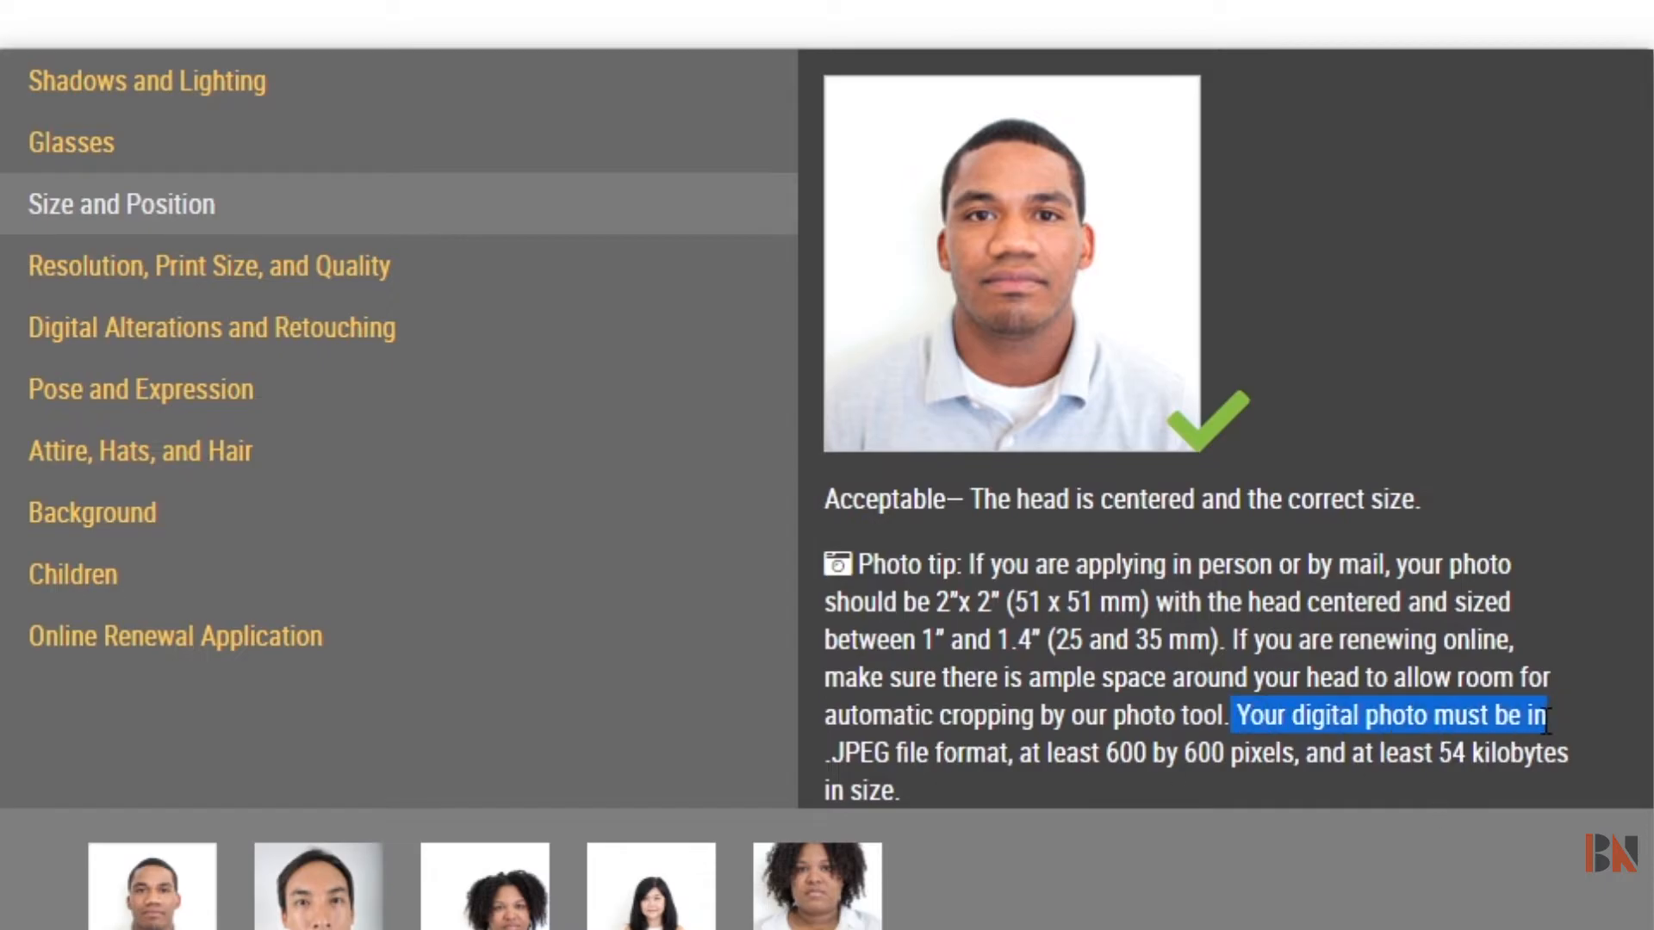
{"action": "left_click_drag", "start_coordinate": [1547, 715], "coordinate": [1007, 752]}
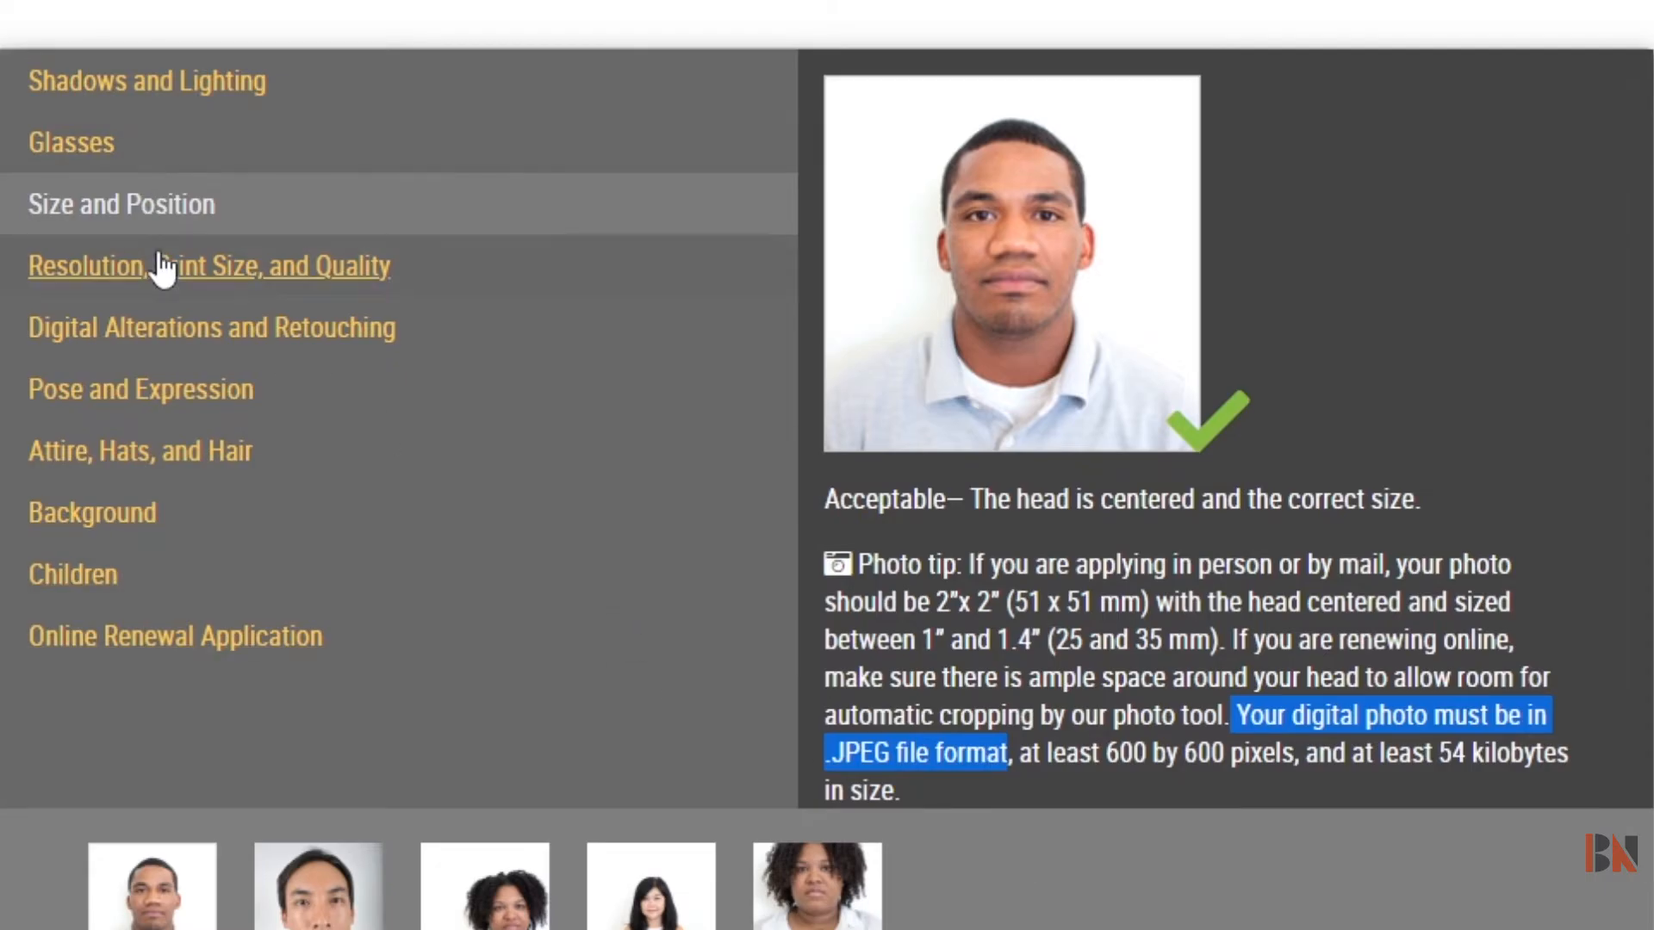
{"action": "left_click", "coordinate": [208, 264]}
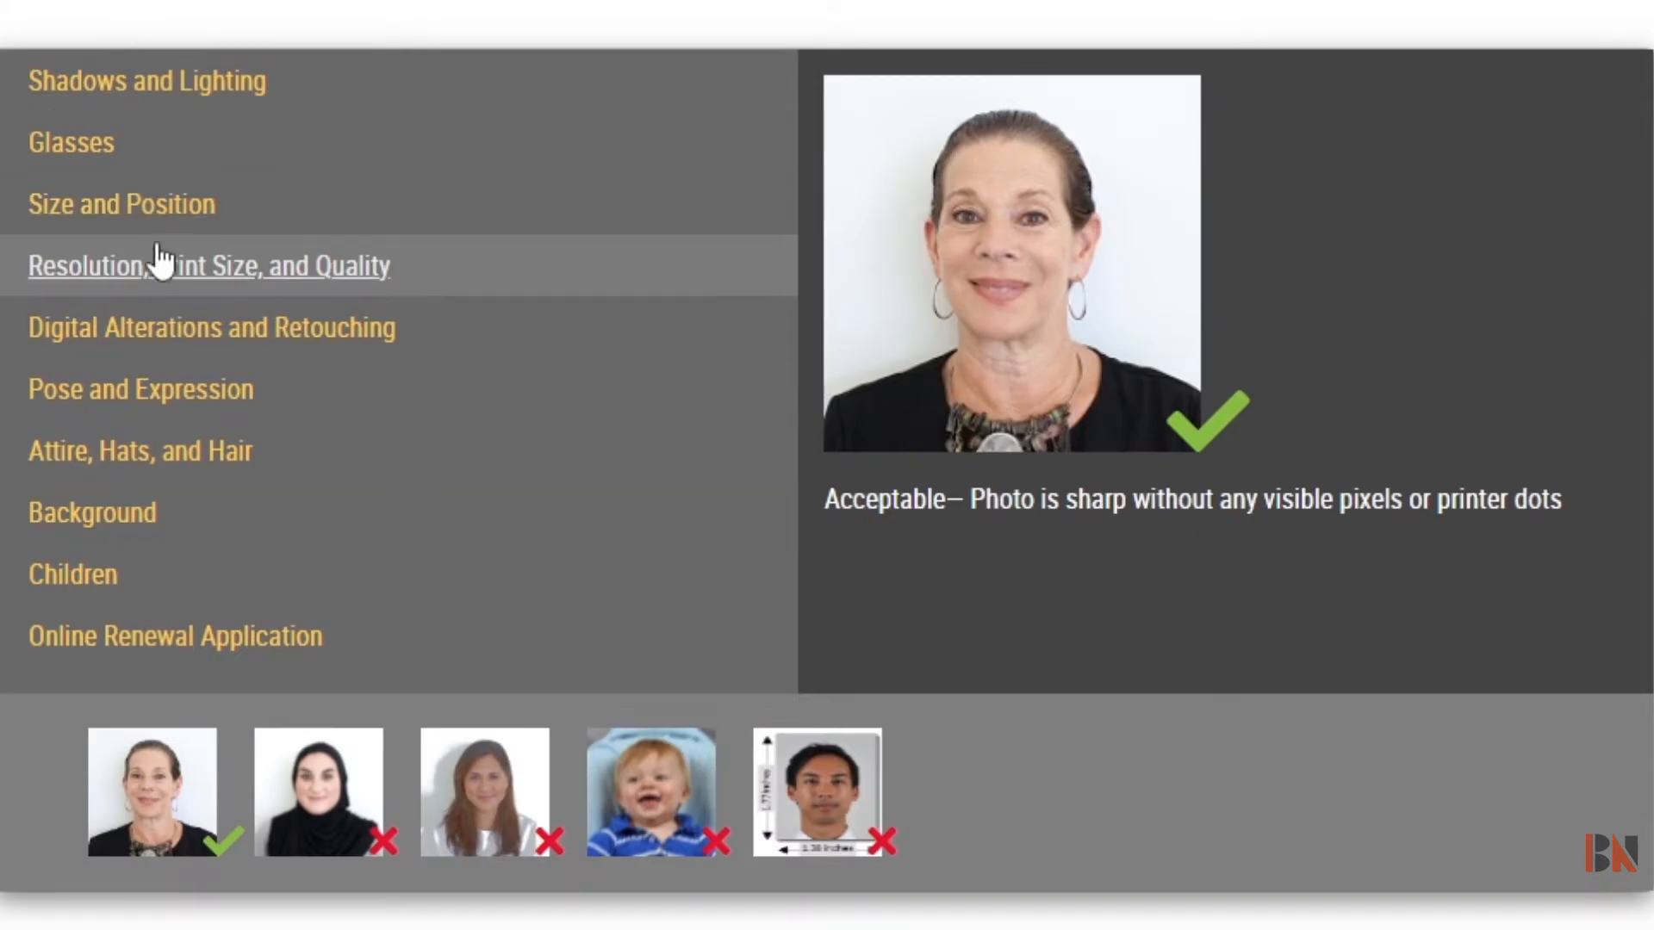
{"action": "left_click", "coordinate": [140, 389]}
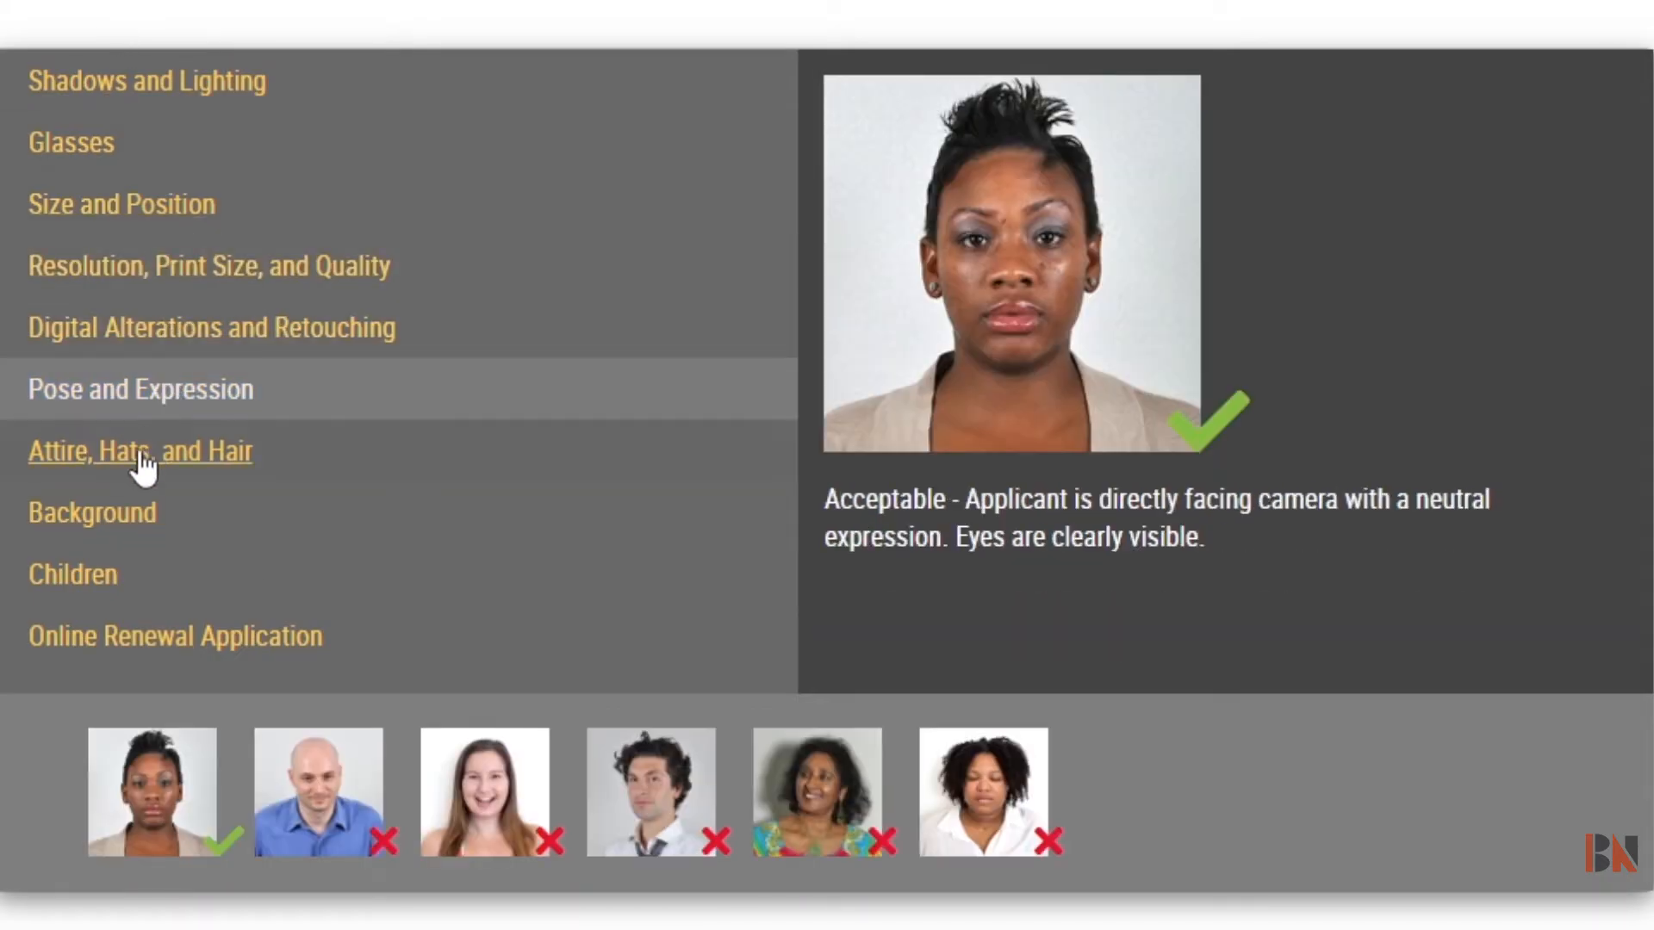
{"action": "left_click", "coordinate": [175, 635]}
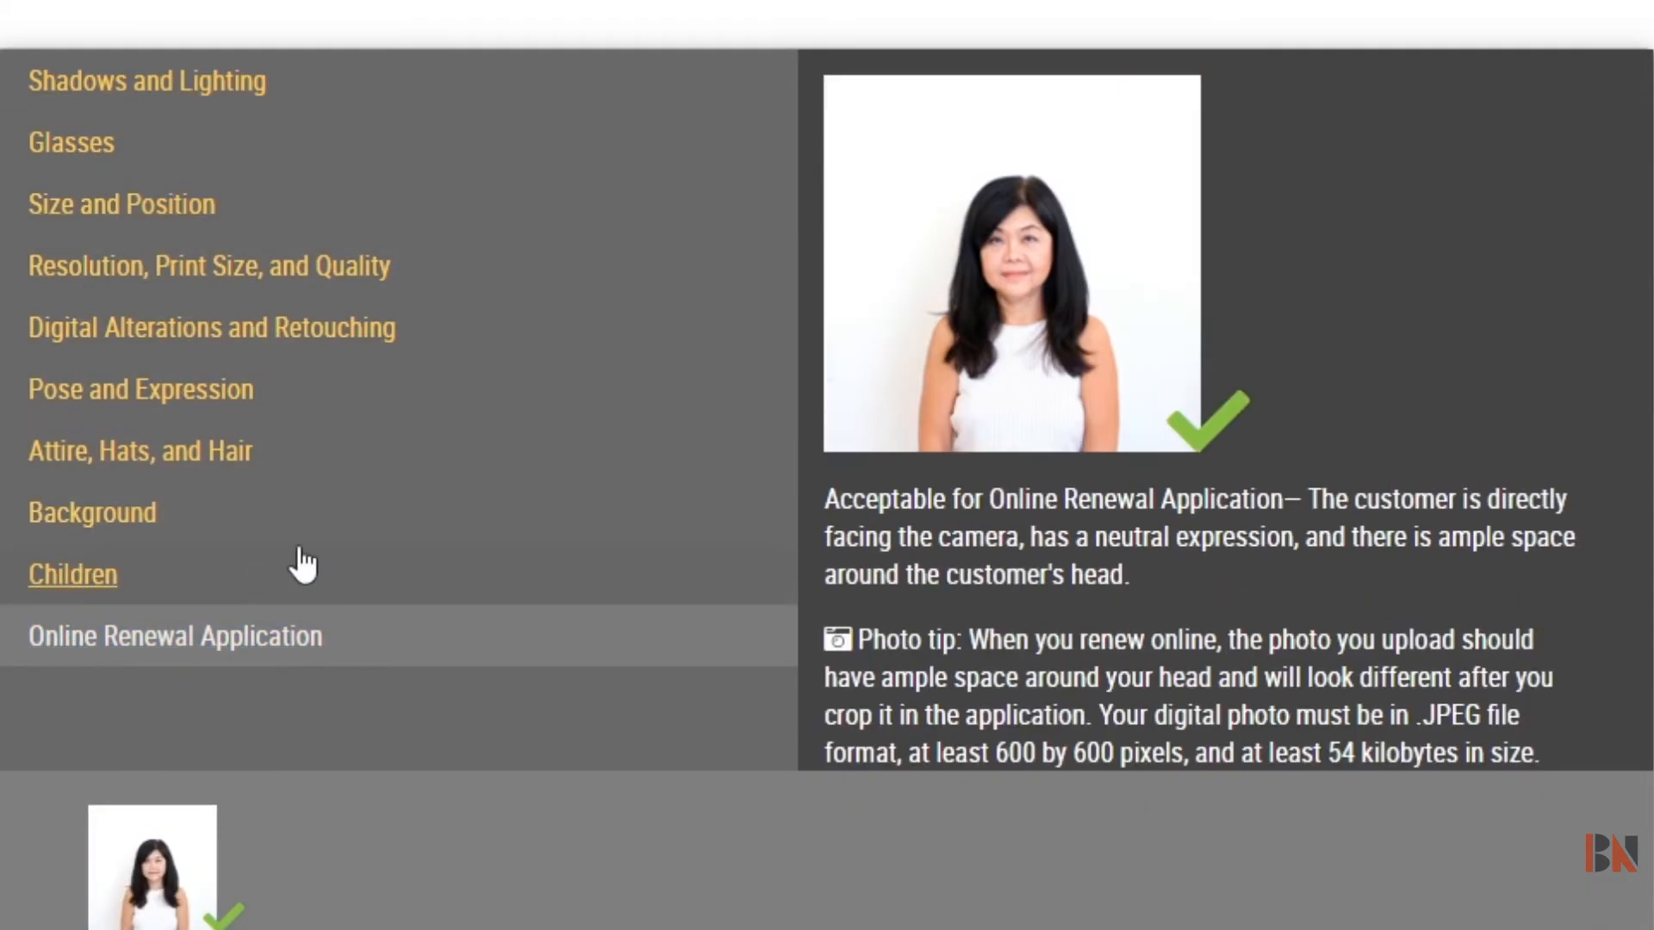
{"action": "mouse_move", "coordinate": [675, 110]}
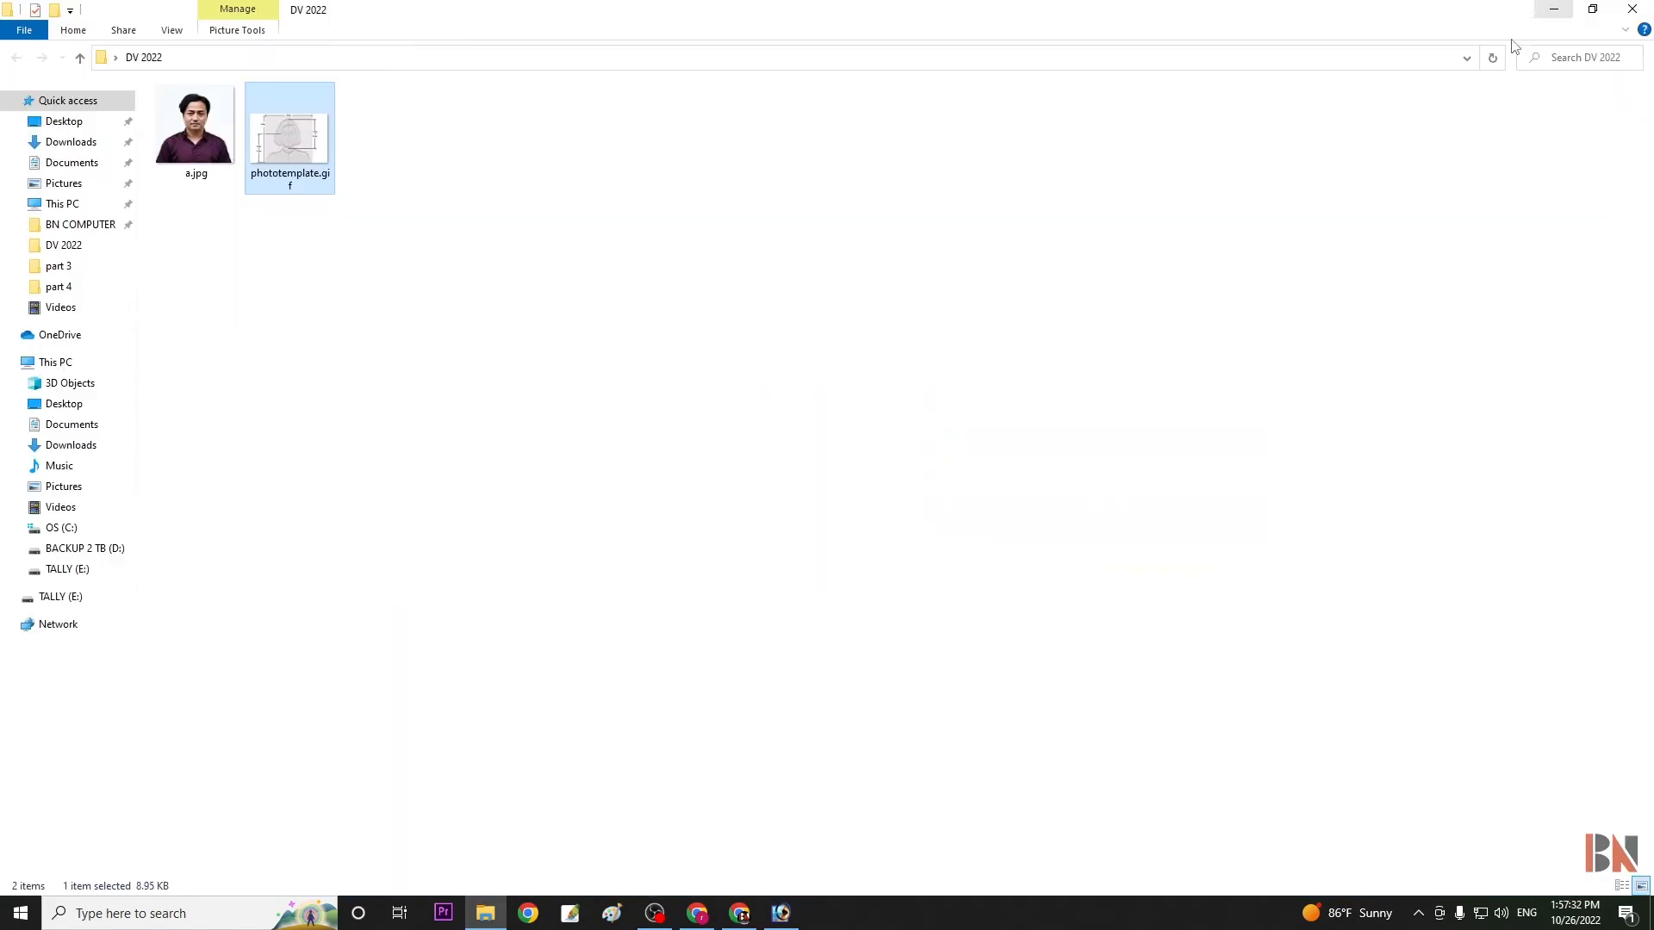
Bring Photoshop forward and open phototemplate.gif and a.jpg
{"action": "left_click", "coordinate": [781, 922]}
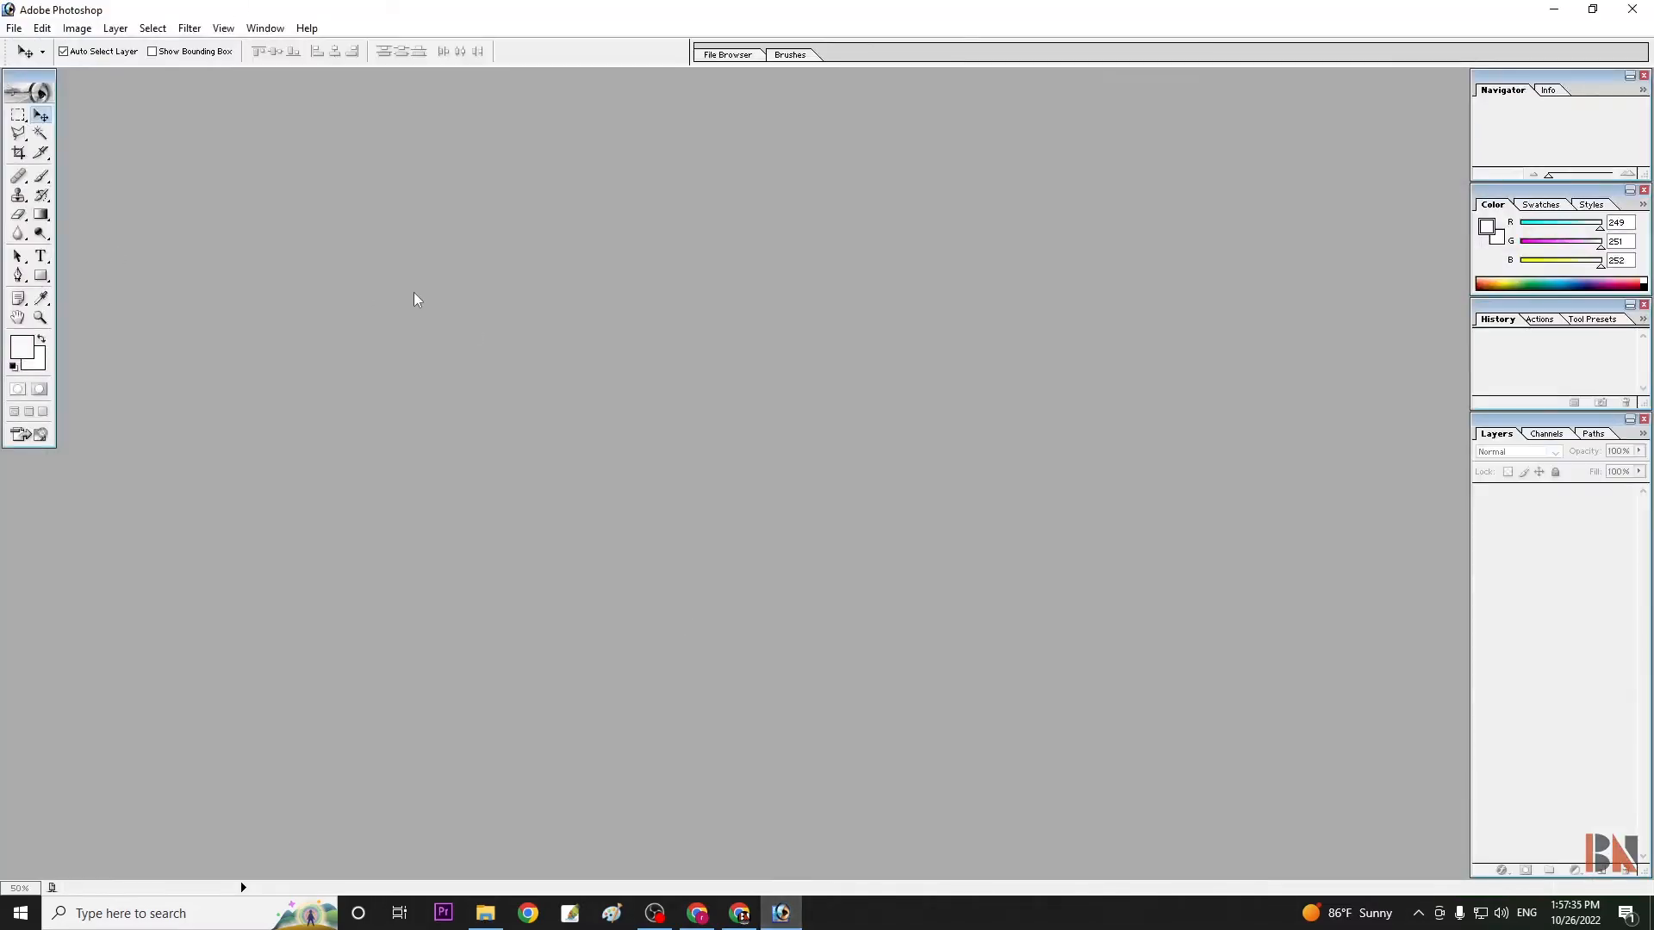
{"action": "left_click", "coordinate": [484, 913]}
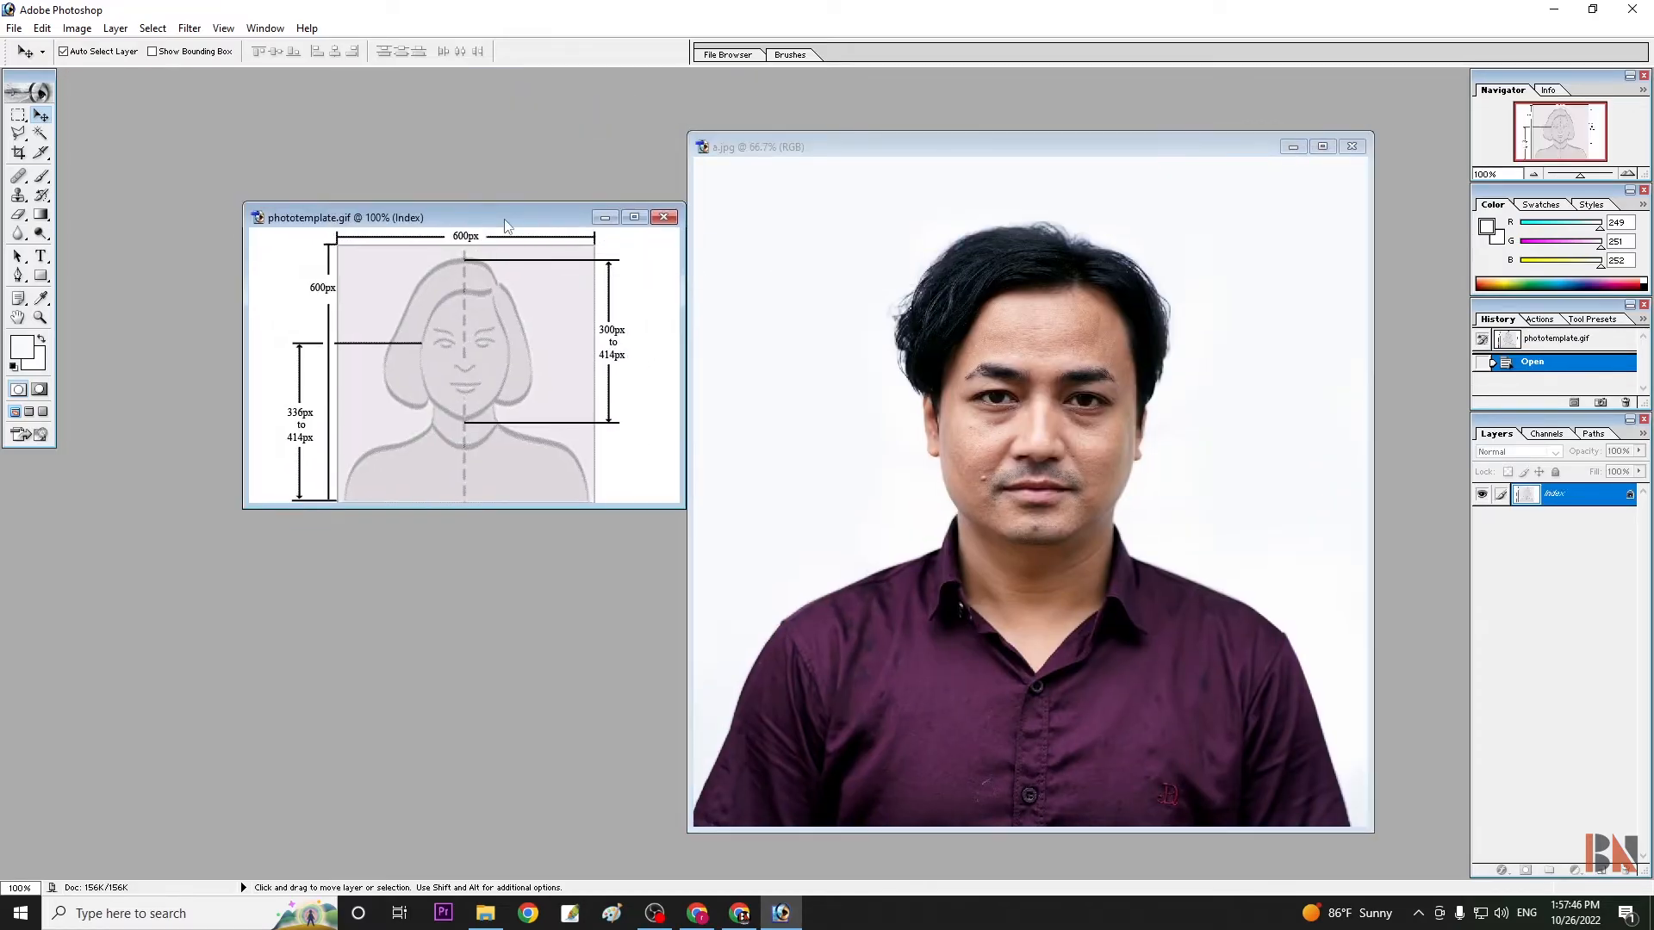
{"action": "mouse_move", "coordinate": [485, 230]}
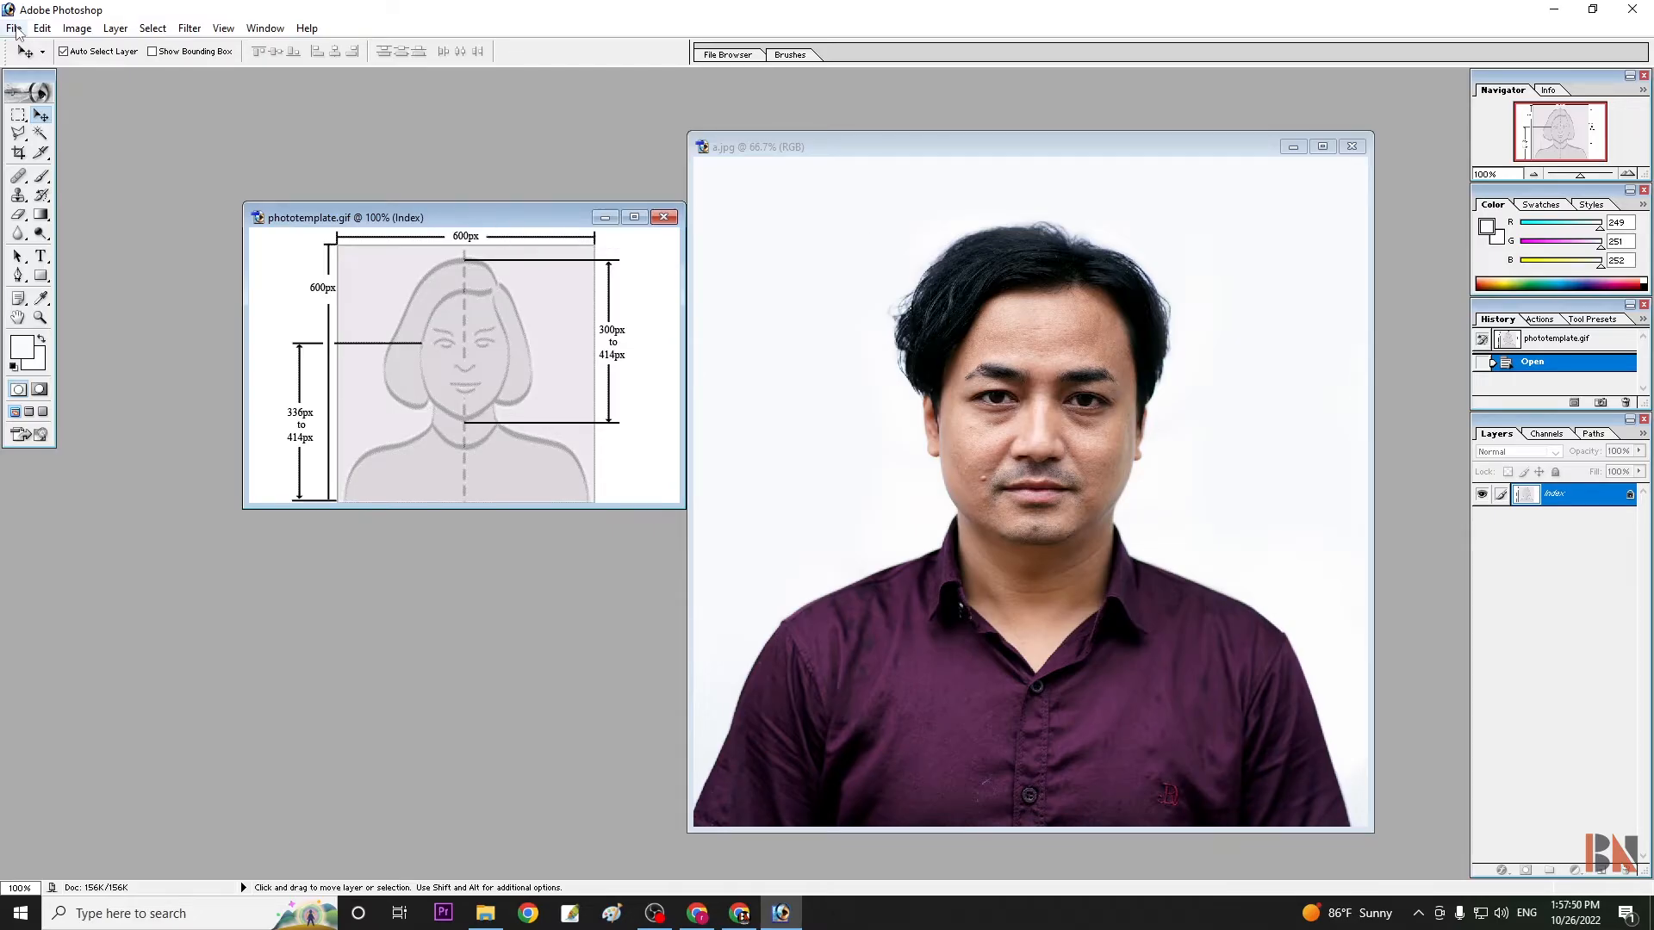
Create 'dv photo' as a 2×2 inch, 300 ppi RGB document and confirm 600×600 px
{"action": "left_click", "coordinate": [14, 28]}
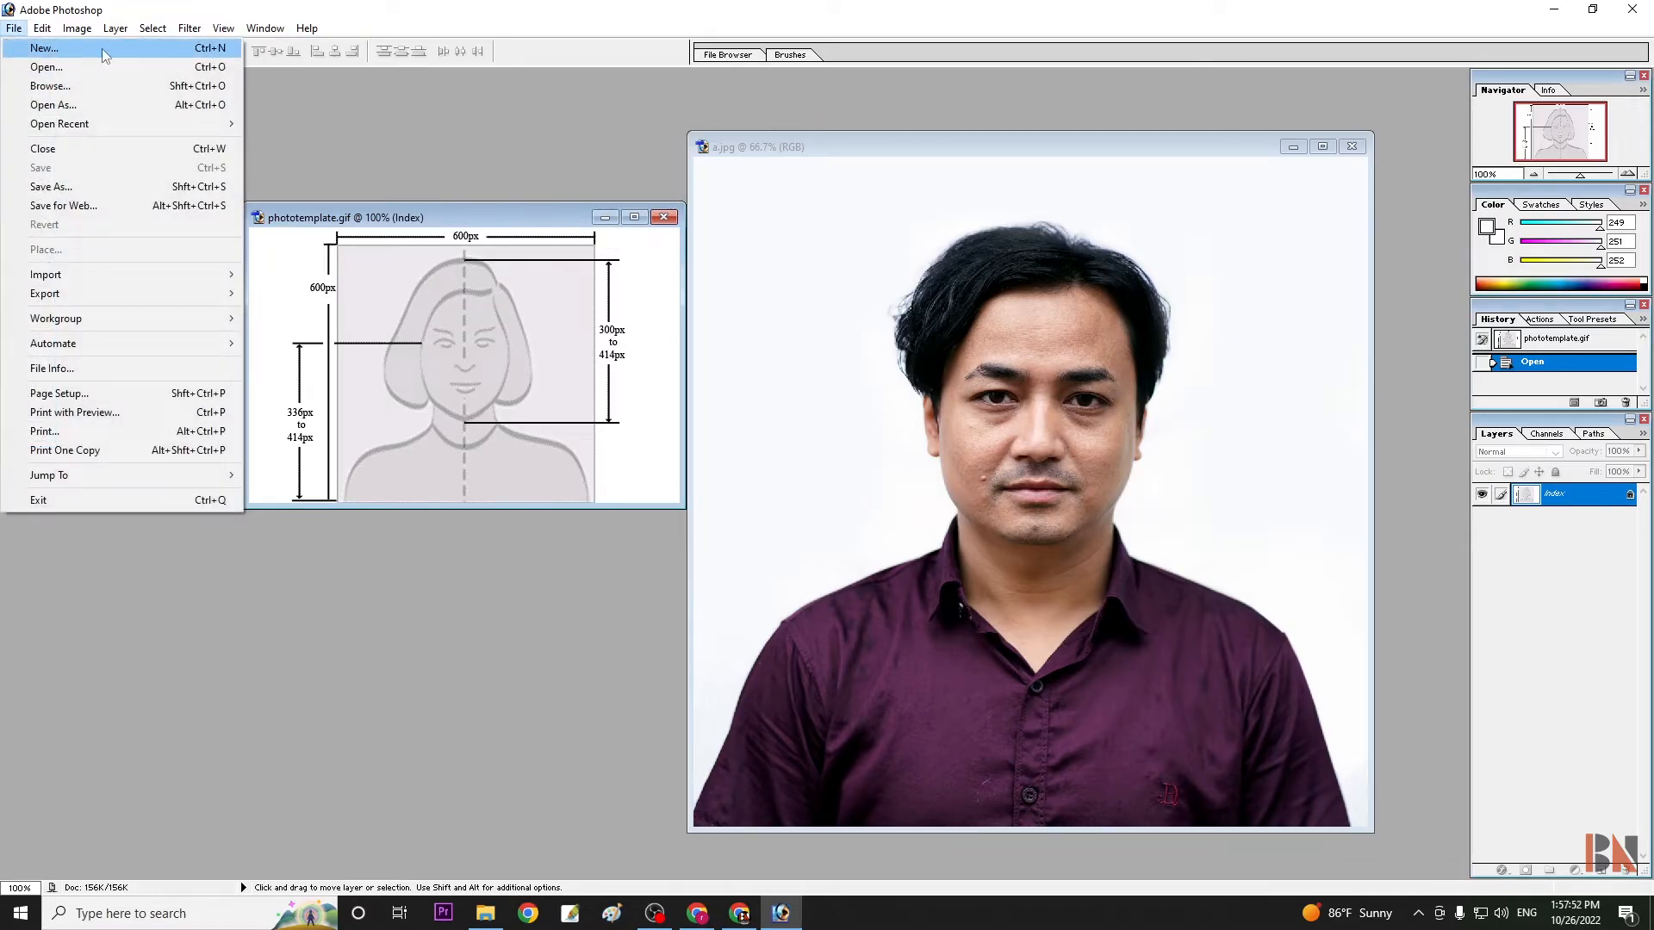
{"action": "left_click", "coordinate": [44, 48]}
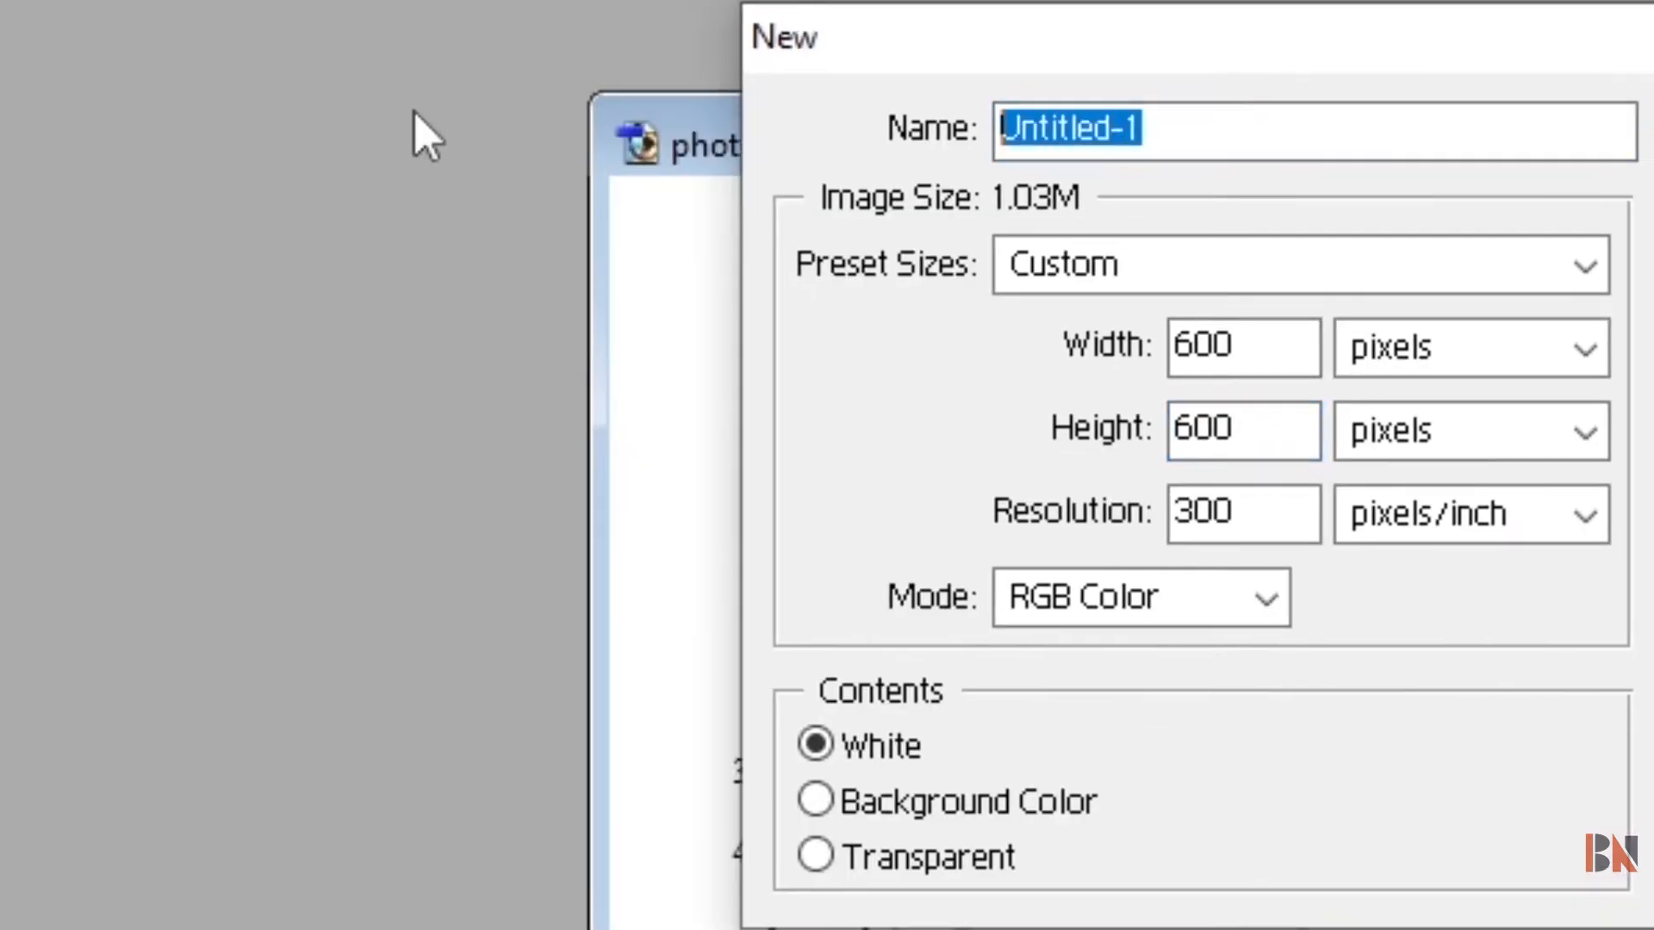
{"action": "type", "text": "dv"}
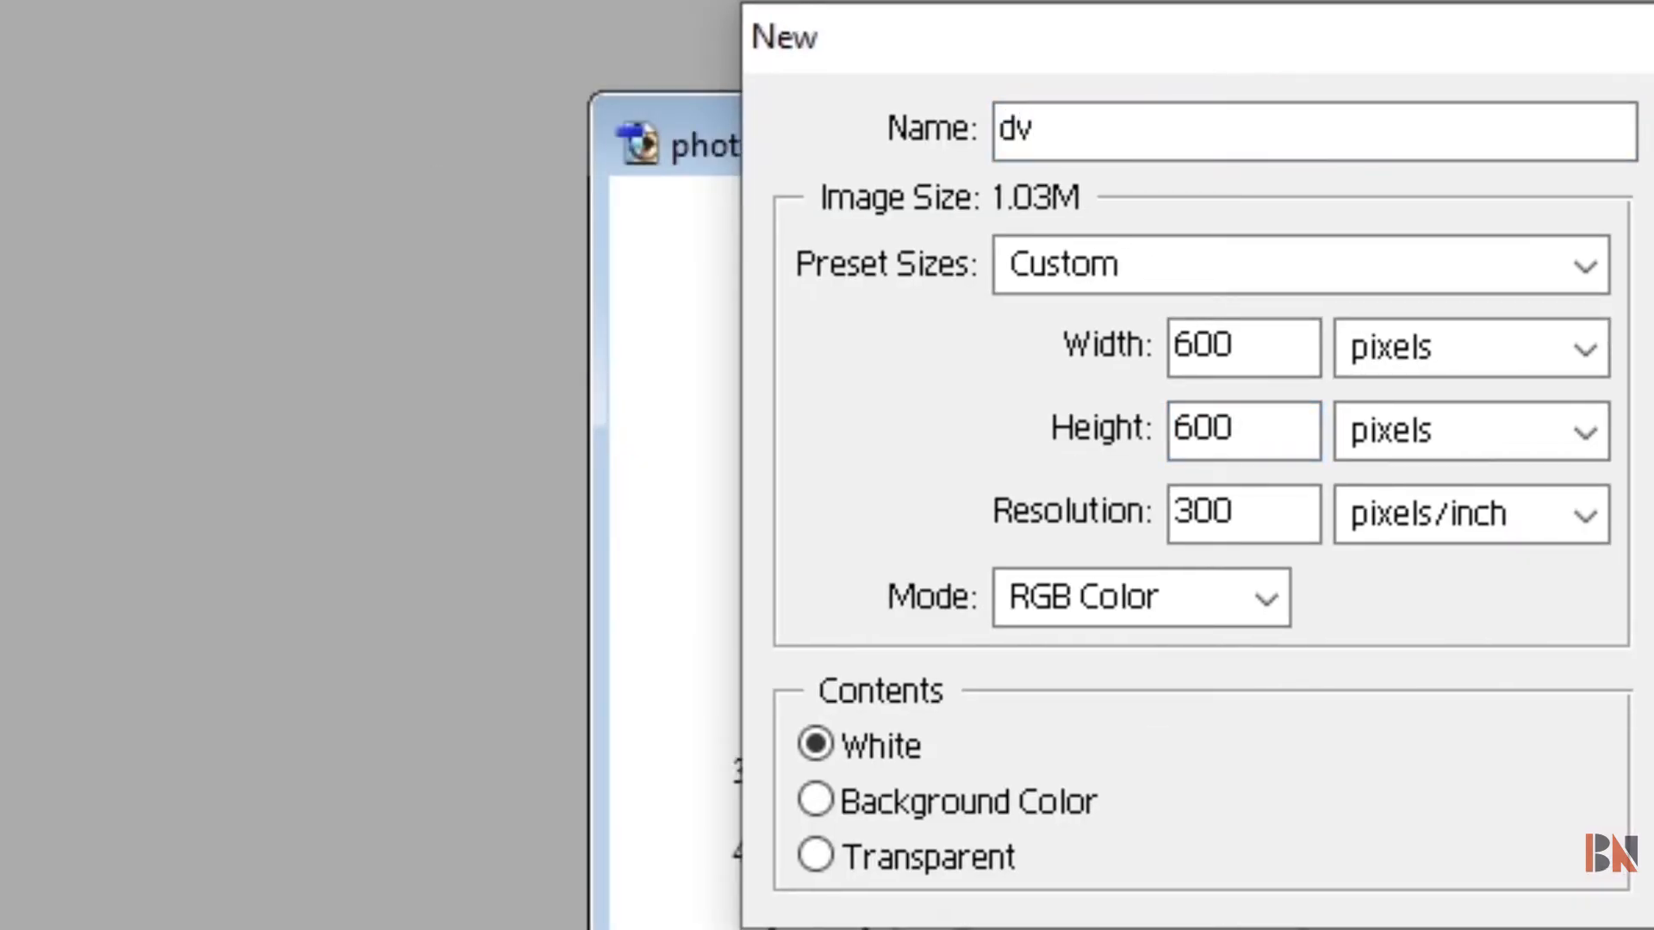
{"action": "type", "text": "photo"}
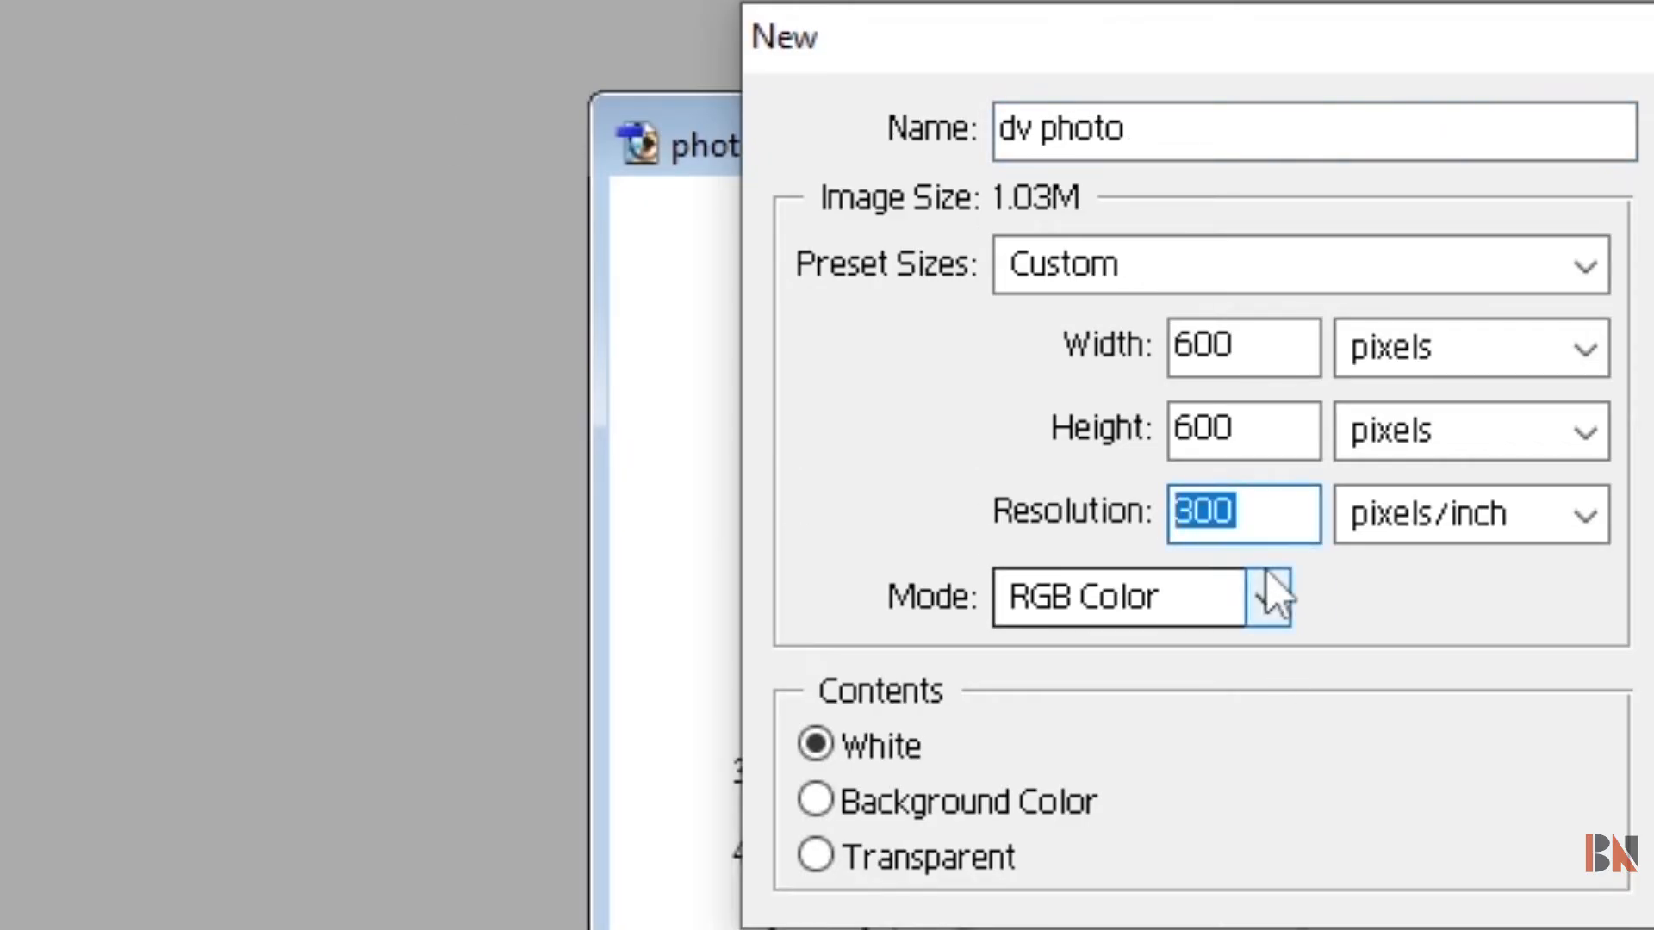
{"action": "left_click", "coordinate": [1267, 597]}
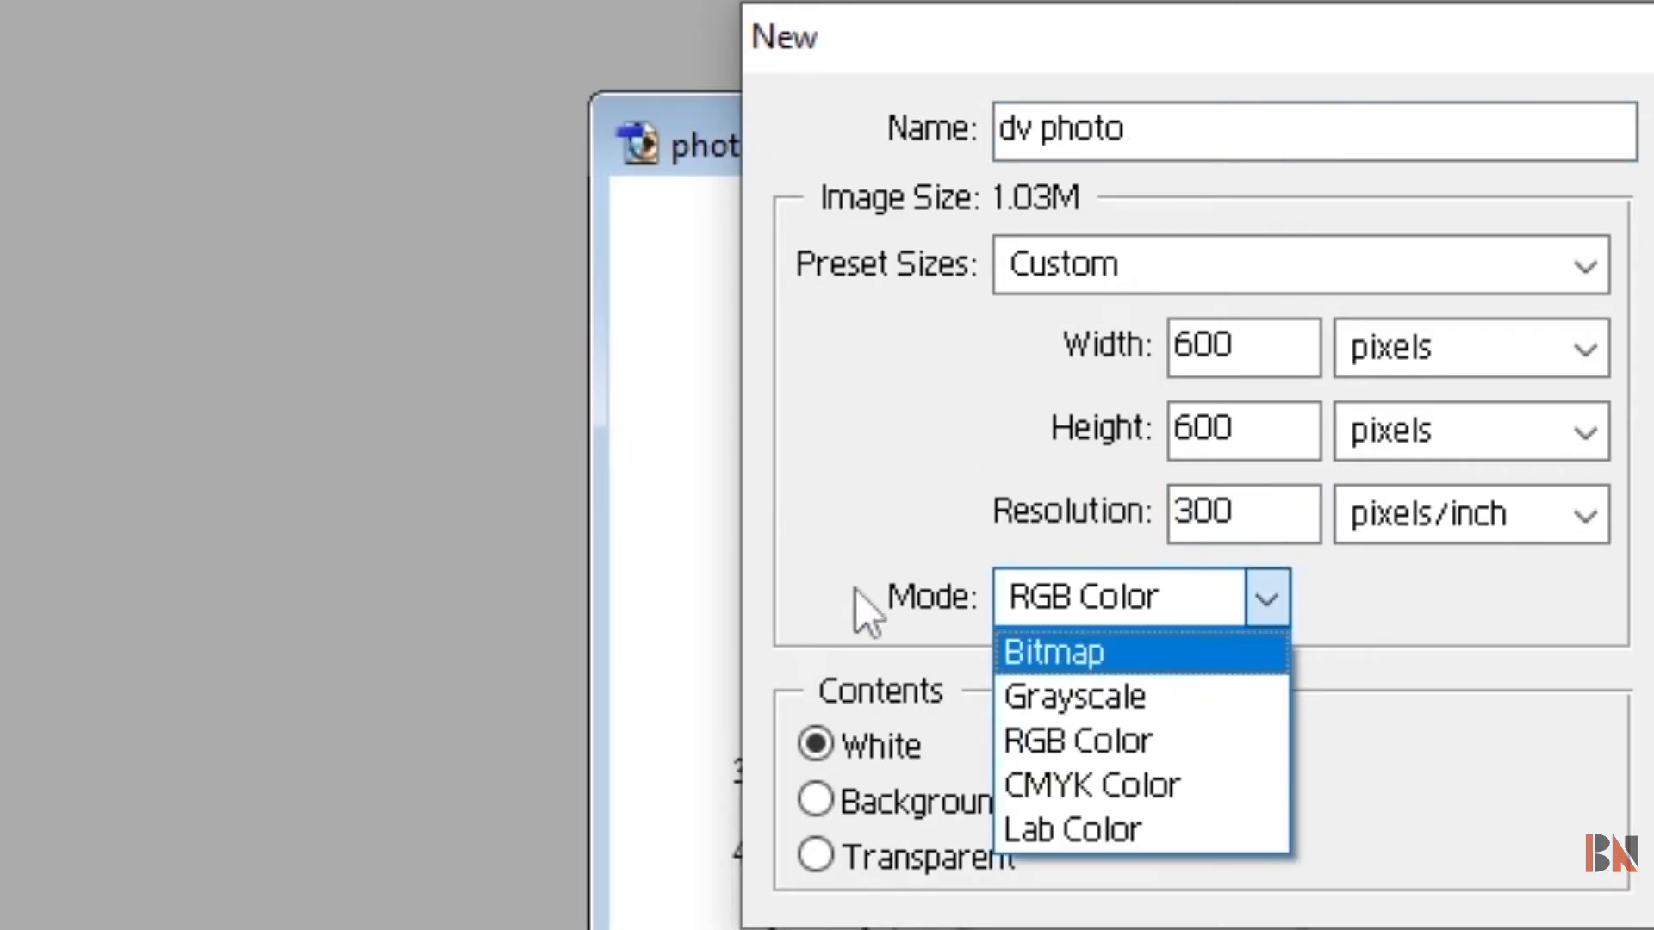
{"action": "left_click", "coordinate": [1076, 740]}
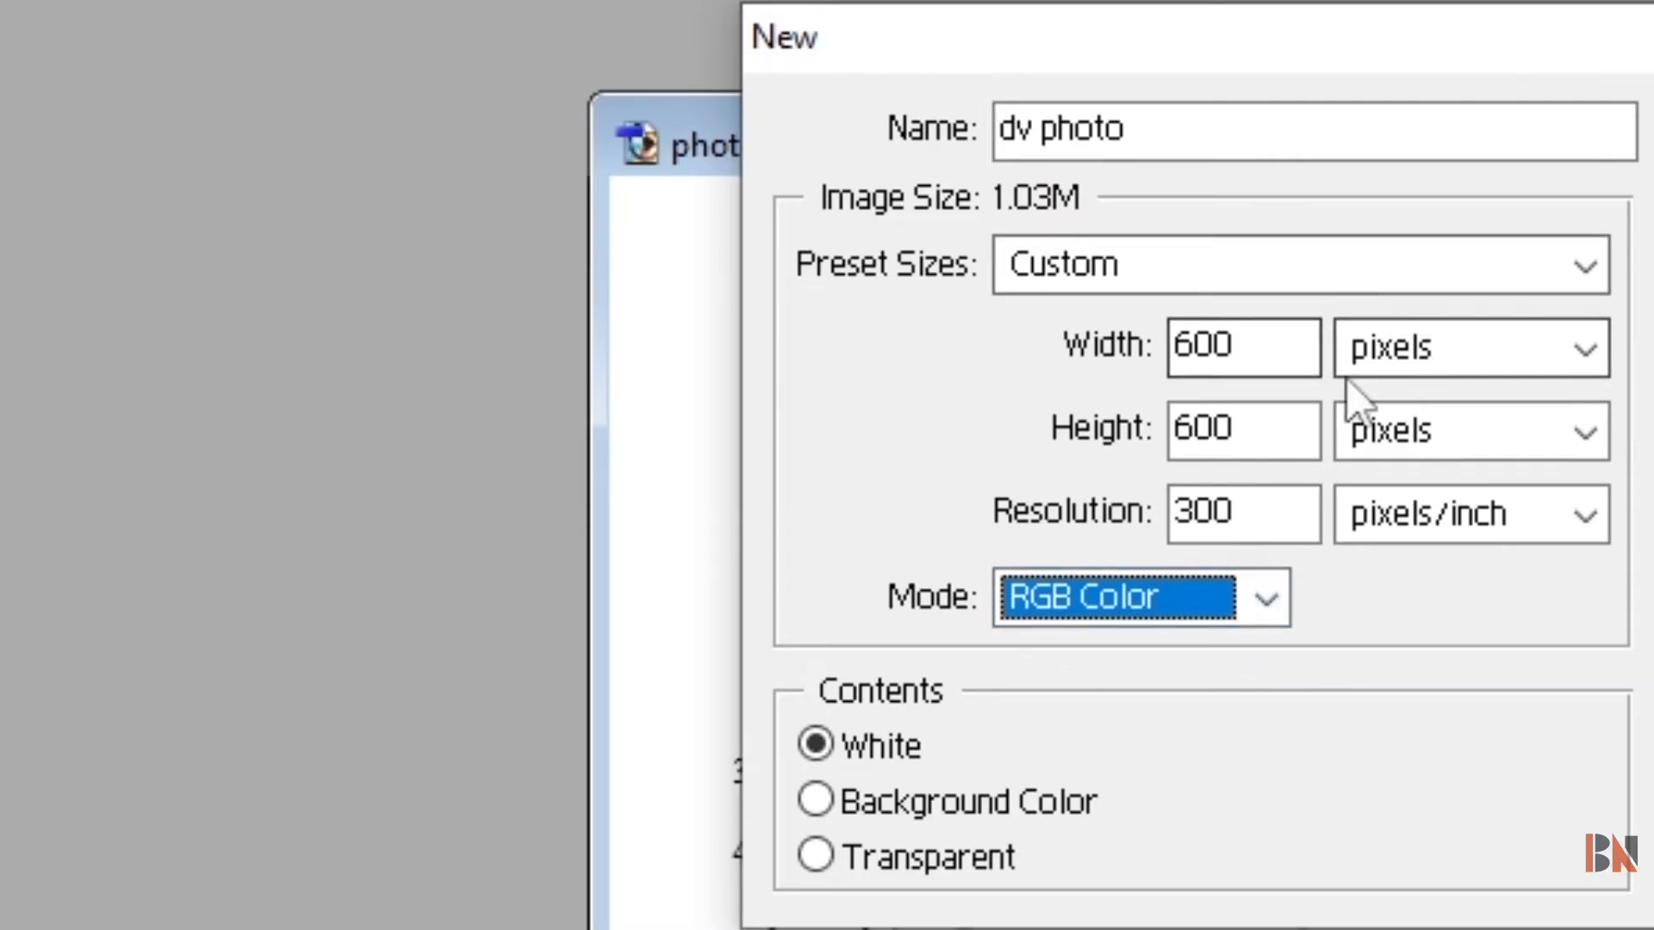
{"action": "left_click", "coordinate": [1466, 348]}
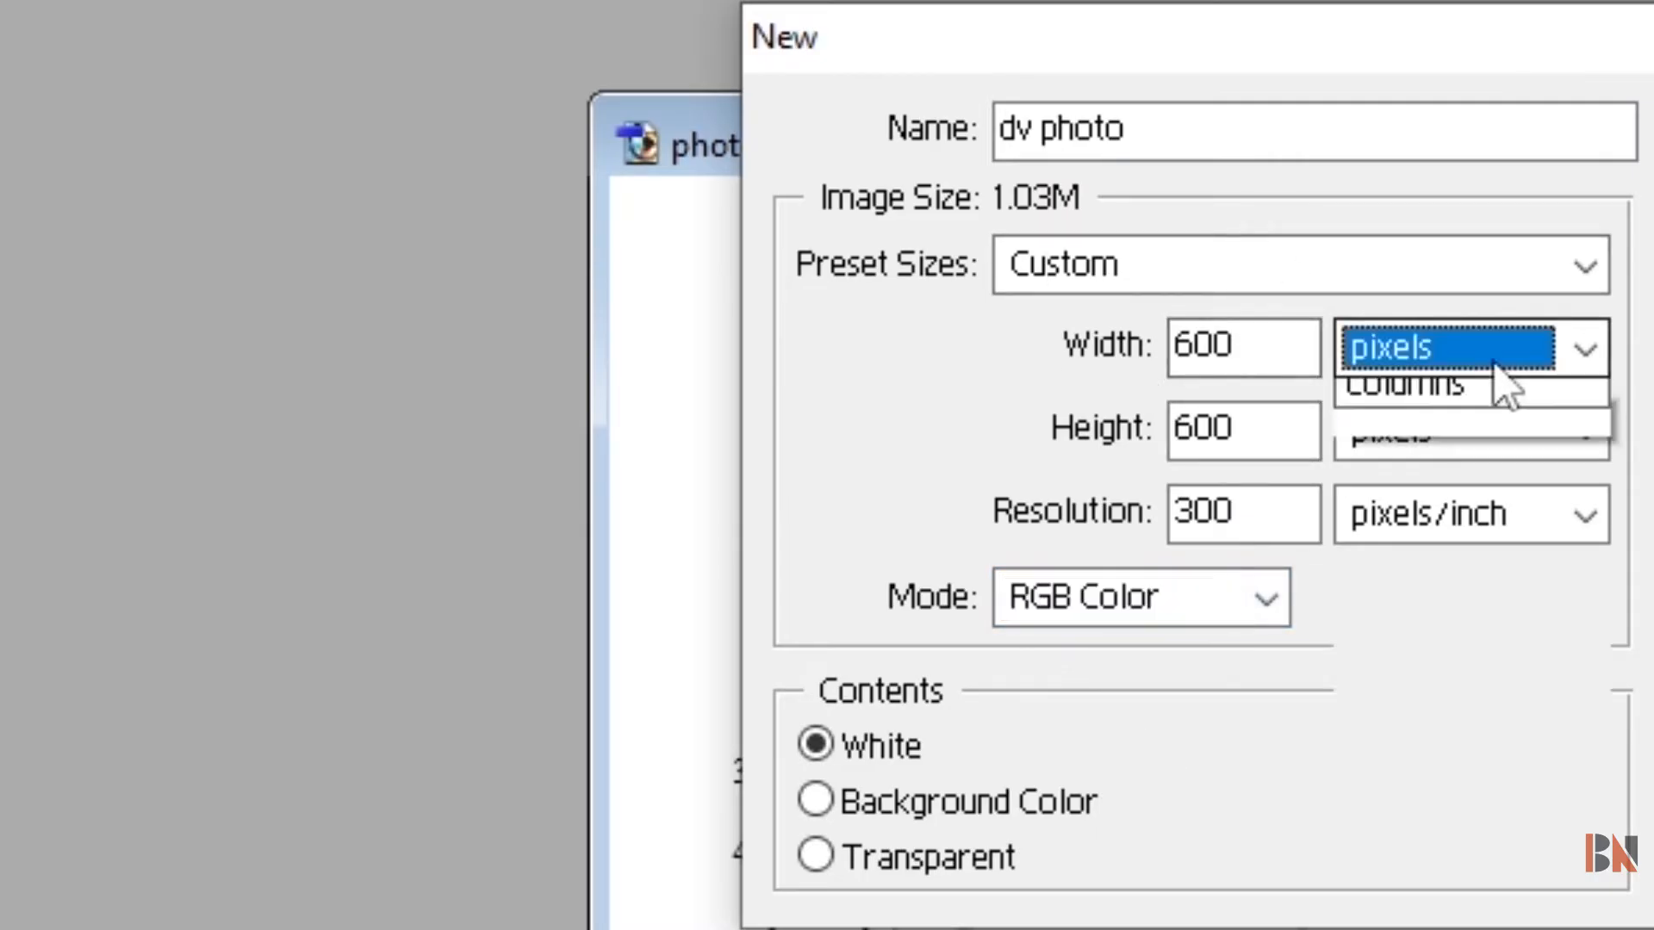
{"action": "left_click", "coordinate": [1392, 348]}
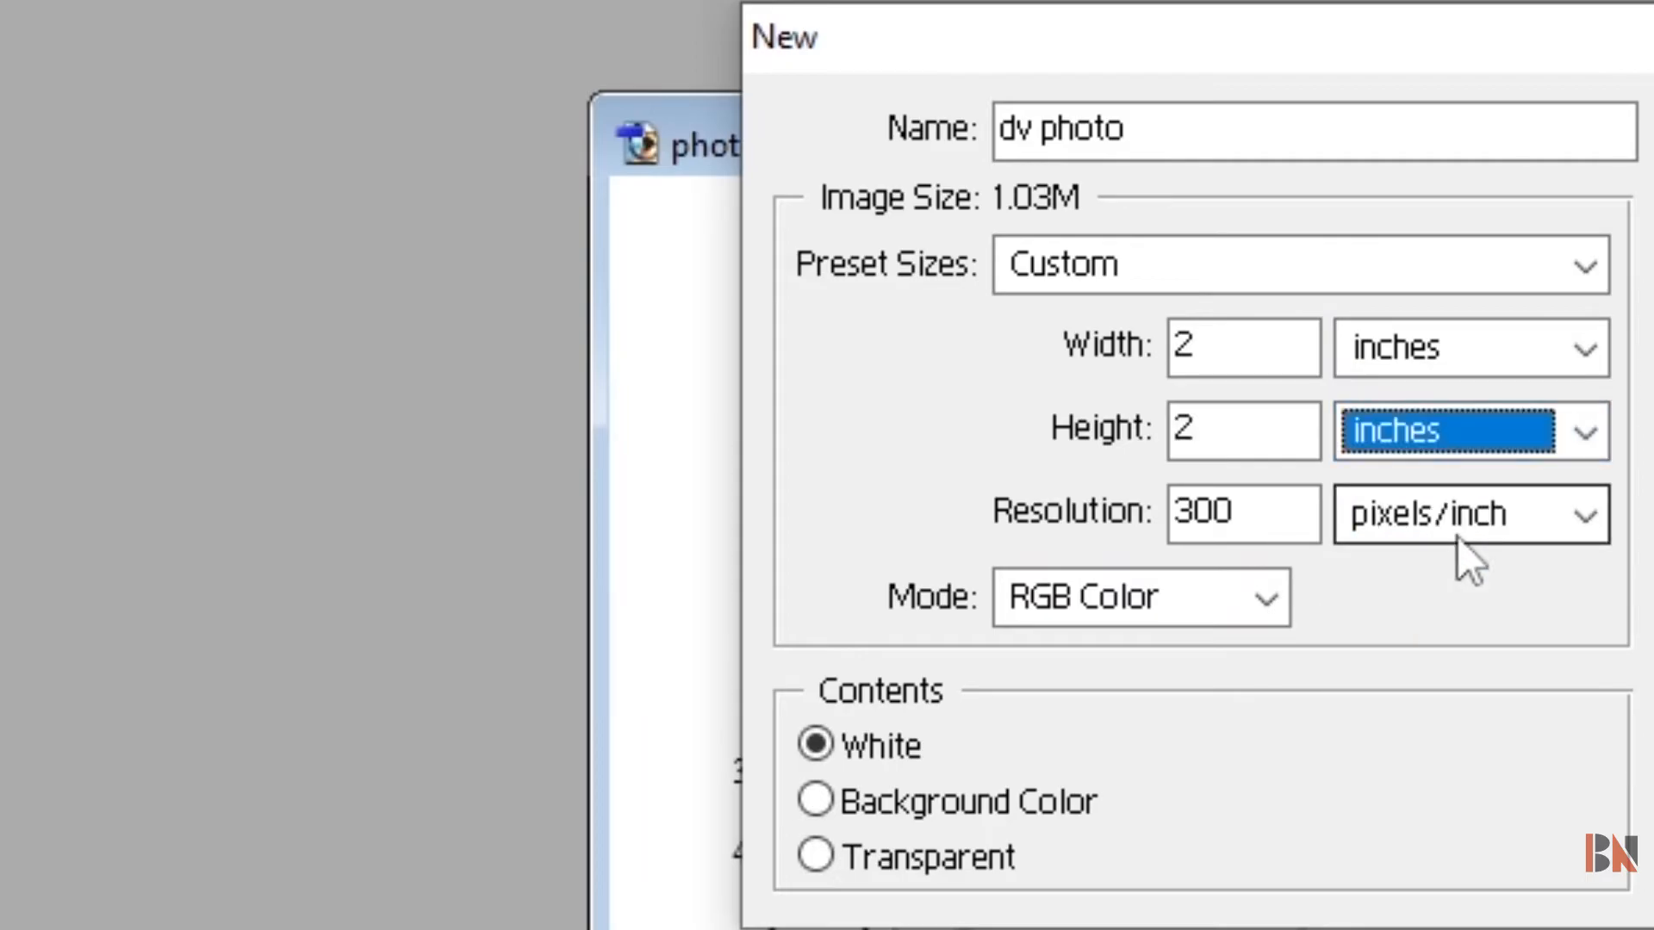
{"action": "left_click", "coordinate": [1242, 513]}
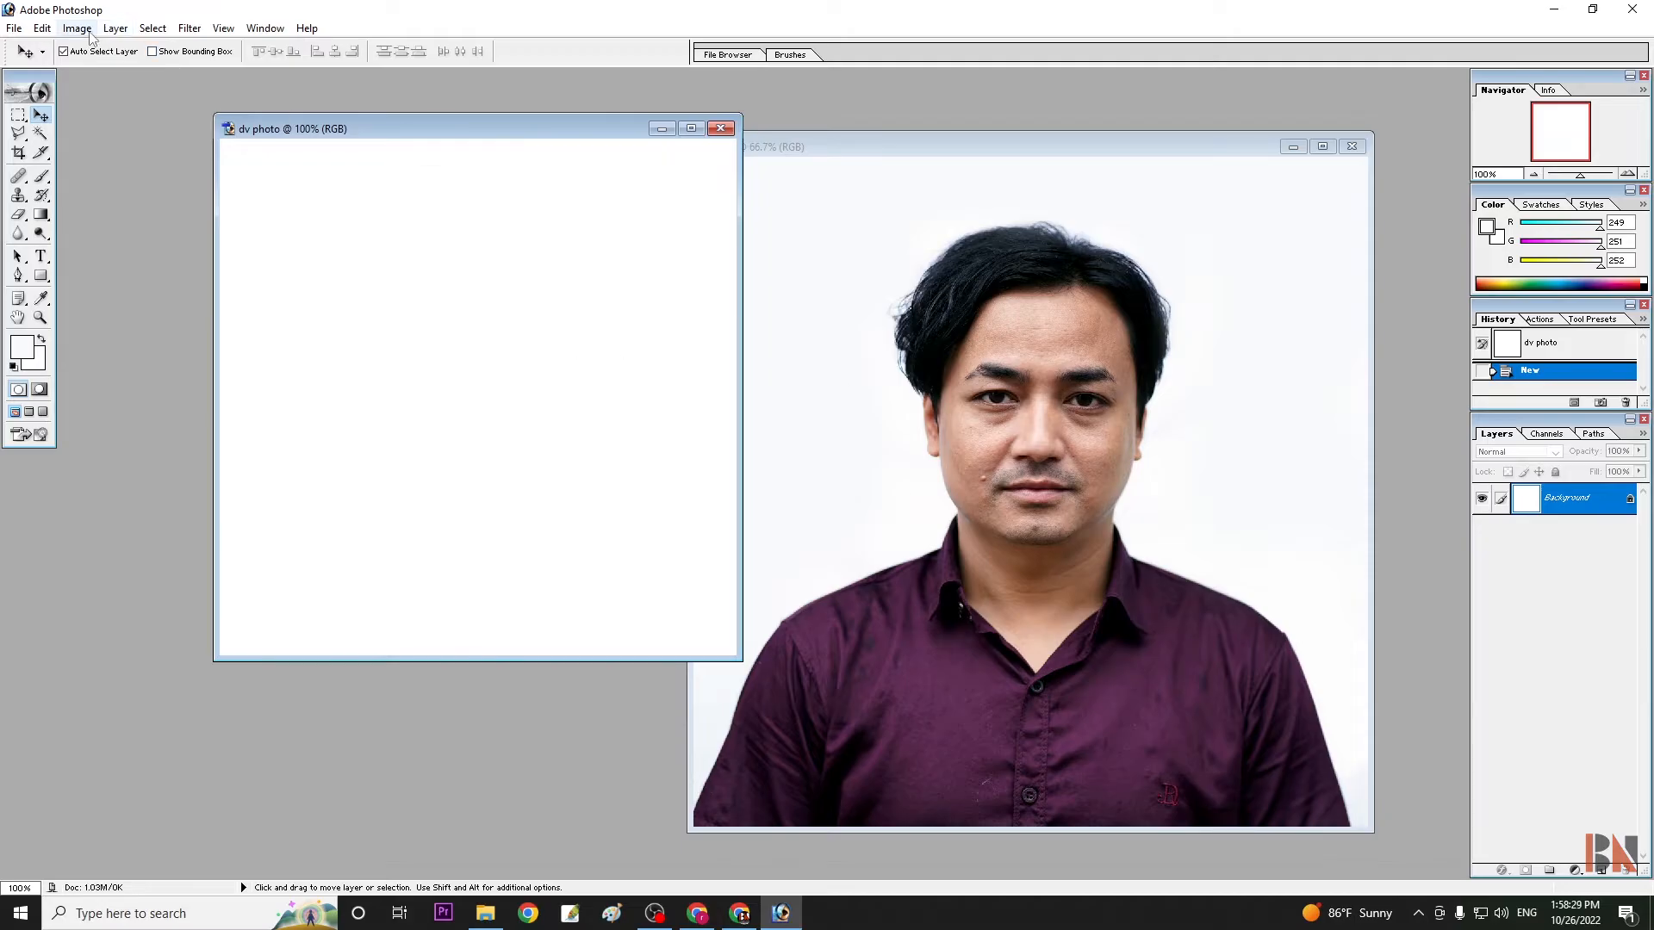
{"action": "left_click", "coordinate": [76, 28]}
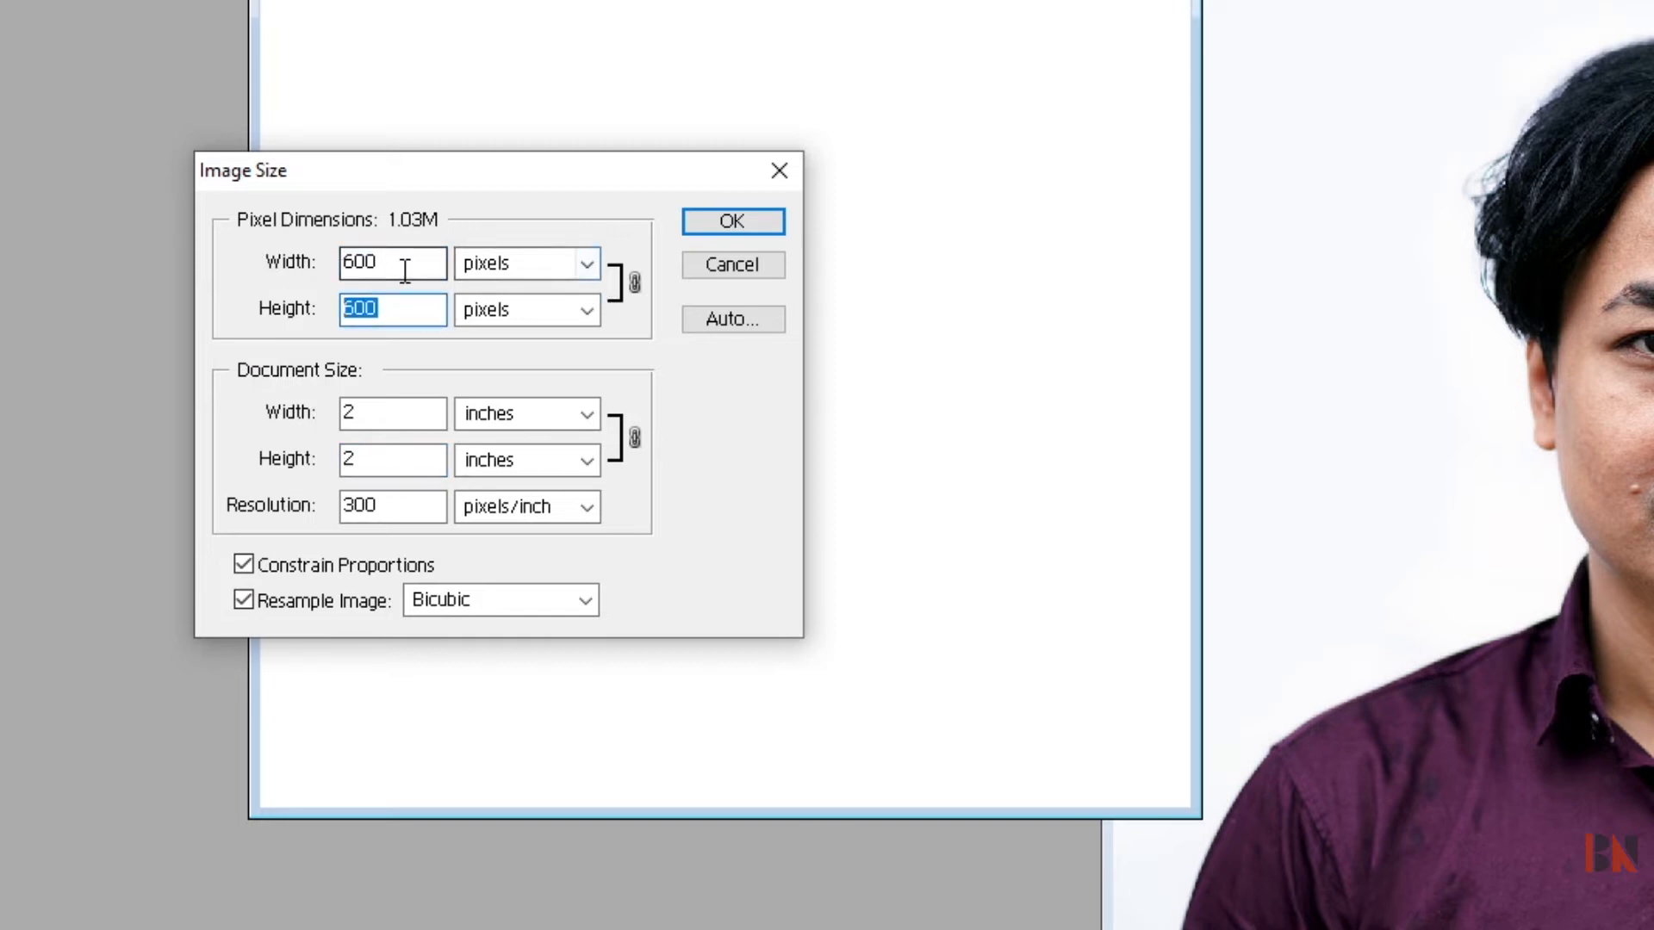
{"action": "left_click", "coordinate": [730, 221]}
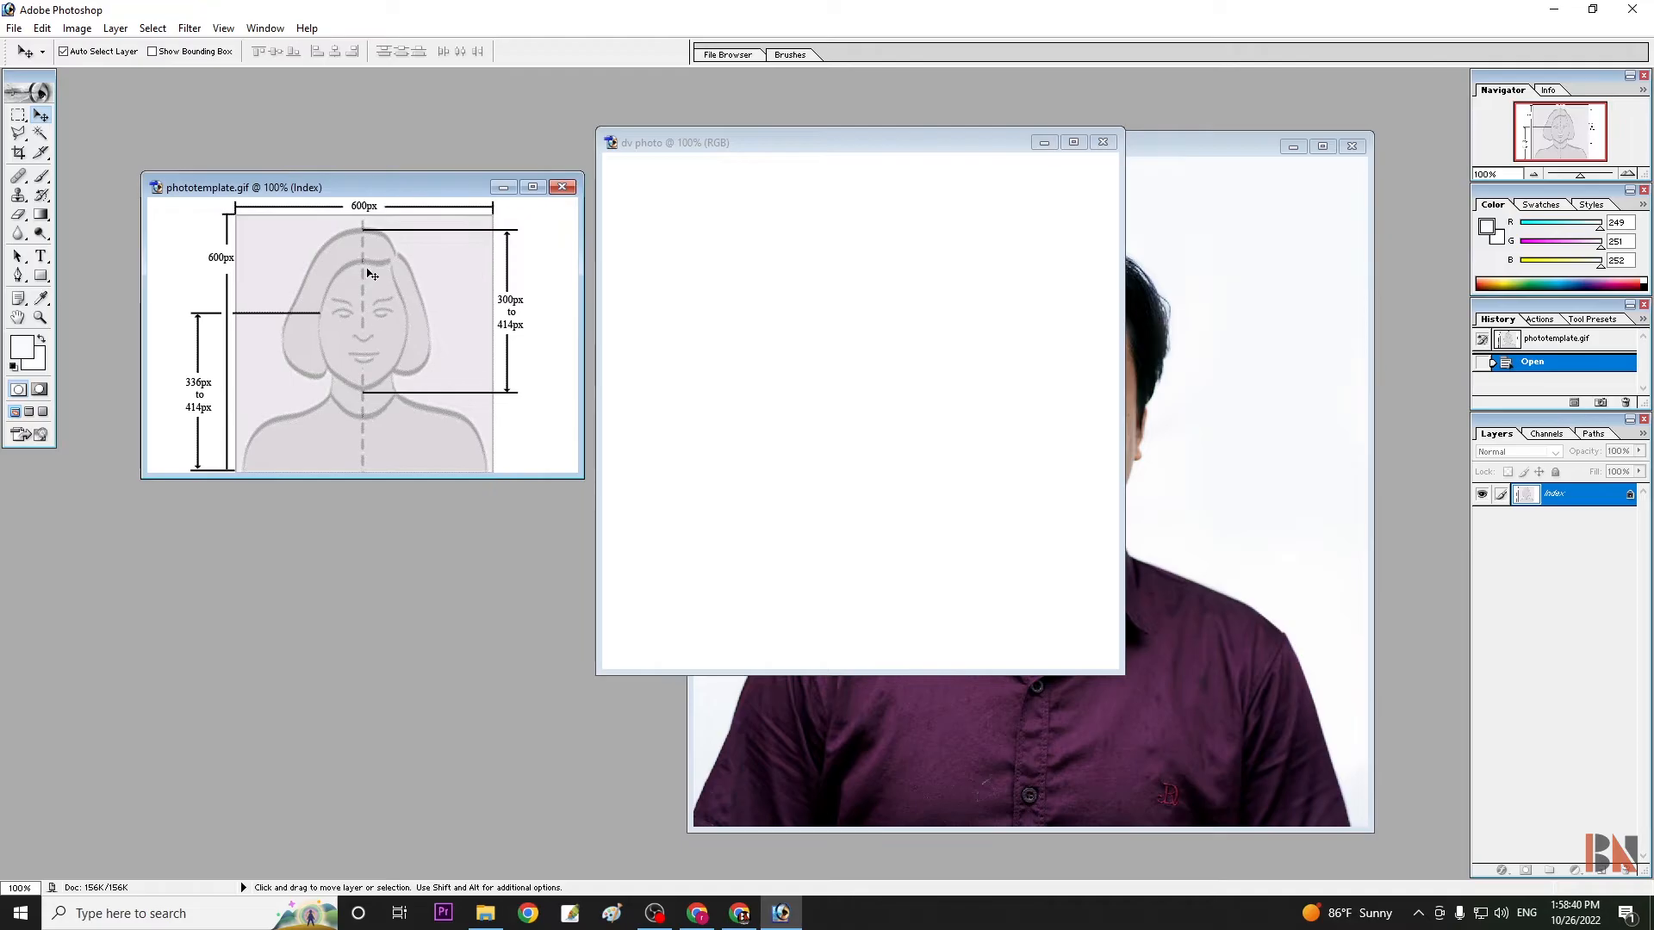
{"action": "mouse_move", "coordinate": [821, 436]}
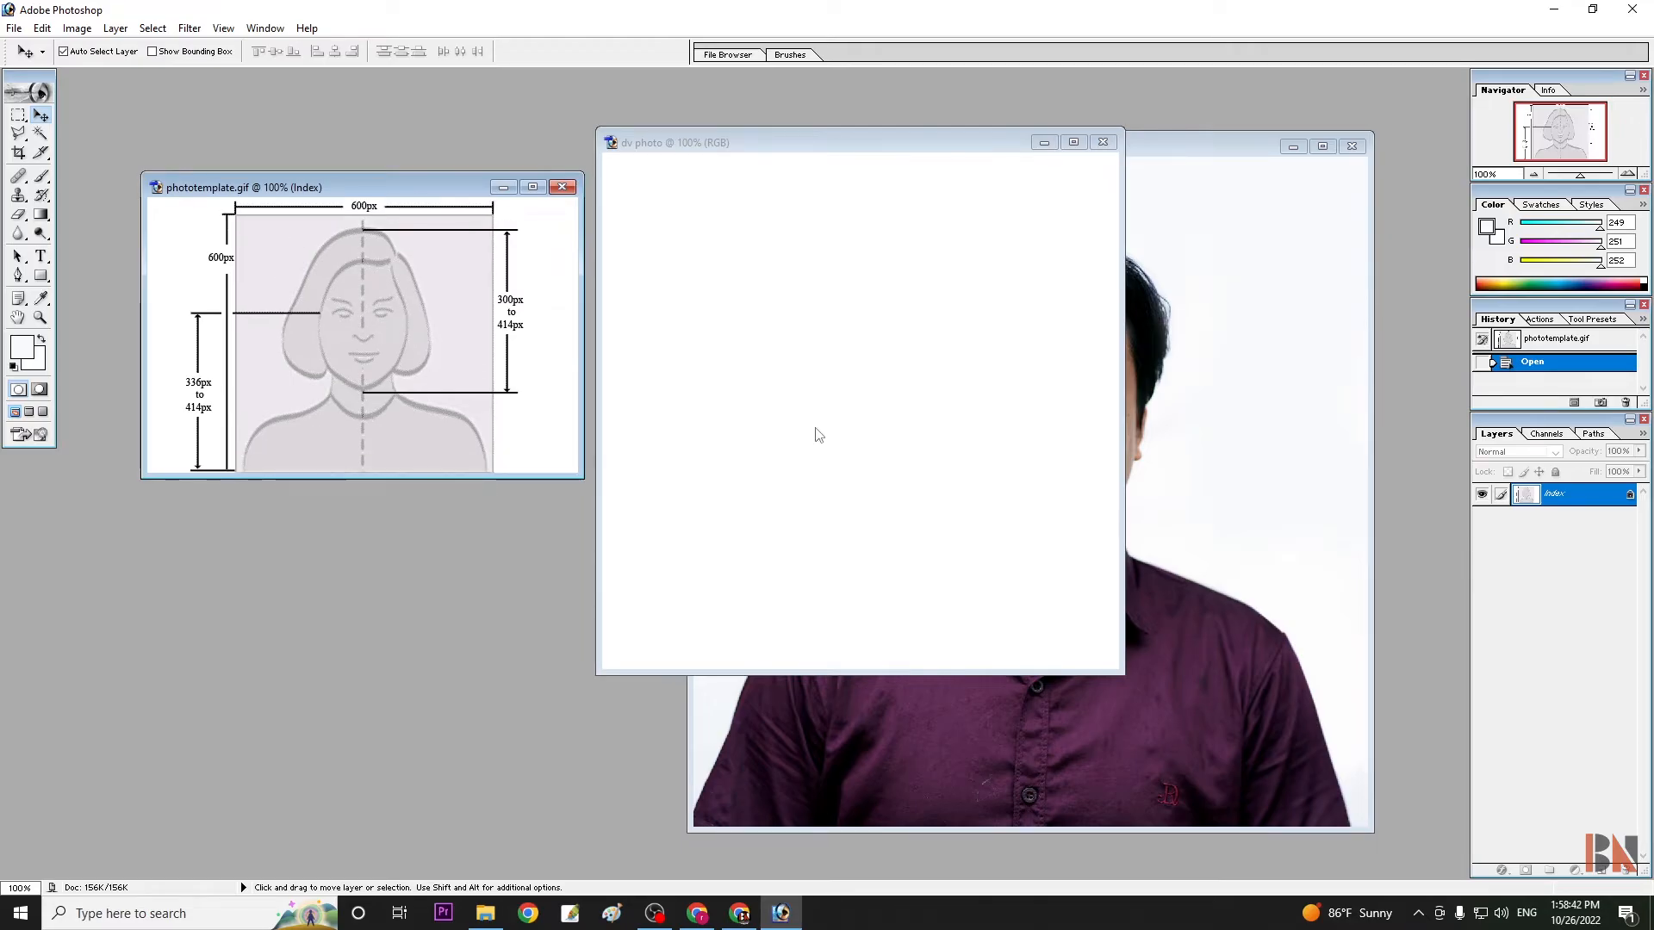
{"action": "mouse_move", "coordinate": [808, 407]}
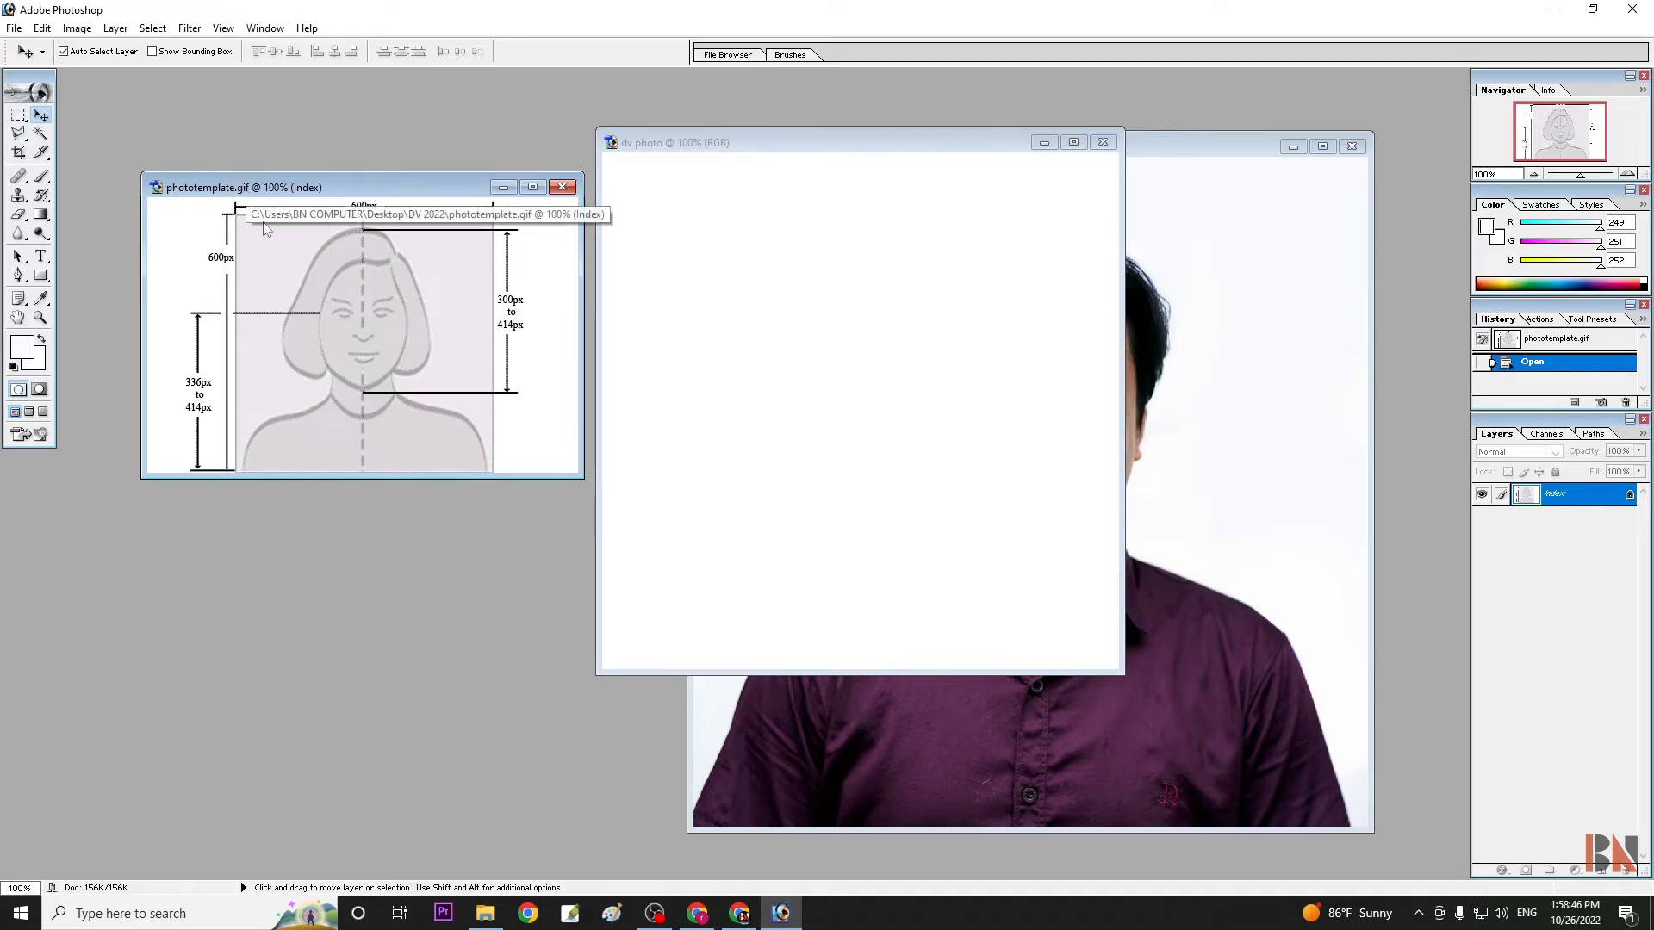
Switch the template's colour mode from Indexed Color to RGB Color
{"action": "left_click", "coordinate": [75, 27]}
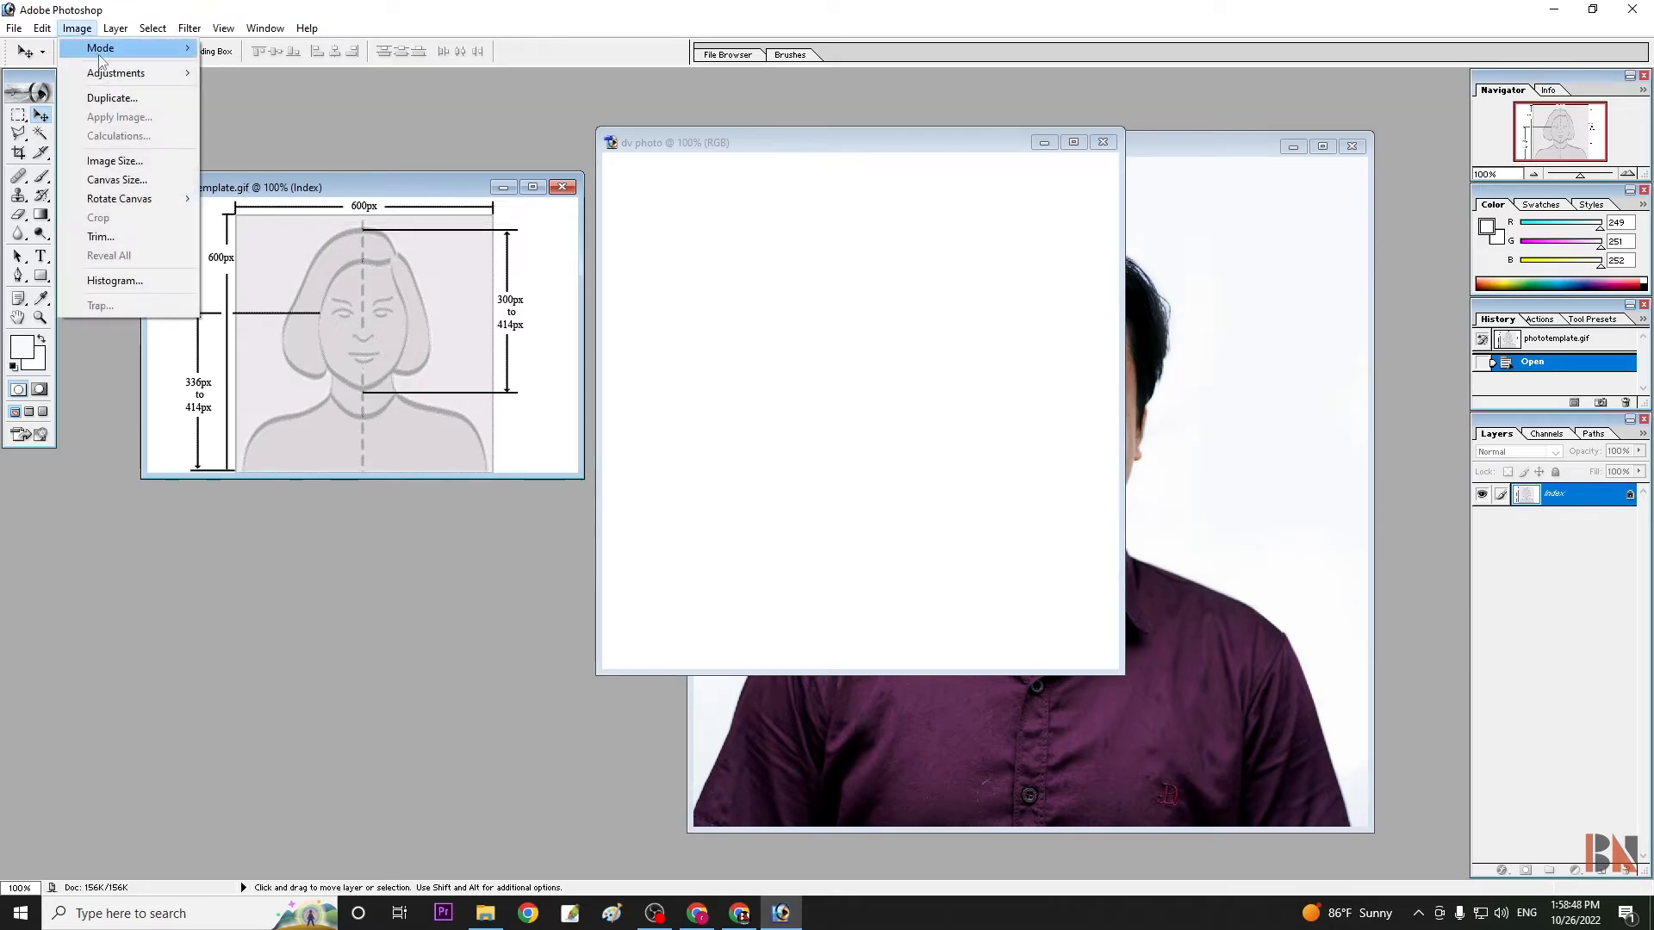
{"action": "left_click", "coordinate": [100, 47]}
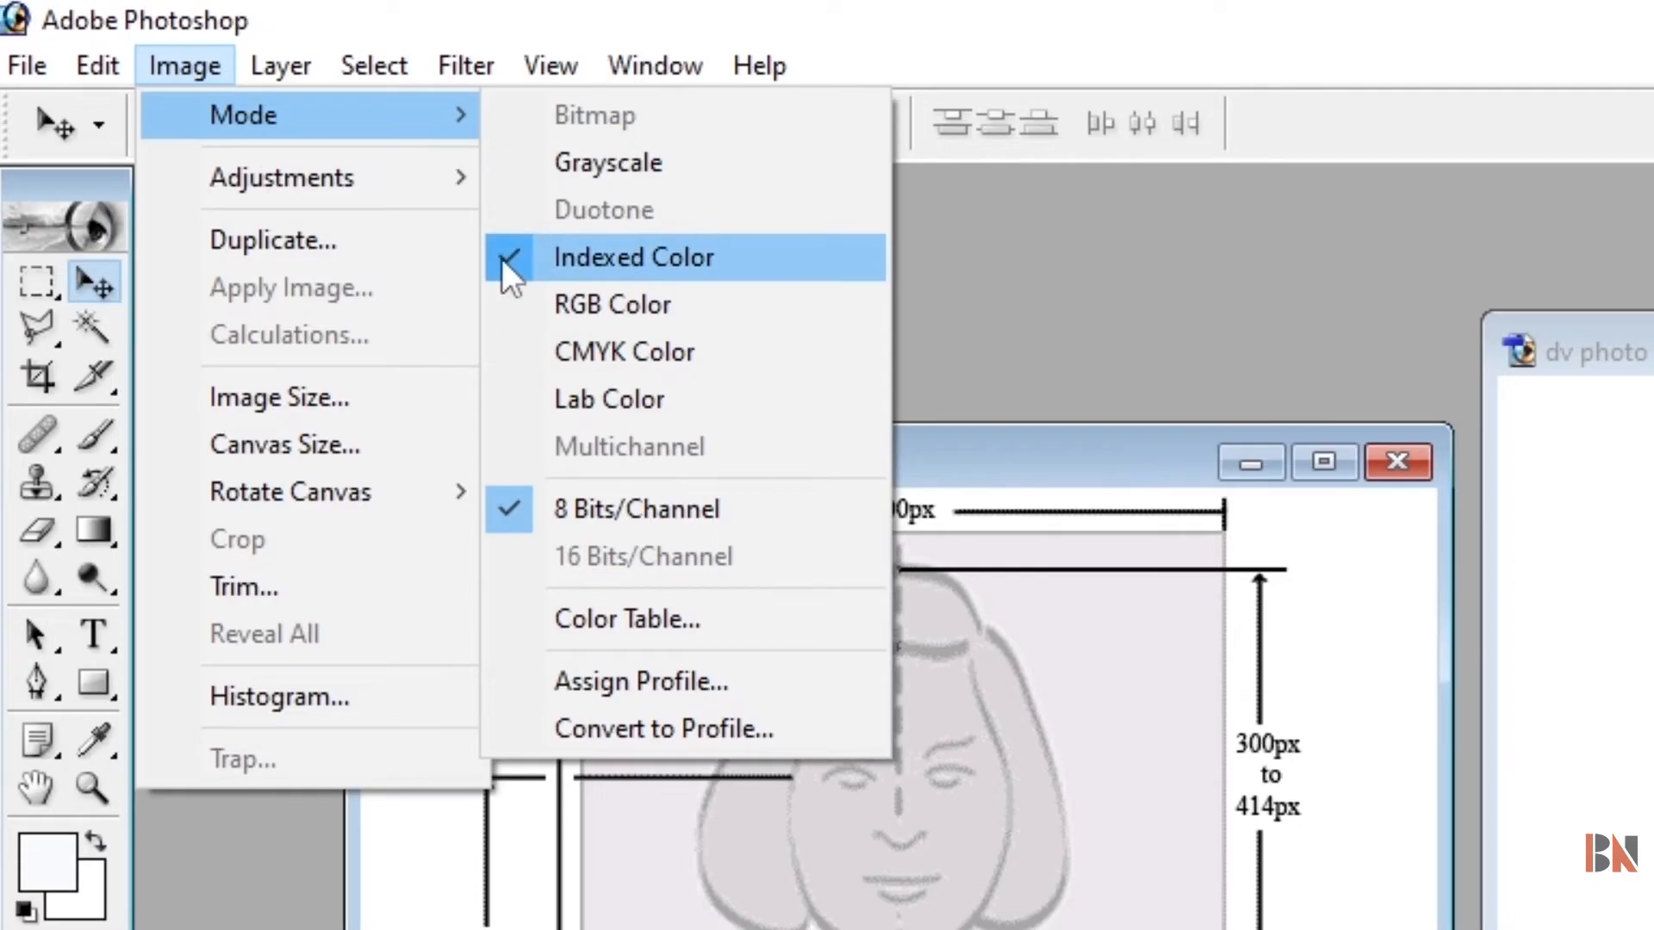
{"action": "mouse_move", "coordinate": [611, 305]}
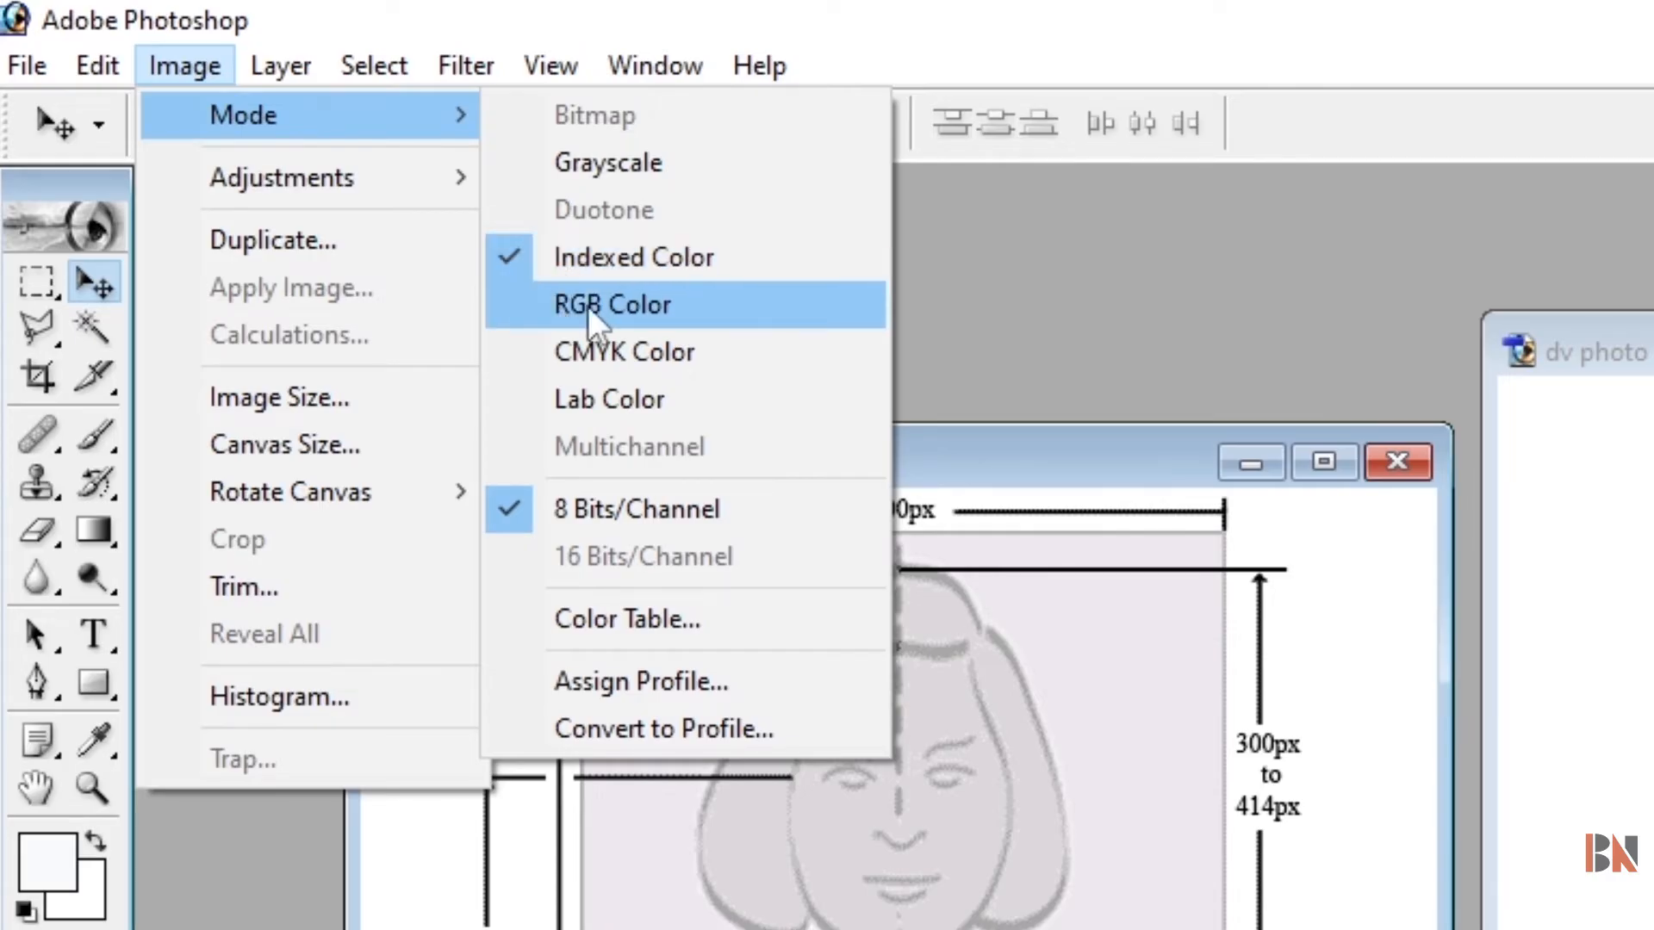
{"action": "left_click", "coordinate": [611, 305]}
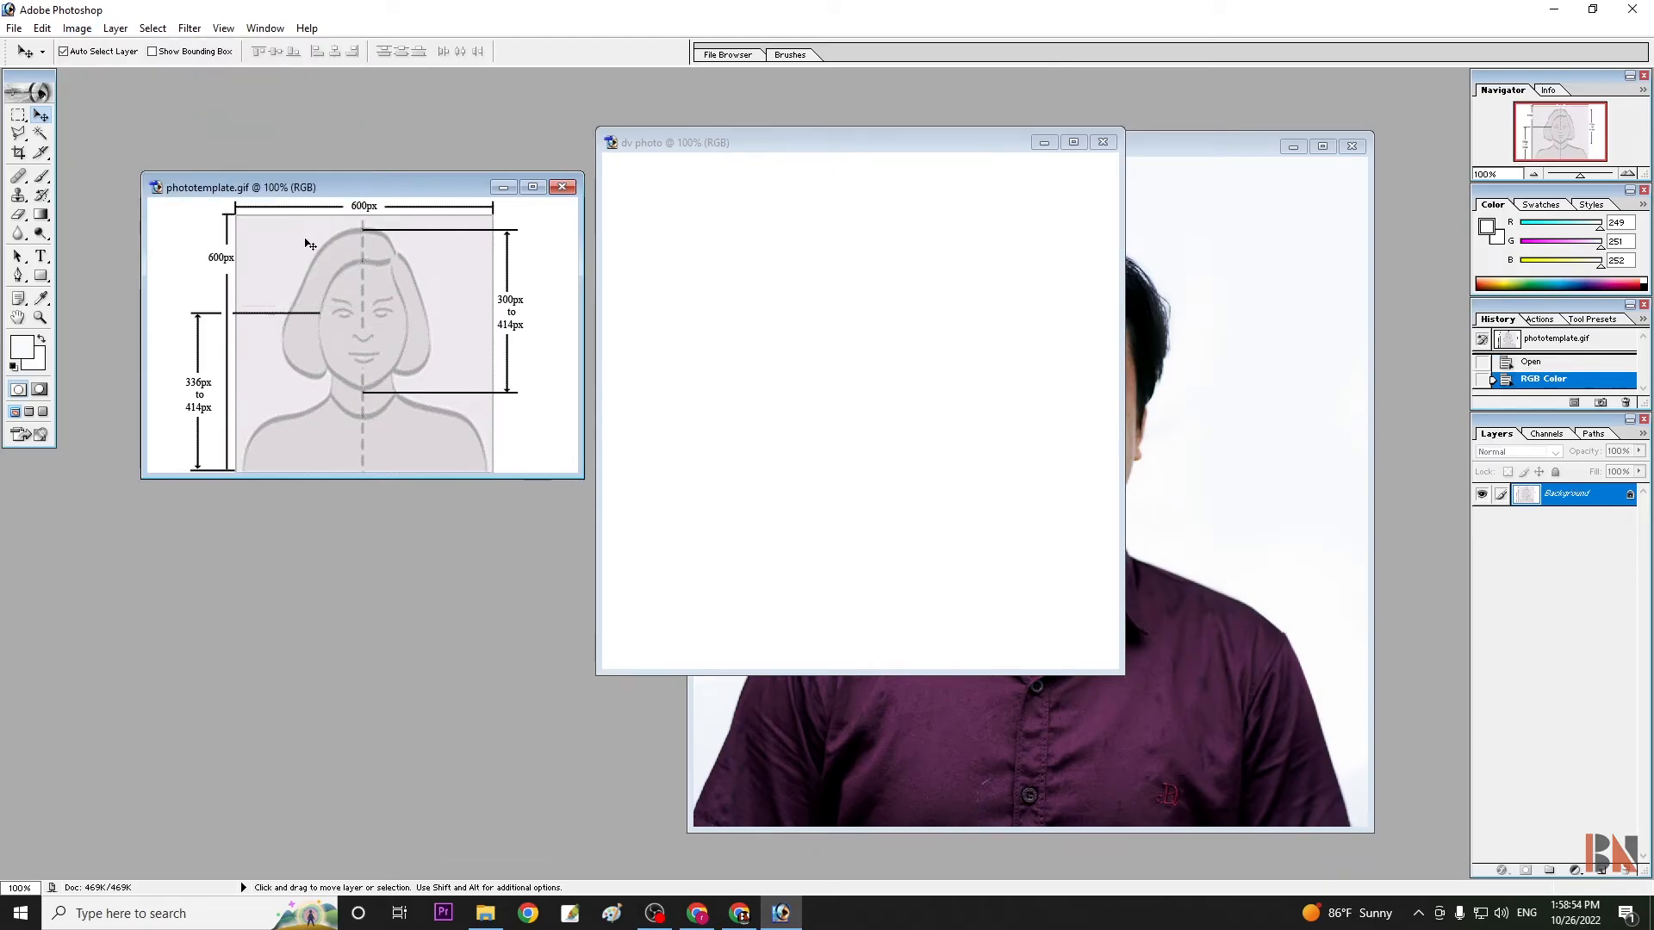
Drag the RGB template into dv photo and nudge it to the canvas centre
{"action": "left_click_drag", "start_coordinate": [358, 327], "coordinate": [749, 454]}
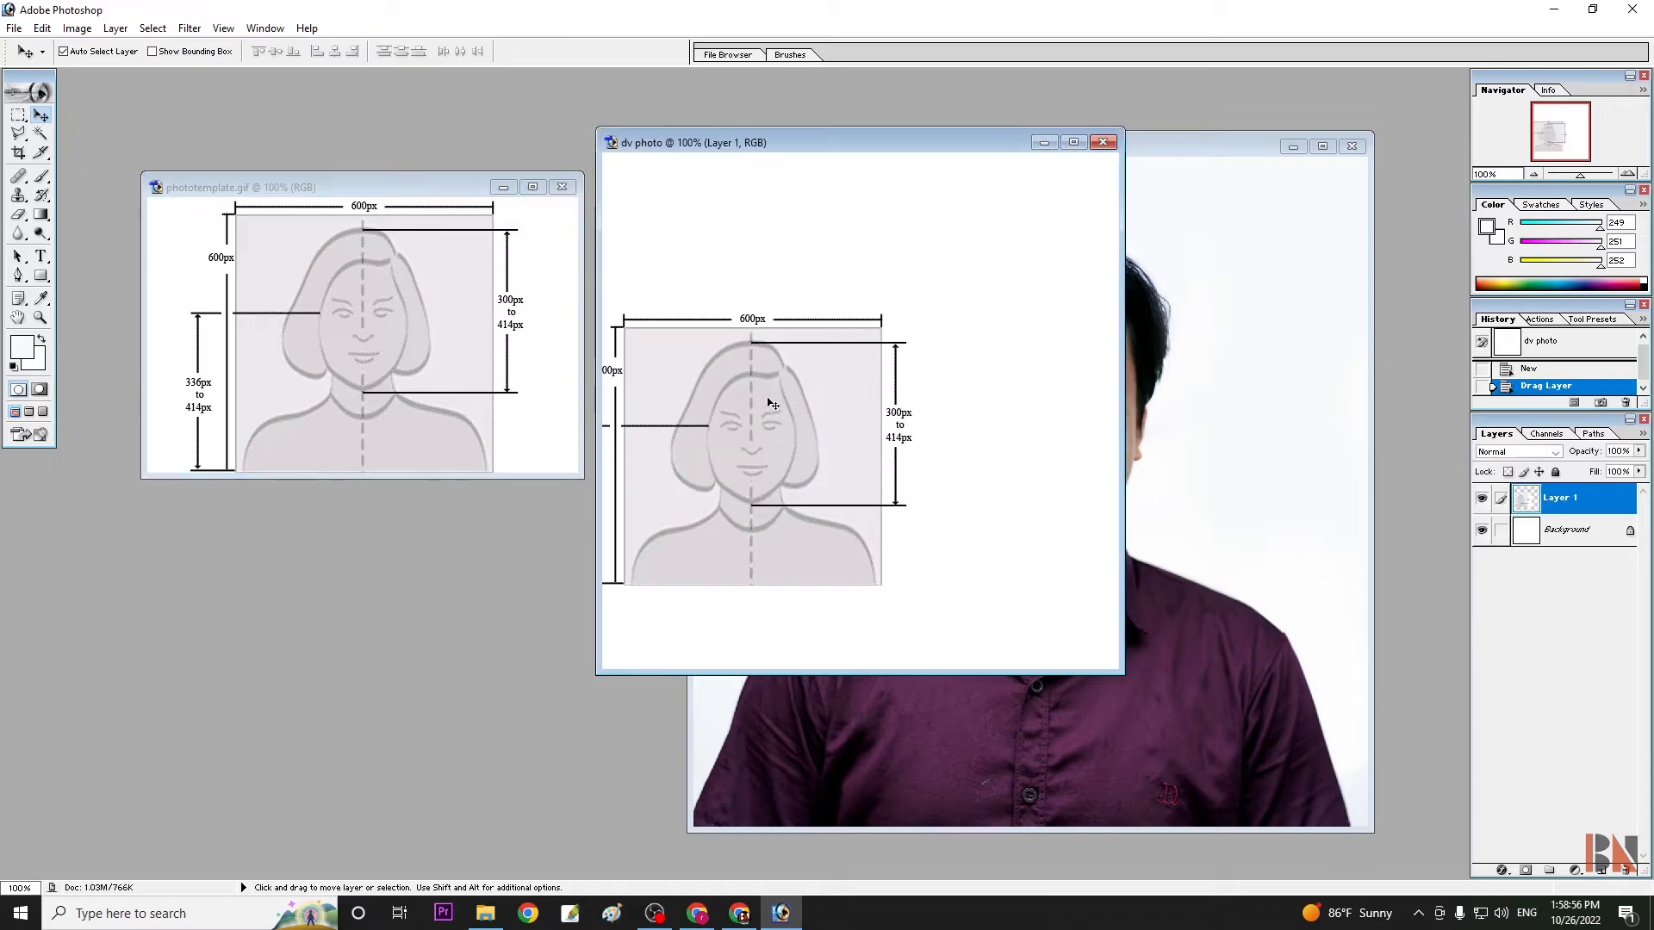
{"action": "left_click_drag", "start_coordinate": [770, 404], "coordinate": [872, 370]}
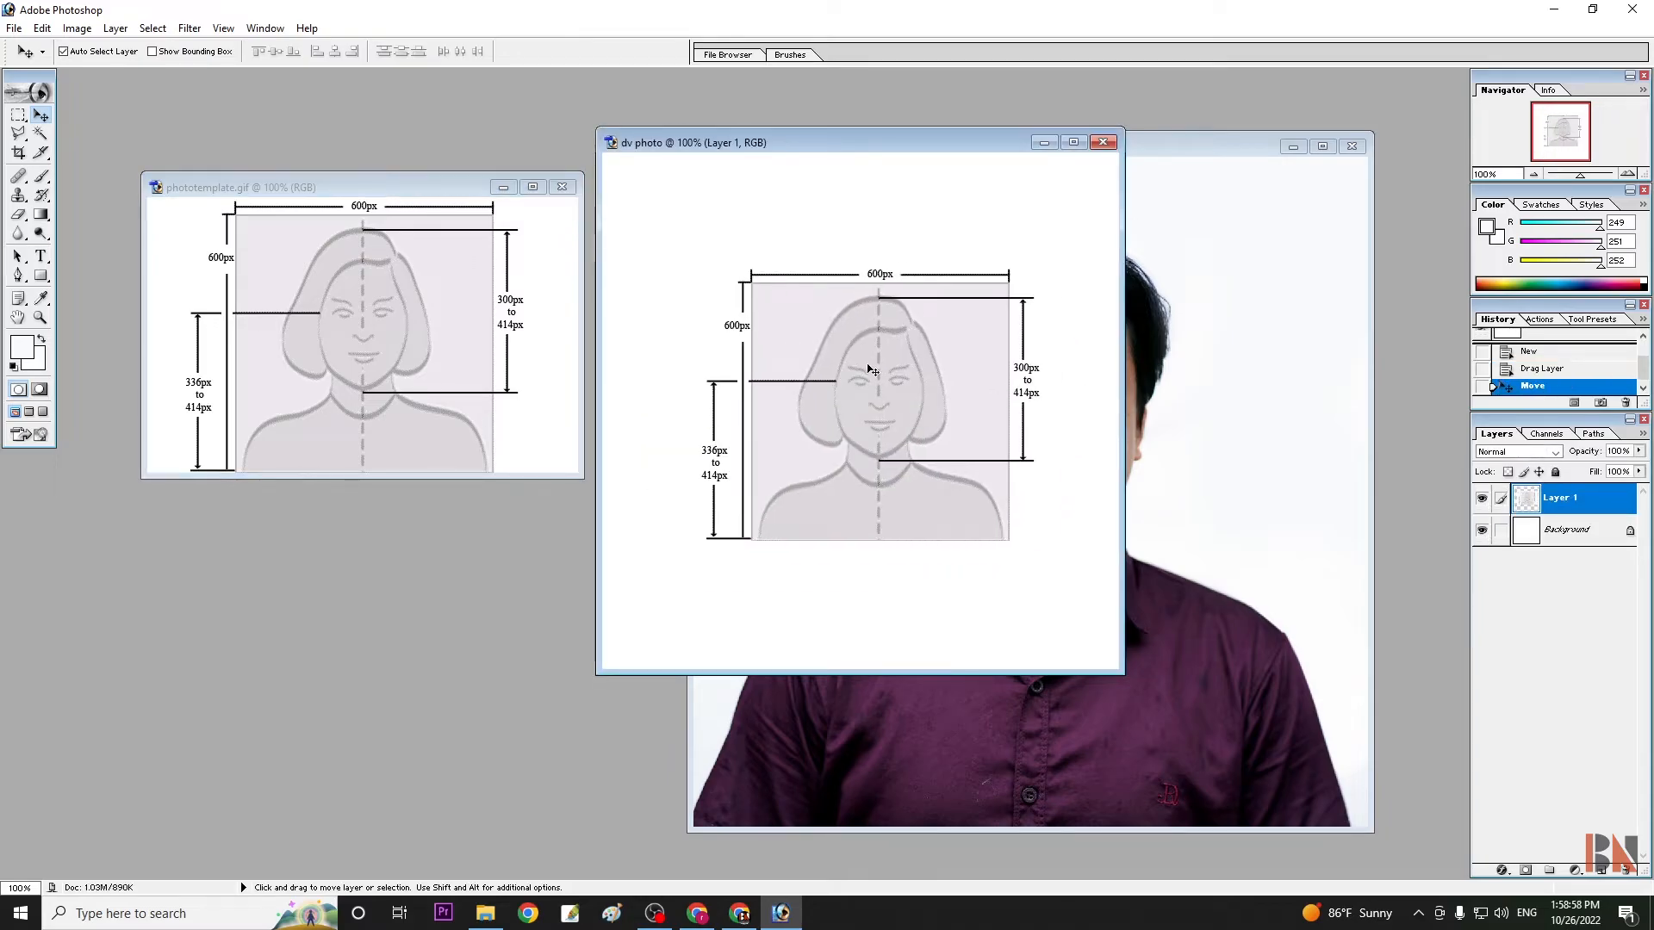
{"action": "left_click_drag", "start_coordinate": [686, 142], "coordinate": [757, 142]}
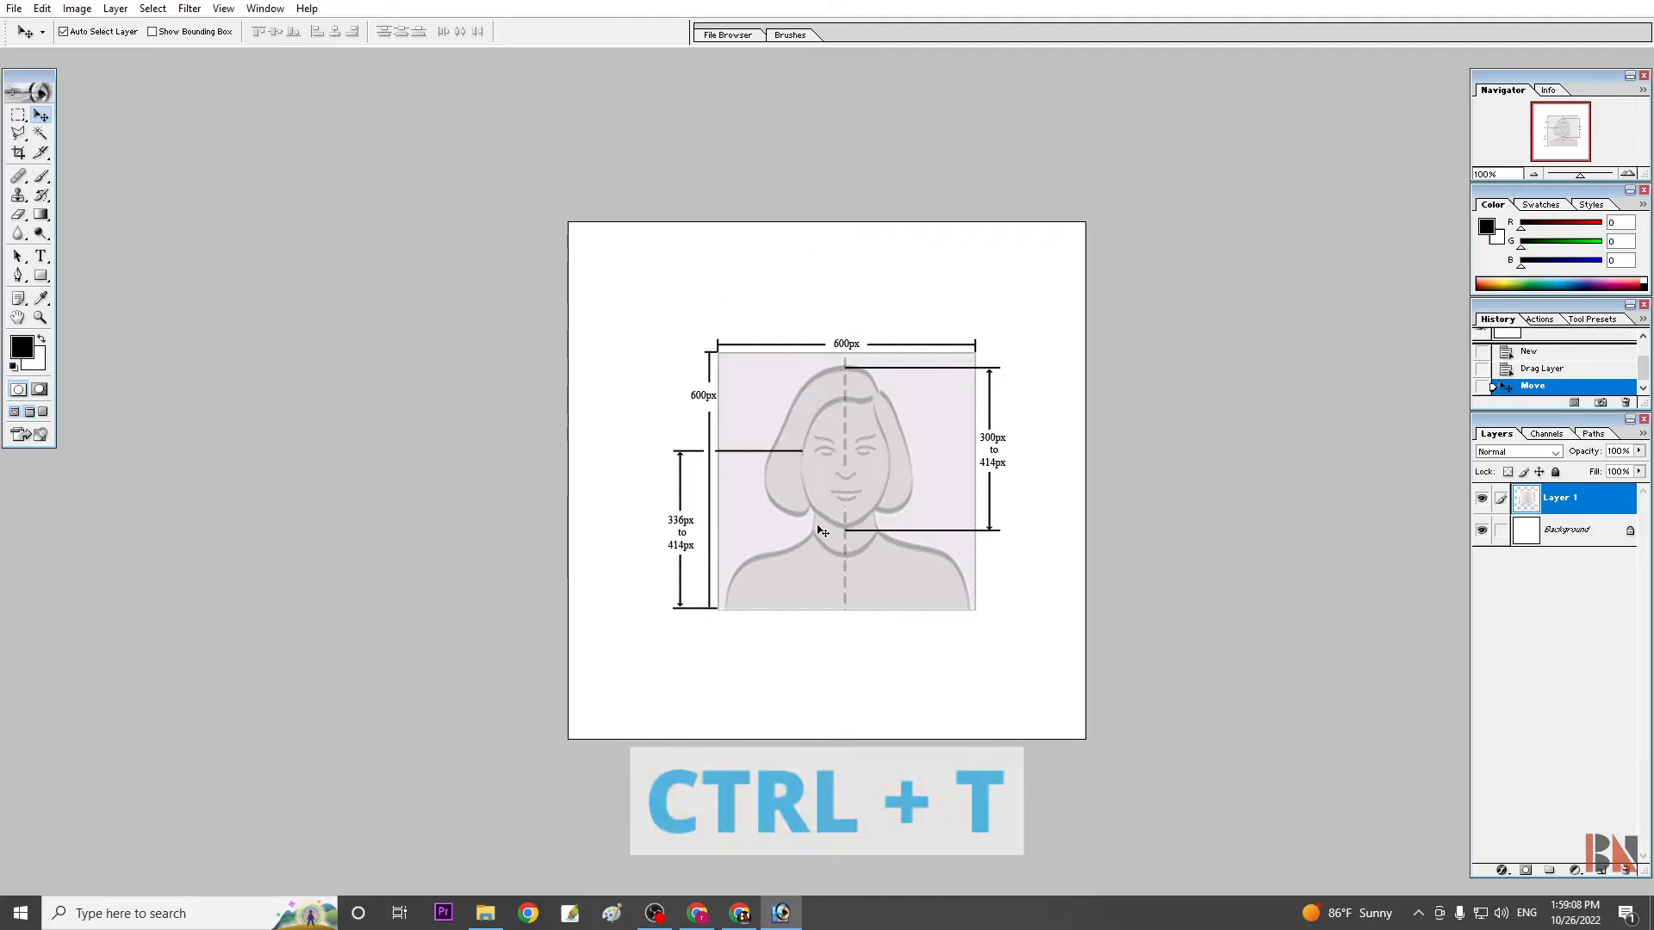
Free-transform the template layer, scaling it up to cover the 600×600 canvas
{"action": "key", "text": "ctrl+t"}
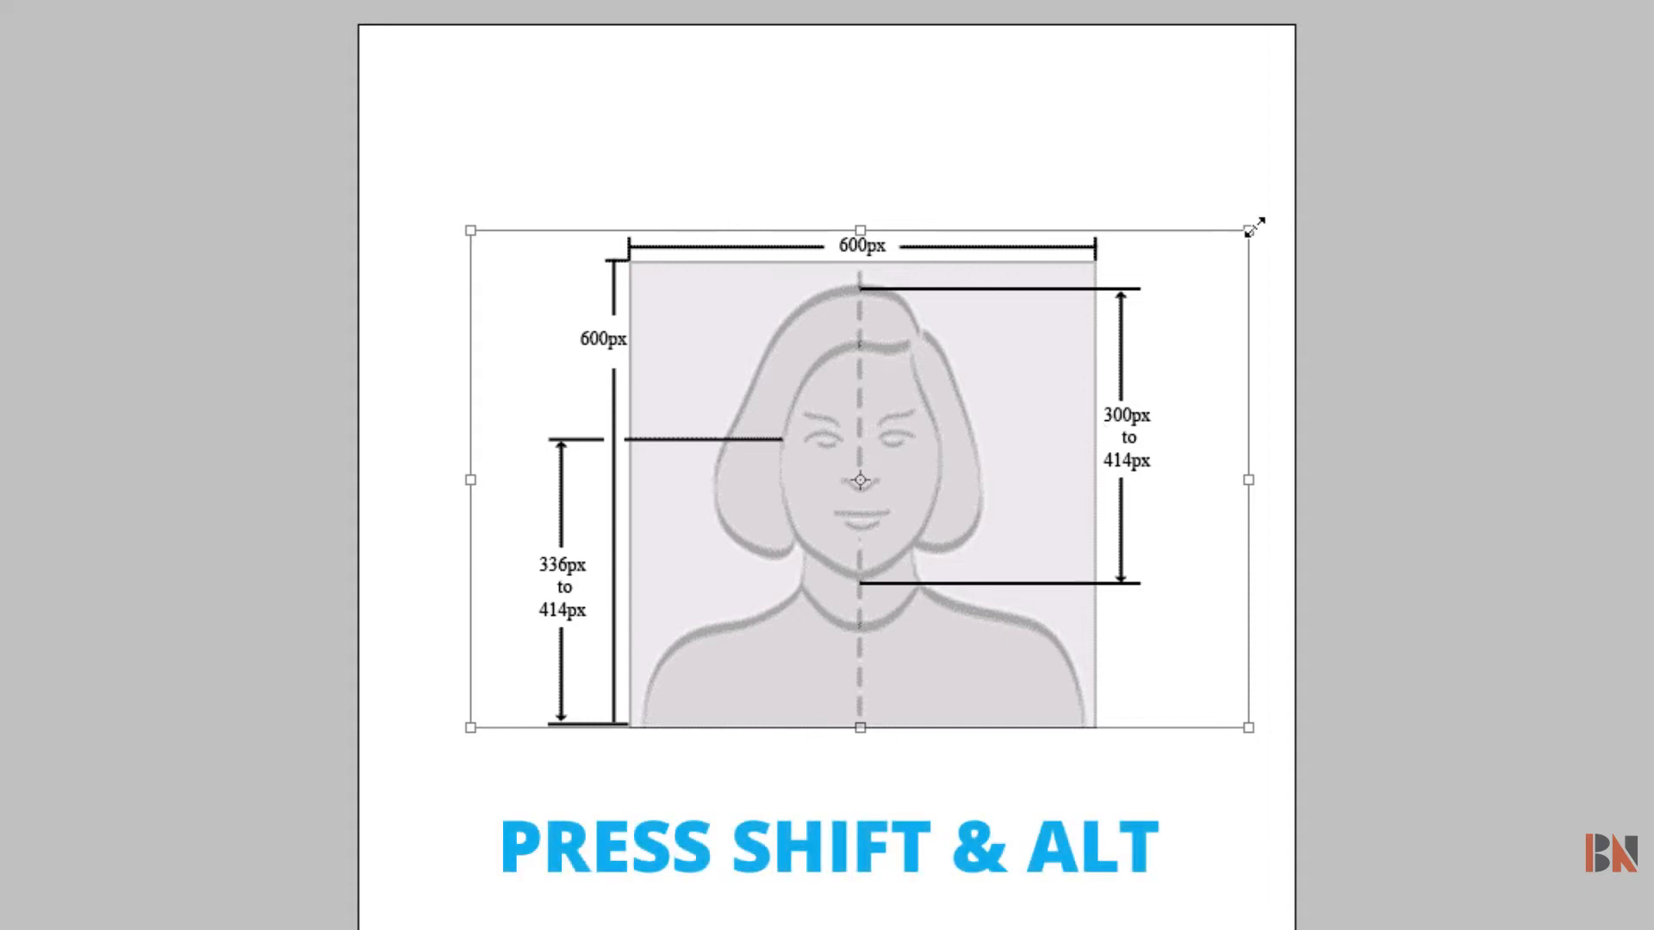
{"action": "left_click_drag", "start_coordinate": [1250, 232], "coordinate": [1313, 190]}
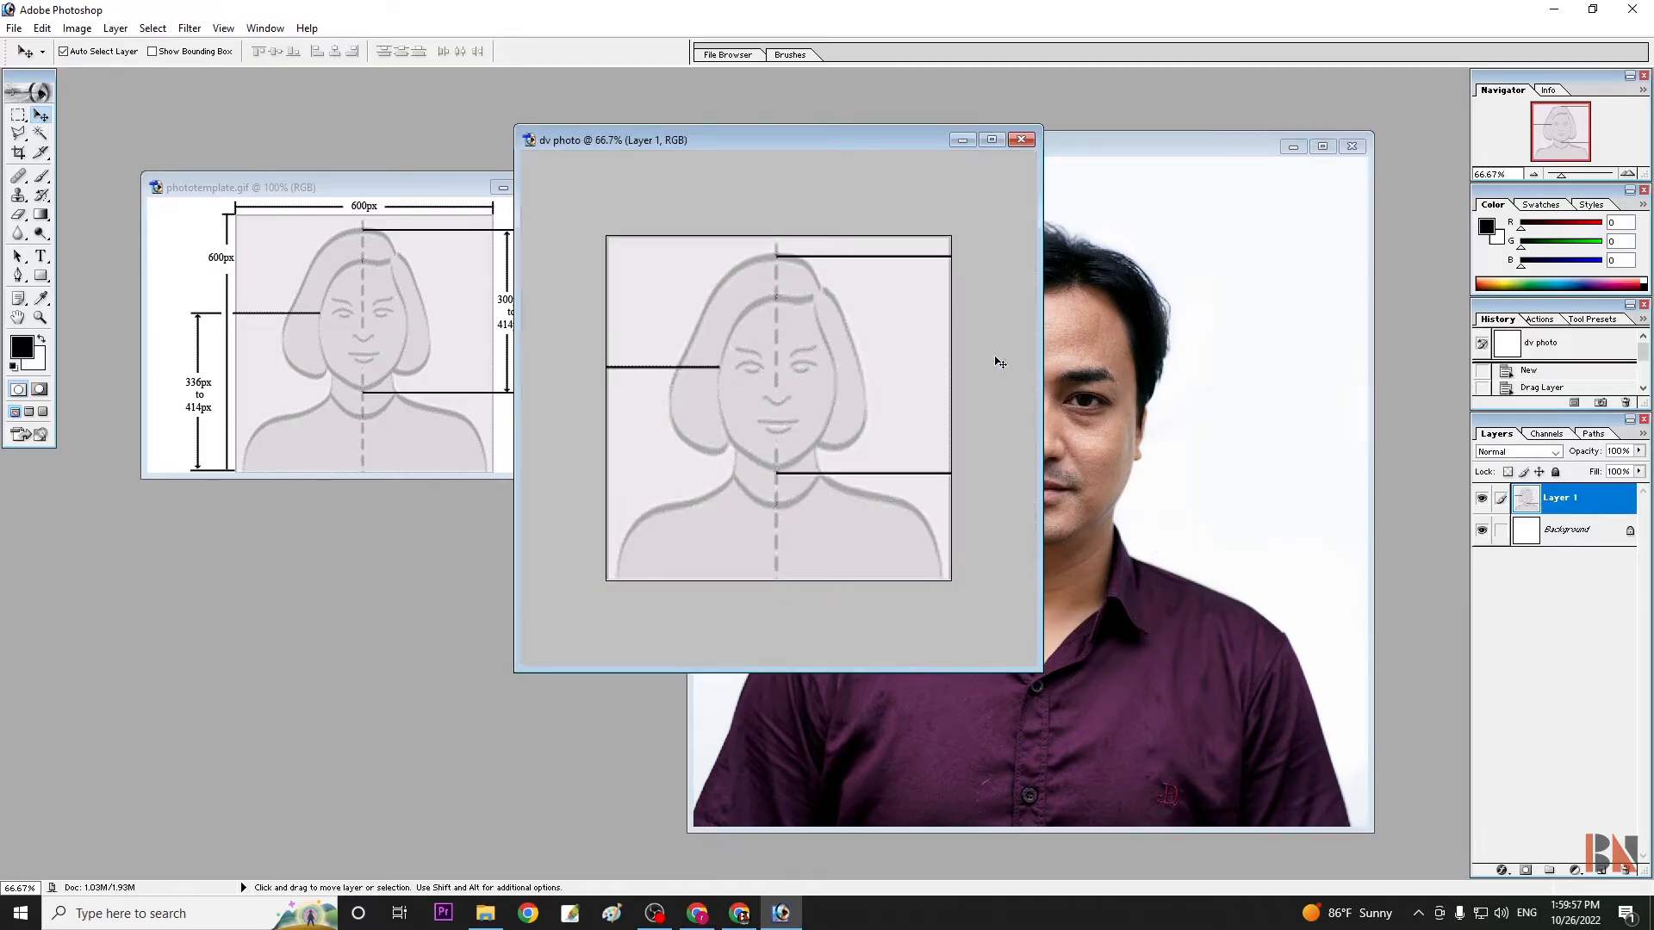
{"action": "mouse_move", "coordinate": [779, 221]}
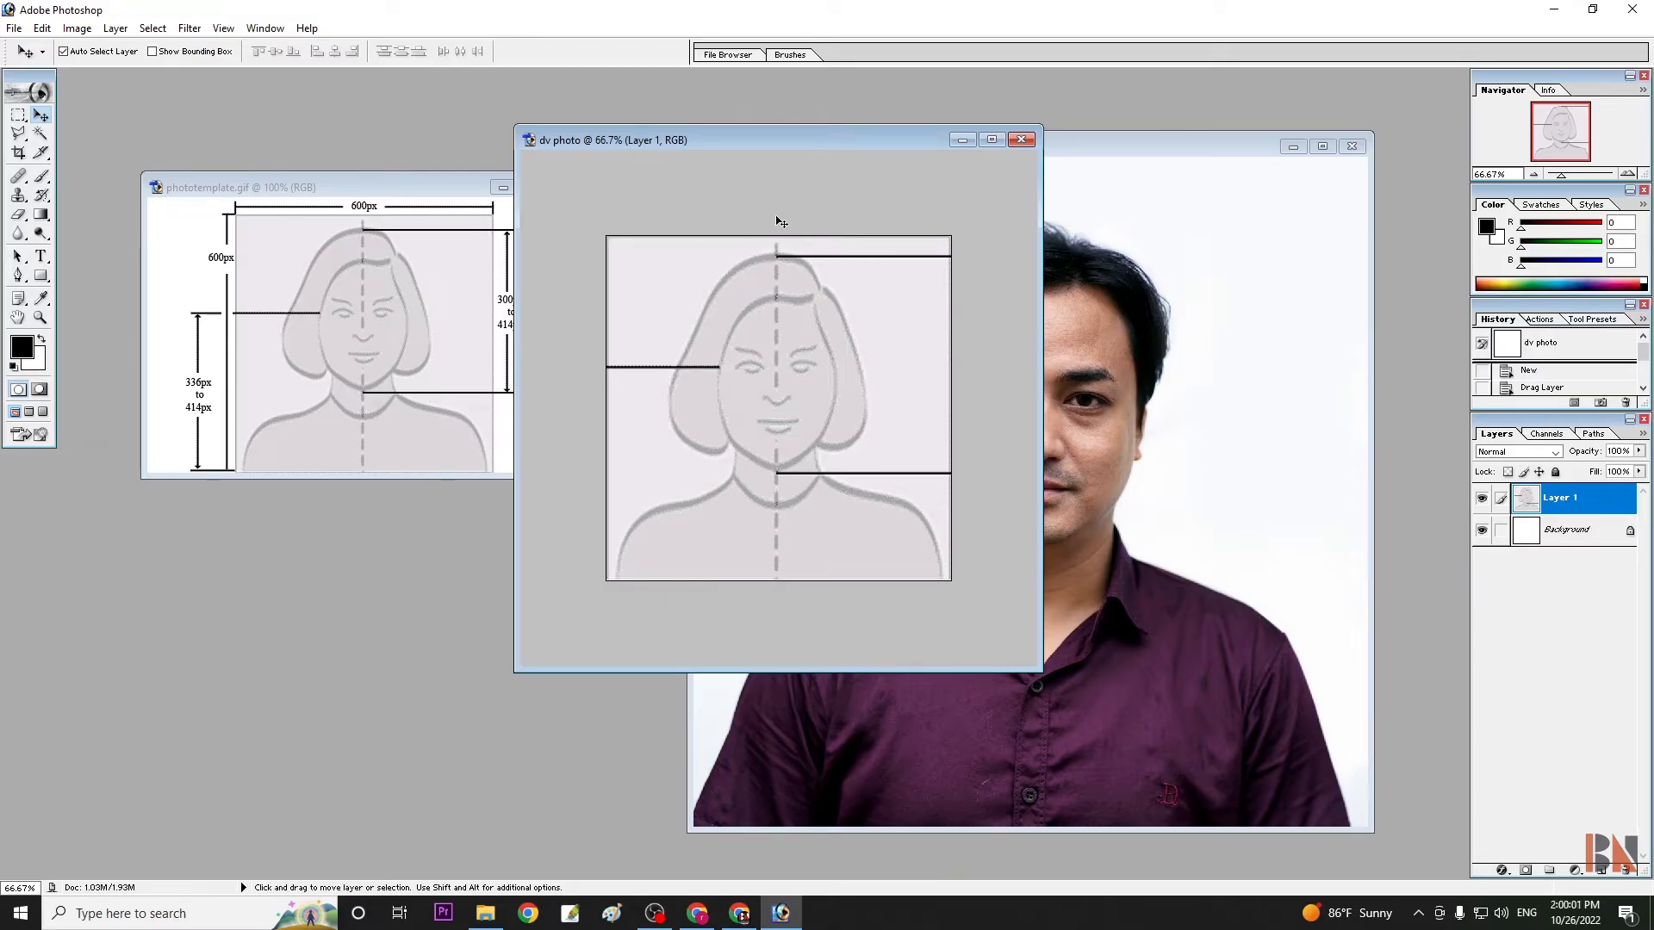
Show rulers and drag a horizontal guide onto the template's chin line
{"action": "key", "text": "ctrl+r"}
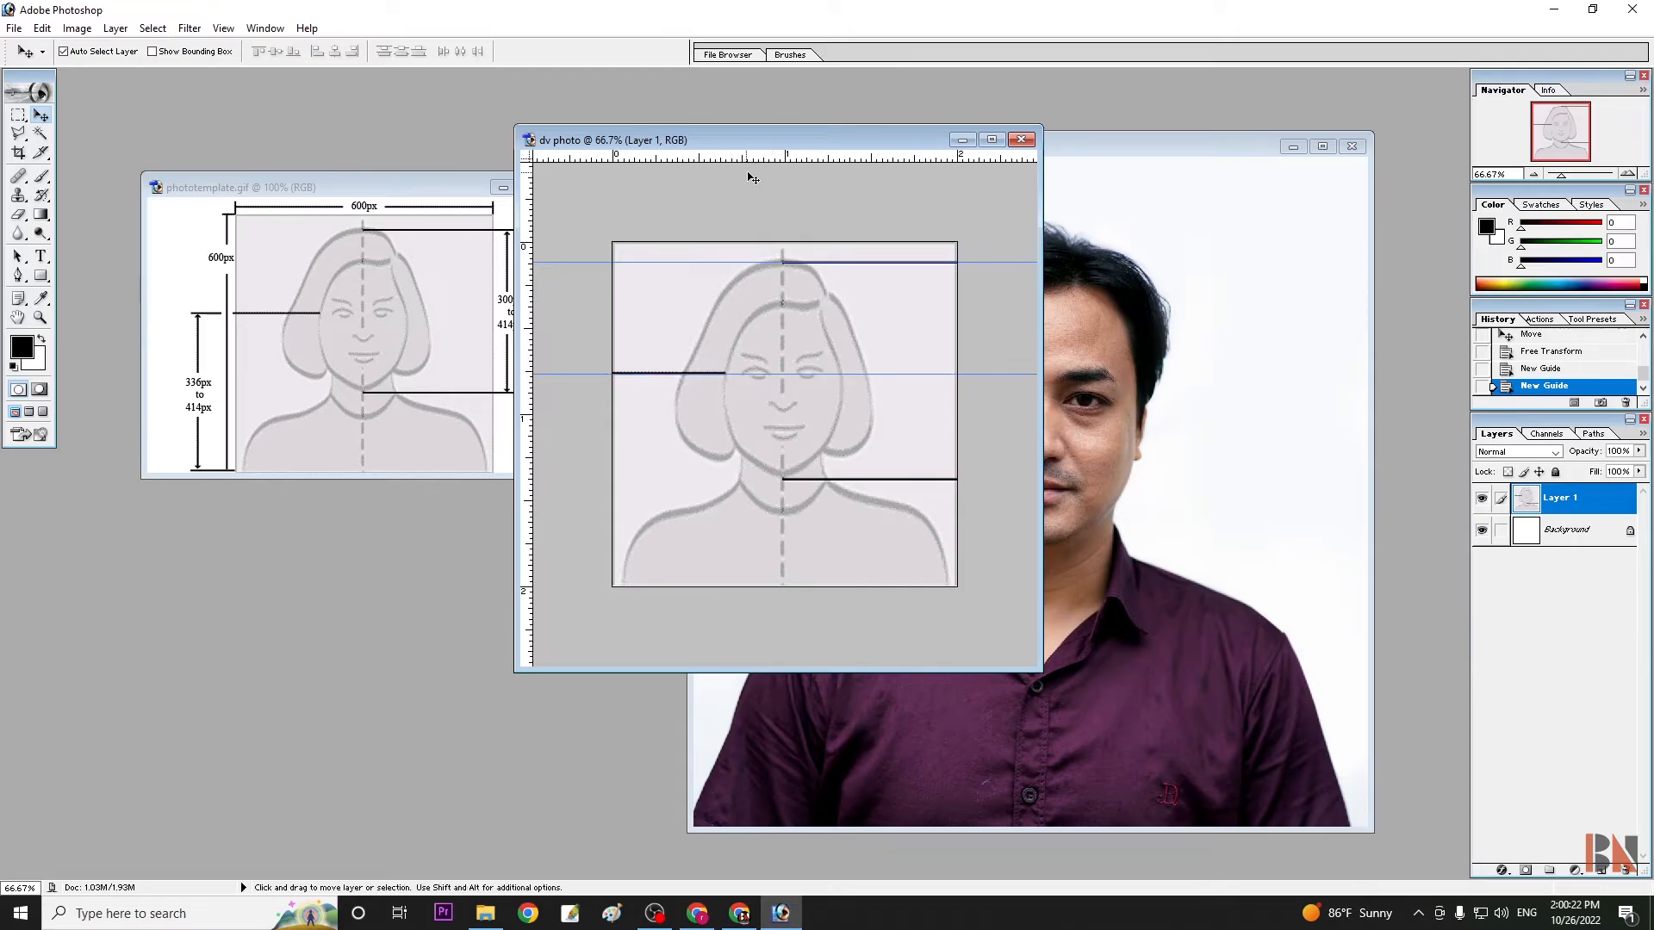
{"action": "left_click_drag", "start_coordinate": [749, 168], "coordinate": [738, 478]}
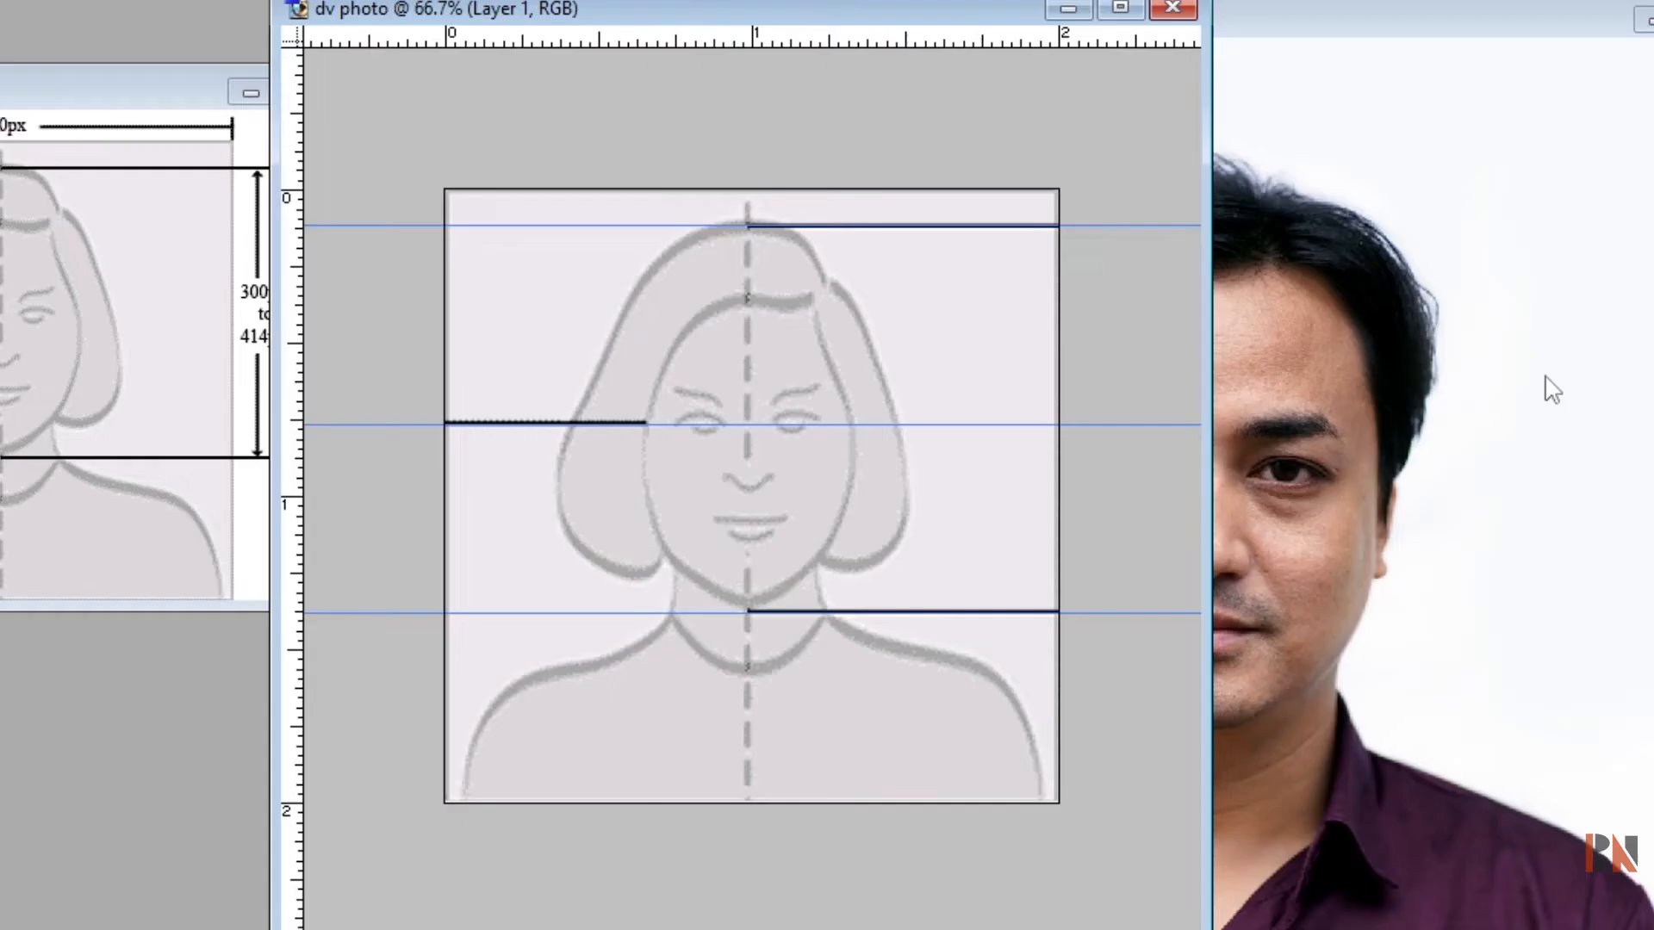
{"action": "mouse_move", "coordinate": [942, 137]}
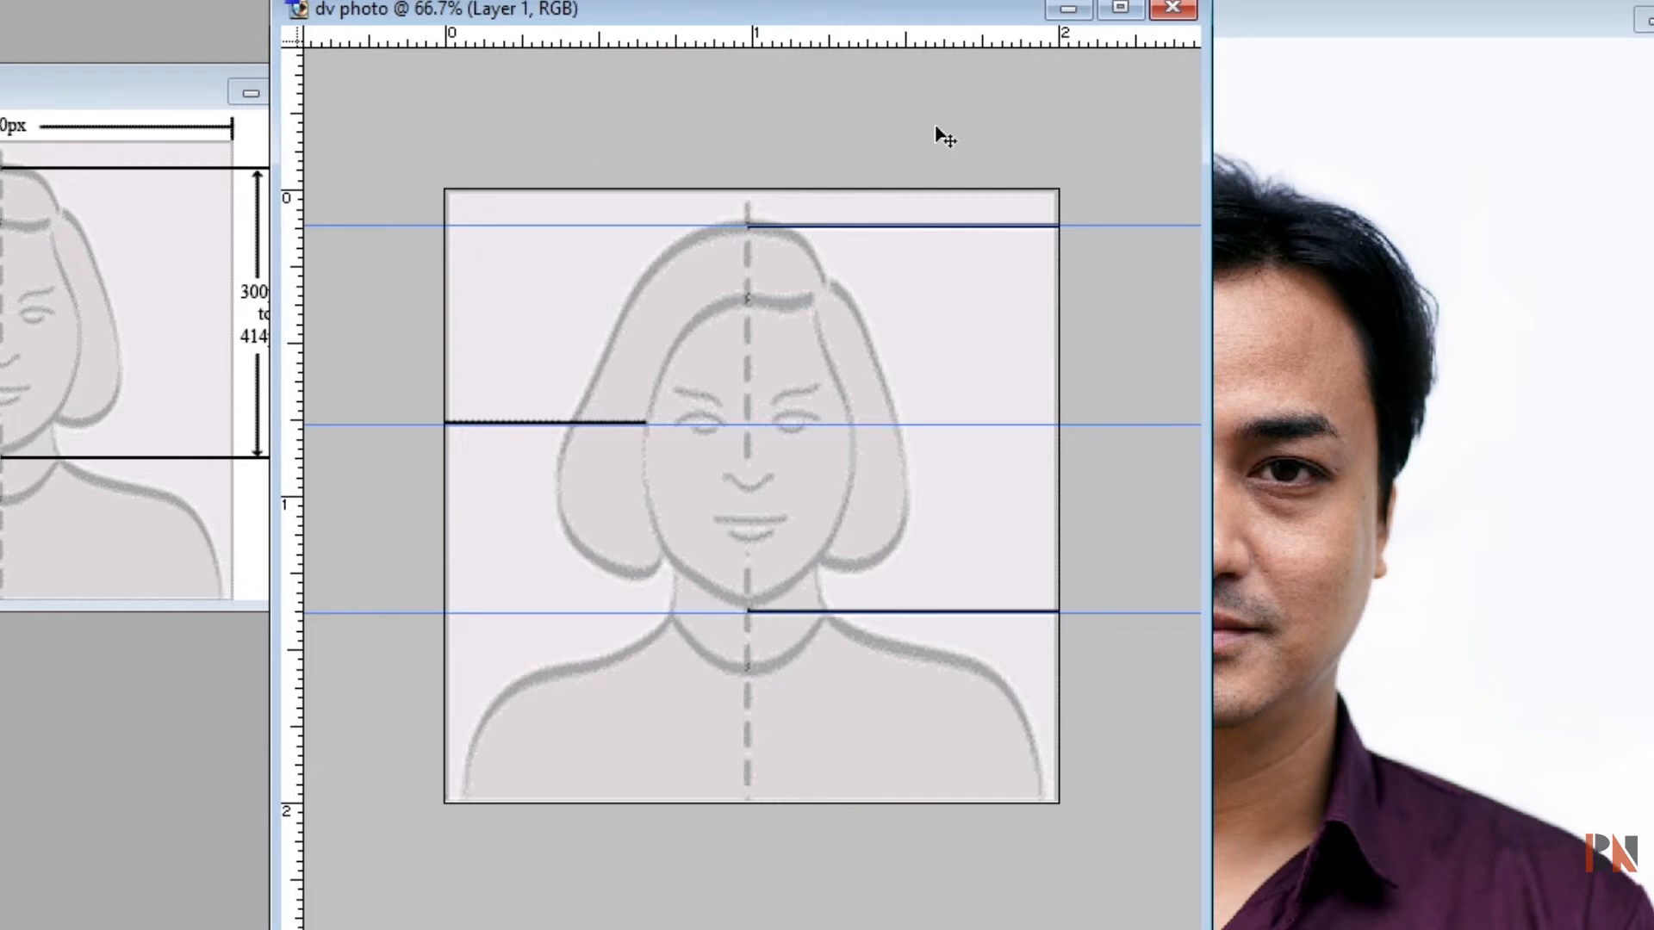
{"action": "mouse_move", "coordinate": [1073, 56]}
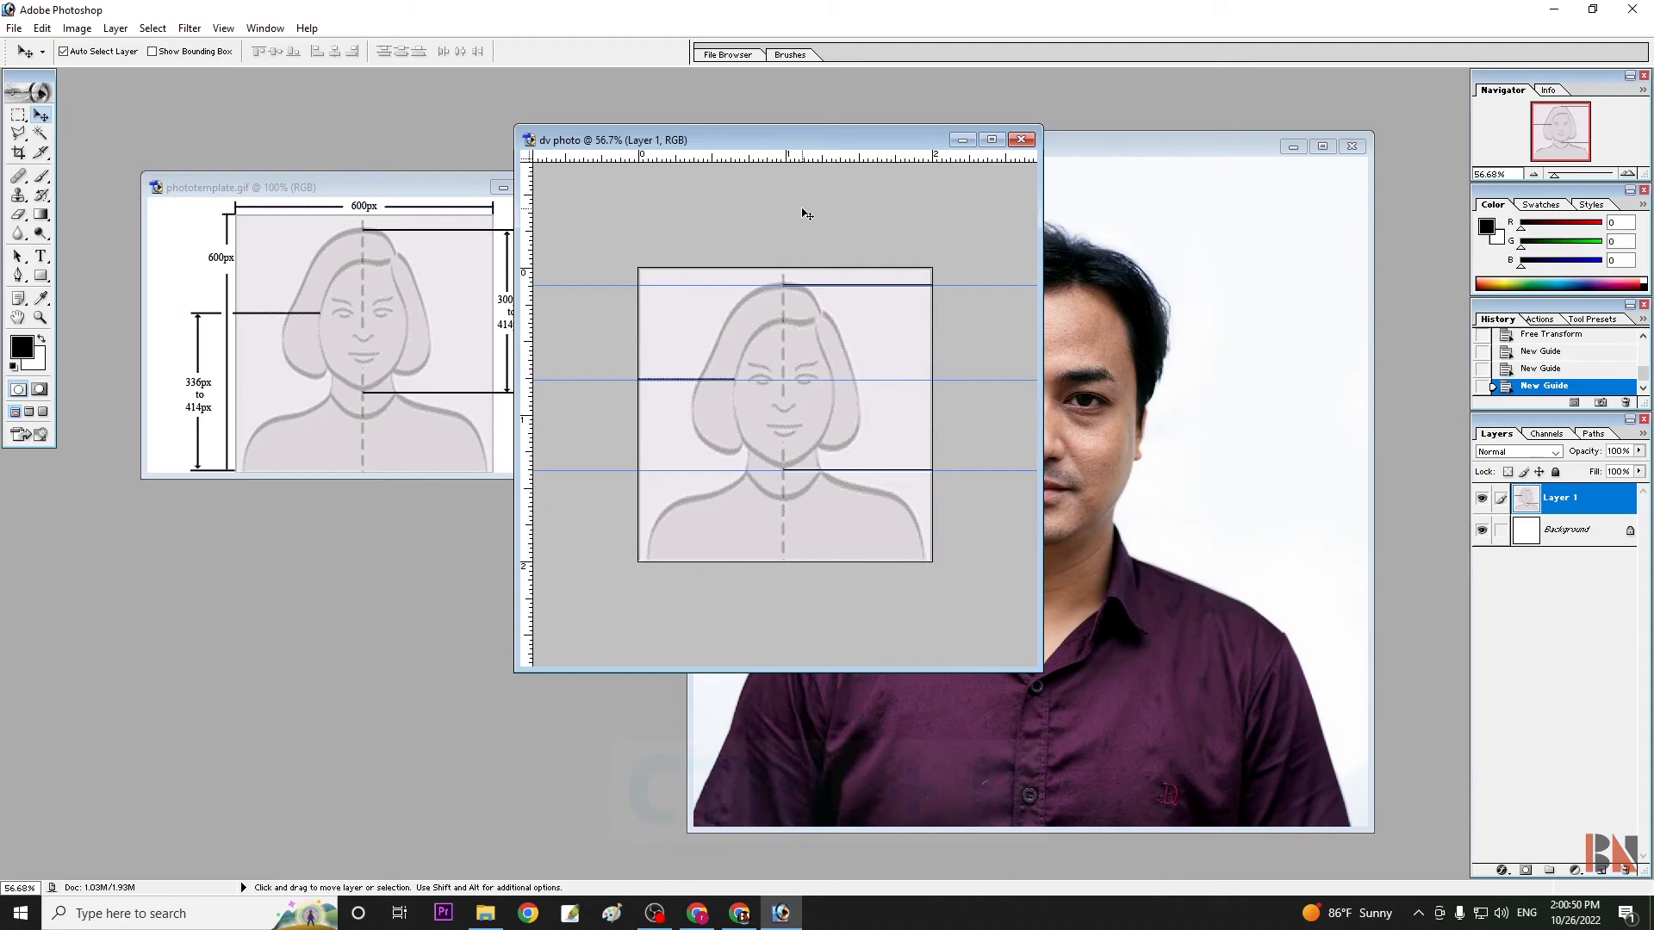
Show the rulers so the portrait layer can be positioned between the guides
{"action": "key", "text": "ctrl+r"}
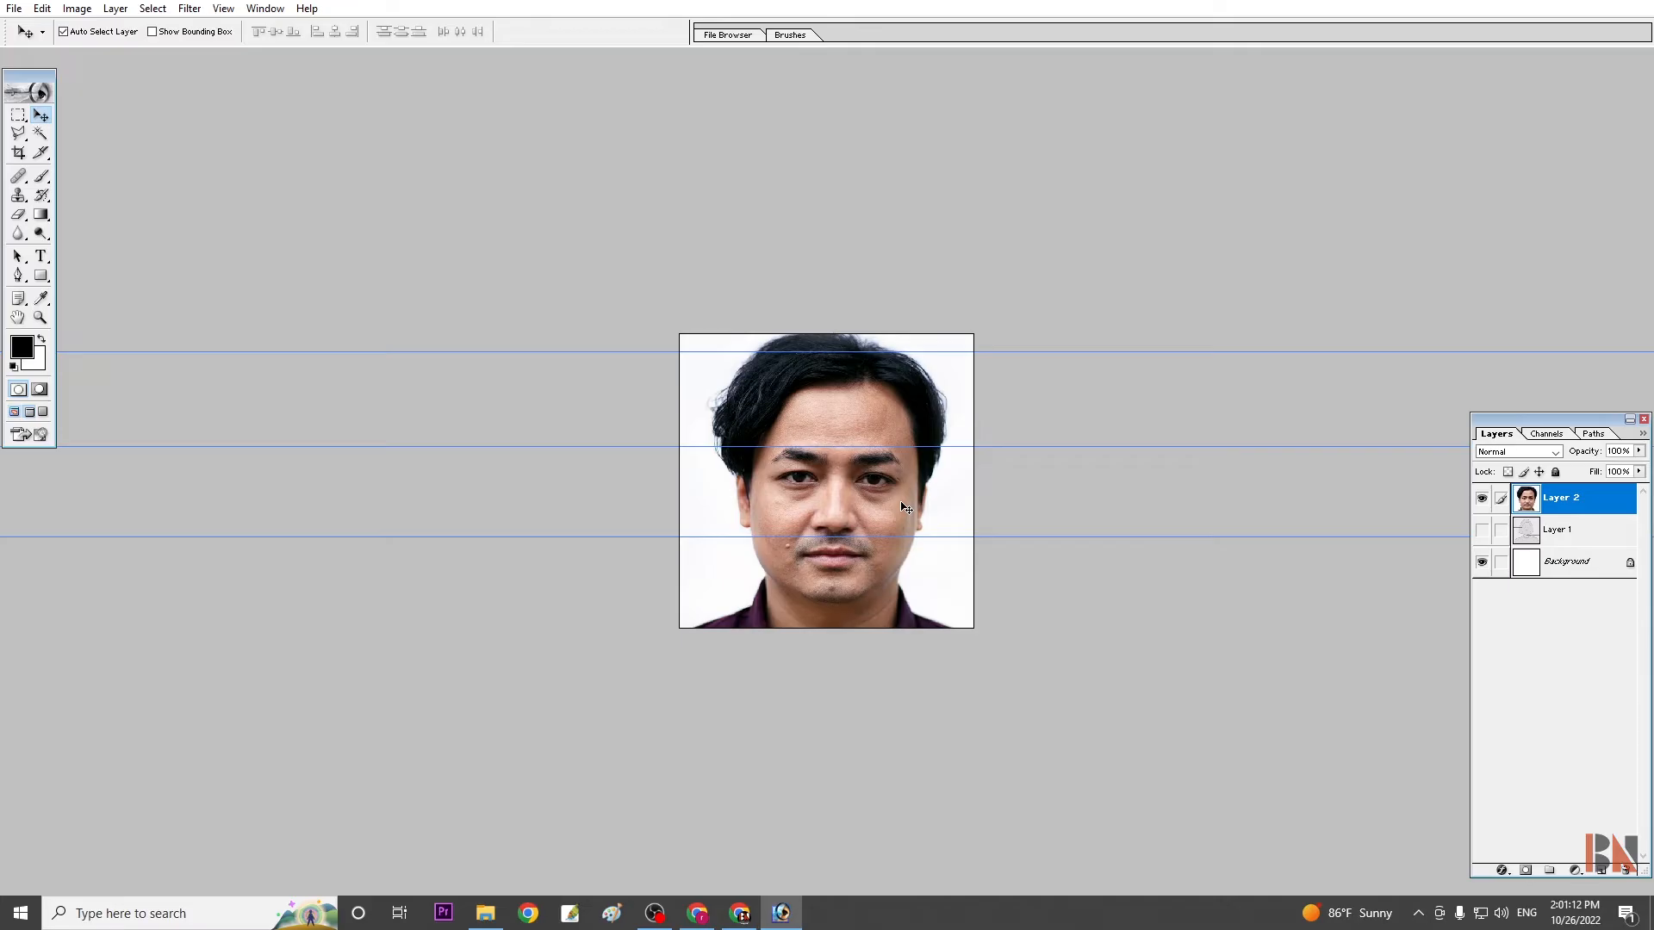
Free-transform the portrait layer down to about 72.5% and commit it
{"action": "key", "text": "ctrl+t"}
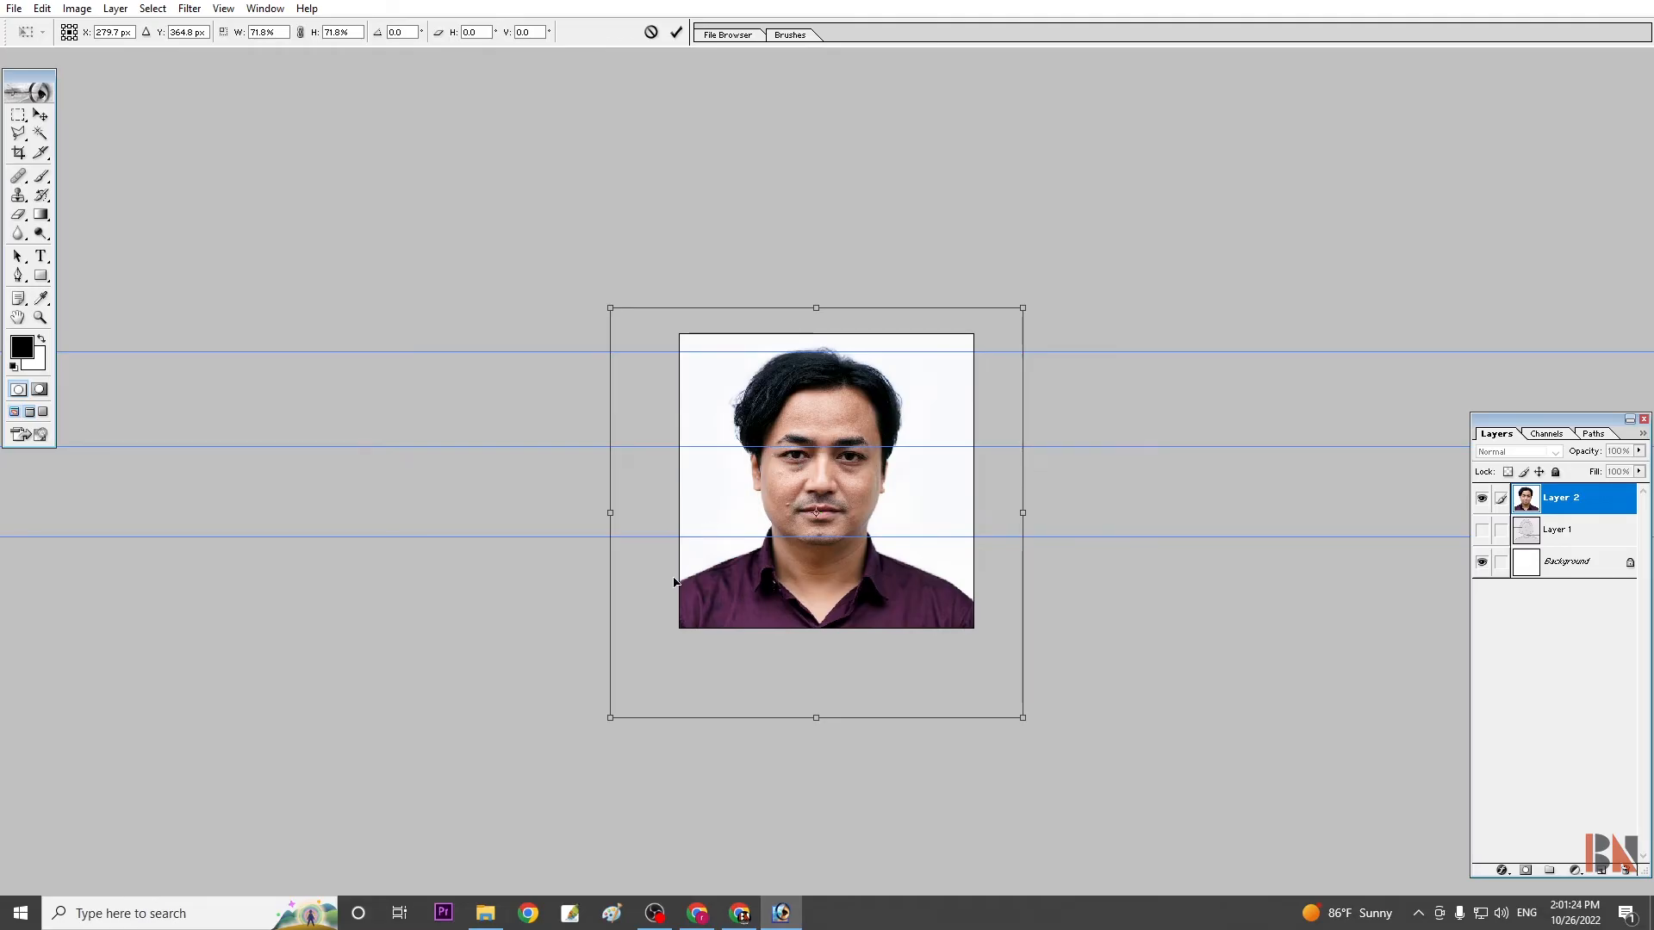
{"action": "mouse_move", "coordinate": [836, 539]}
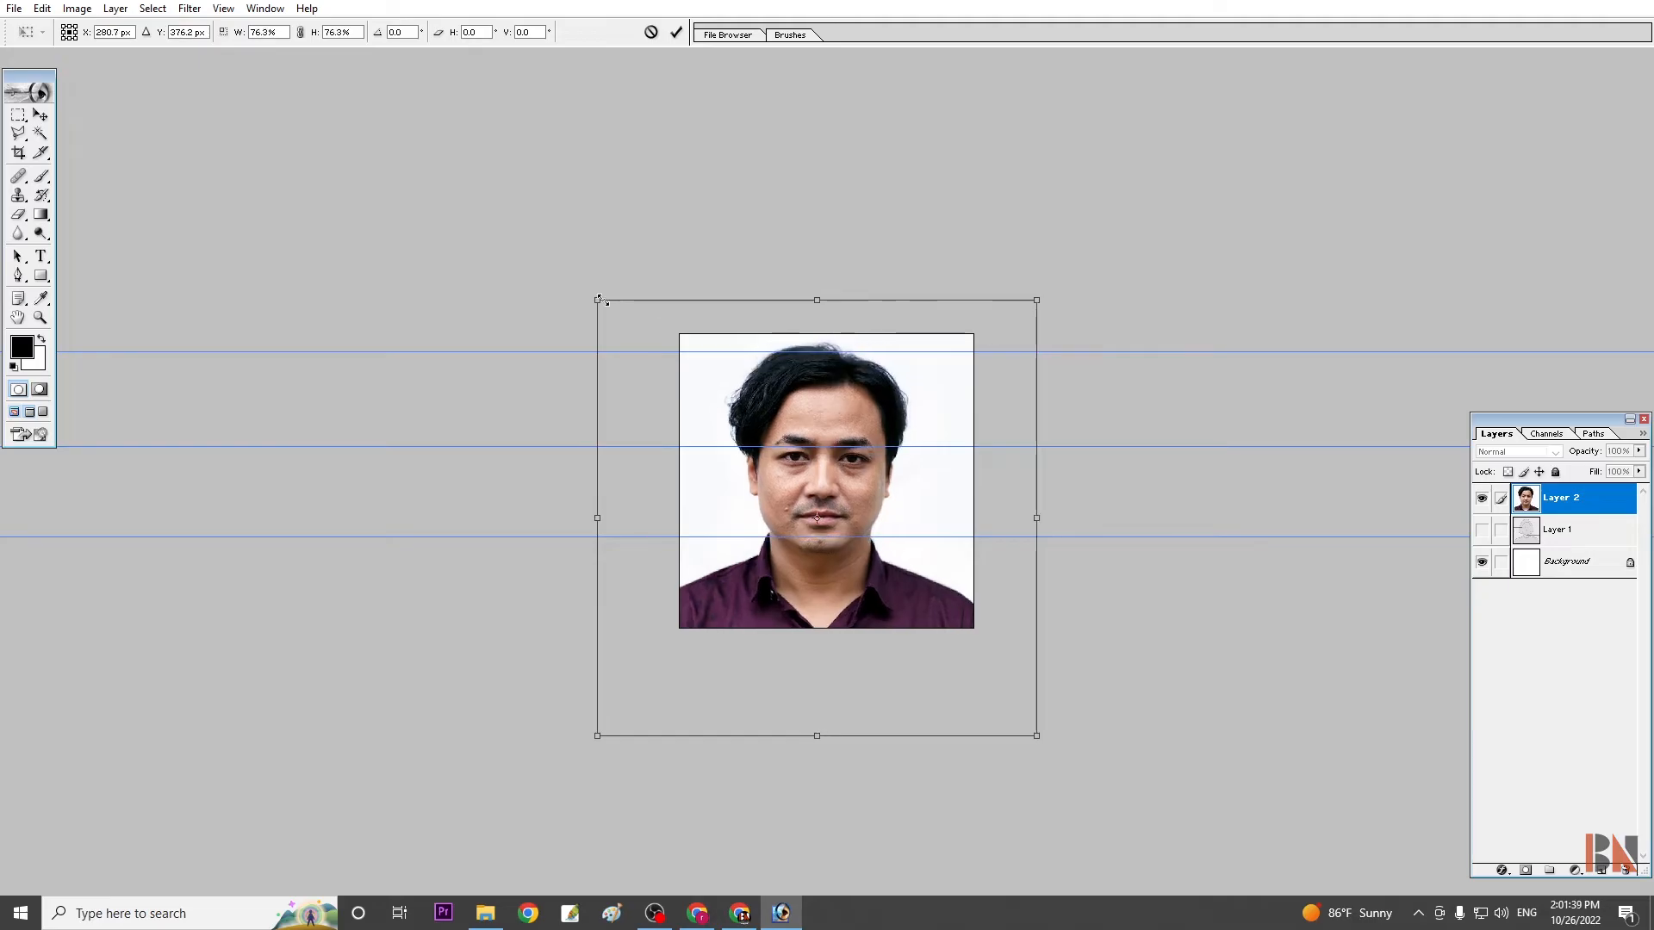
{"action": "left_click_drag", "start_coordinate": [1034, 735], "coordinate": [1021, 719]}
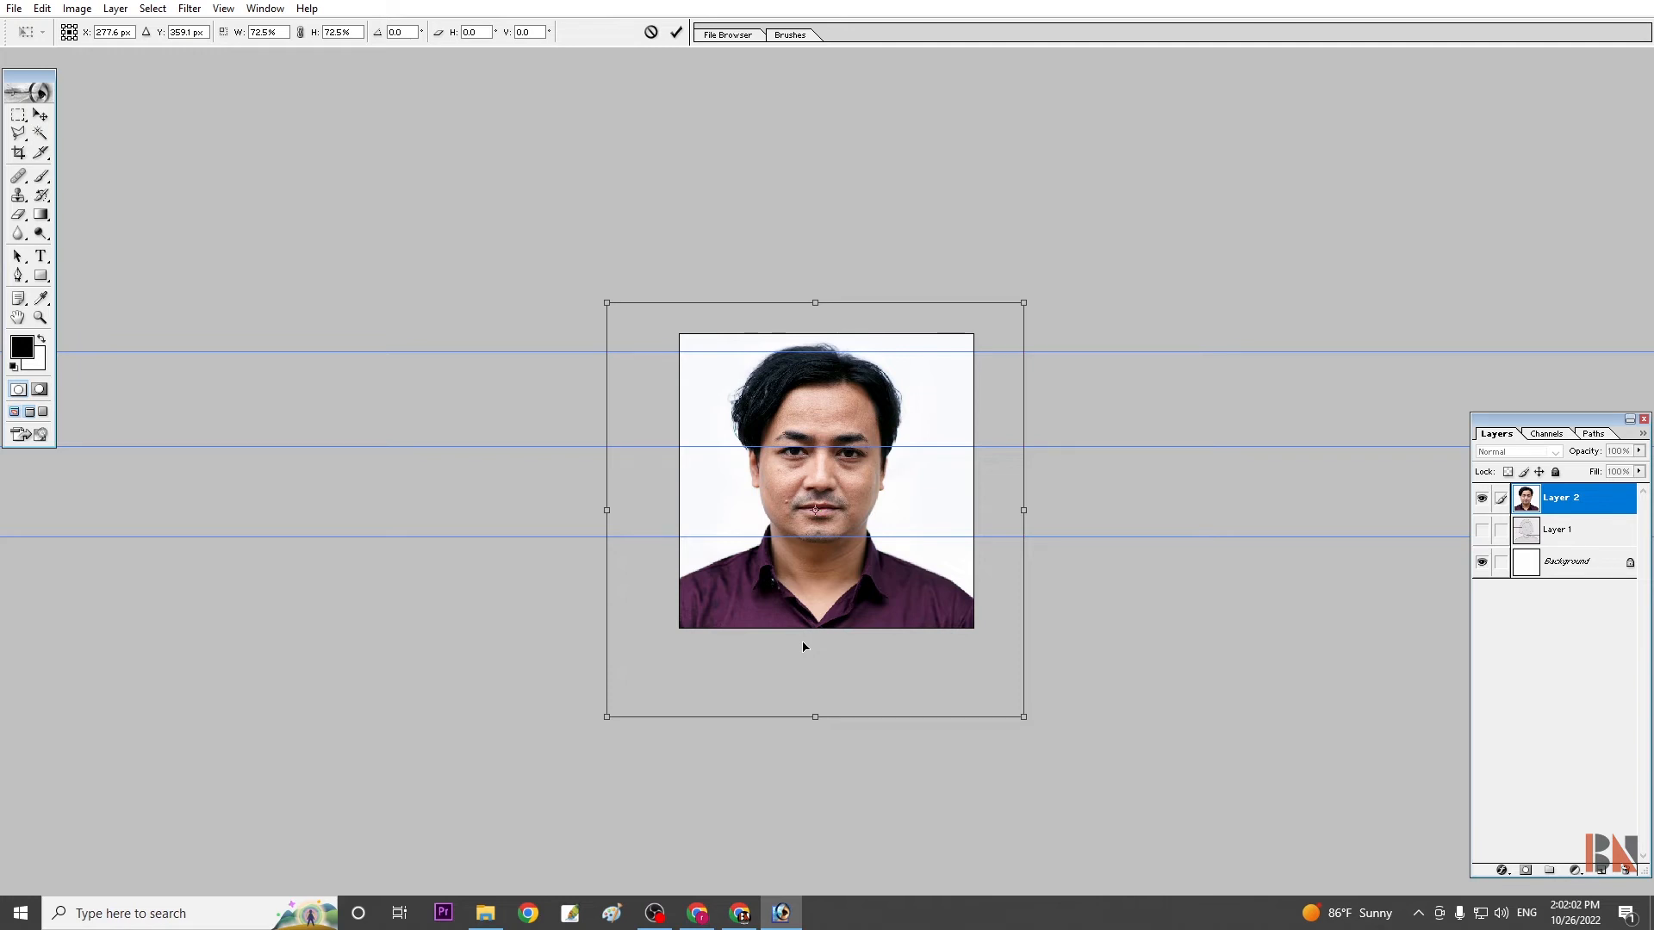
{"action": "left_click", "coordinate": [18, 115]}
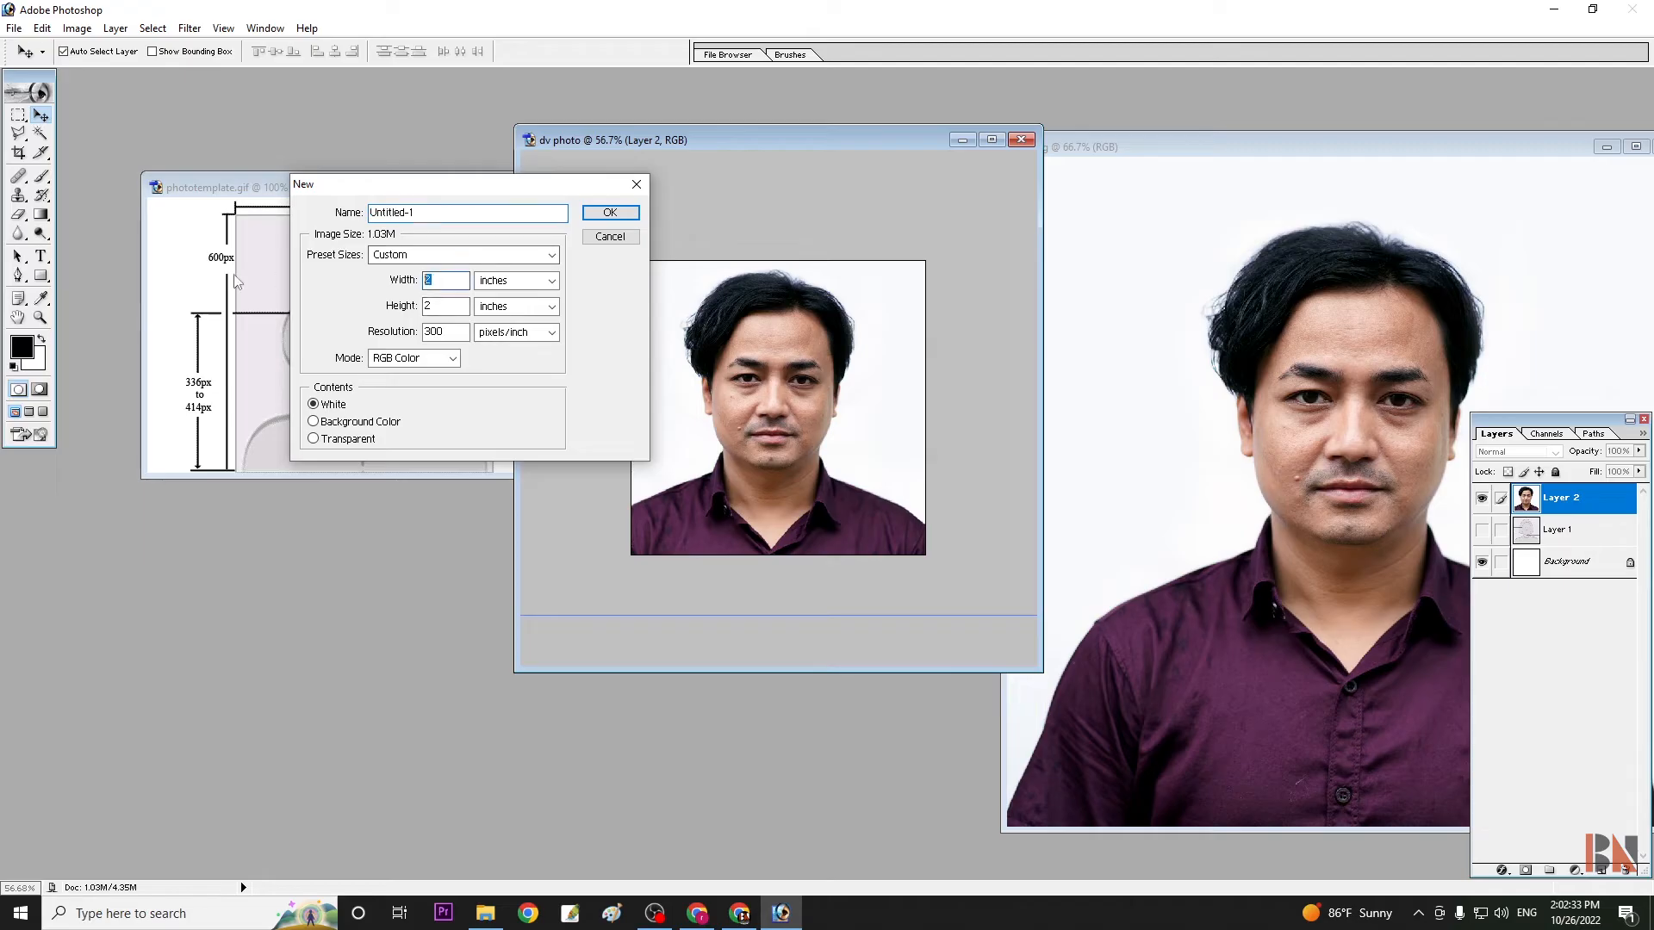
Create the 2×2 inch, 300 ppi document and free-transform the pasted portrait to fit
{"action": "left_click", "coordinate": [610, 212]}
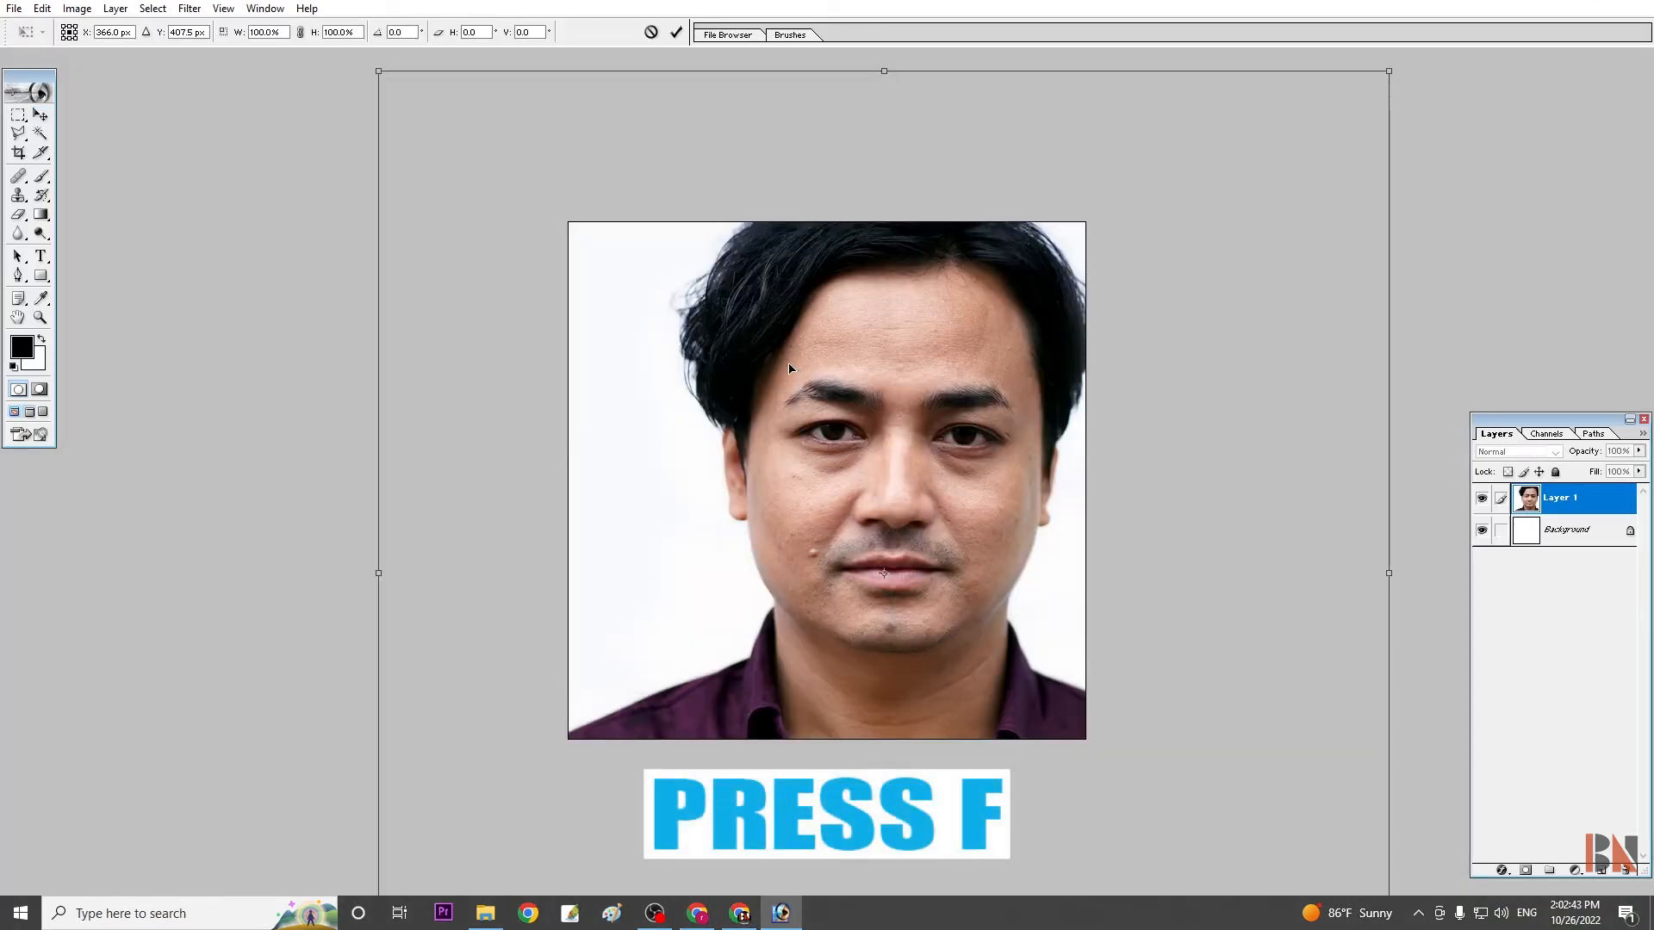
{"action": "key", "text": "ctrl+t"}
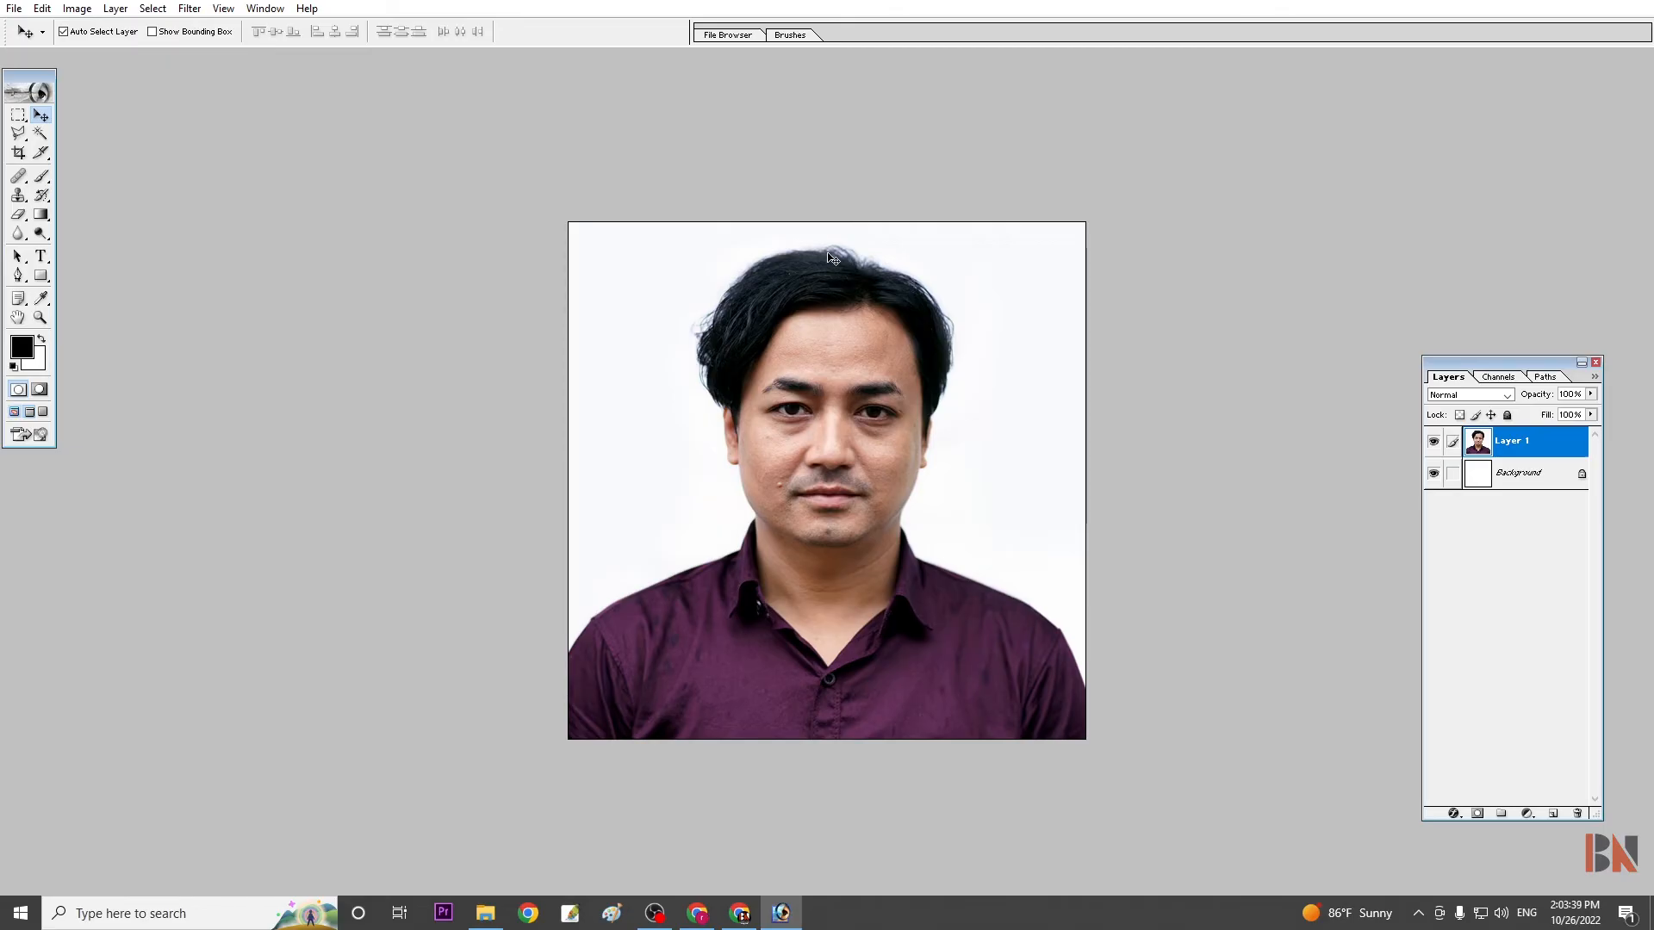
{"action": "mouse_move", "coordinate": [822, 541]}
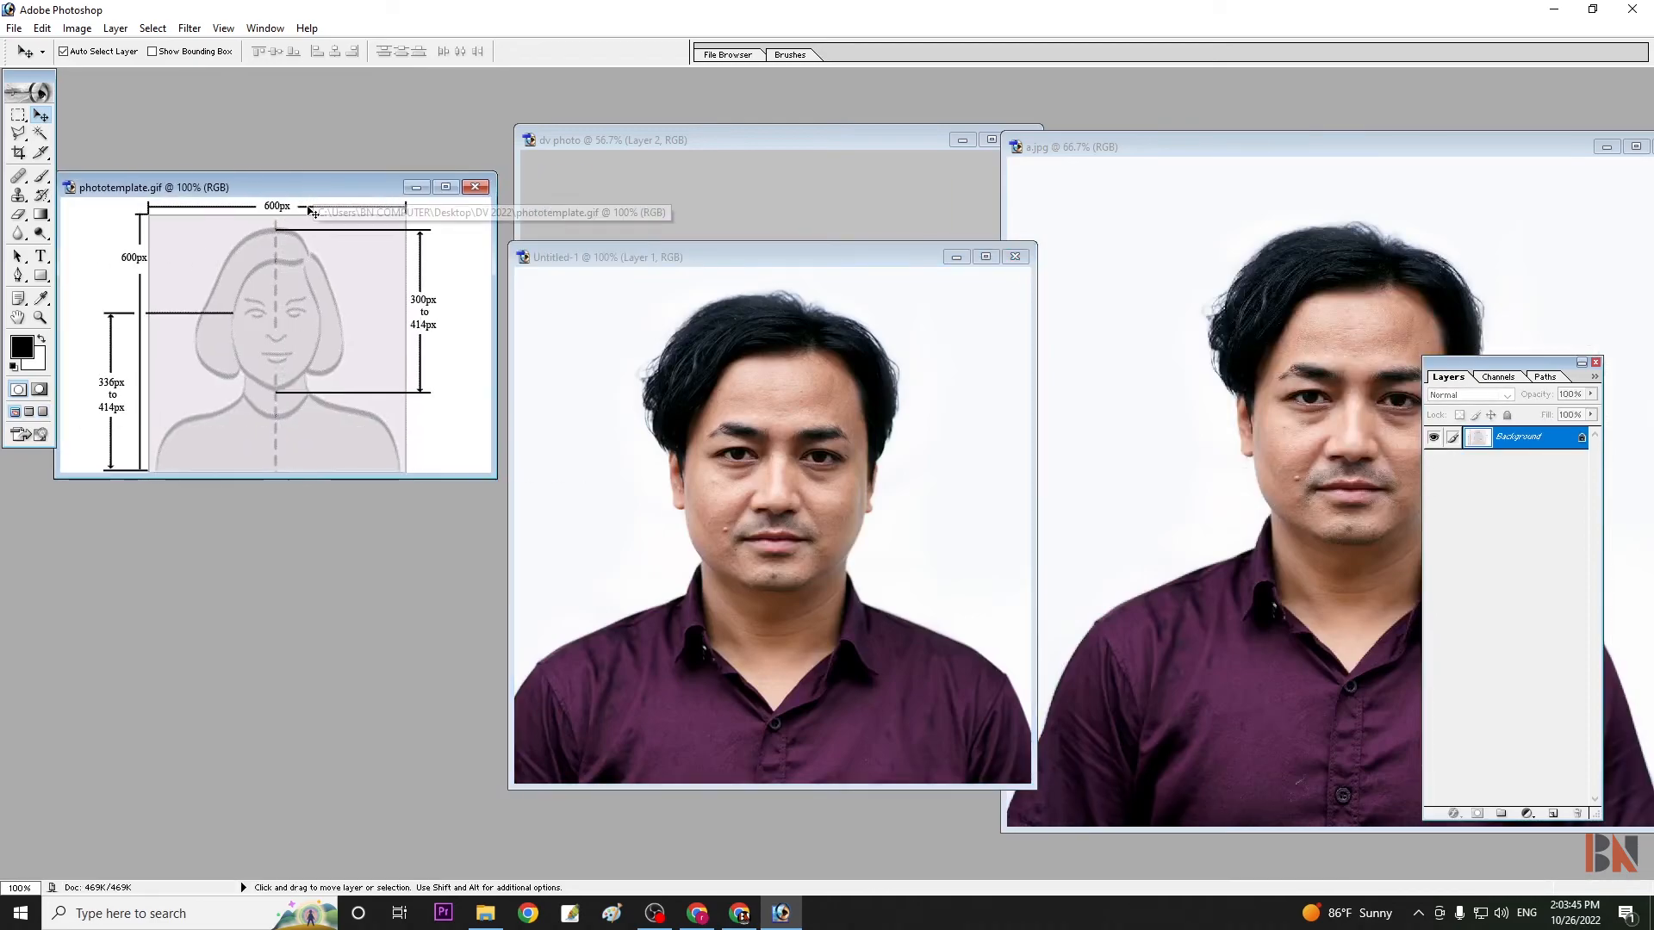
{"action": "mouse_move", "coordinate": [437, 330]}
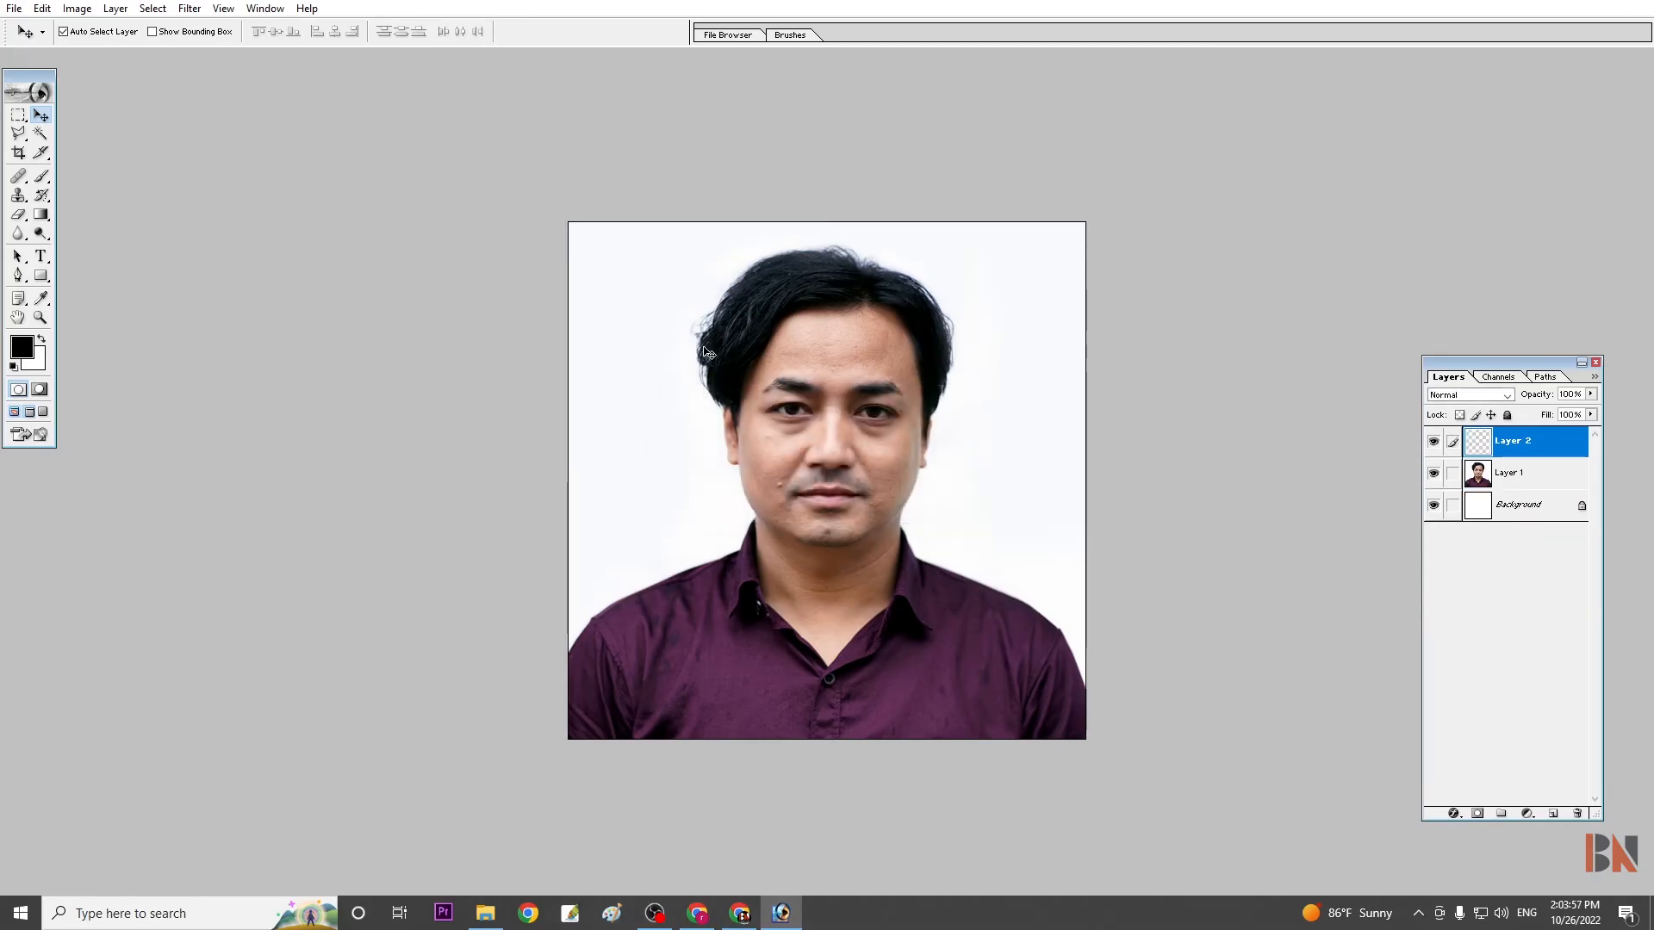
Draw a thin black rectangle bar from hair top to chin and open the Info panel
{"action": "left_click", "coordinate": [18, 277]}
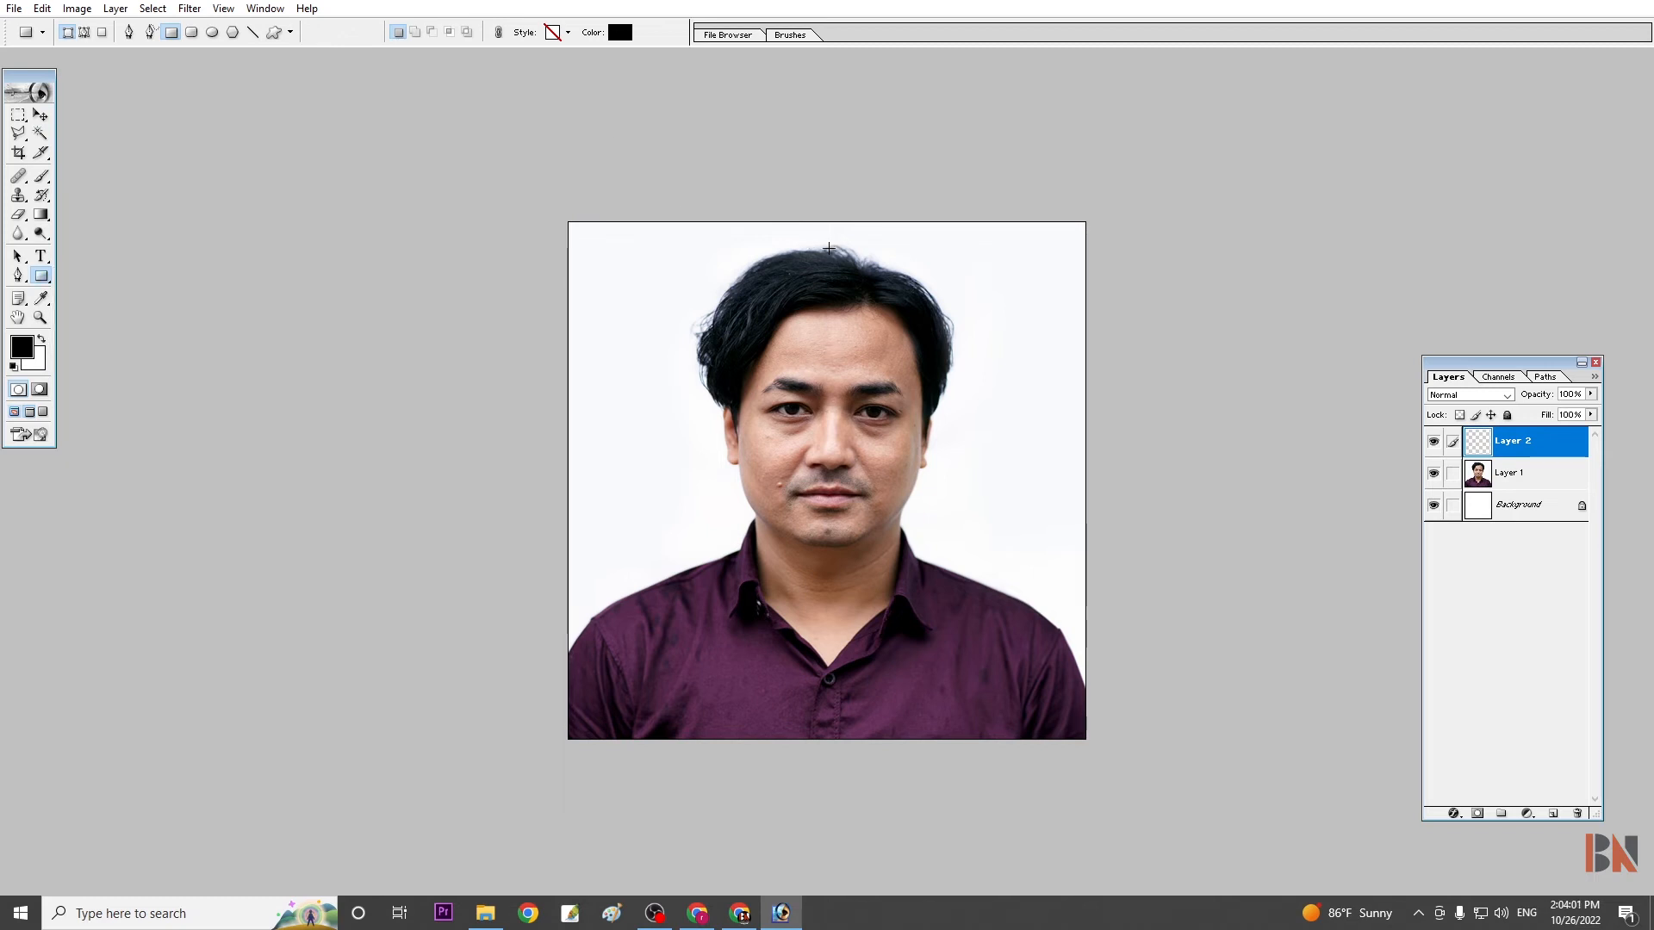
{"action": "left_click_drag", "start_coordinate": [828, 247], "coordinate": [828, 345]}
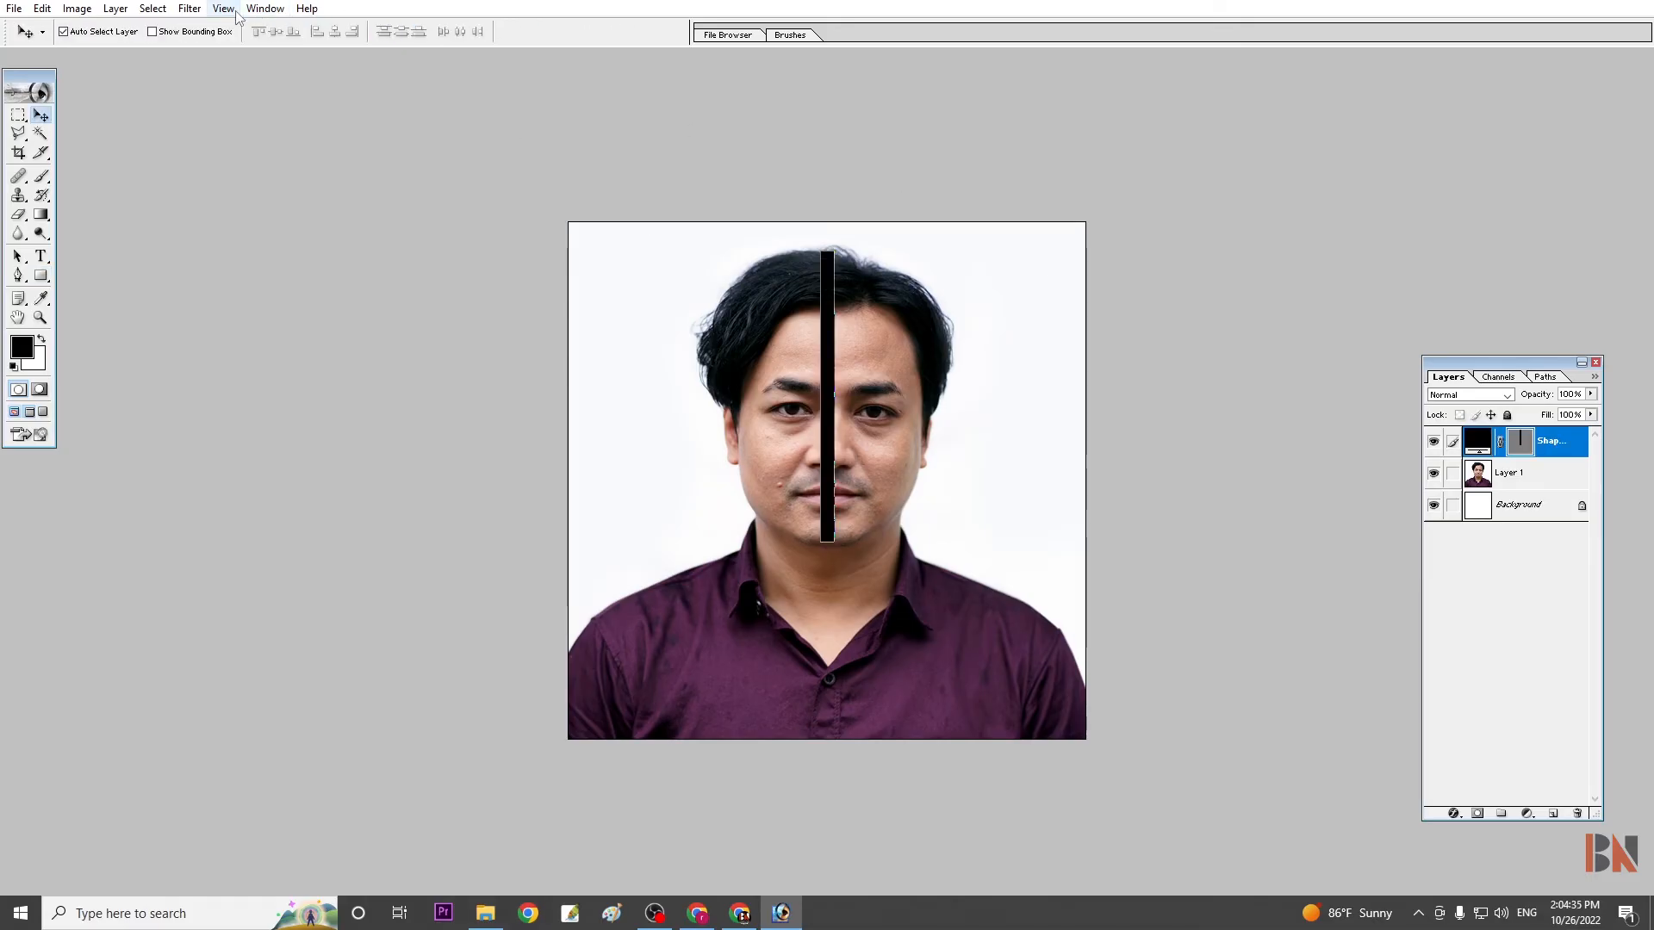
{"action": "left_click", "coordinate": [264, 9]}
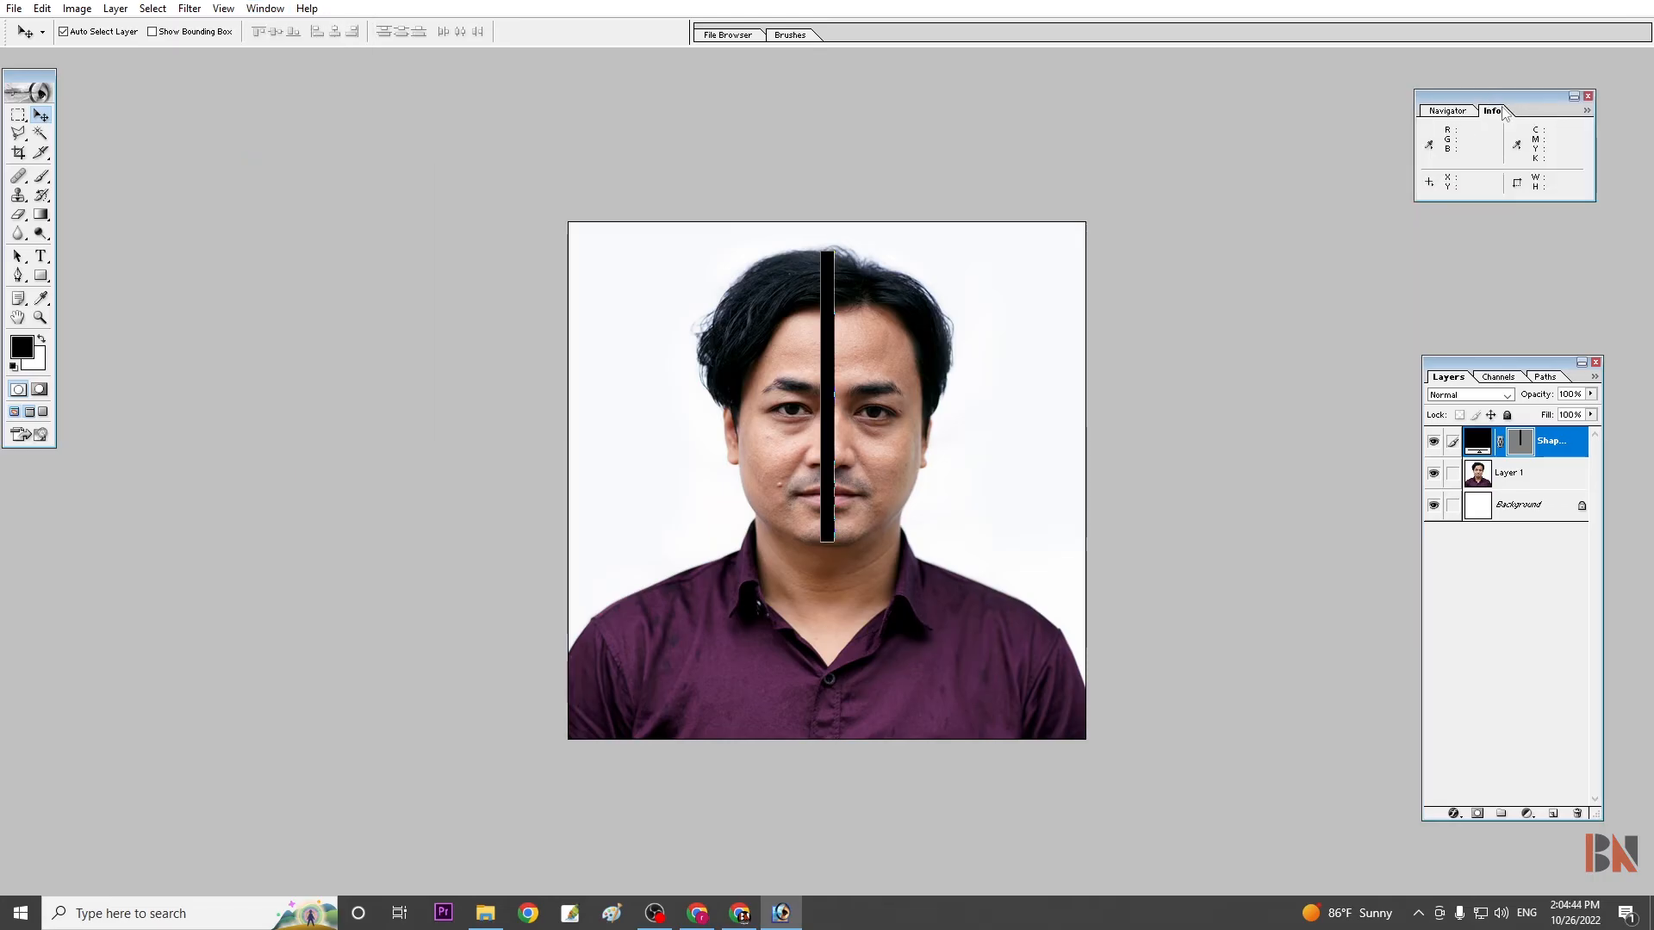
{"action": "mouse_move", "coordinate": [776, 312]}
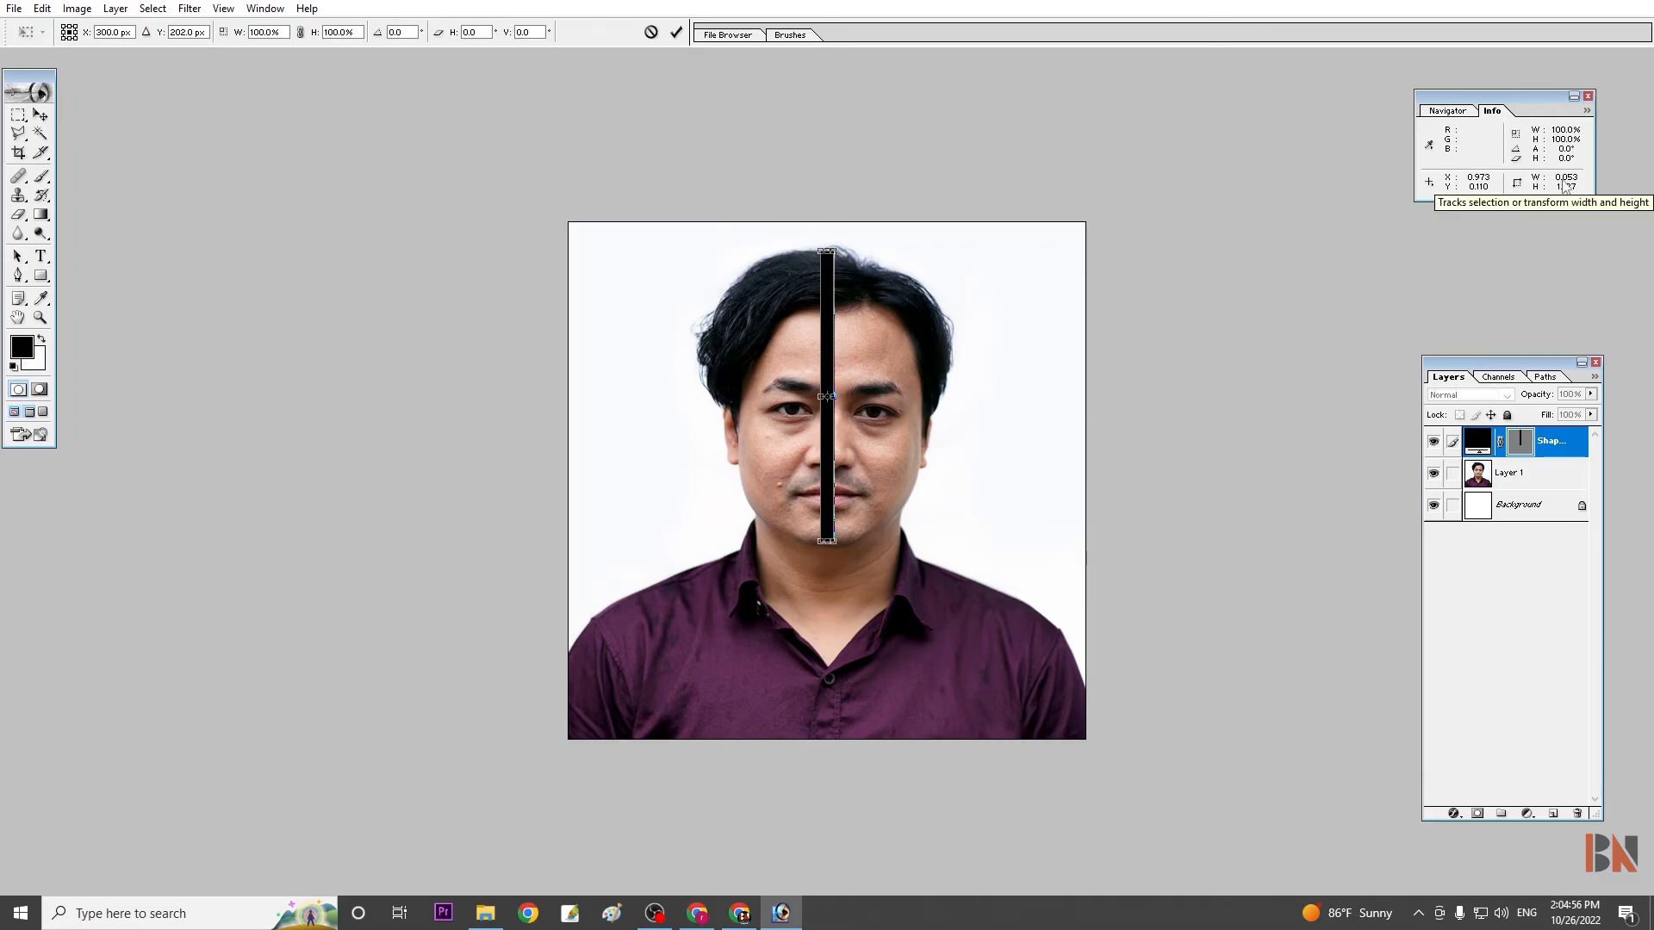
{"action": "left_click", "coordinate": [18, 115]}
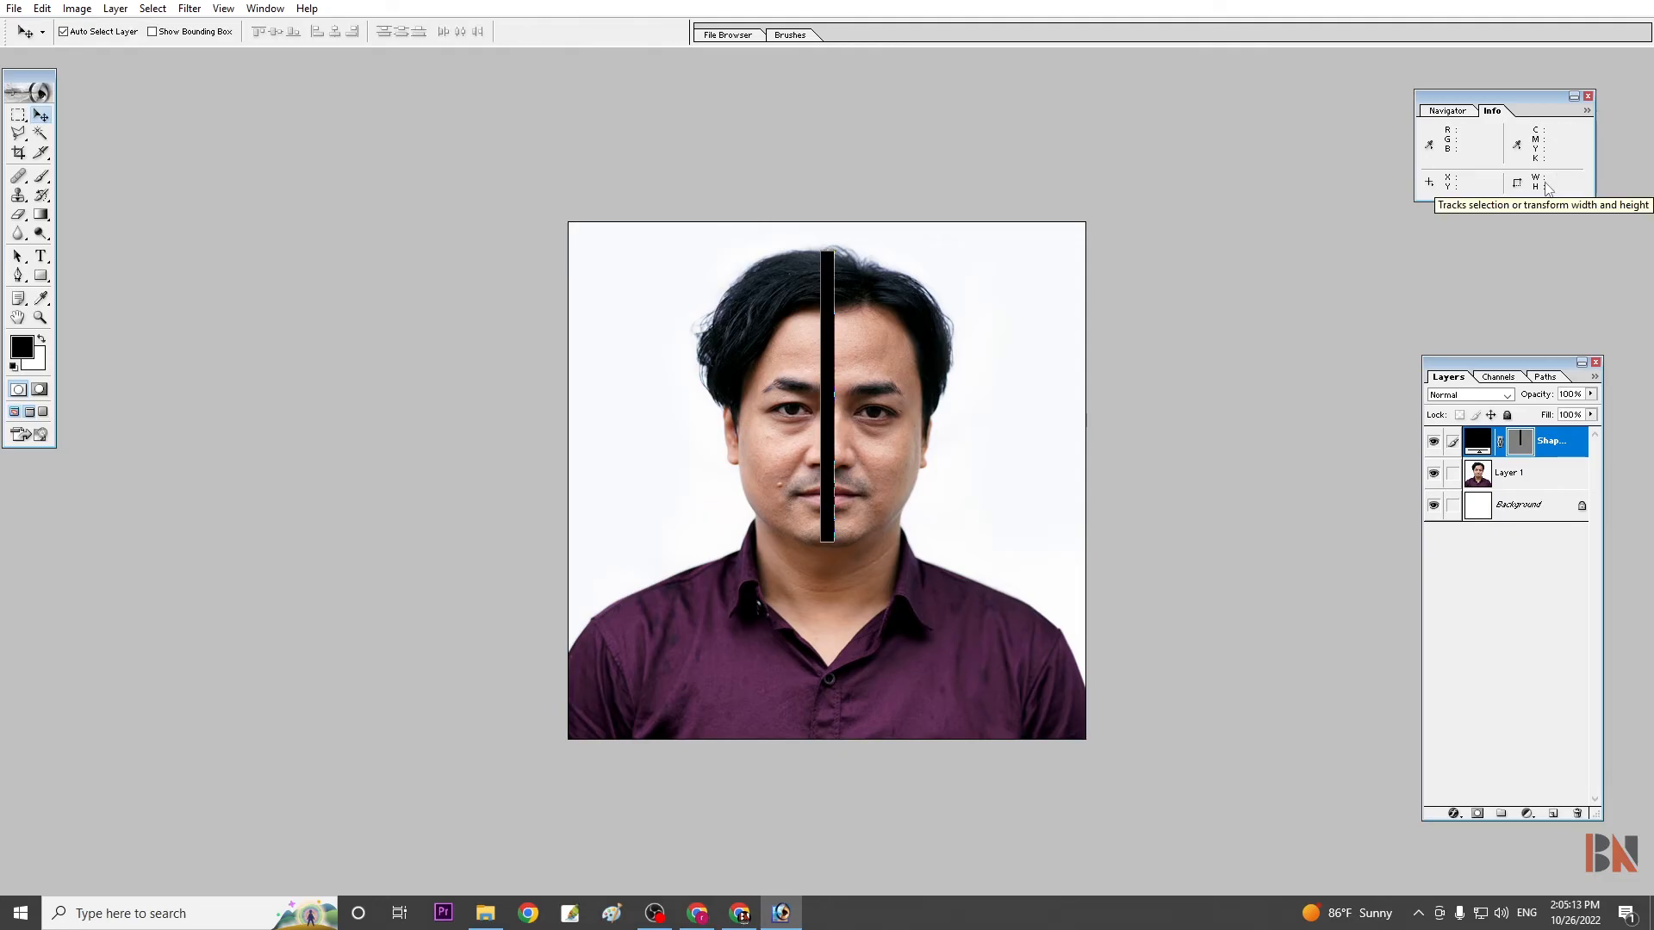
{"action": "left_click", "coordinate": [42, 9]}
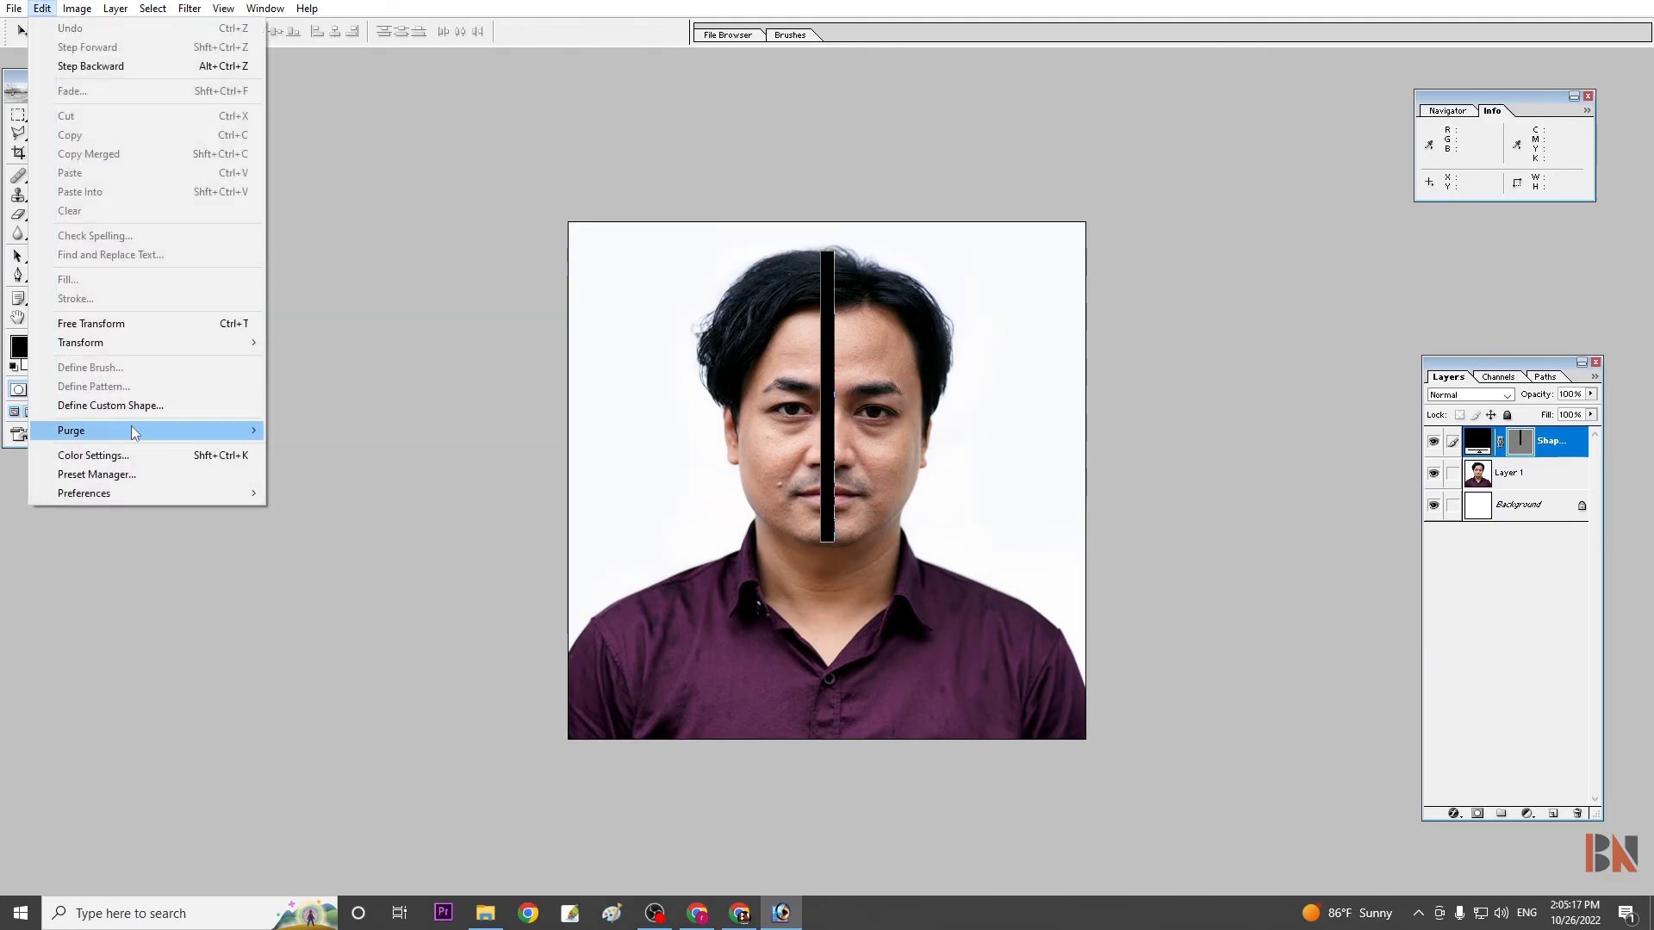
Open General preferences and page forward to the Units & Rulers settings
{"action": "left_click", "coordinate": [686, 263]}
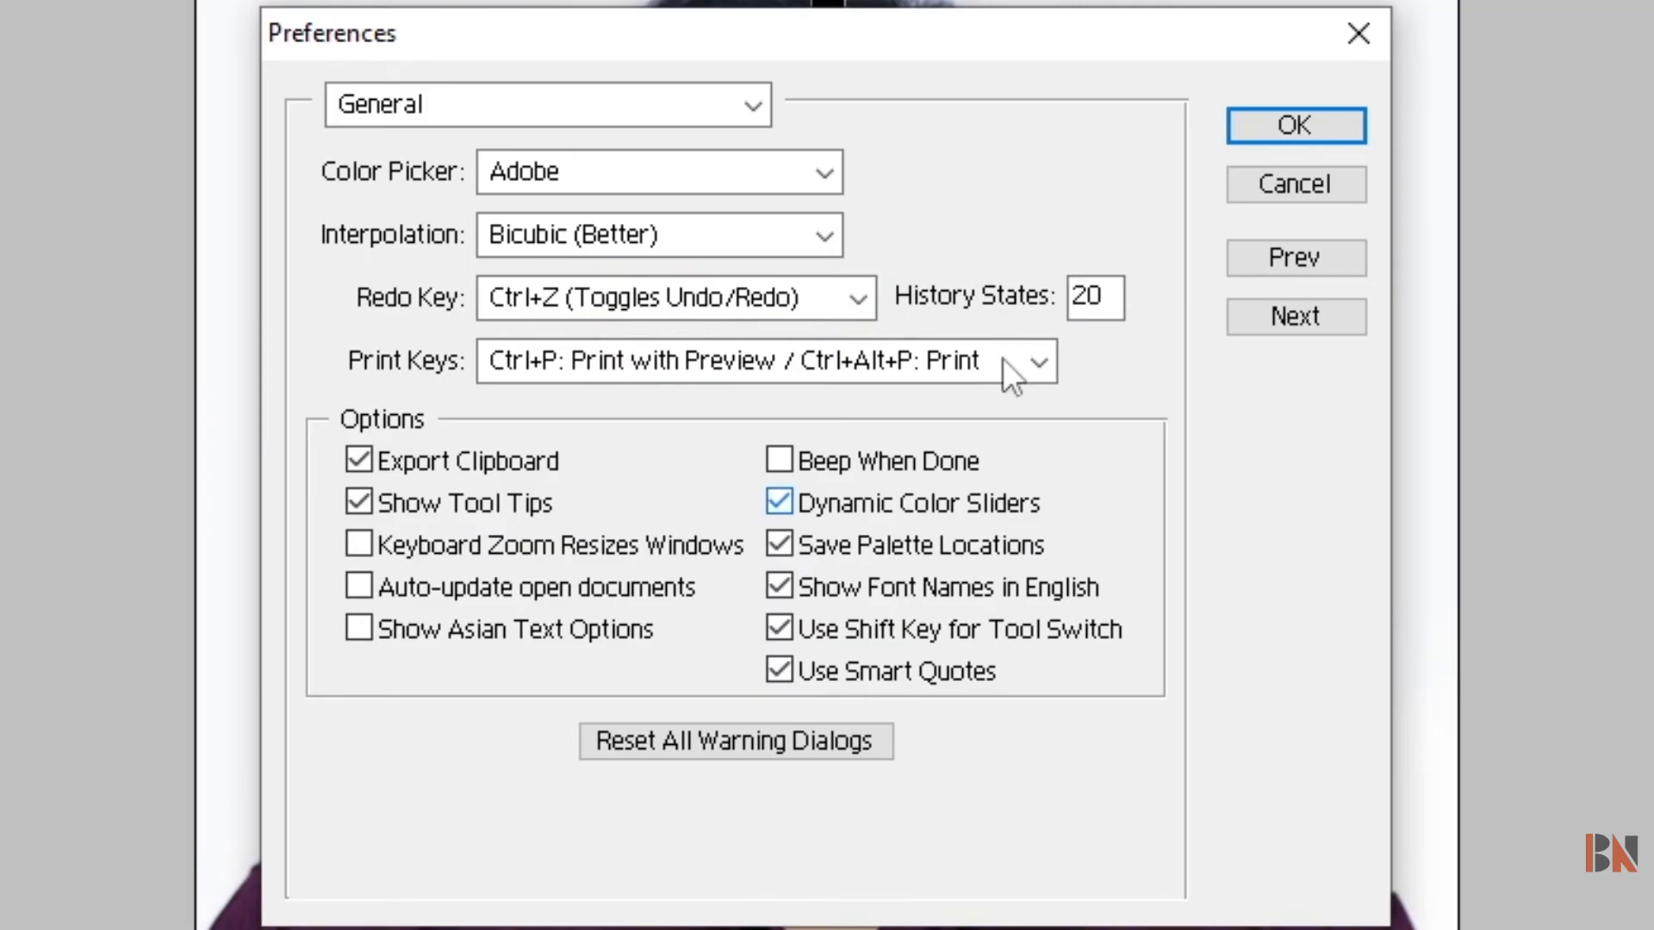
{"action": "left_click", "coordinate": [1296, 316]}
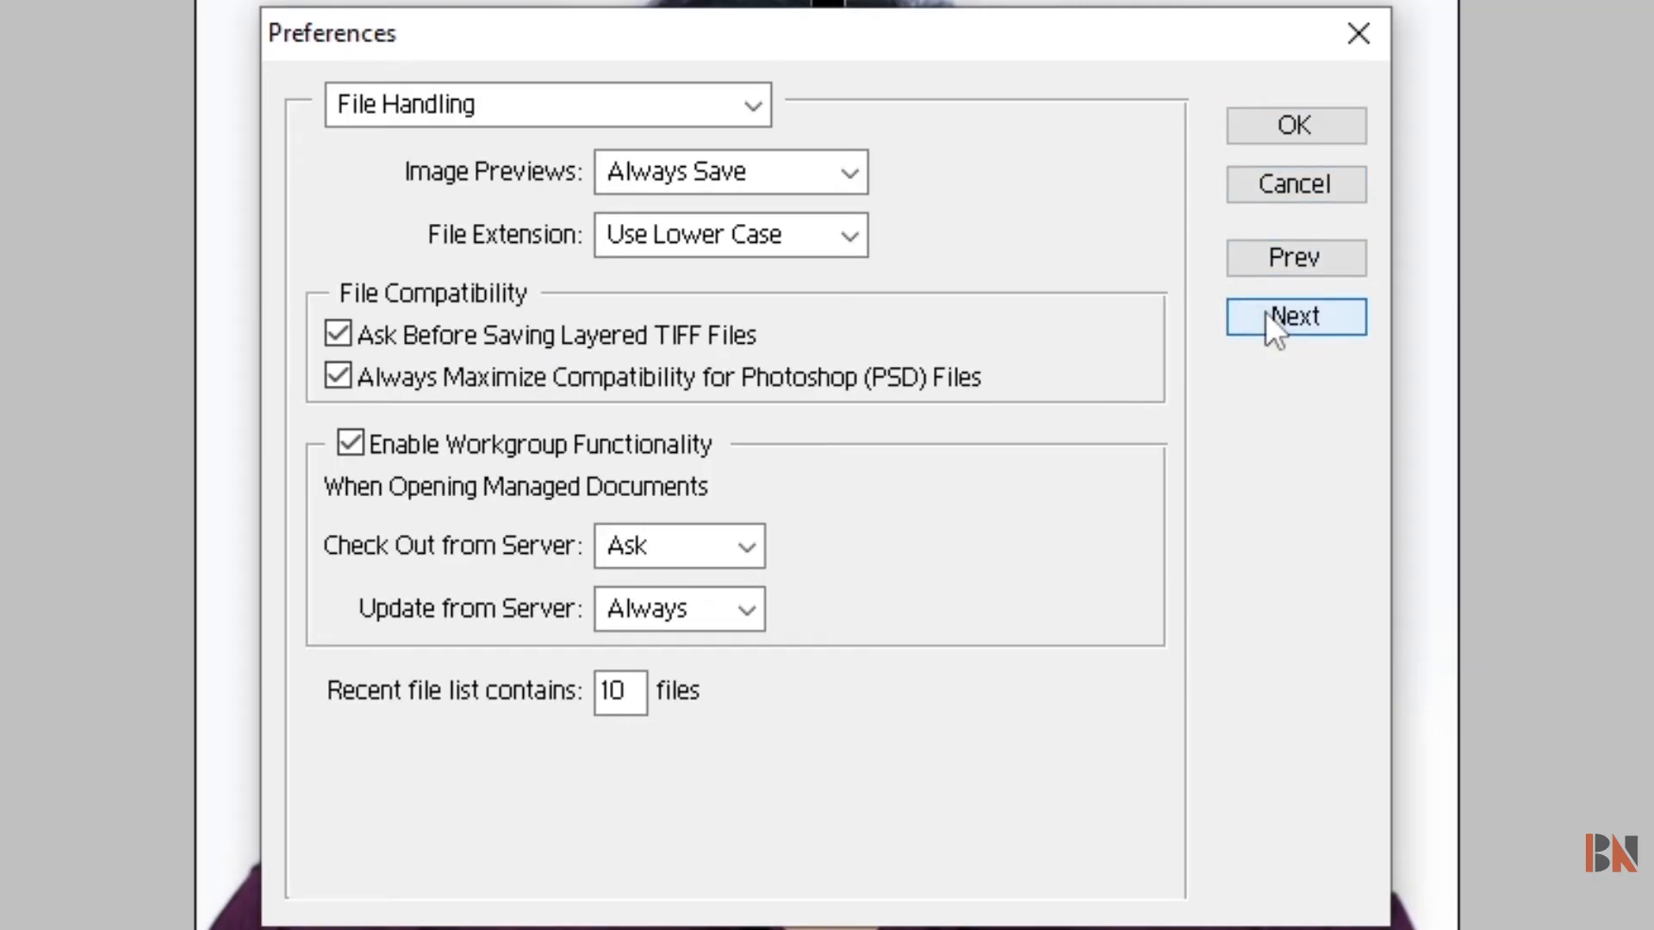
{"action": "left_click", "coordinate": [1294, 317]}
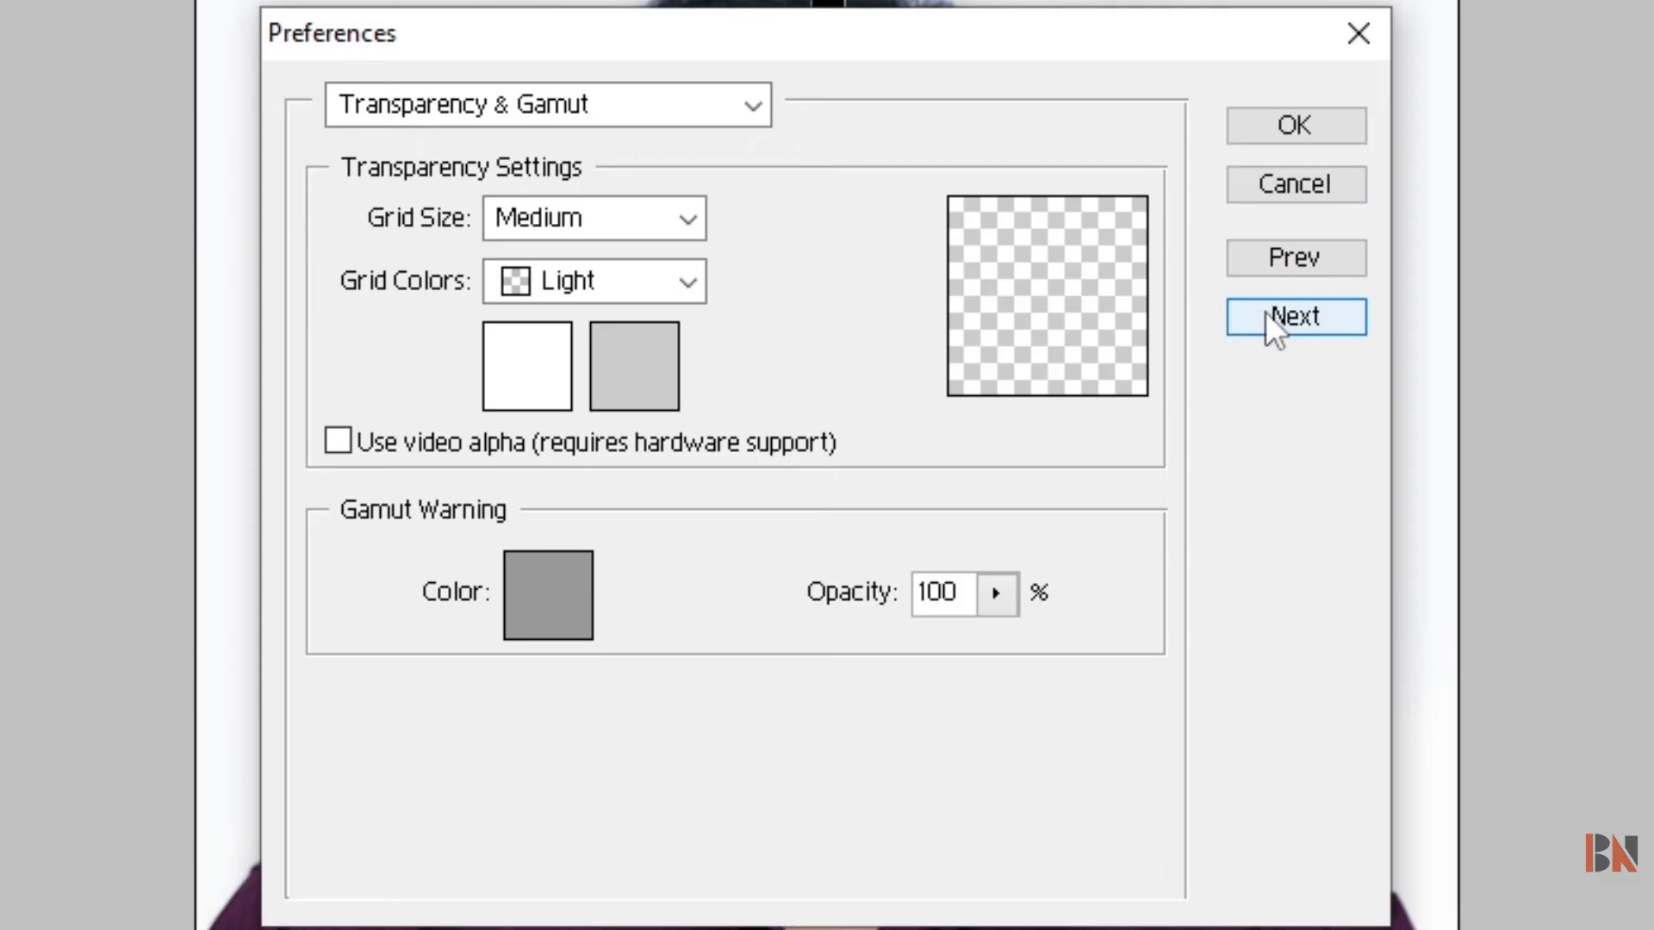
{"action": "left_click", "coordinate": [1296, 316]}
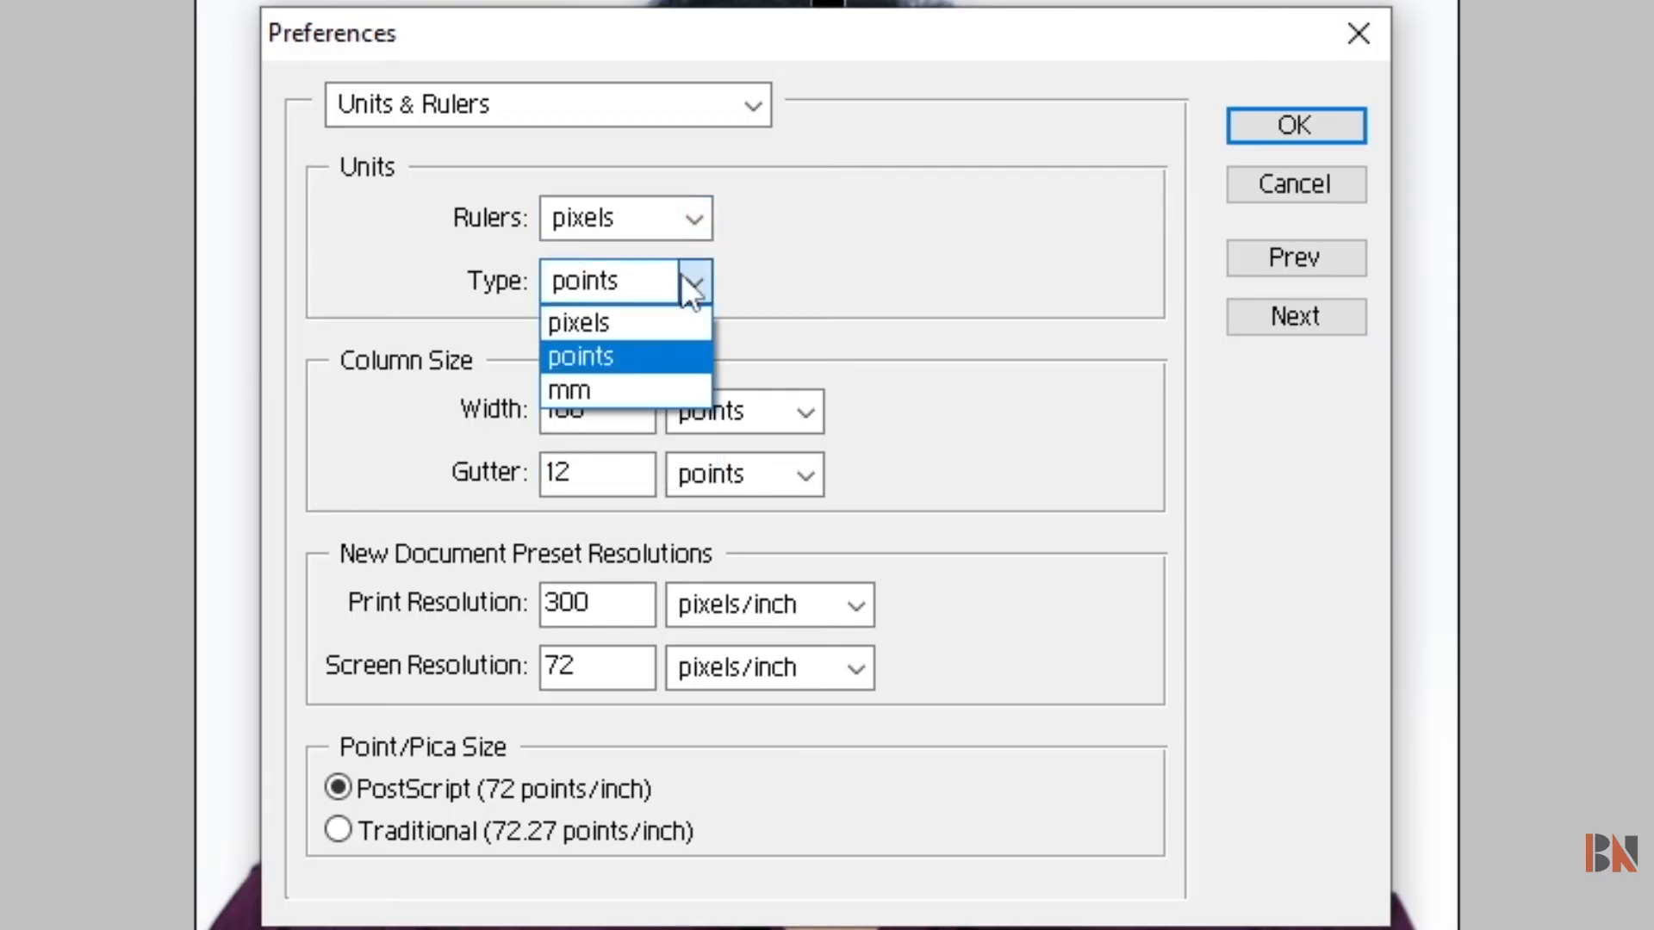
{"action": "mouse_move", "coordinate": [578, 323]}
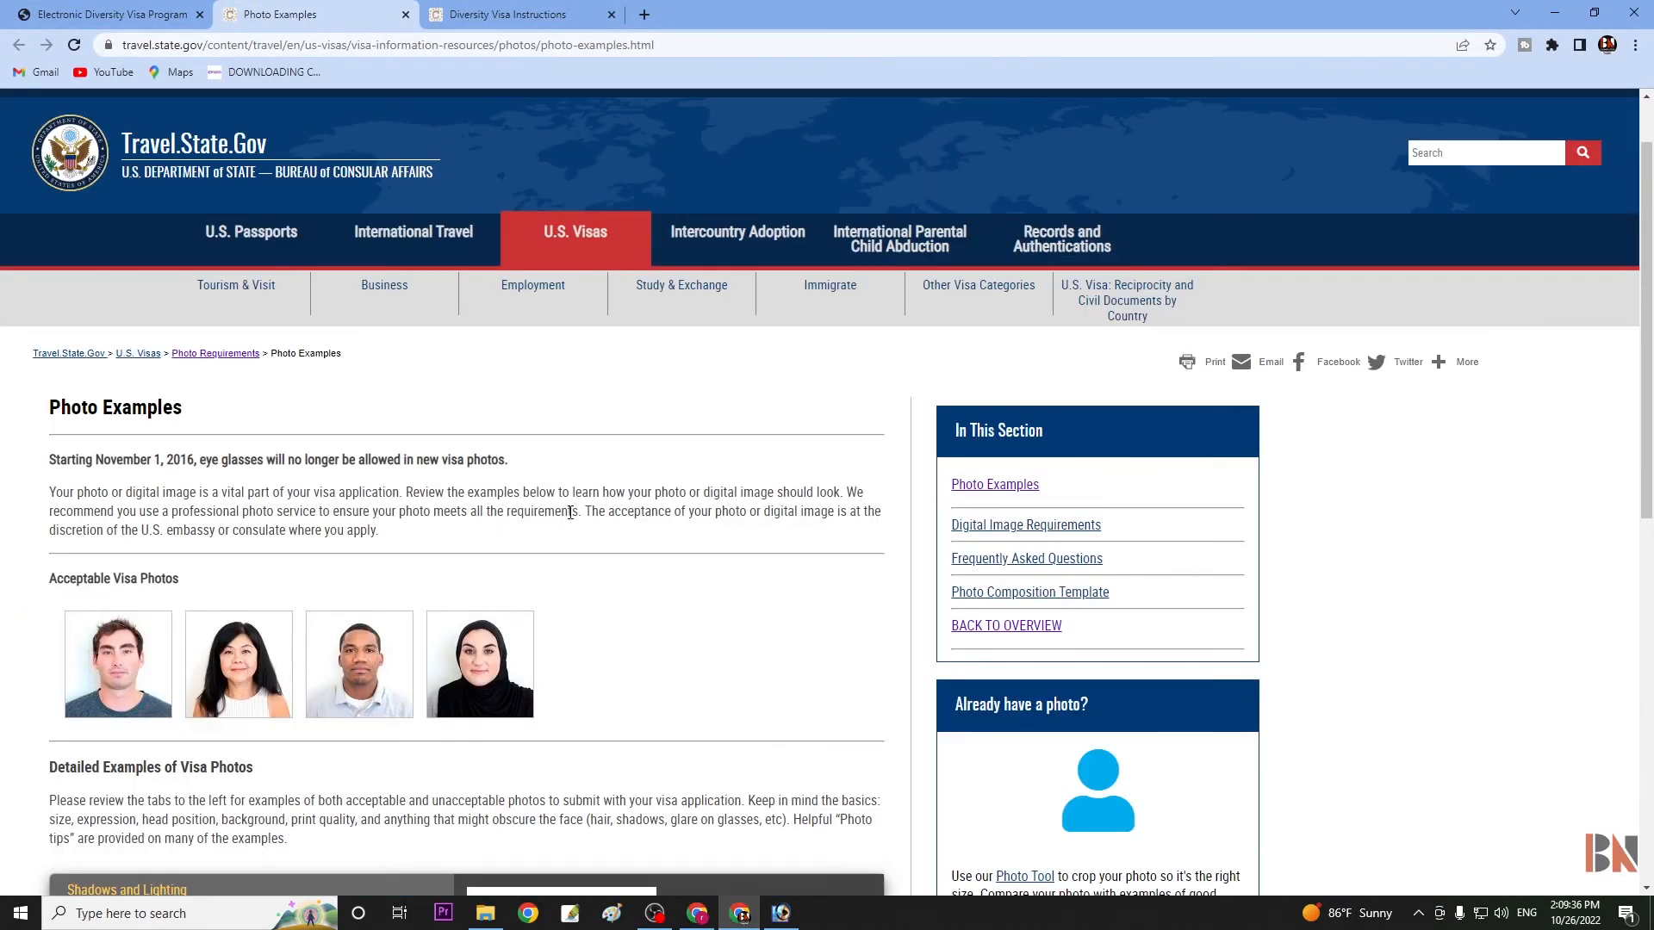
Highlight the 1" to 1.4" head height requirement in the Size and Position tip
{"action": "scroll", "scroll_direction": "down", "scroll_amount": 3}
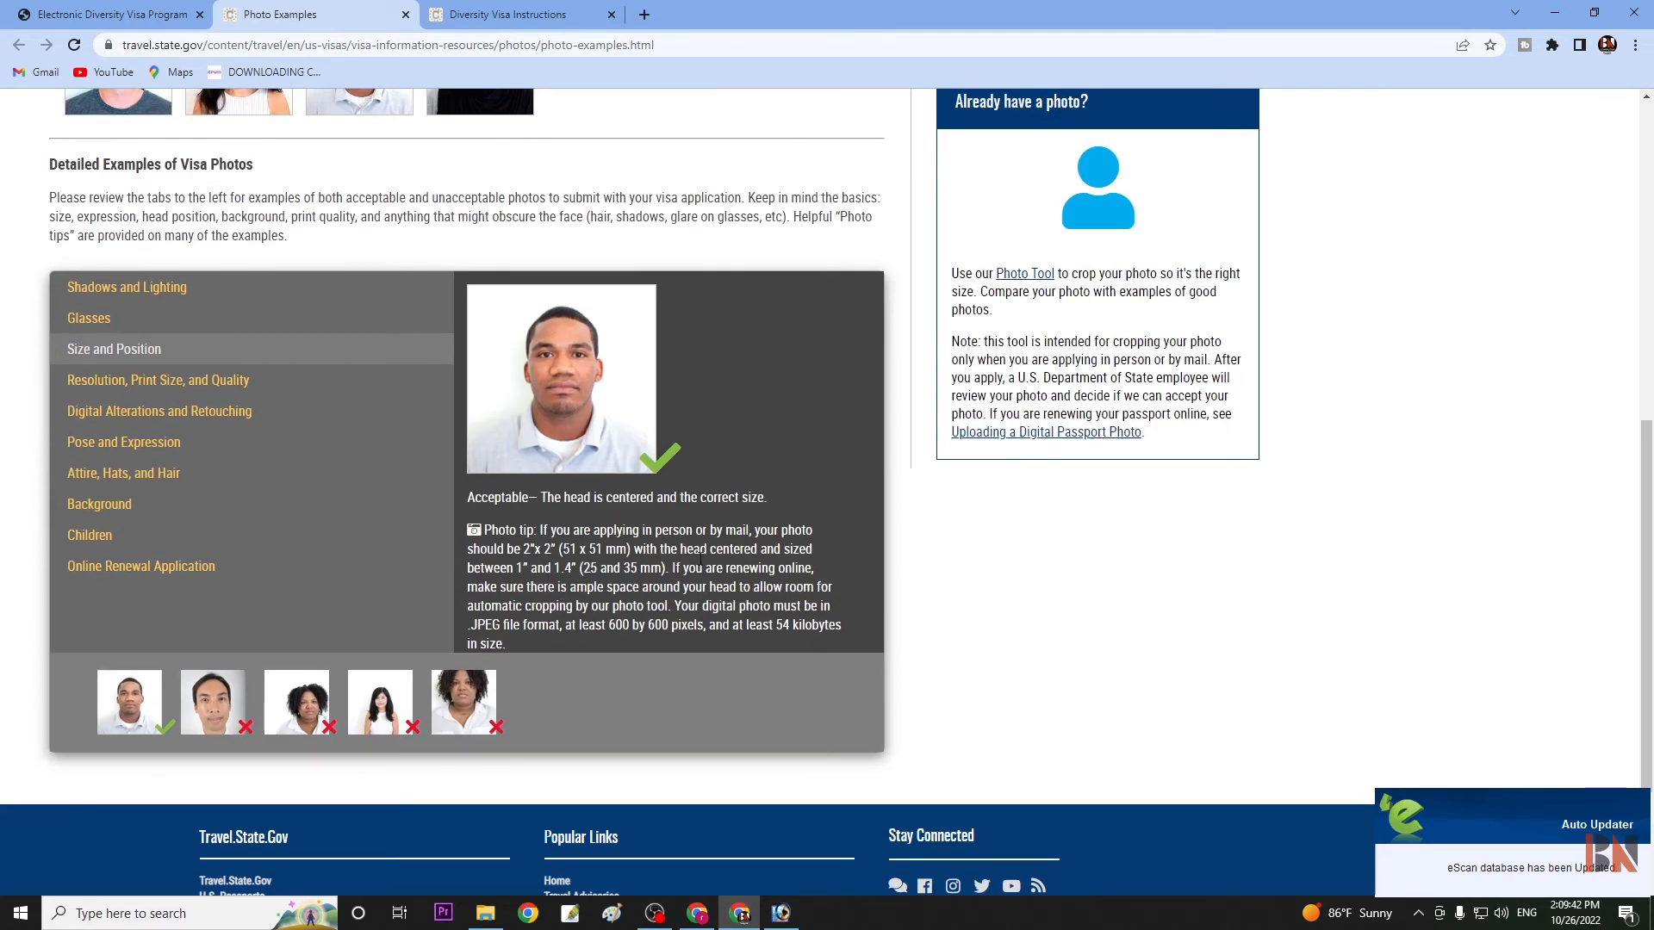
{"action": "left_click_drag", "start_coordinate": [518, 568], "coordinate": [578, 567]}
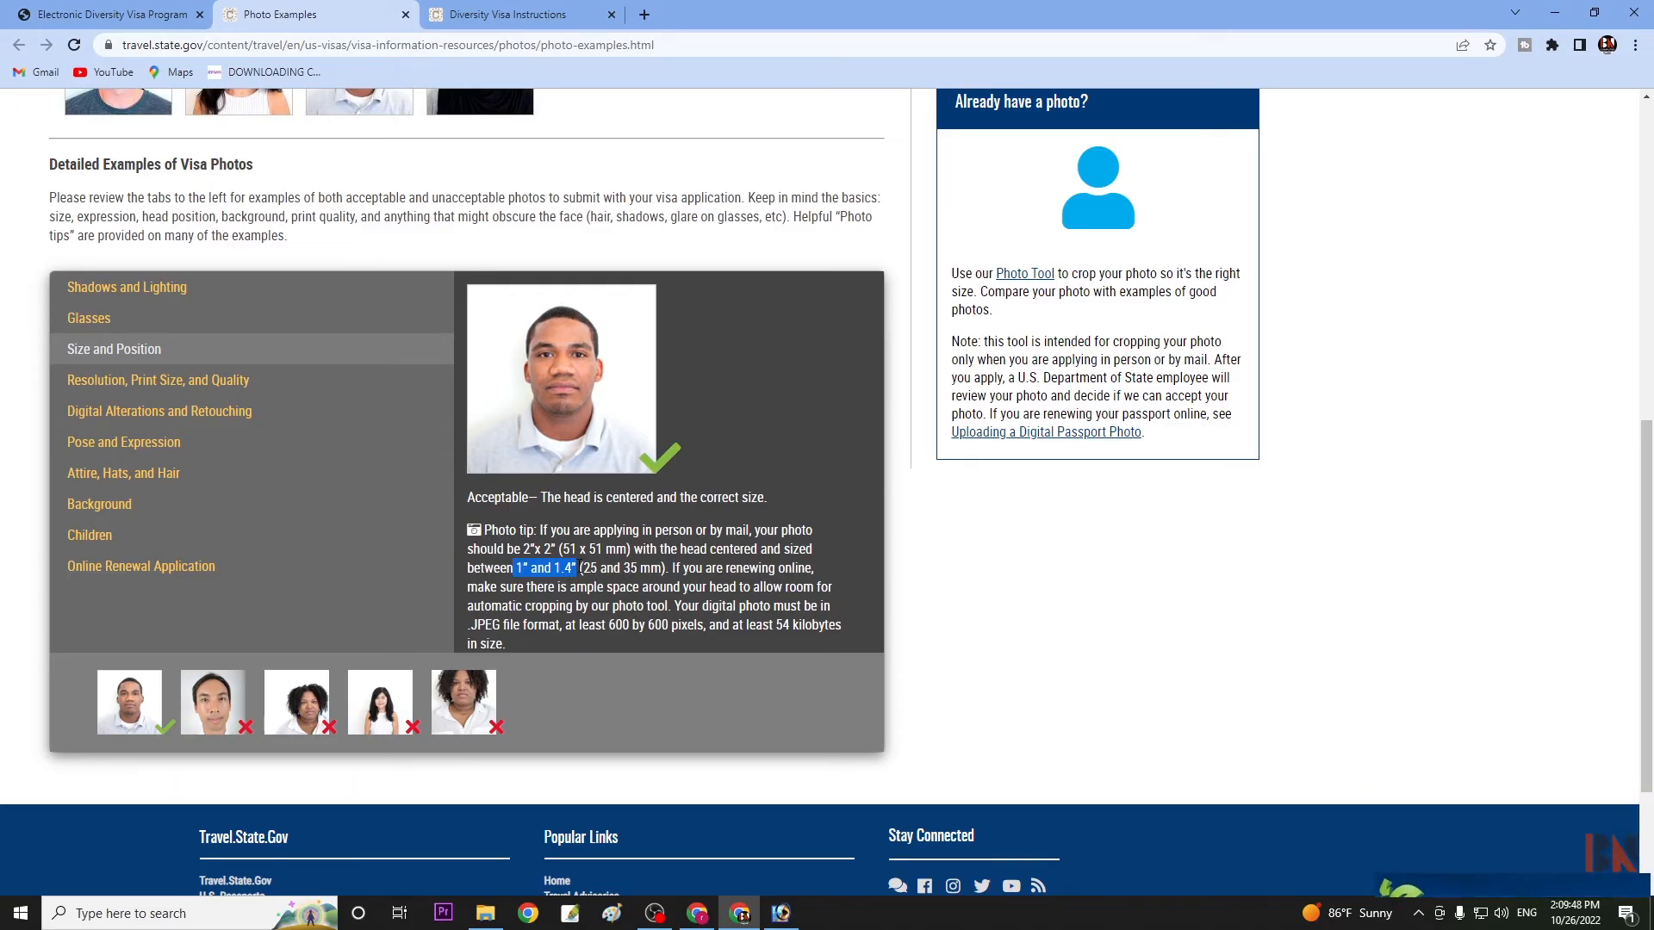
{"action": "left_click_drag", "start_coordinate": [517, 567], "coordinate": [640, 568]}
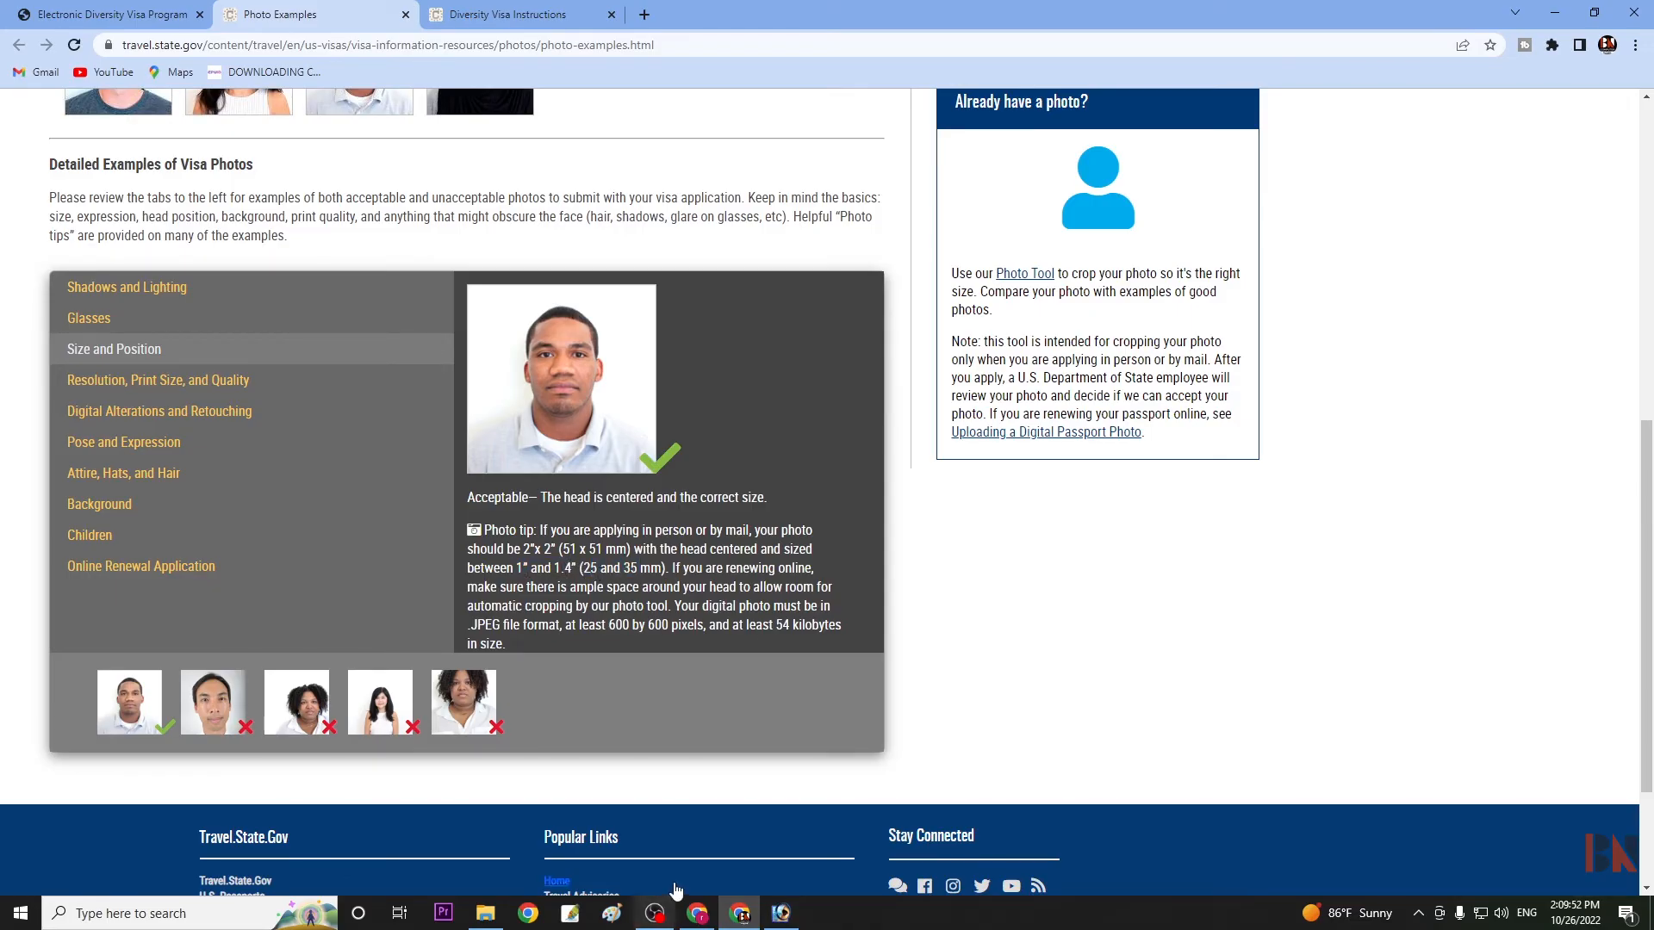
Adjust the measuring bar over the head, reading about 1.137 inches tall
{"action": "left_click", "coordinate": [42, 28]}
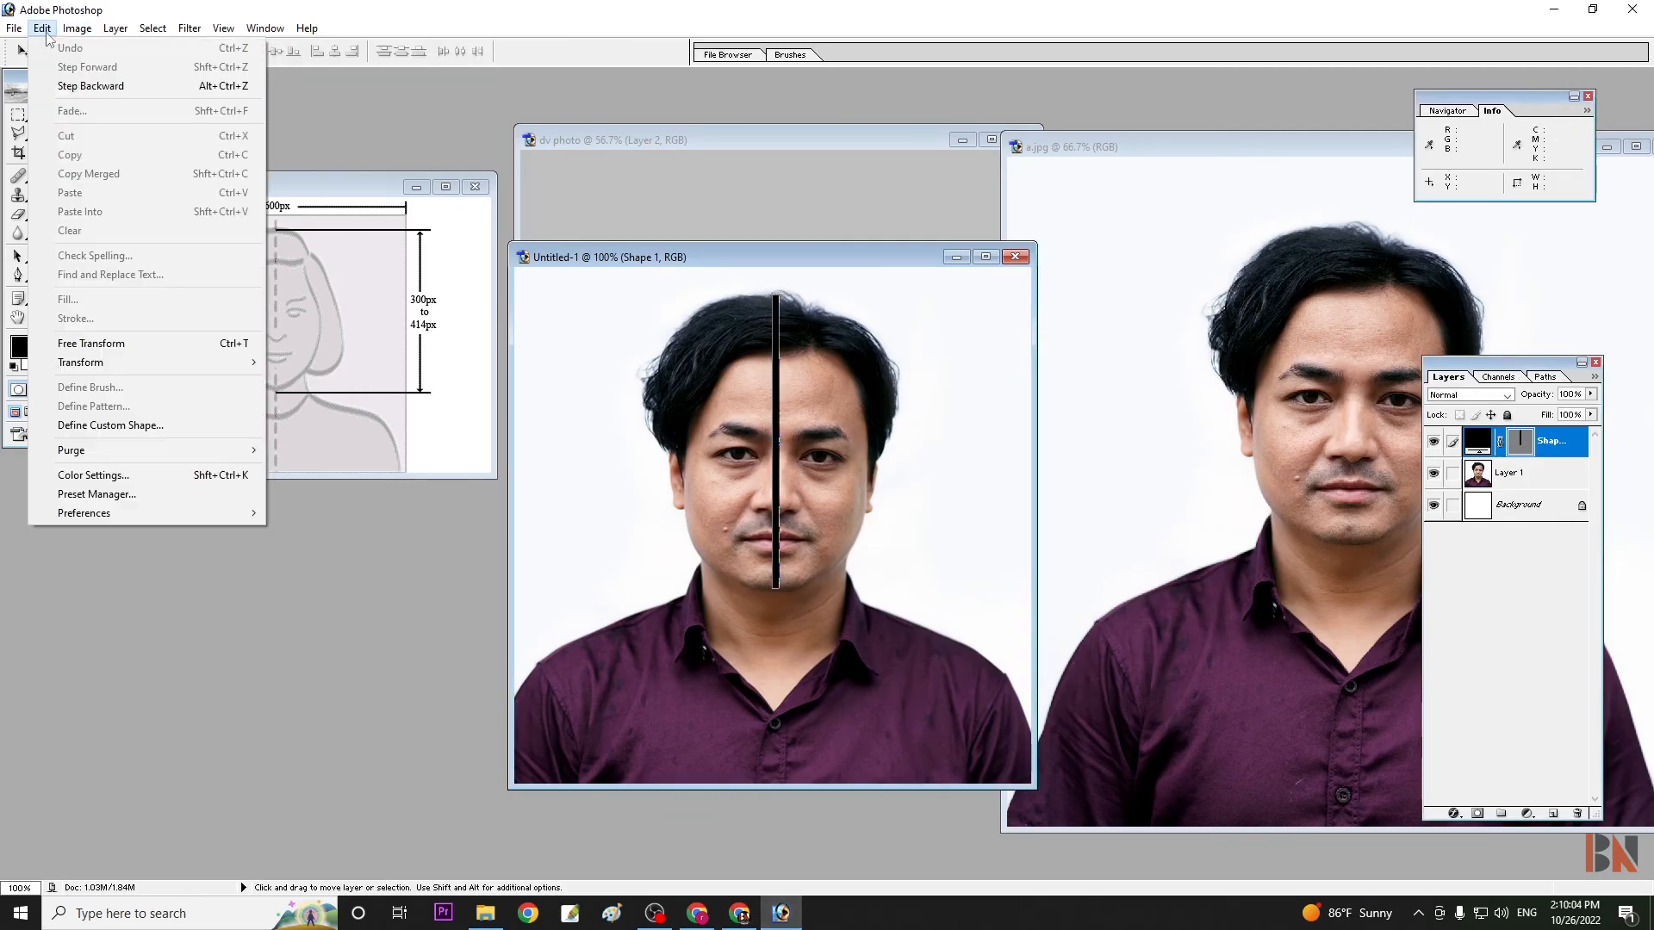
{"action": "mouse_move", "coordinate": [95, 493]}
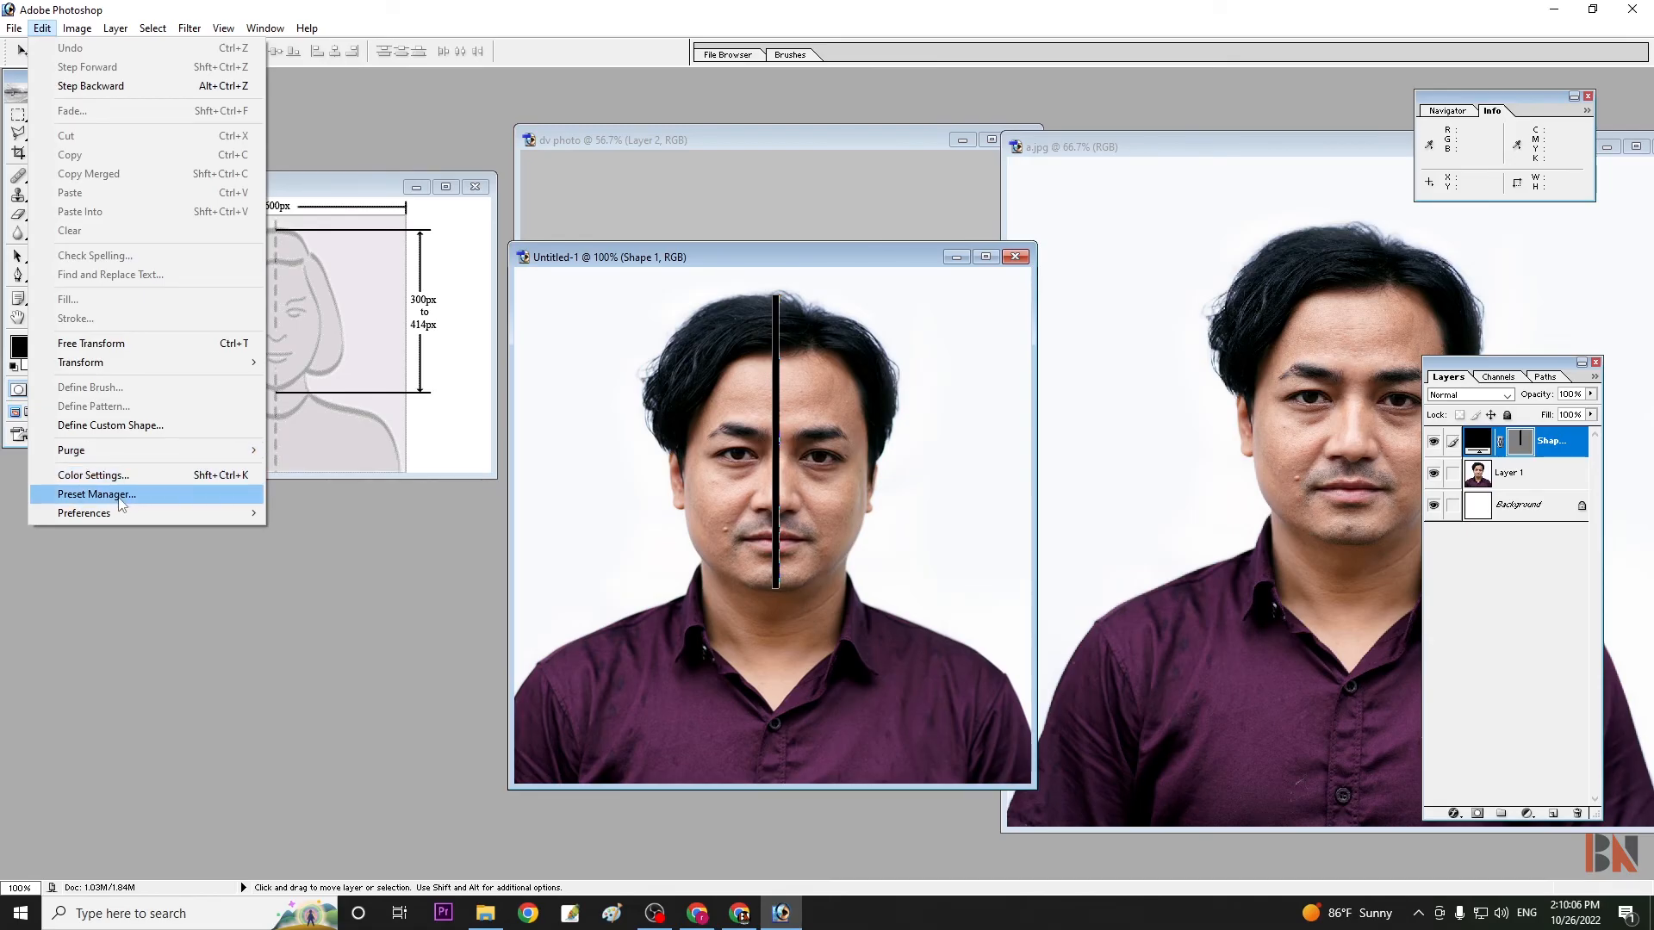
{"action": "mouse_move", "coordinate": [84, 513]}
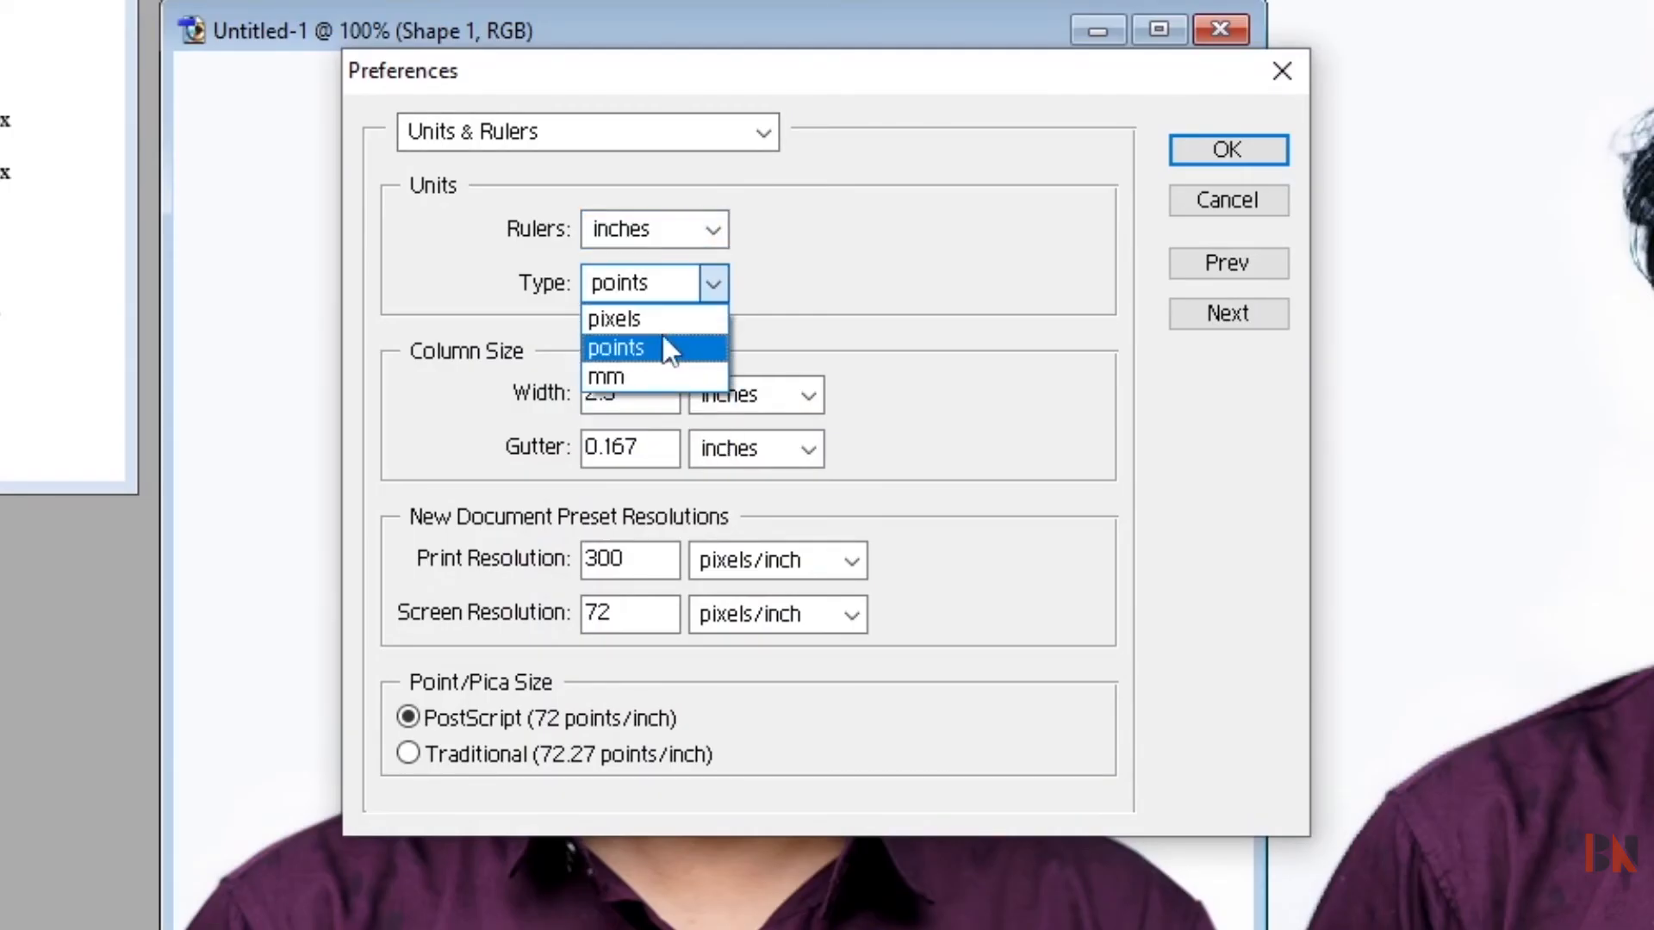
{"action": "left_click", "coordinate": [1227, 150]}
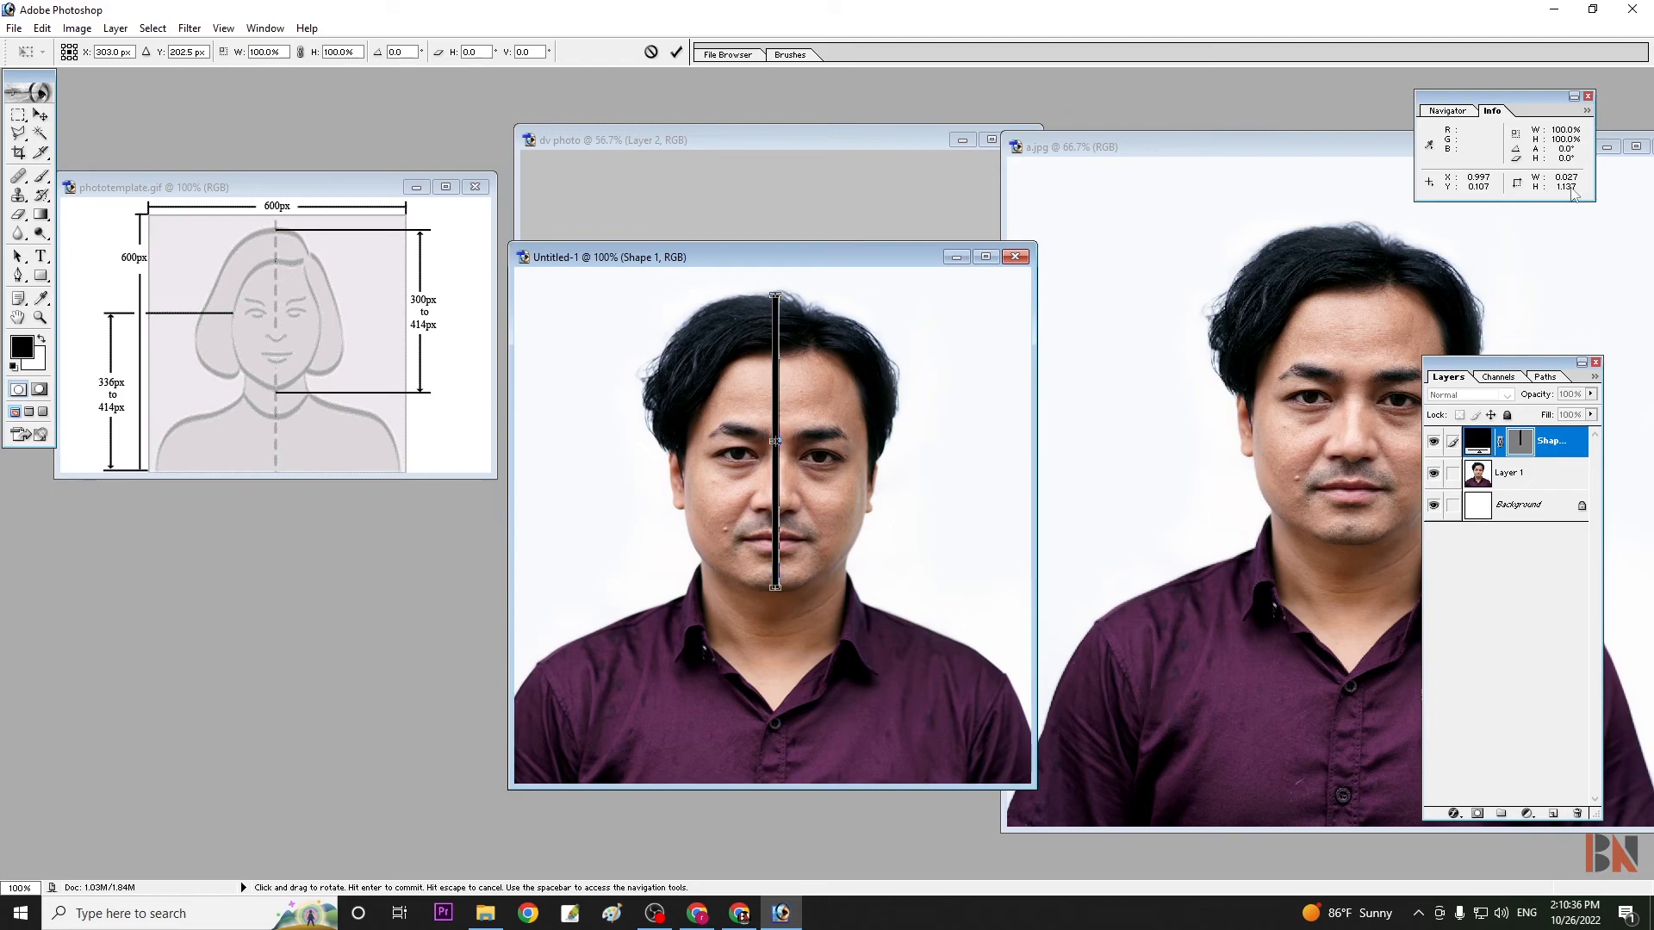
{"action": "mouse_move", "coordinate": [1565, 205]}
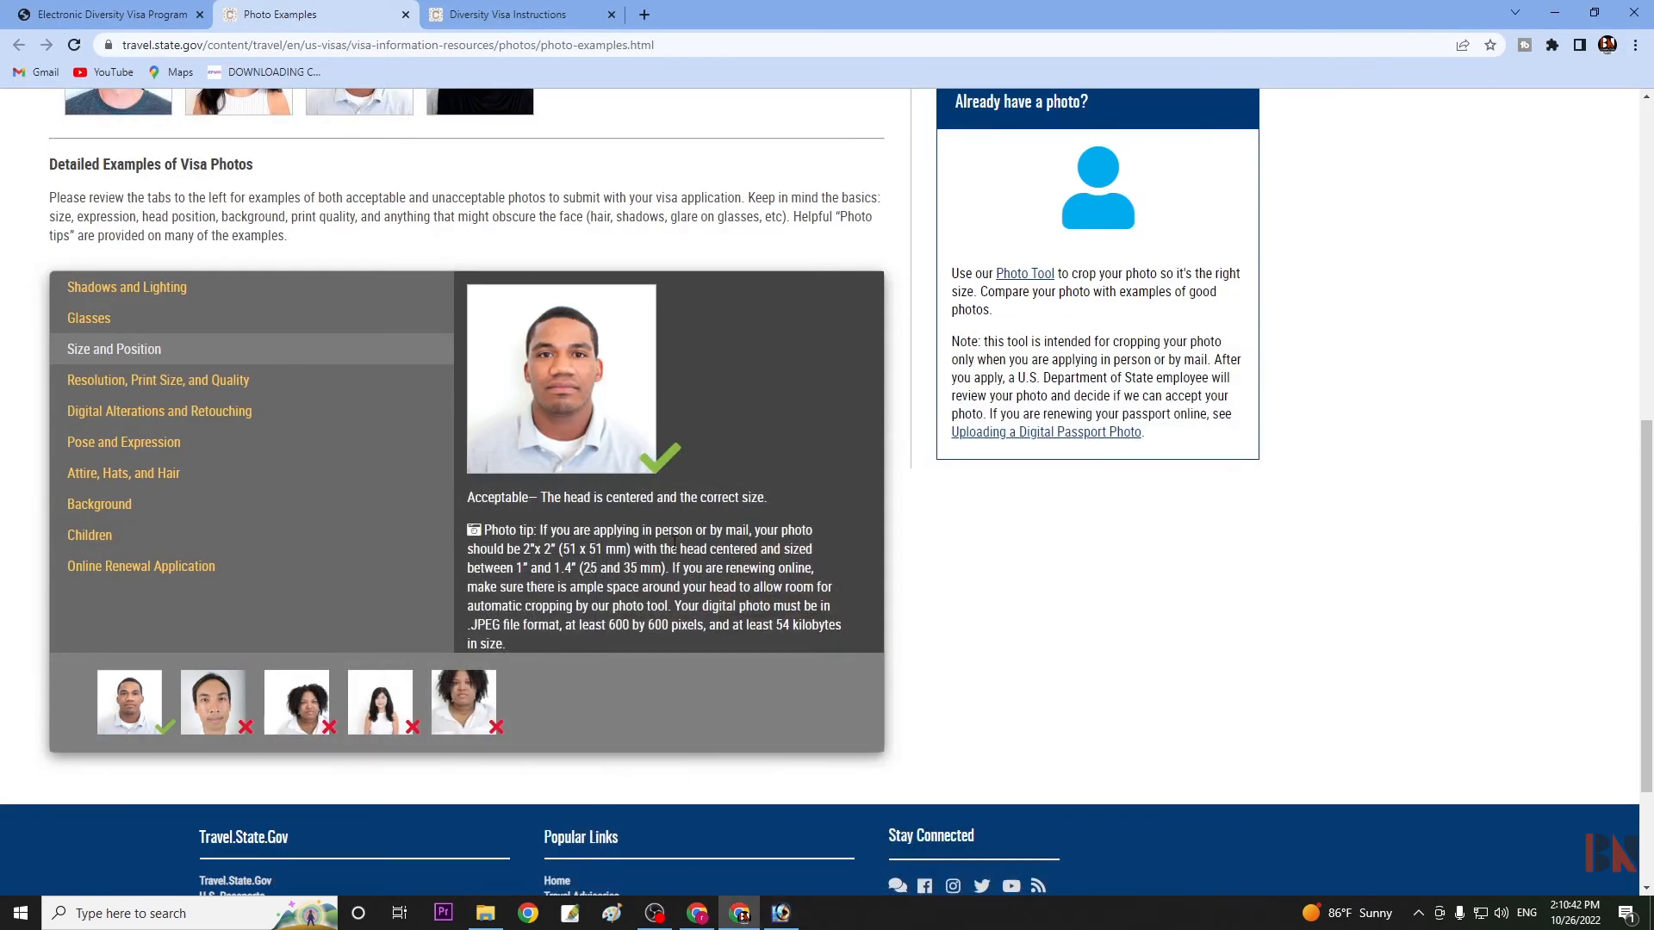
Open the Size and Position example describing the required head size
{"action": "left_click", "coordinate": [780, 913]}
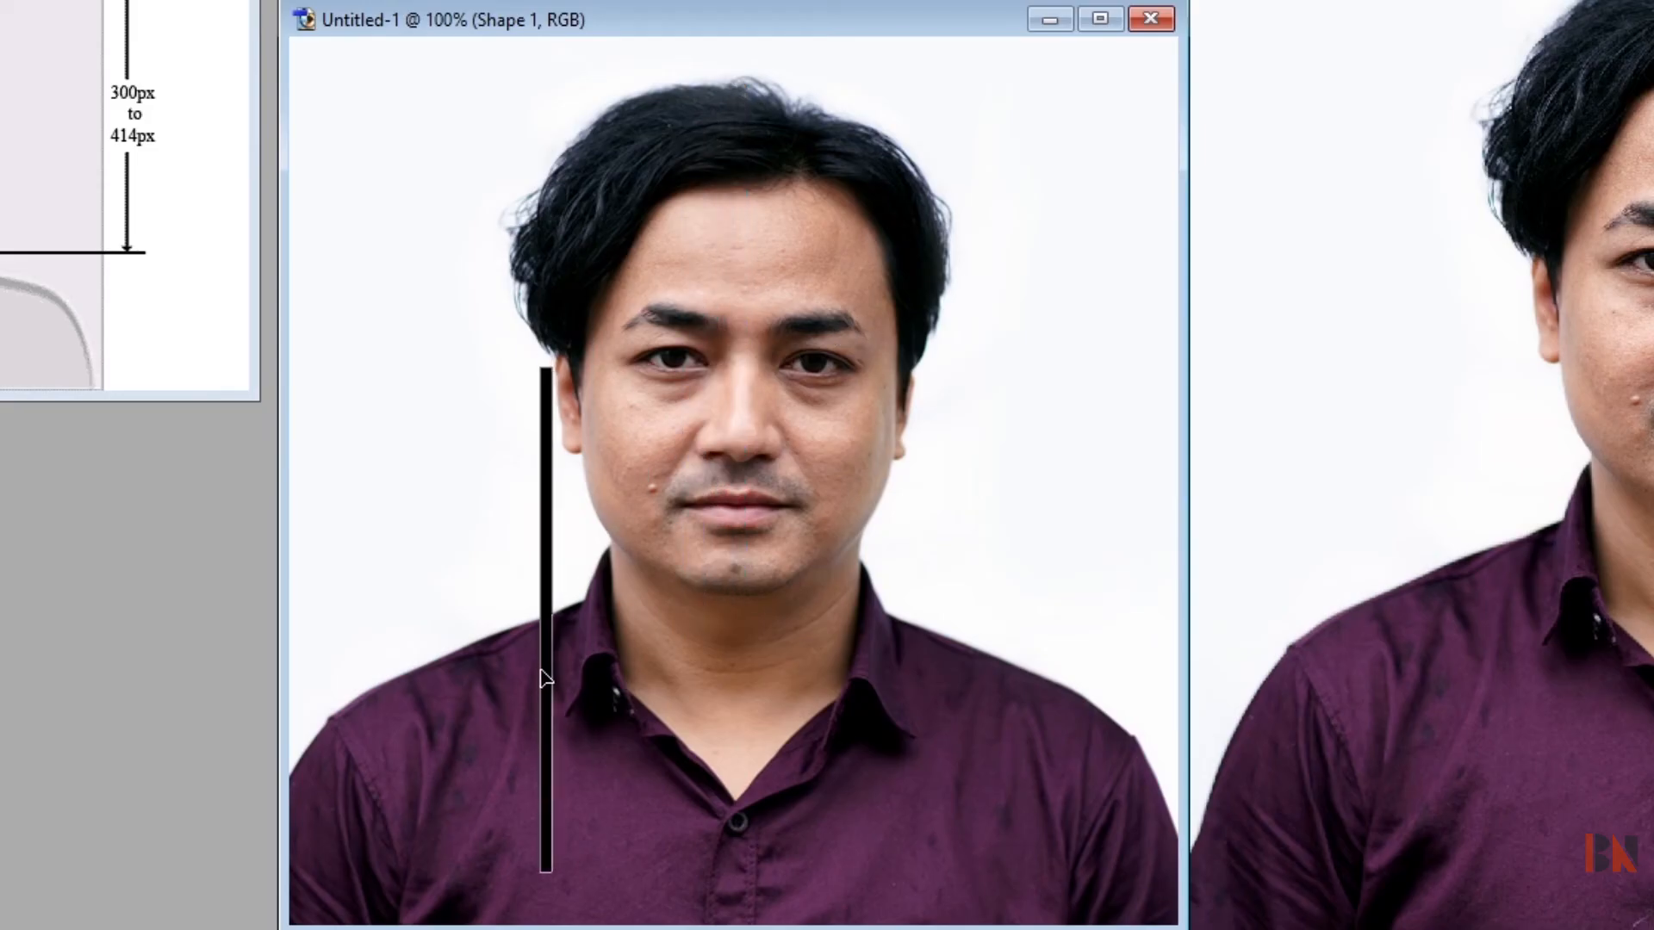
Move the bar beside the face and stretch it from eye level to the bottom edge (382 px)
{"action": "left_click_drag", "start_coordinate": [541, 676], "coordinate": [617, 696]}
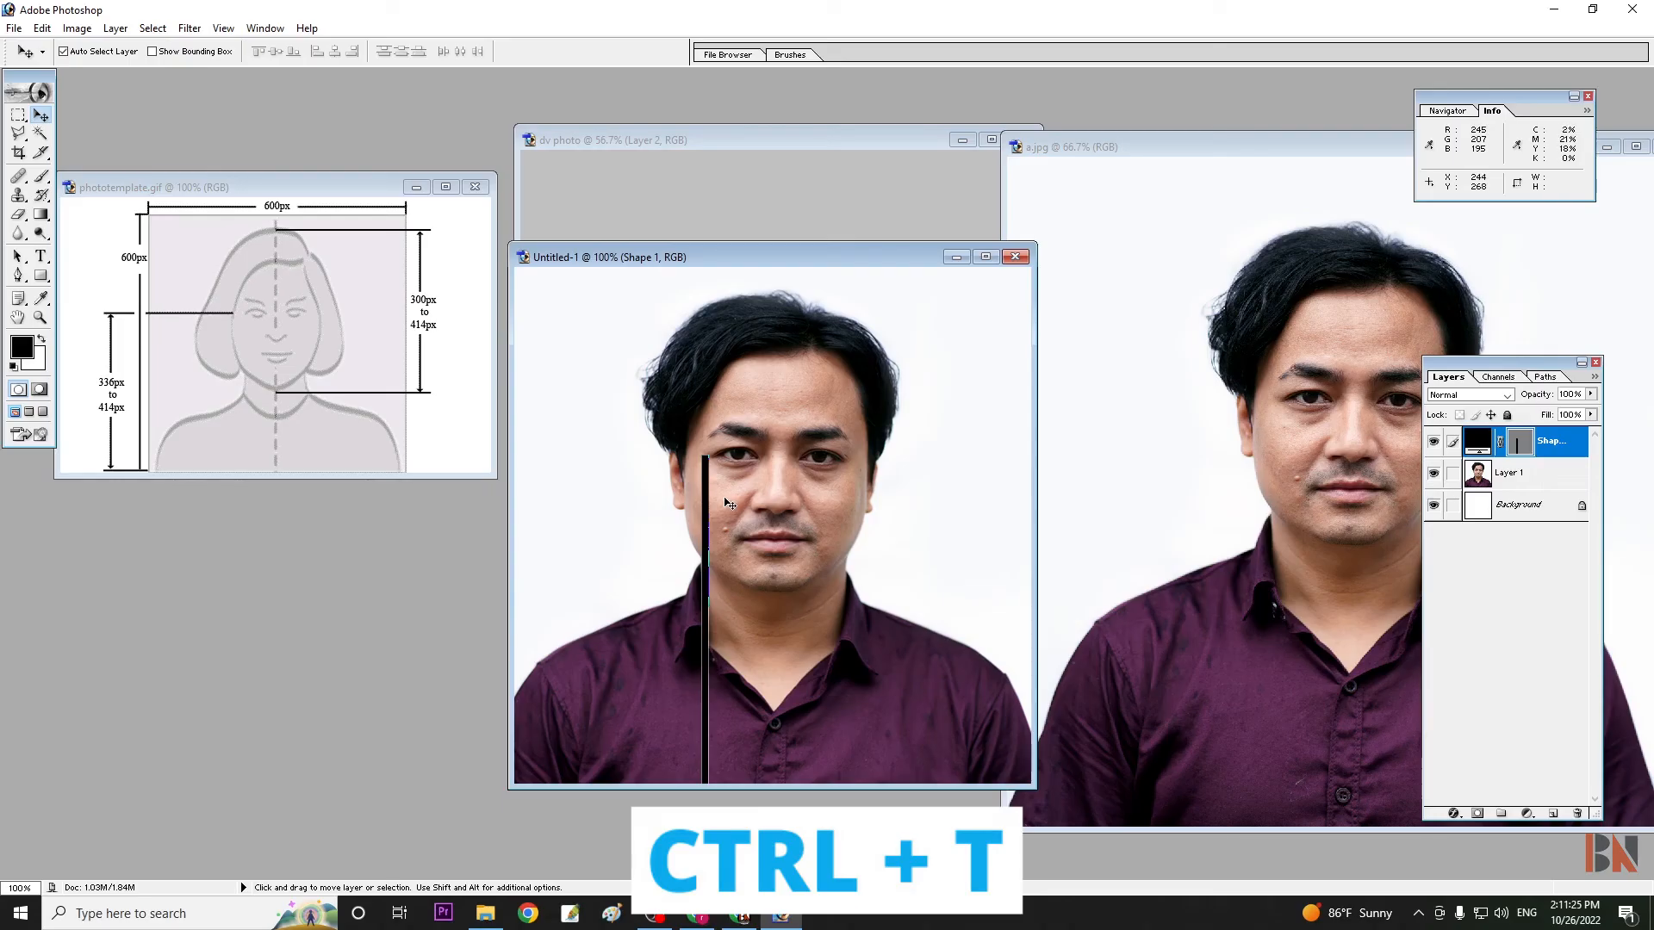
{"action": "key", "text": "ctrl+t"}
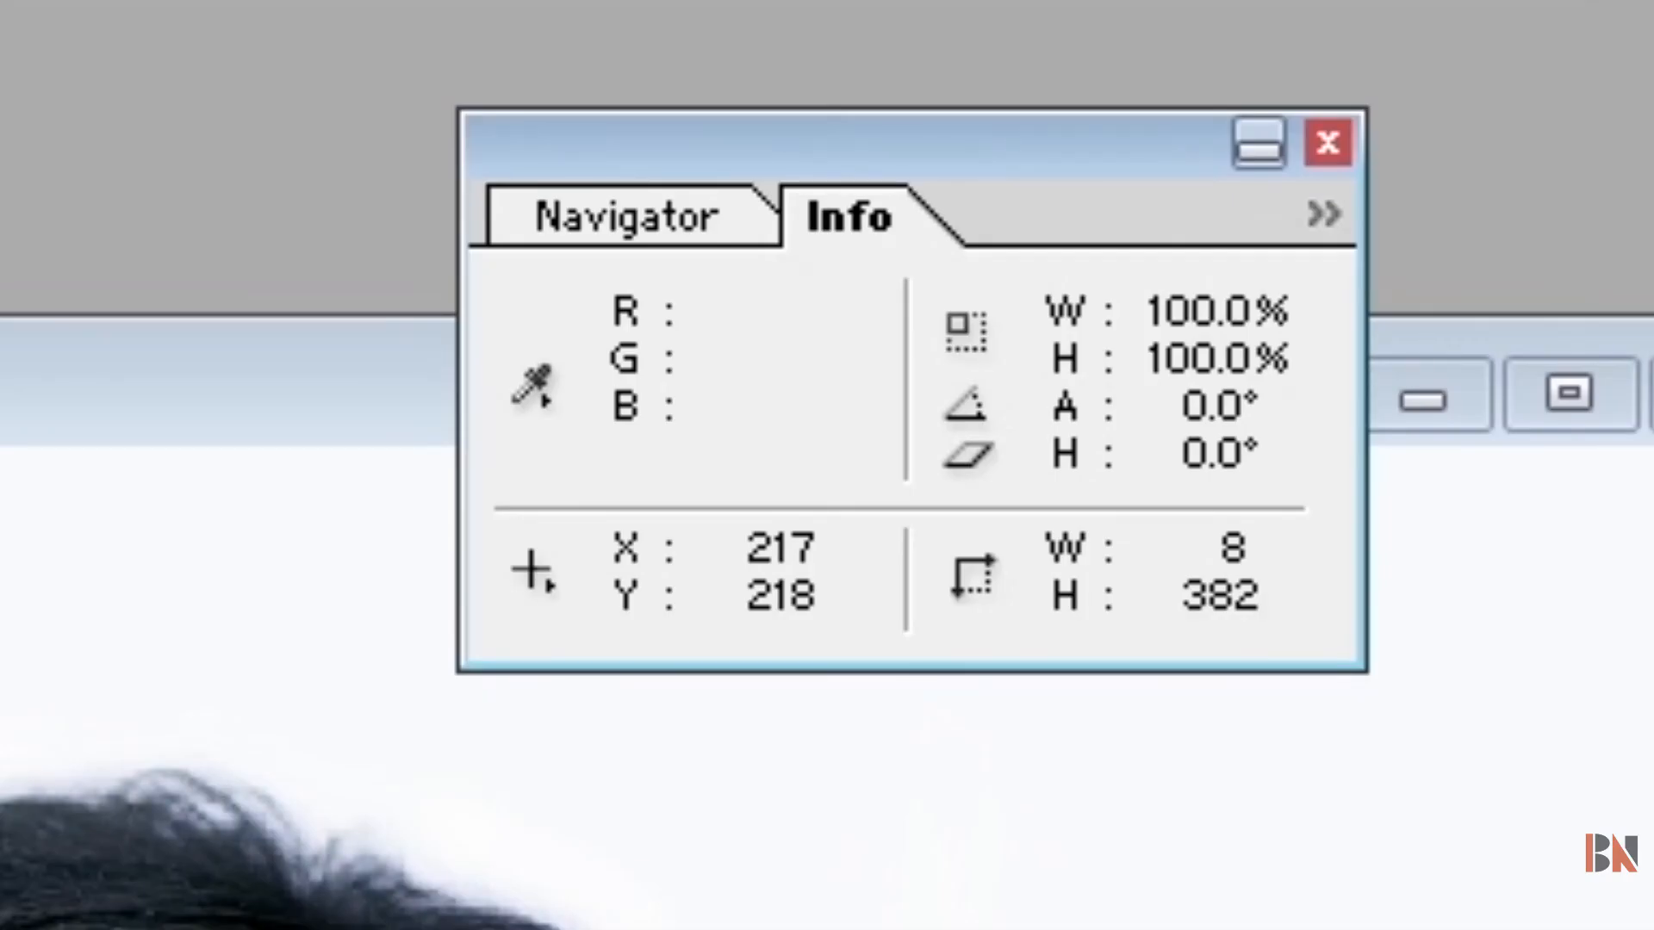
{"action": "left_click", "coordinate": [1326, 143]}
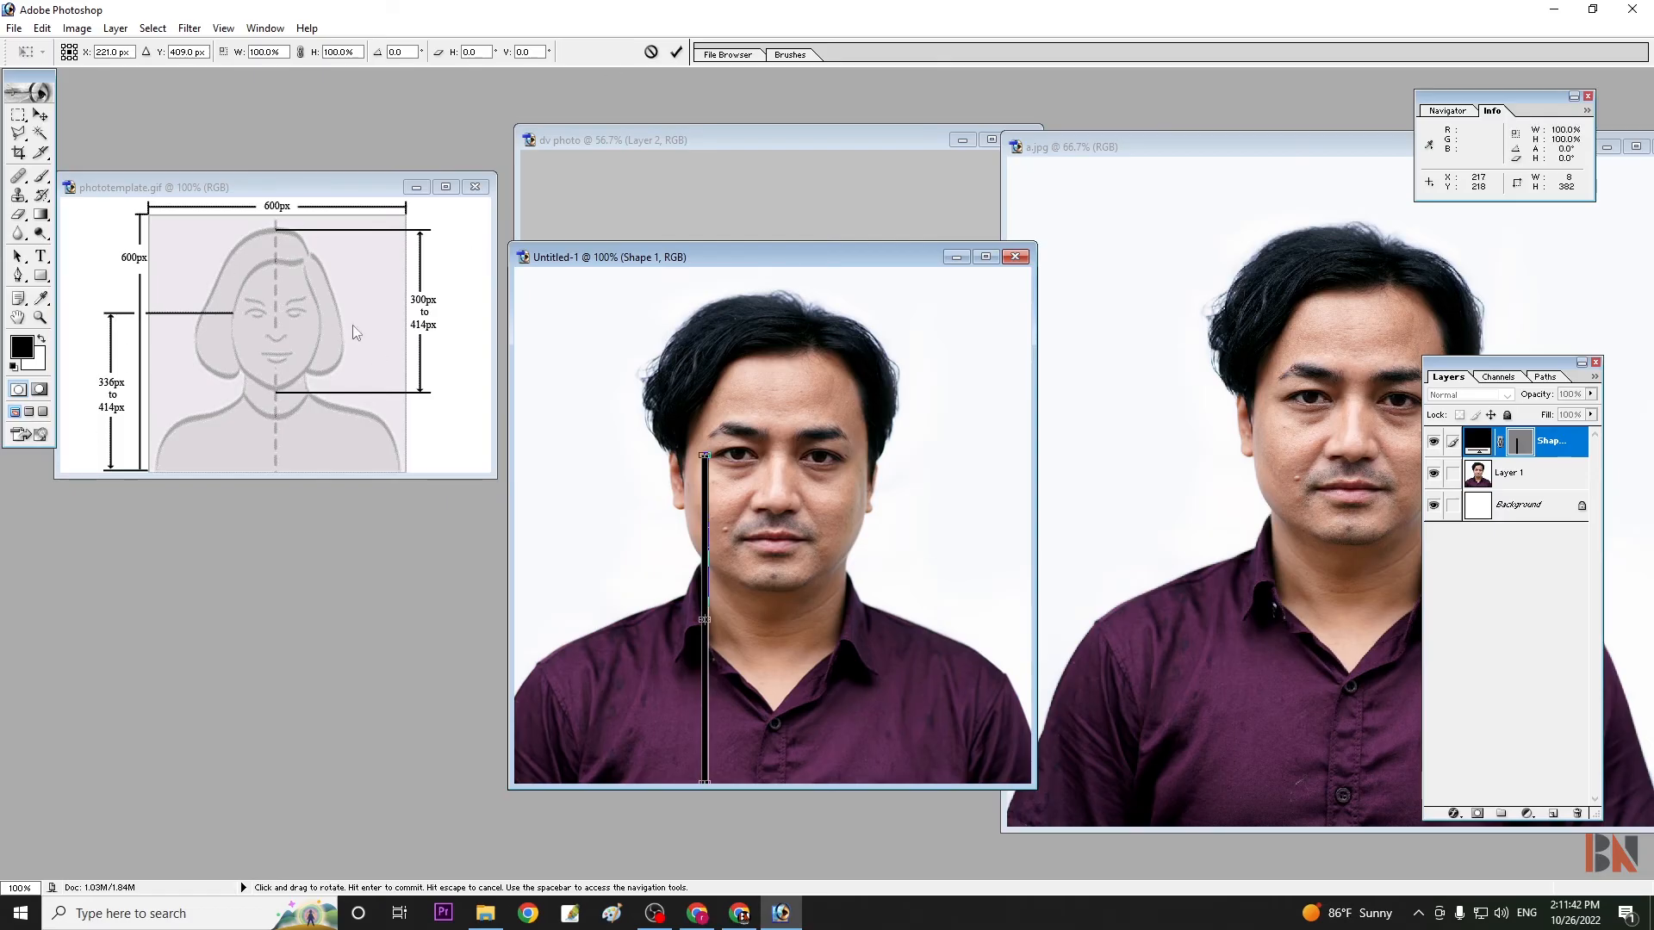
{"action": "mouse_move", "coordinate": [758, 517]}
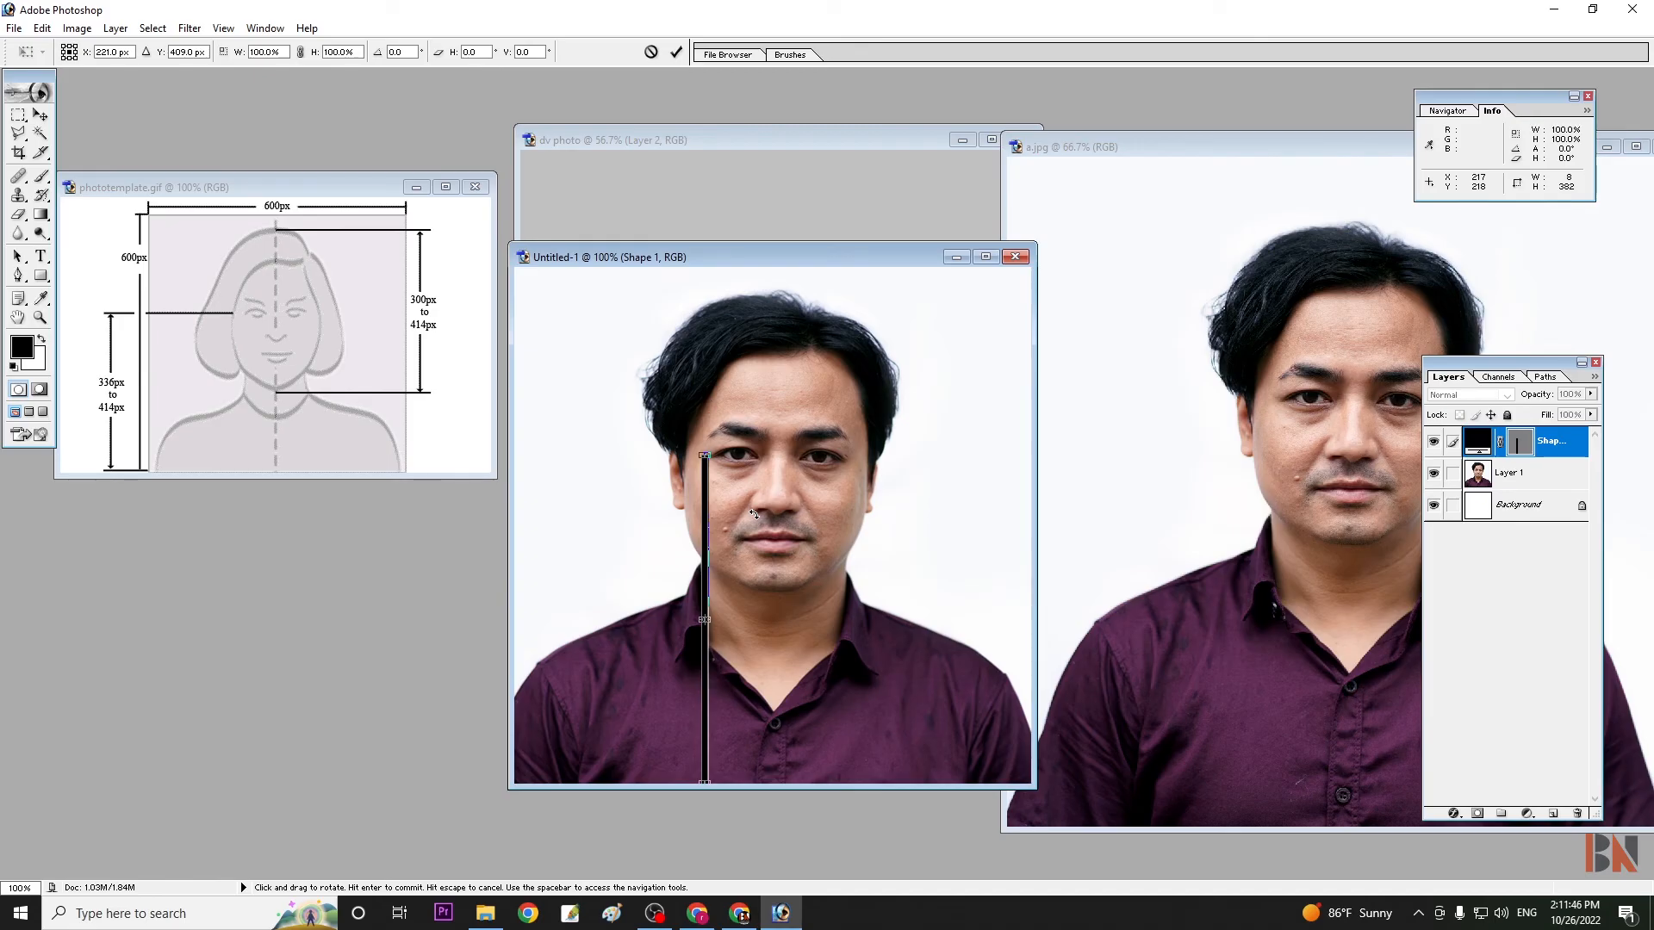
{"action": "mouse_move", "coordinate": [905, 497]}
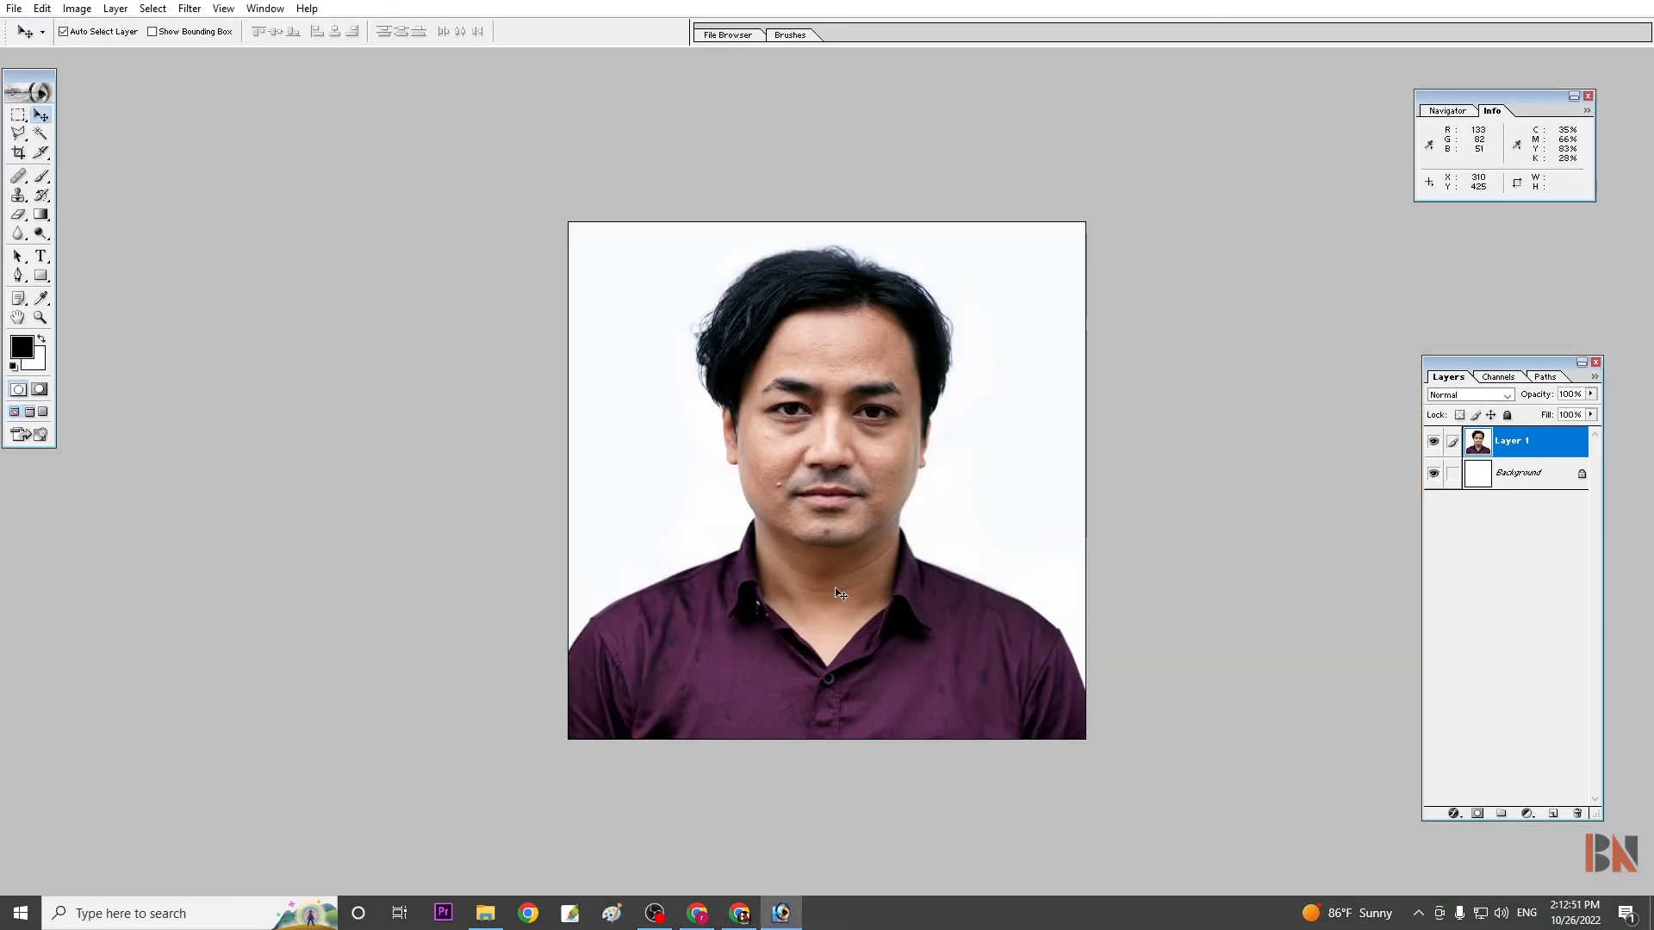
Save the portrait as 'Neeraj' in the DV 2022 folder with Save As
{"action": "left_click", "coordinate": [13, 9]}
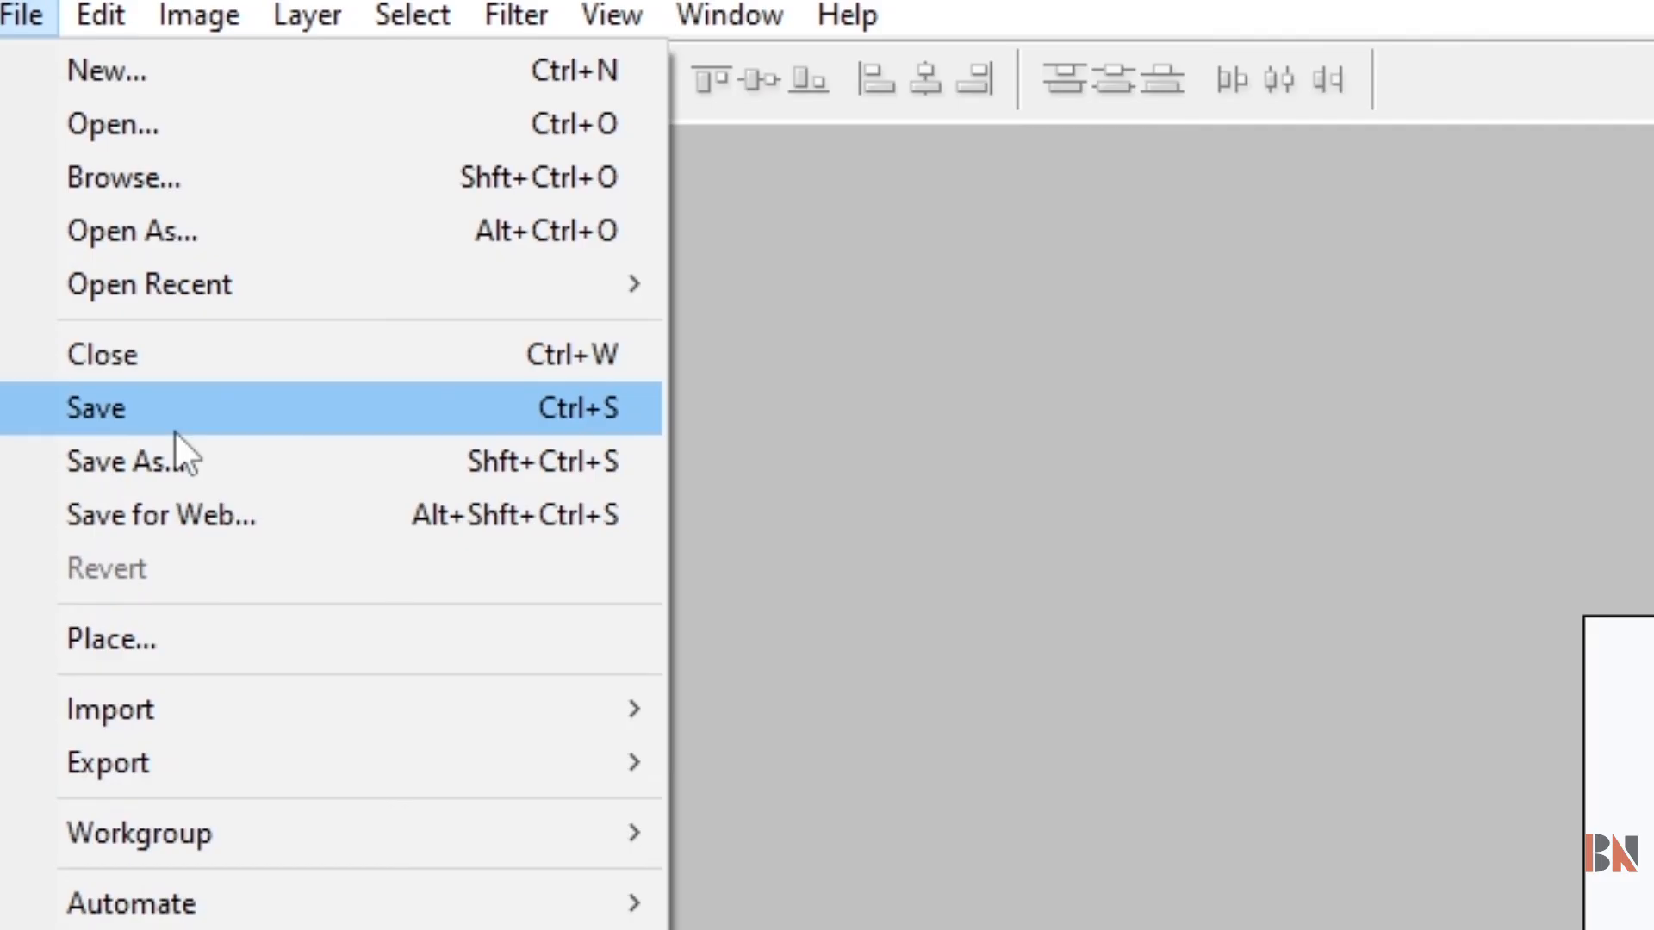
{"action": "left_click", "coordinate": [95, 408]}
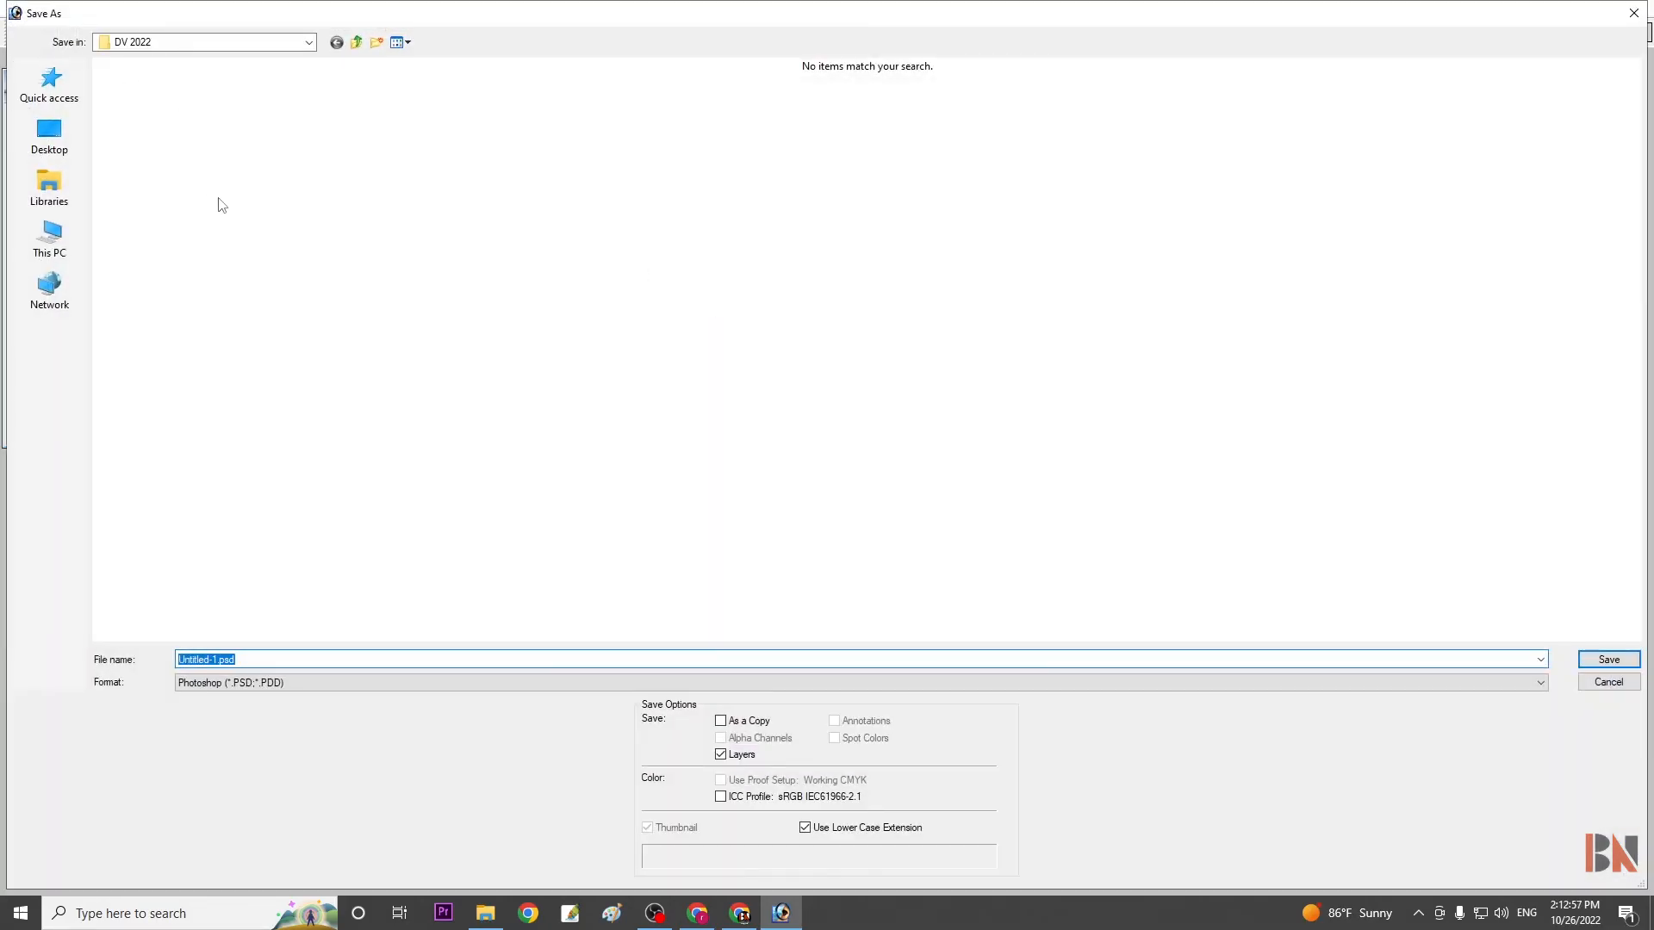
{"action": "type", "text": "N"}
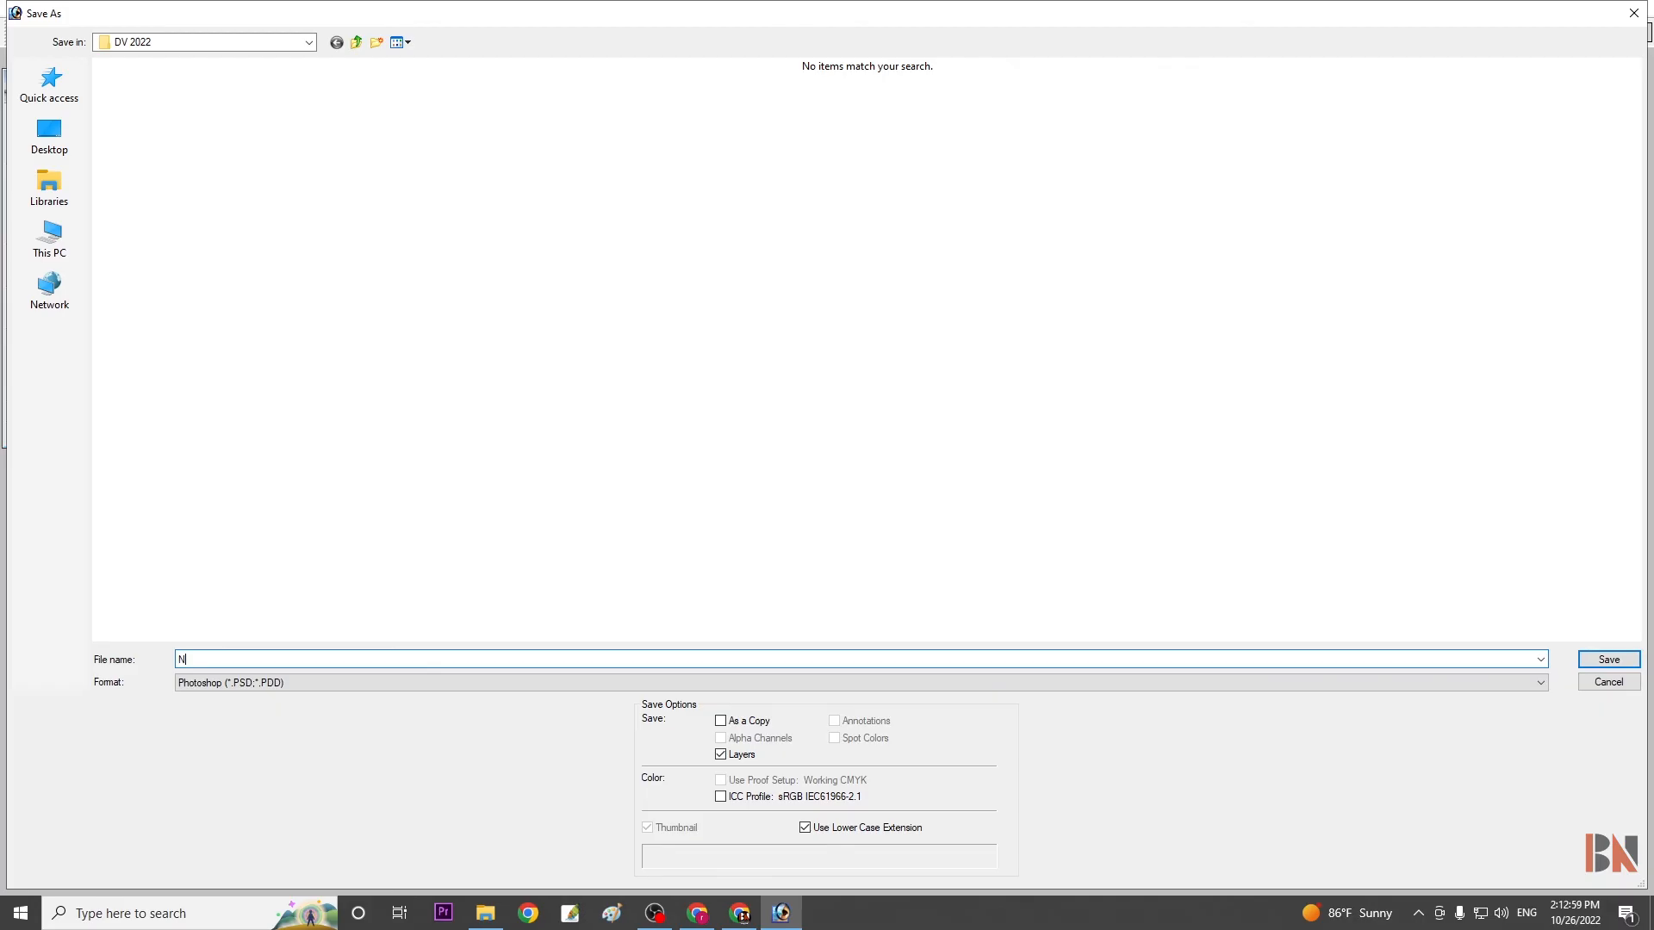
{"action": "type", "text": "eeraj"}
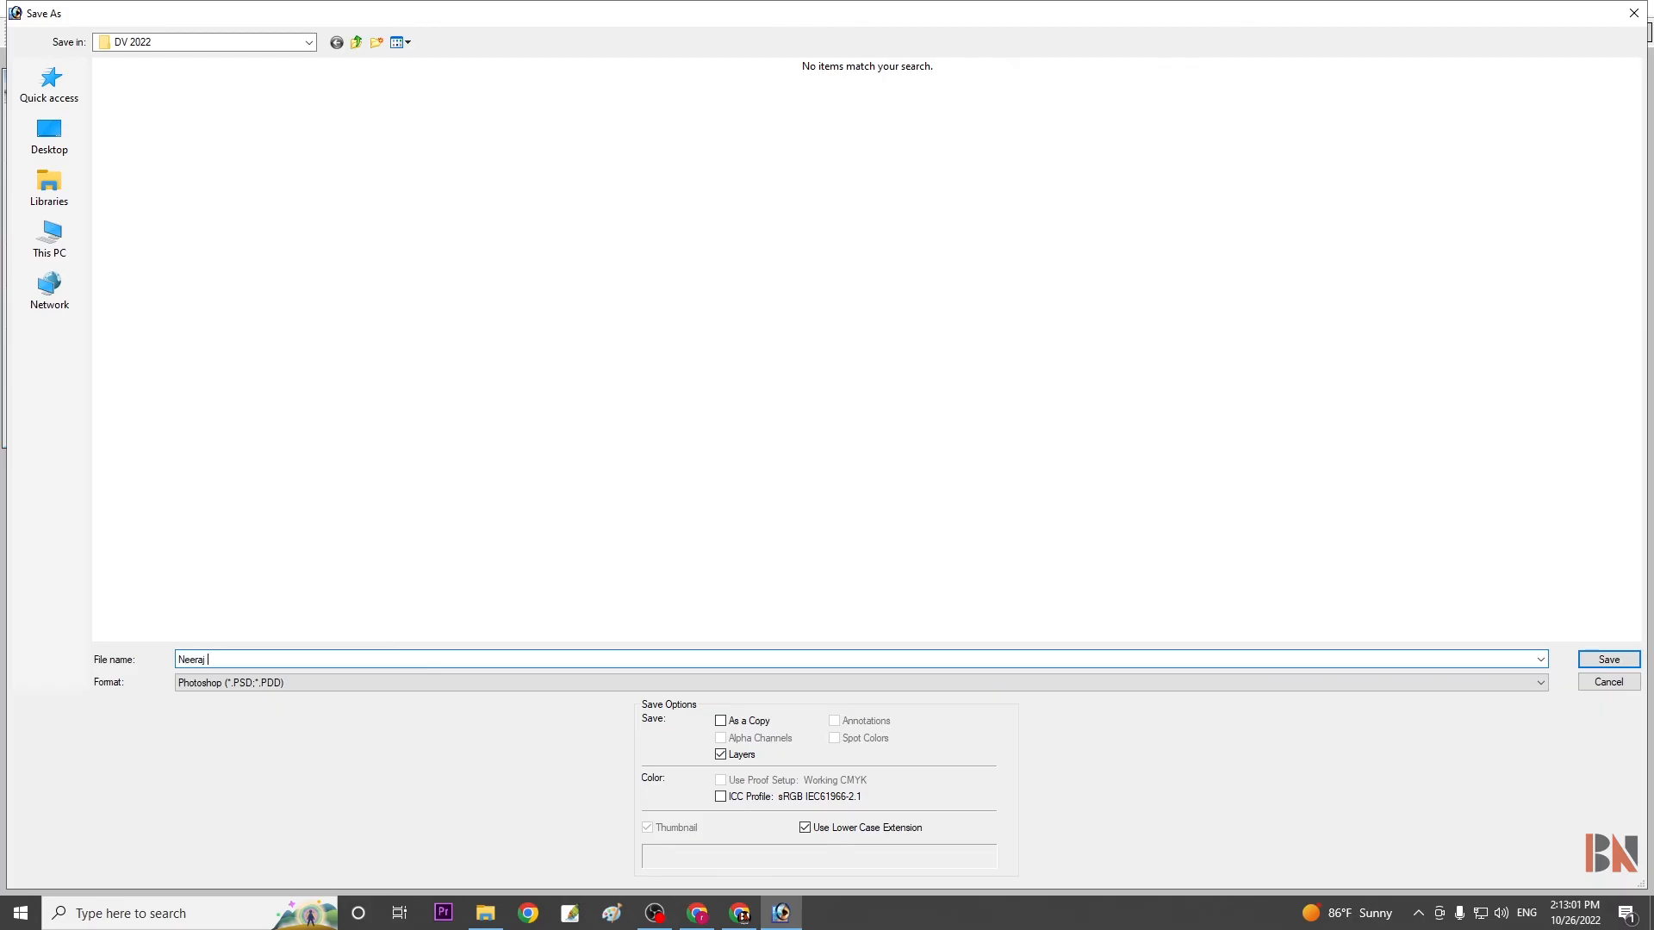
{"action": "left_click", "coordinate": [1606, 658]}
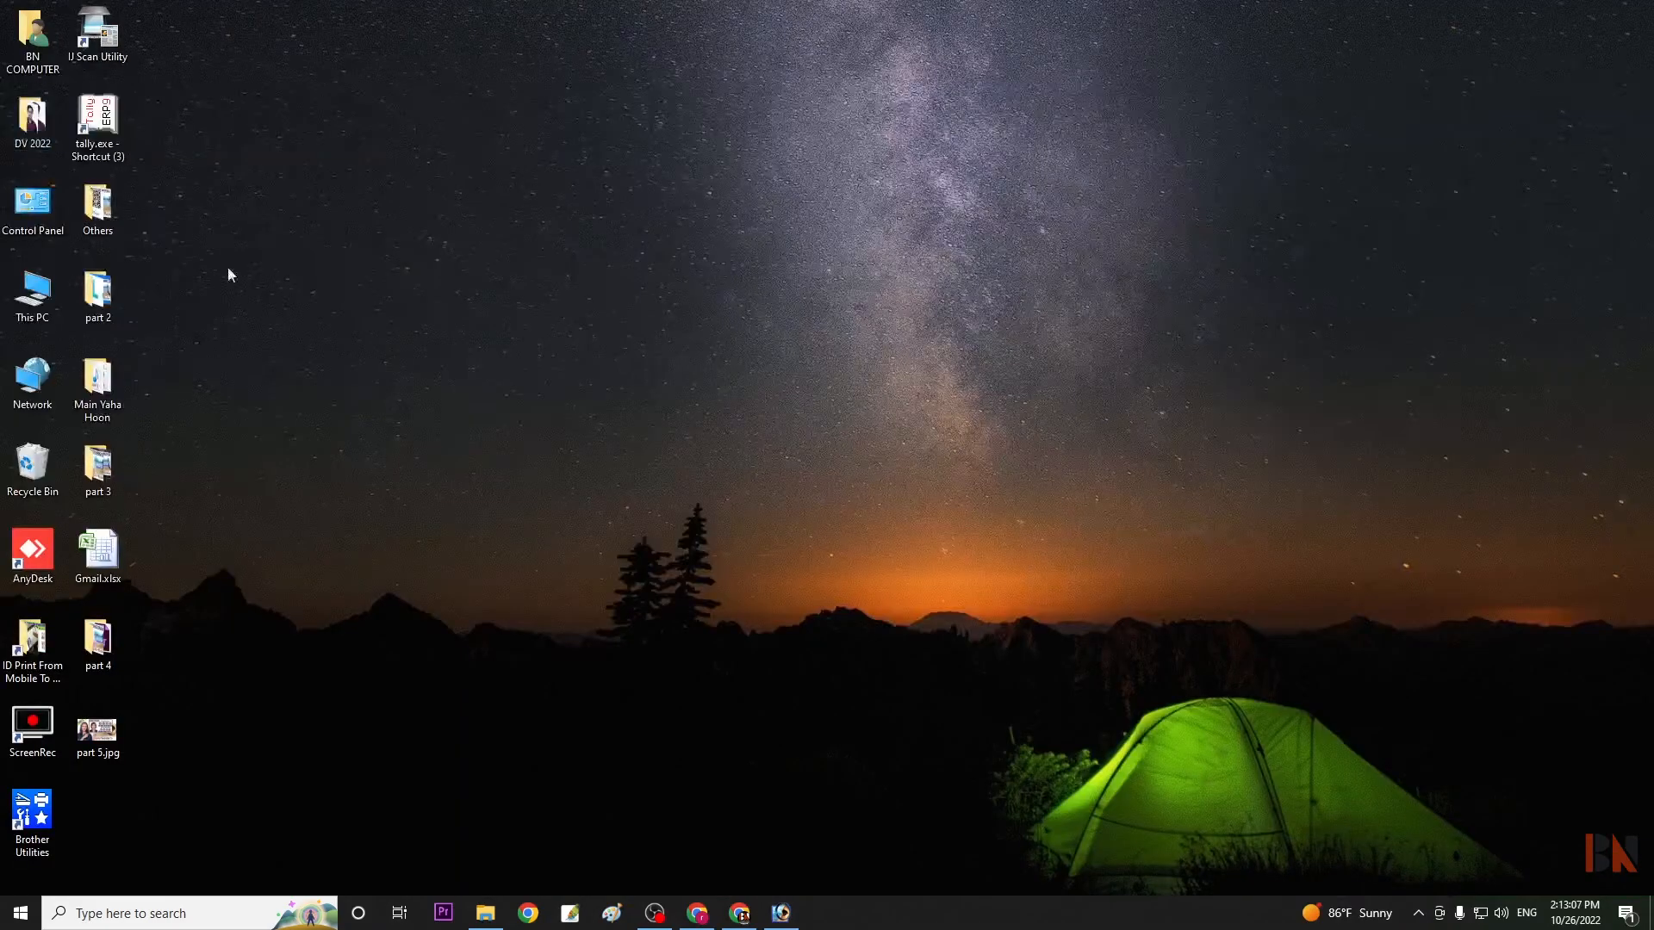
Open the DV 2022 folder on the desktop to view Neeraj.jpg beside a.jpg and the template
{"action": "double_click", "coordinate": [32, 119]}
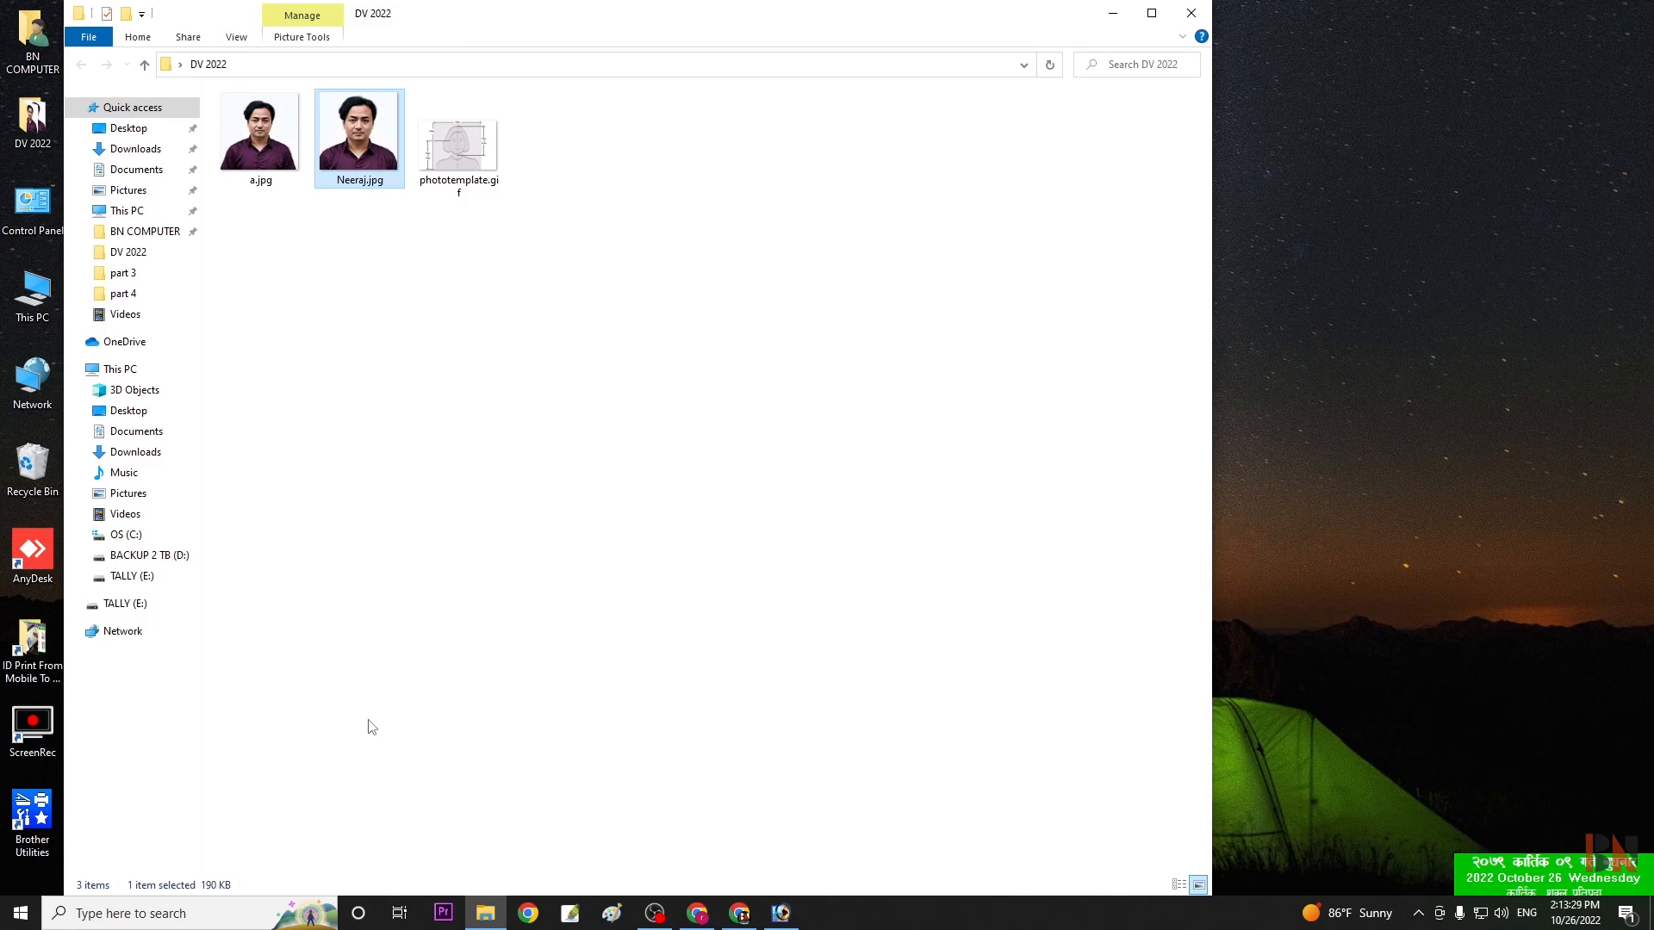
{"action": "mouse_move", "coordinate": [422, 605]}
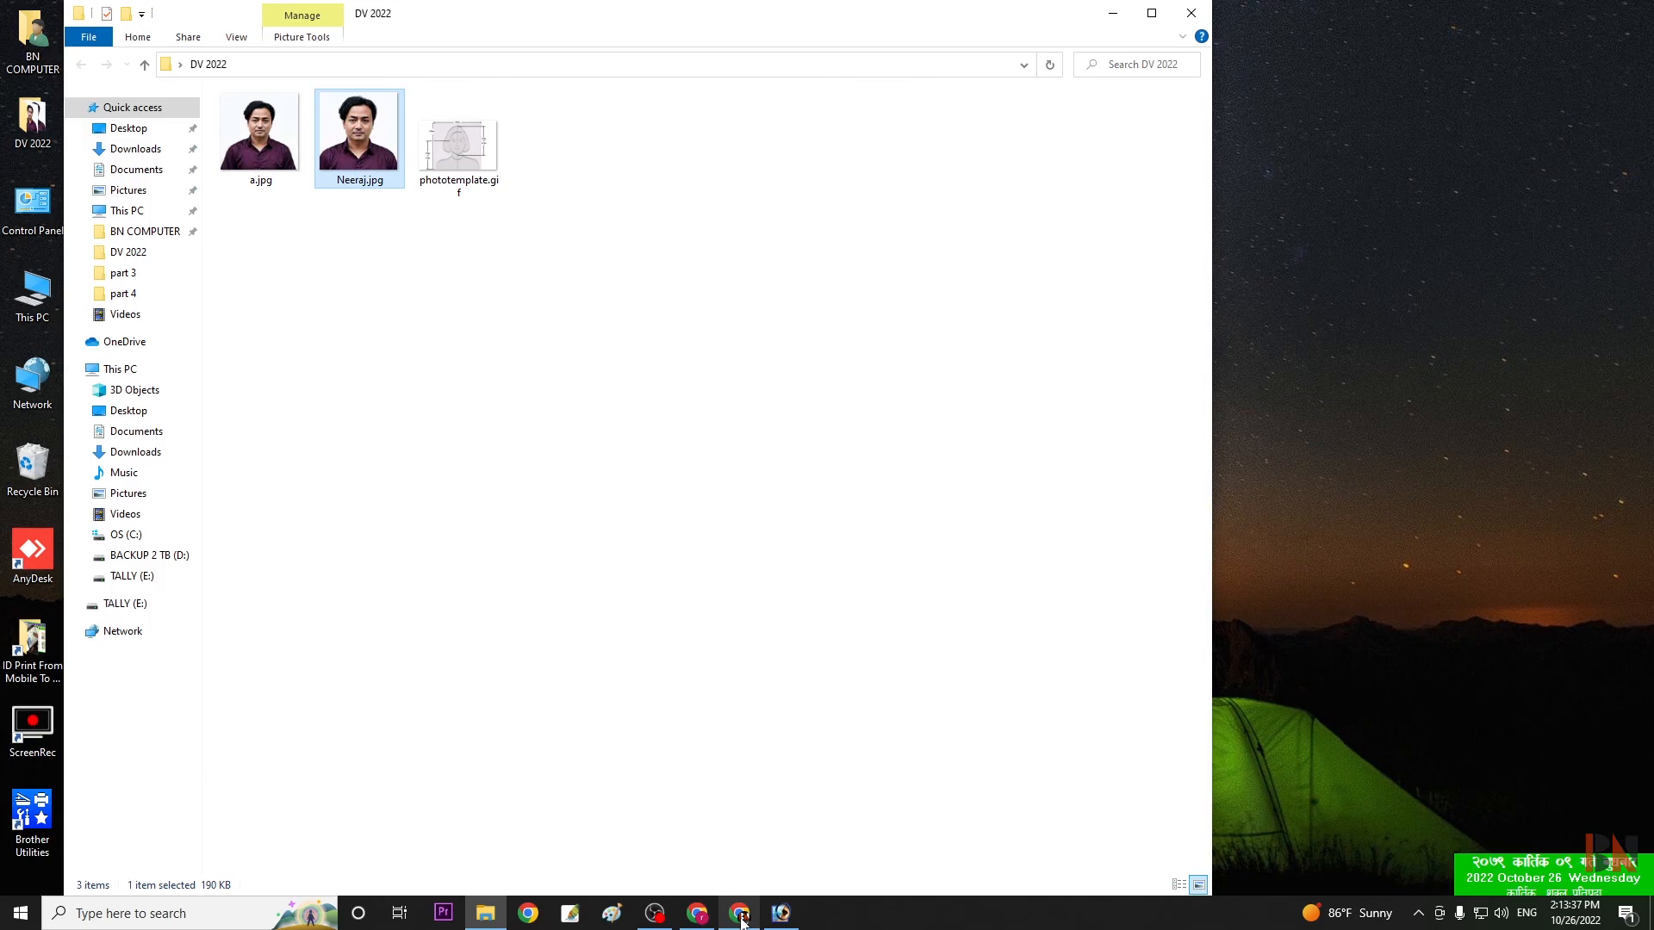
Search Google for 'dv photo checker' and open the DV Lottery Photo Checker result in a new tab
{"action": "left_click", "coordinate": [738, 913]}
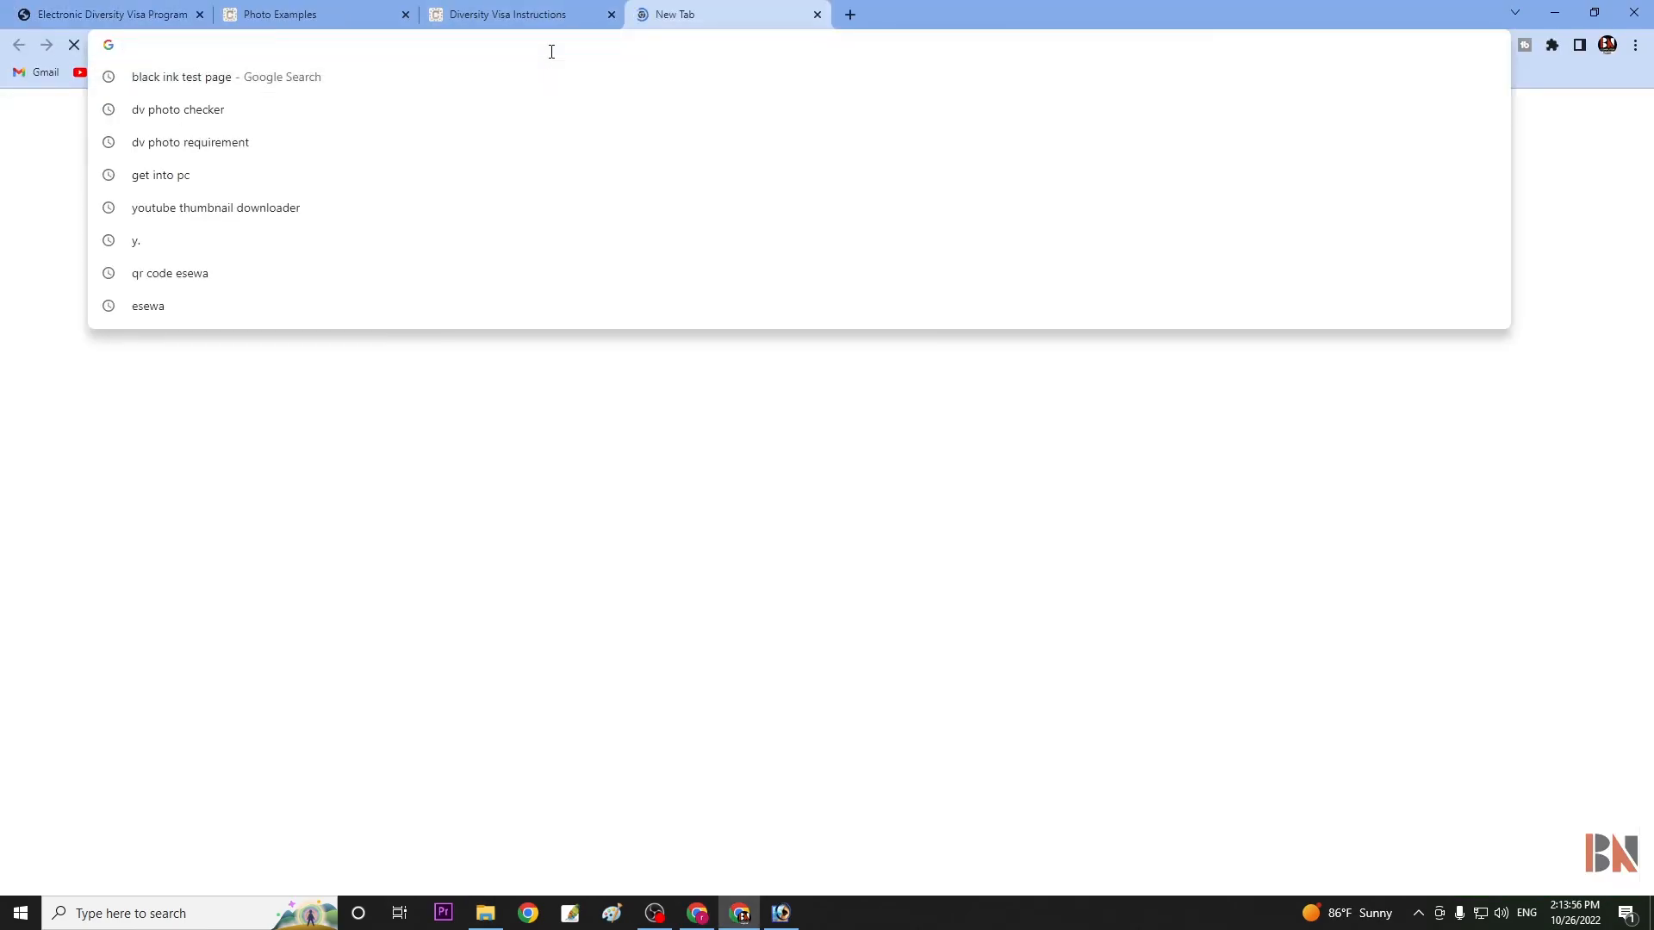
{"action": "type", "text": "dv"}
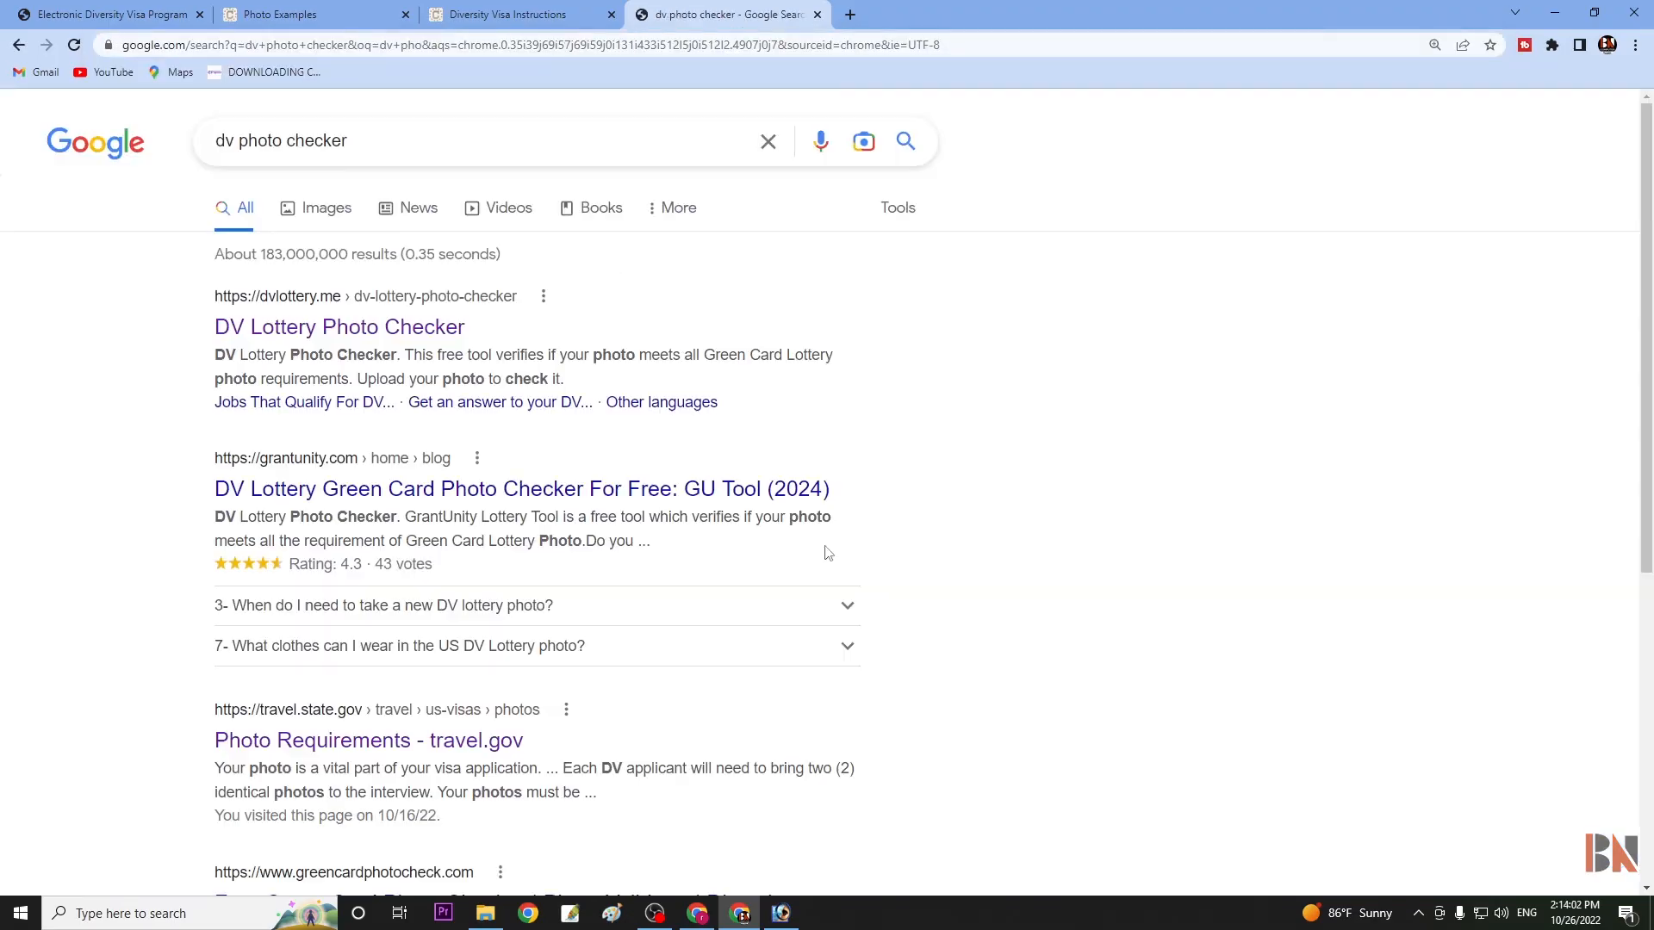
{"action": "right_click", "coordinate": [338, 325]}
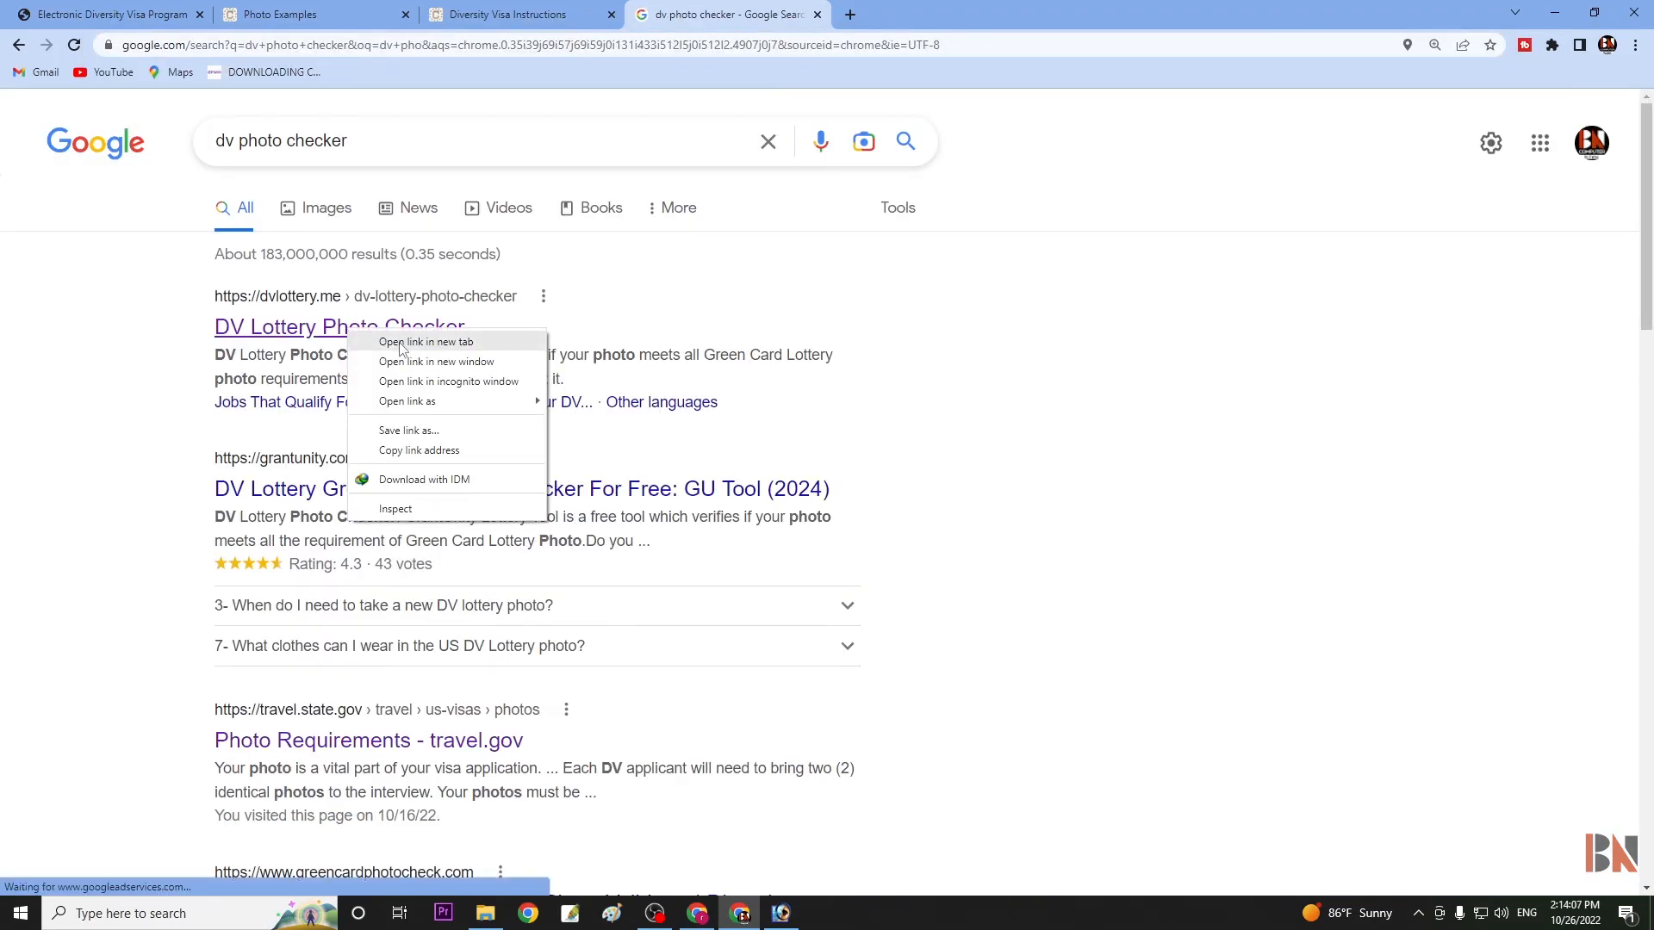
{"action": "left_click", "coordinate": [427, 341]}
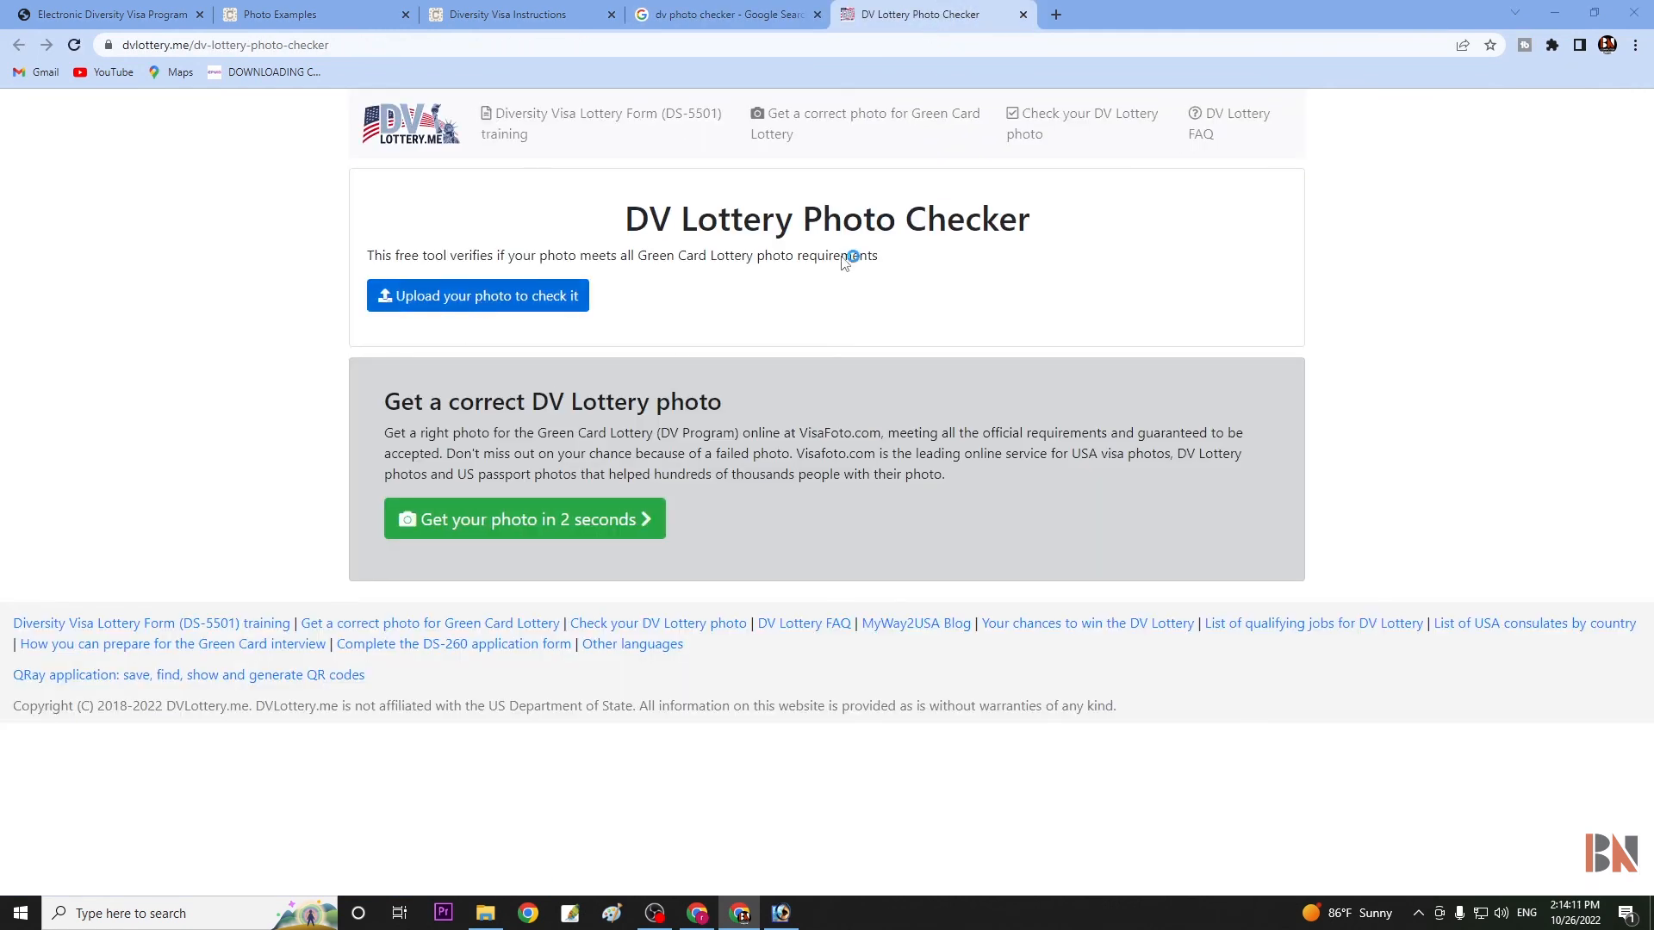
Upload the saved JPEG and highlight the five passing checks: file size, dimensions, head size, eyes, background
{"action": "left_click", "coordinate": [477, 296]}
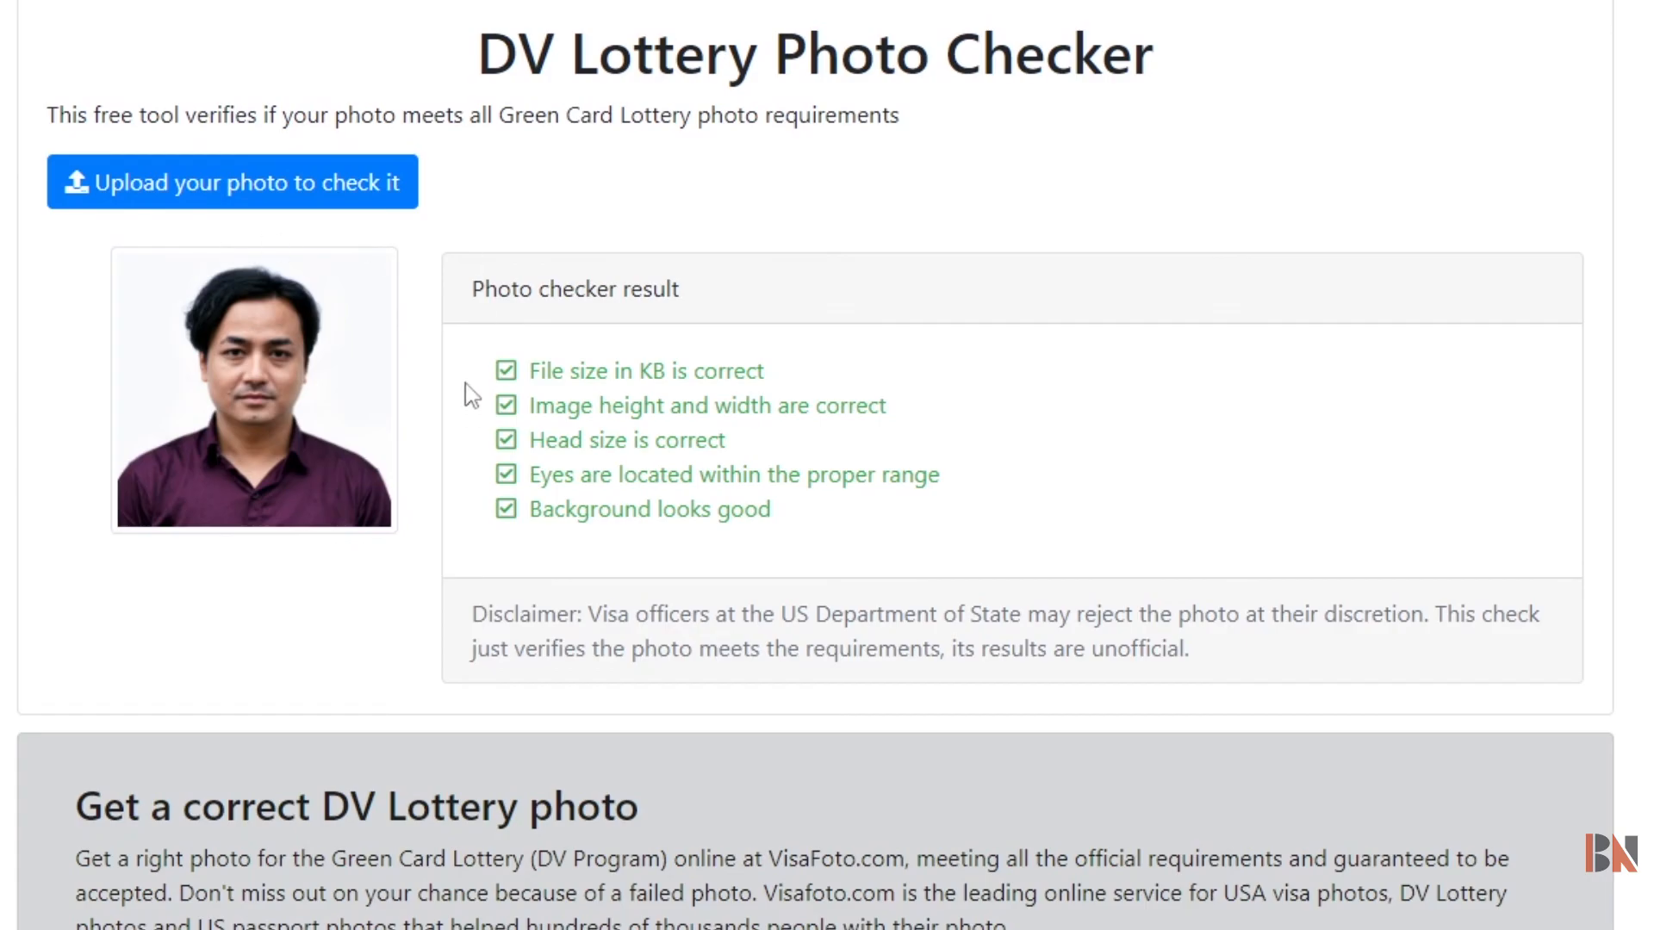
{"action": "mouse_move", "coordinate": [687, 382]}
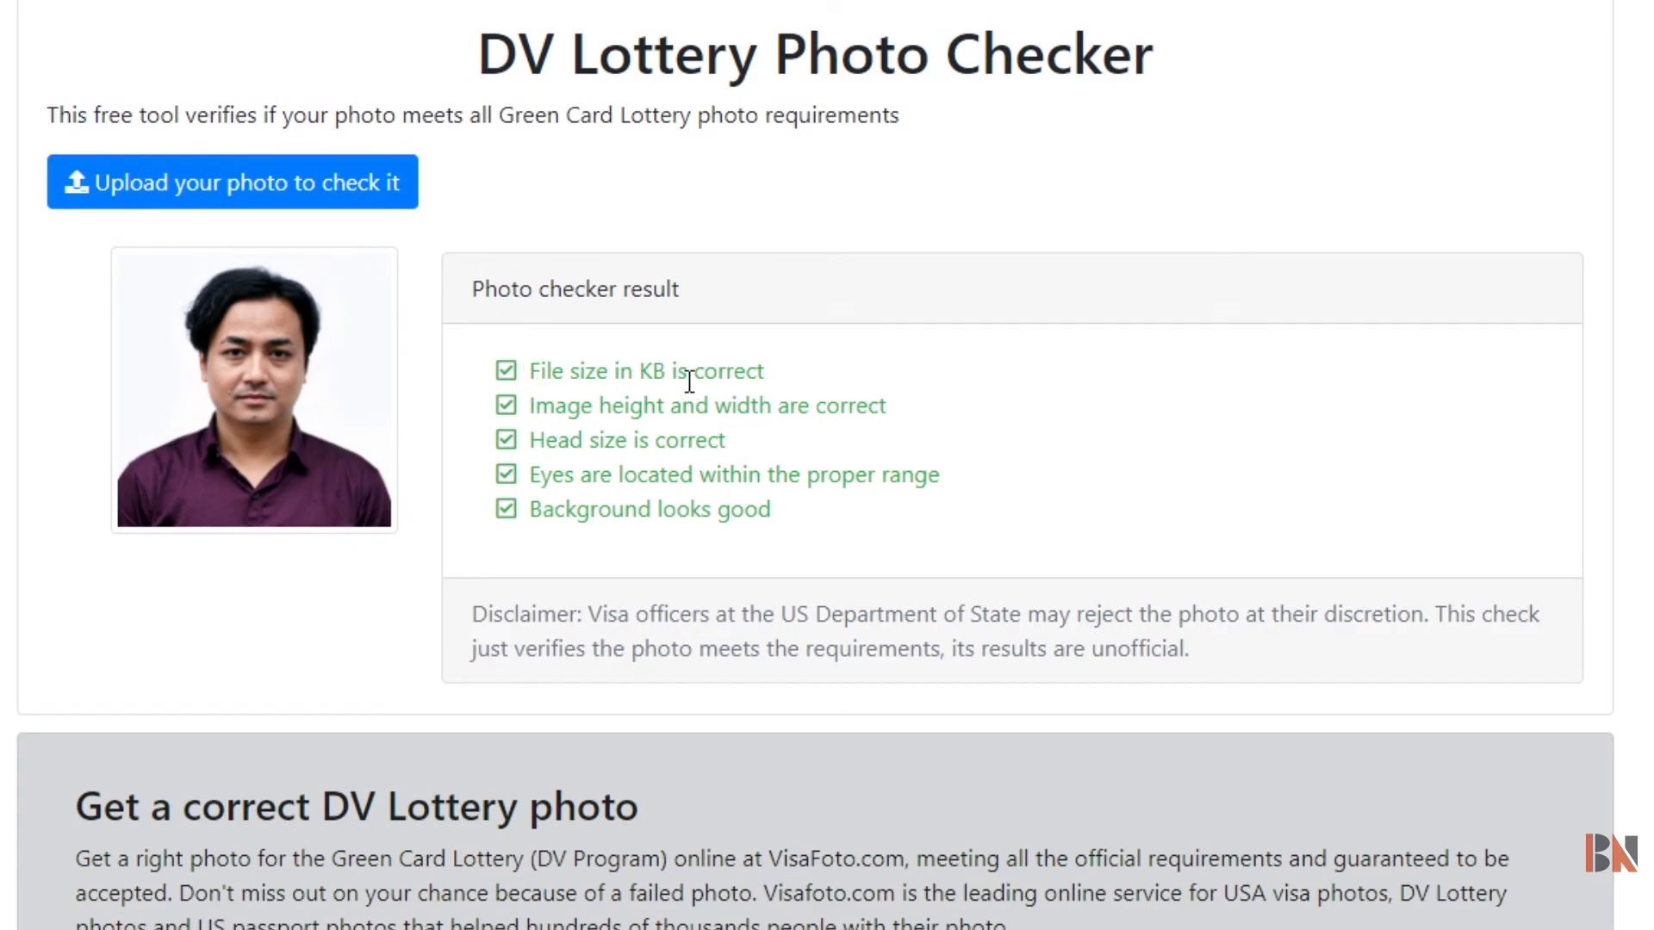
{"action": "mouse_move", "coordinate": [855, 440]}
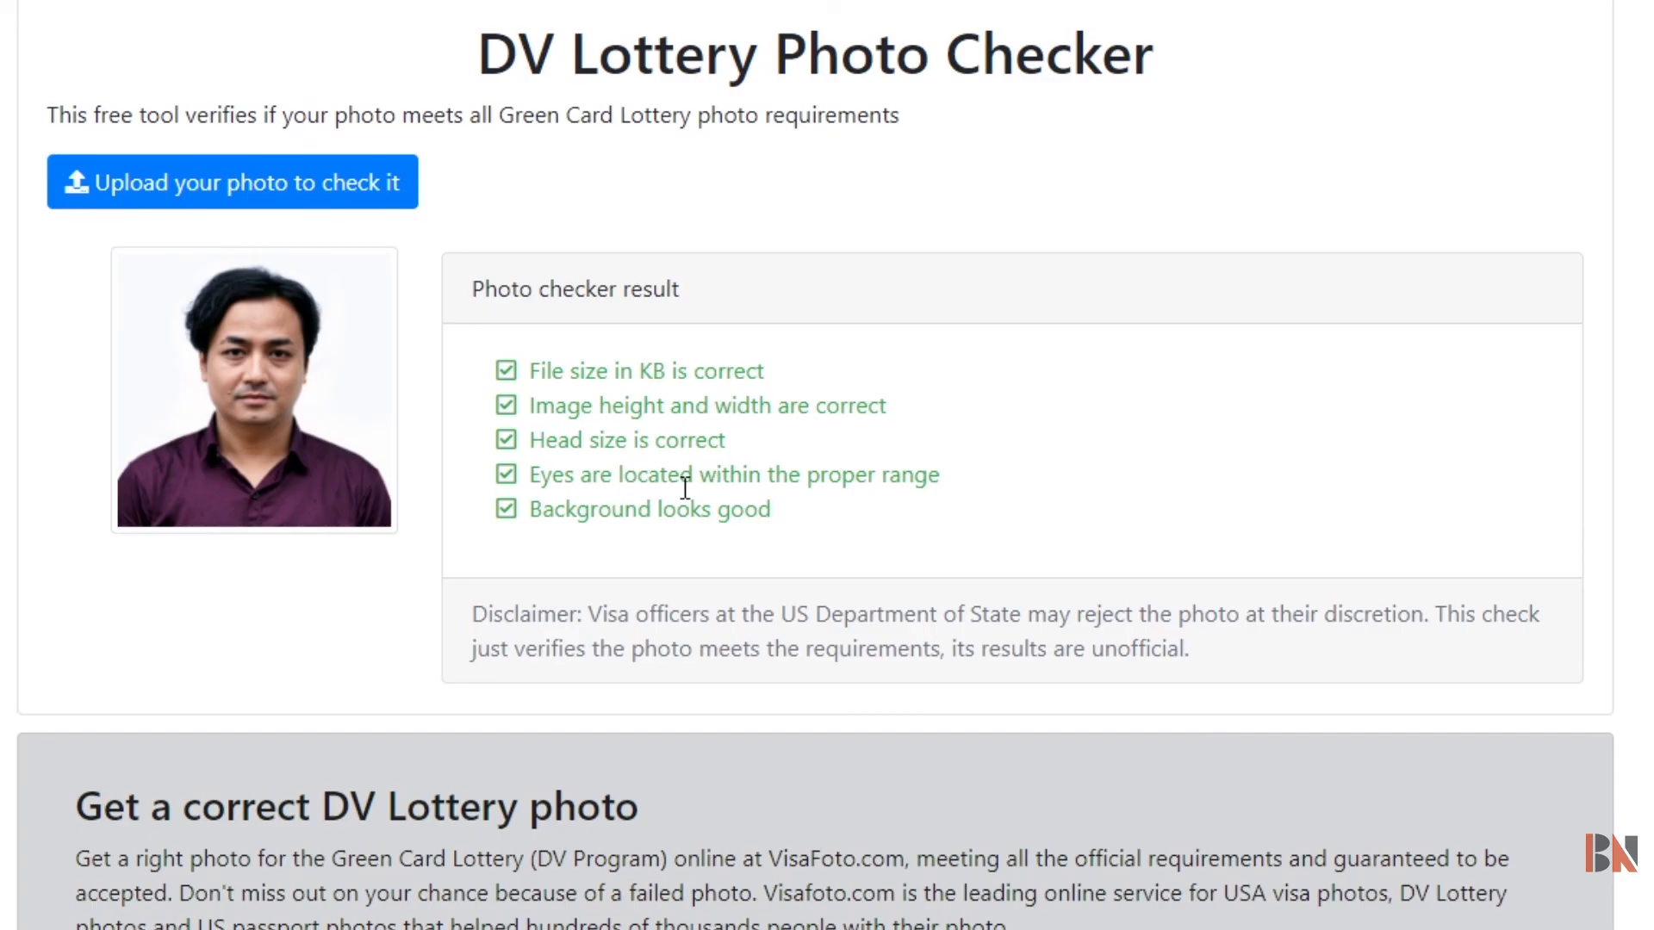
{"action": "mouse_move", "coordinate": [744, 539]}
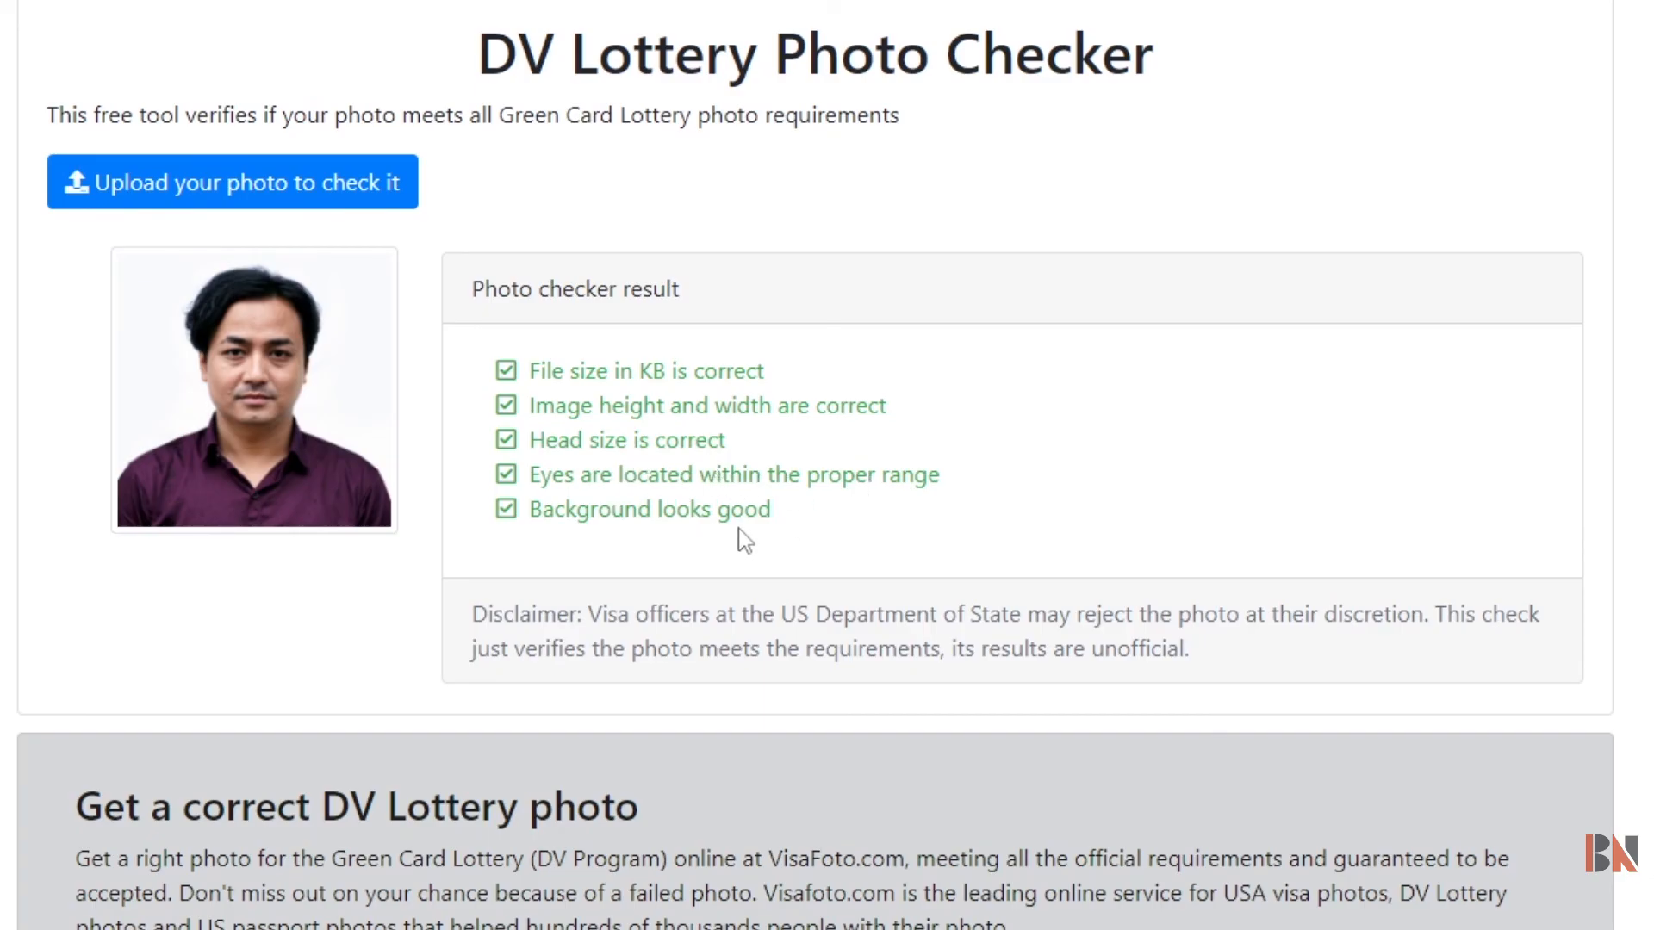
{"action": "mouse_move", "coordinate": [509, 395]}
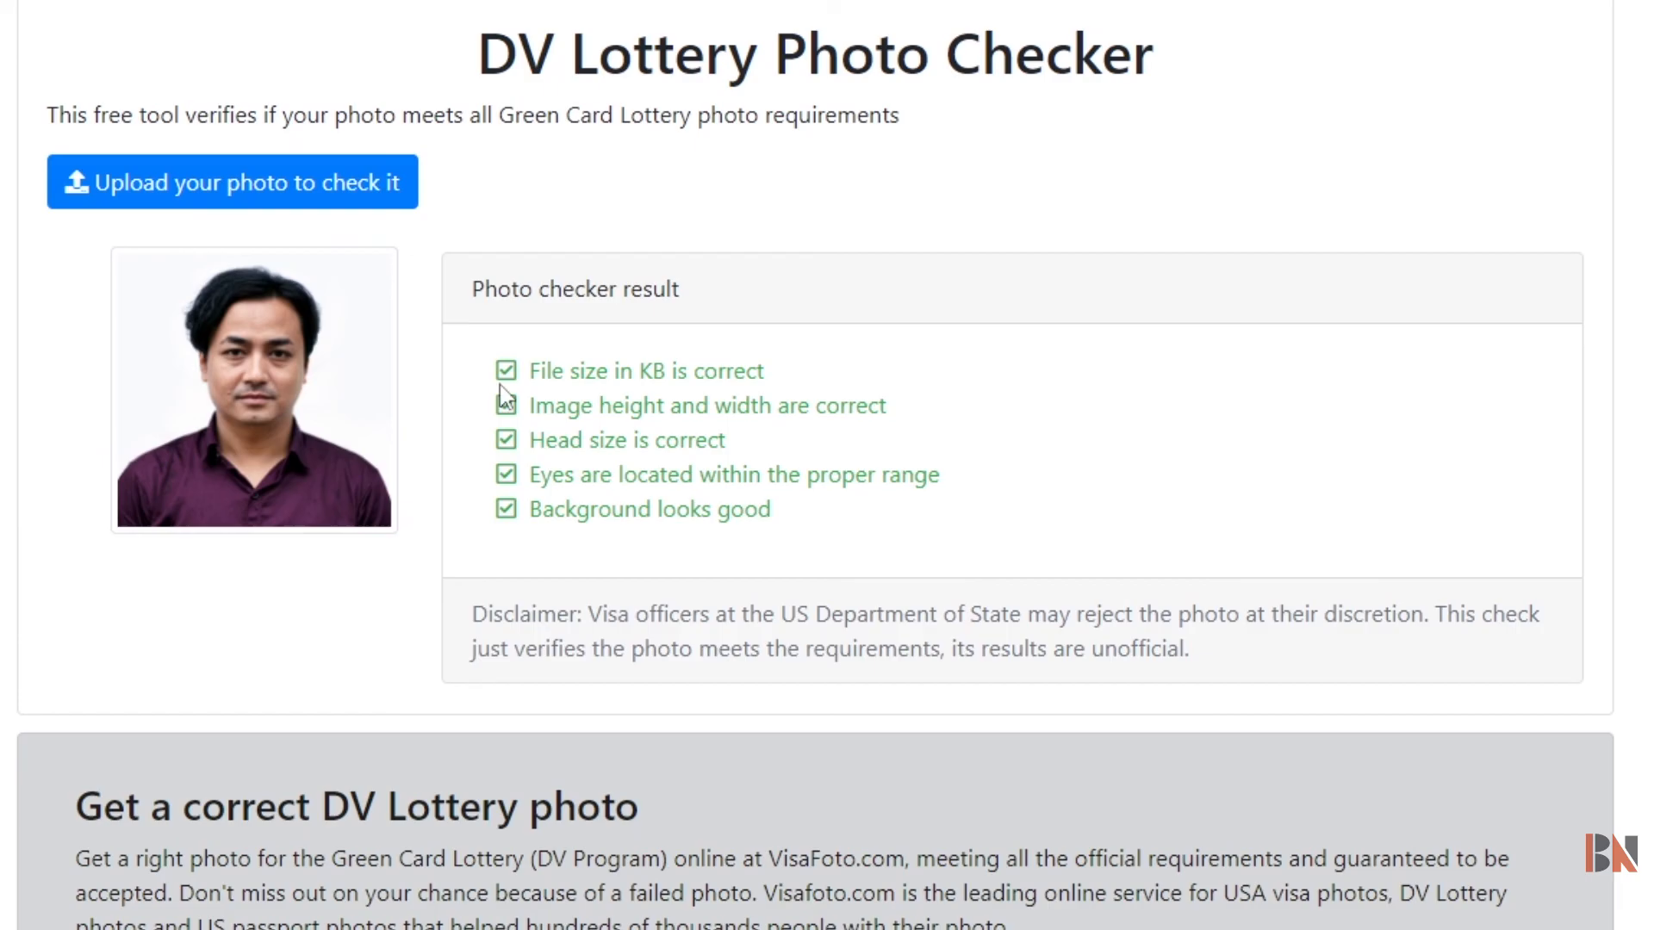
{"action": "left_click_drag", "start_coordinate": [501, 370], "coordinate": [833, 517]}
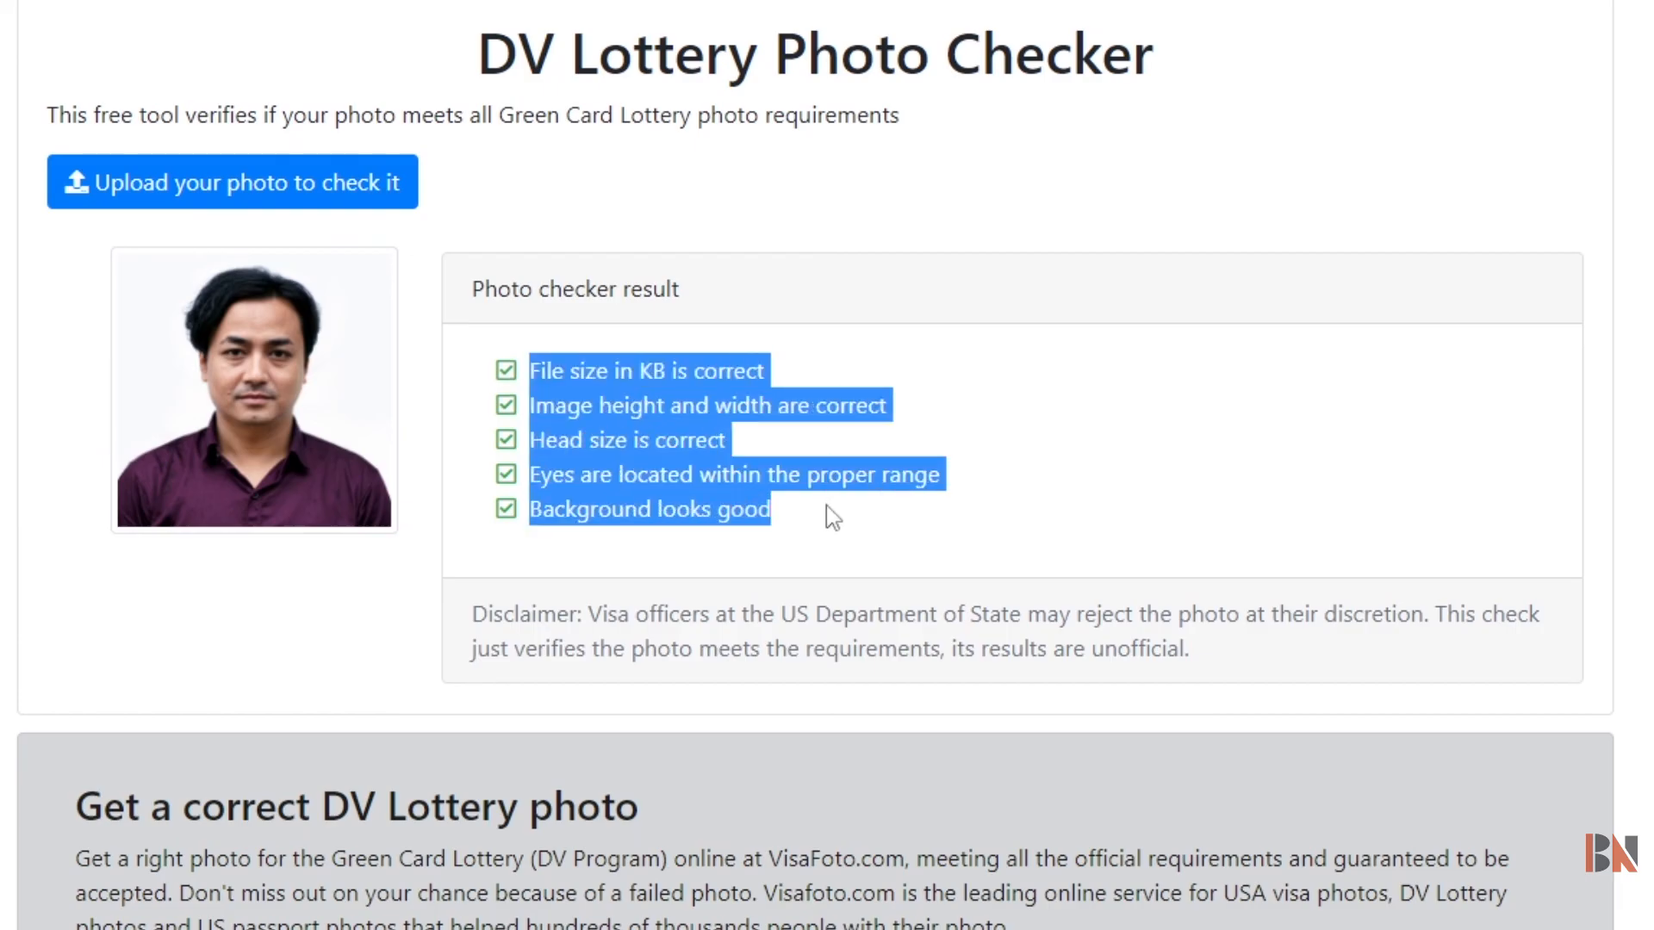